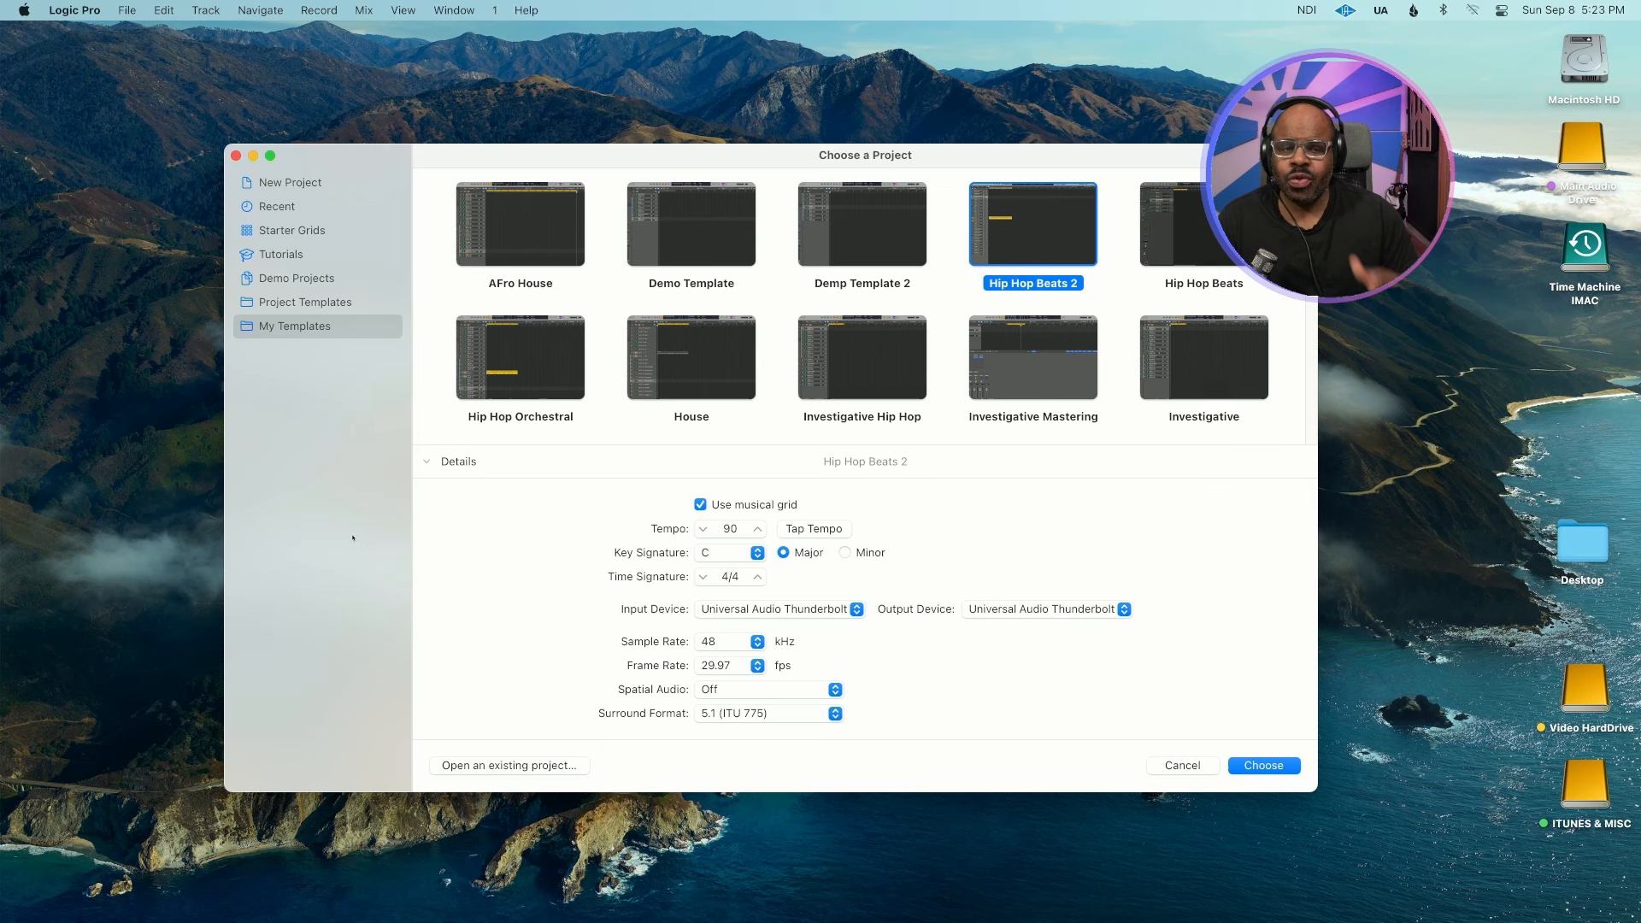
# Browse My Templates and create a new project from Hip Hop Beats 2
pyautogui.scroll(-3)
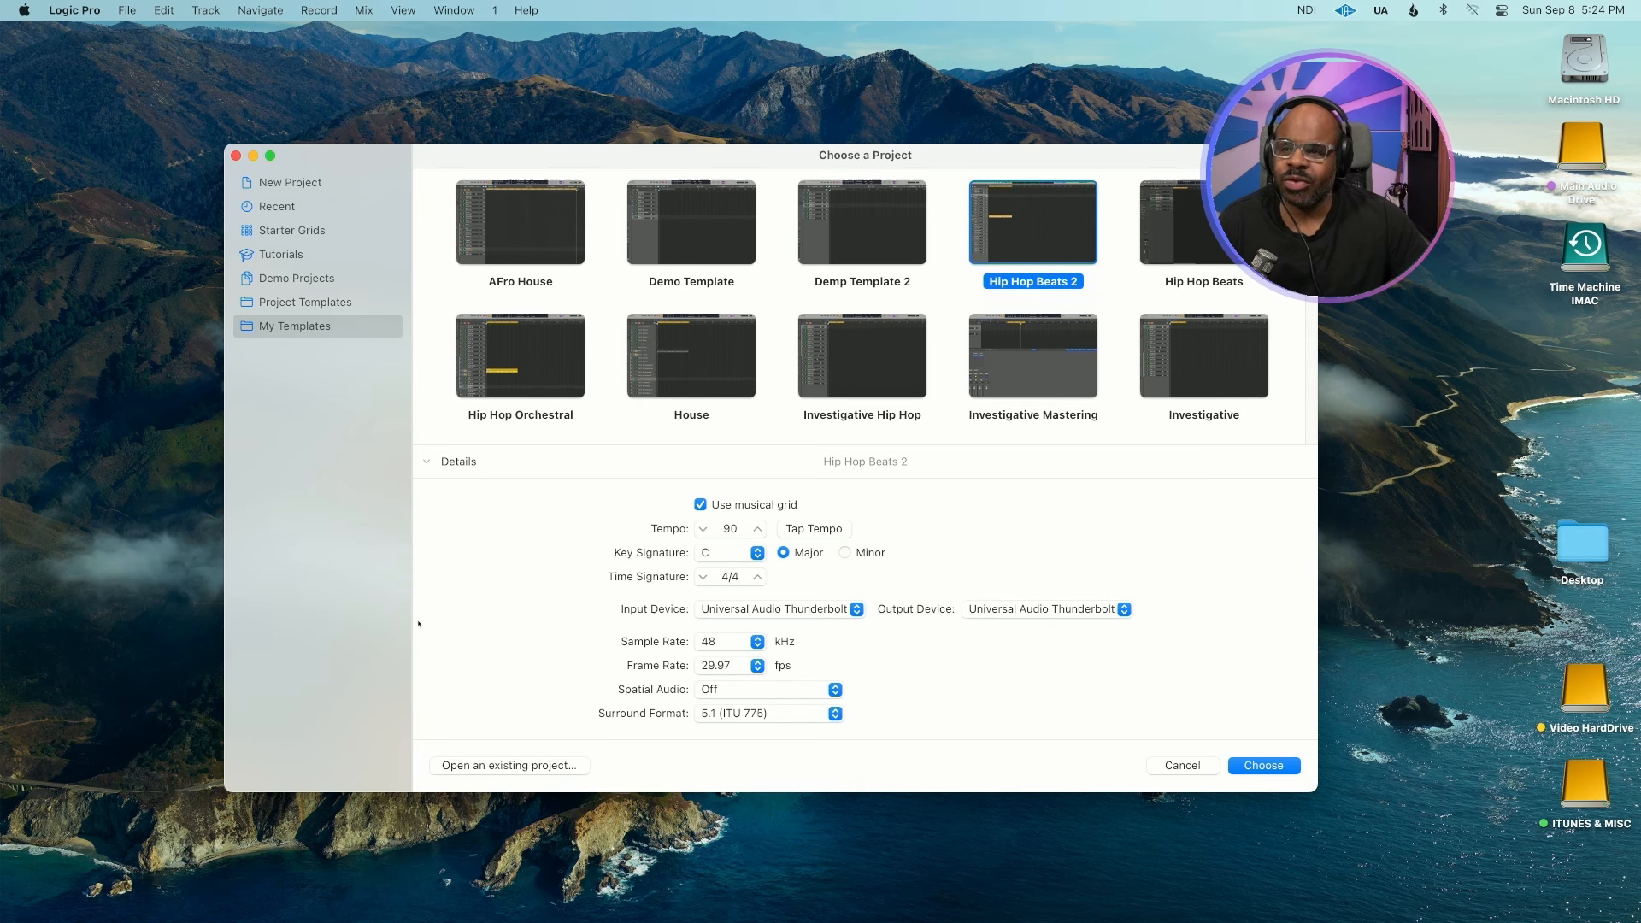
pyautogui.scroll(-3)
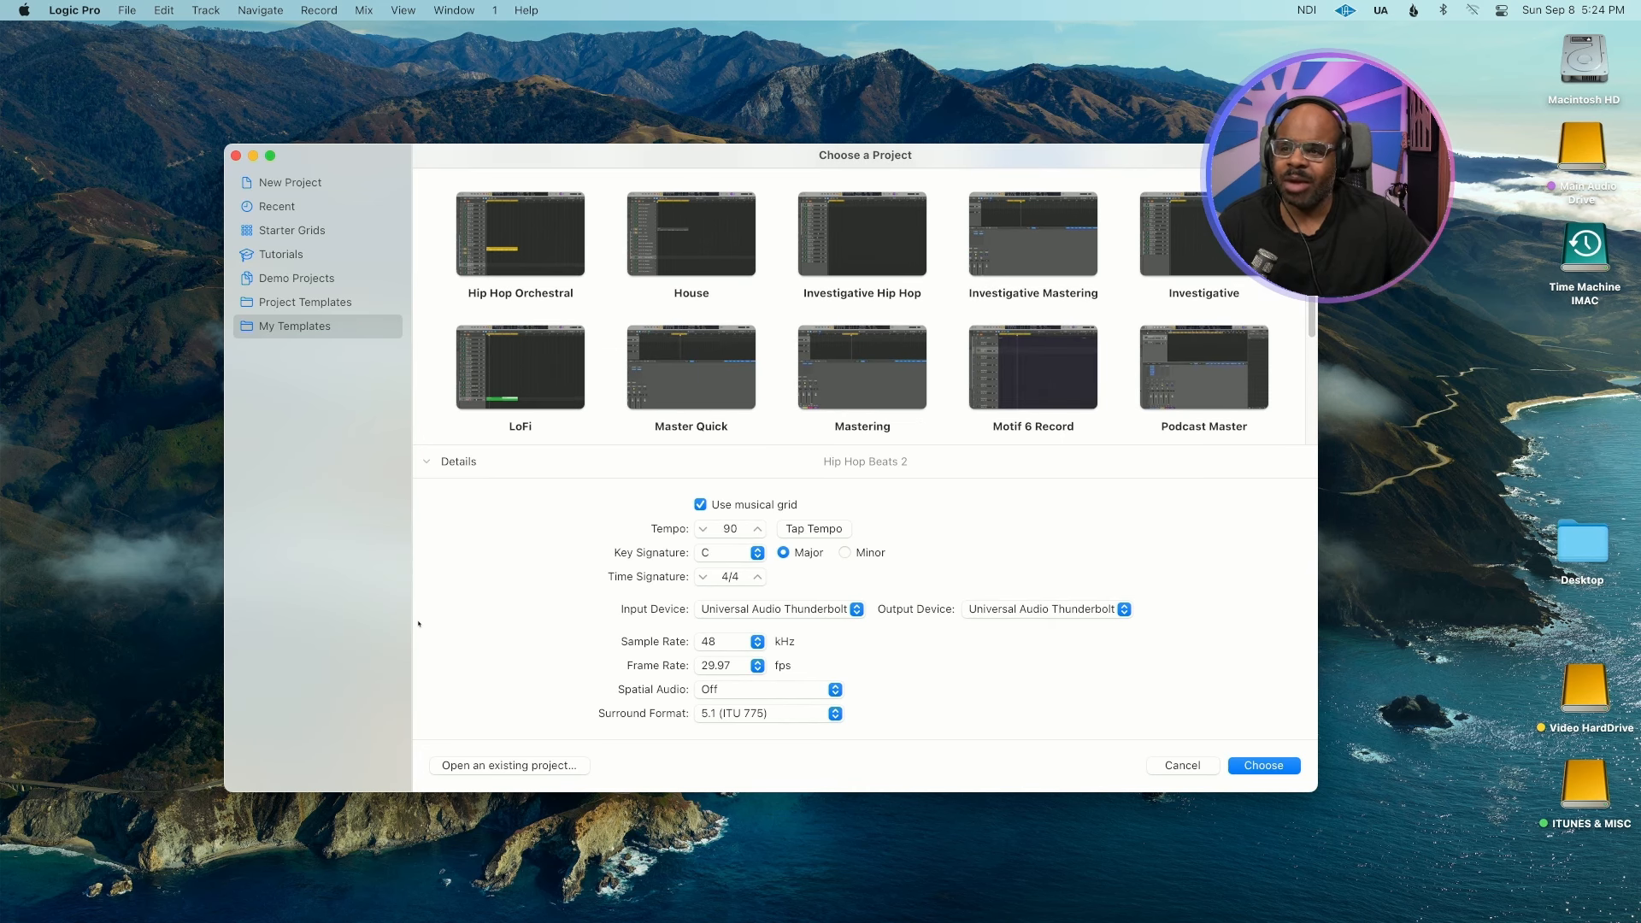
pyautogui.moveTo(484, 635)
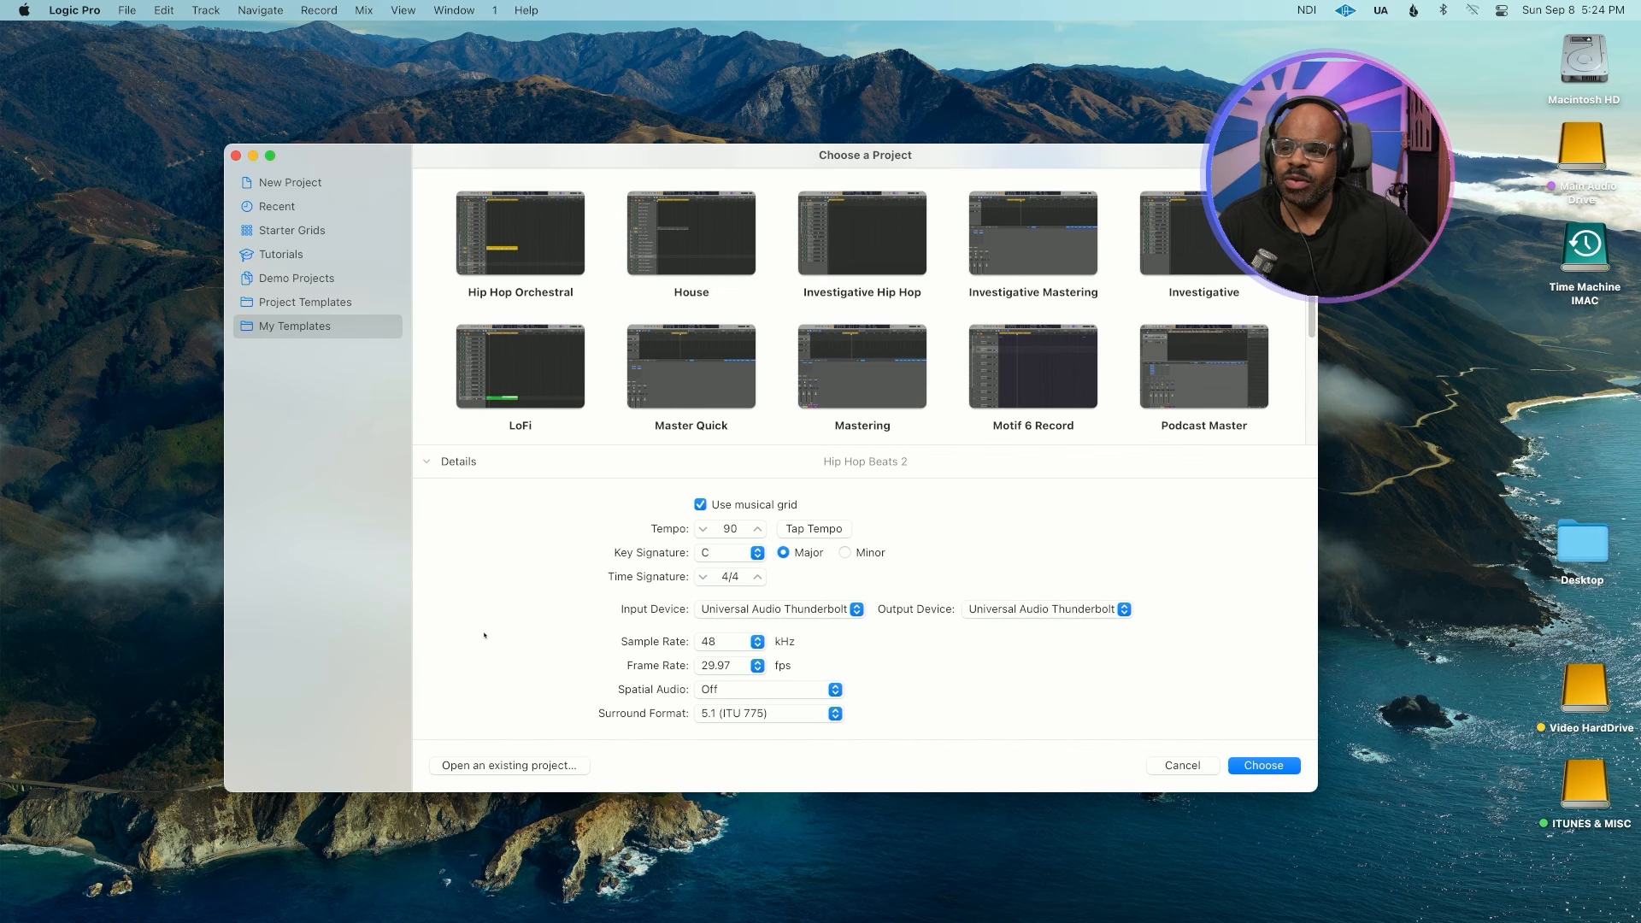
pyautogui.scroll(-3)
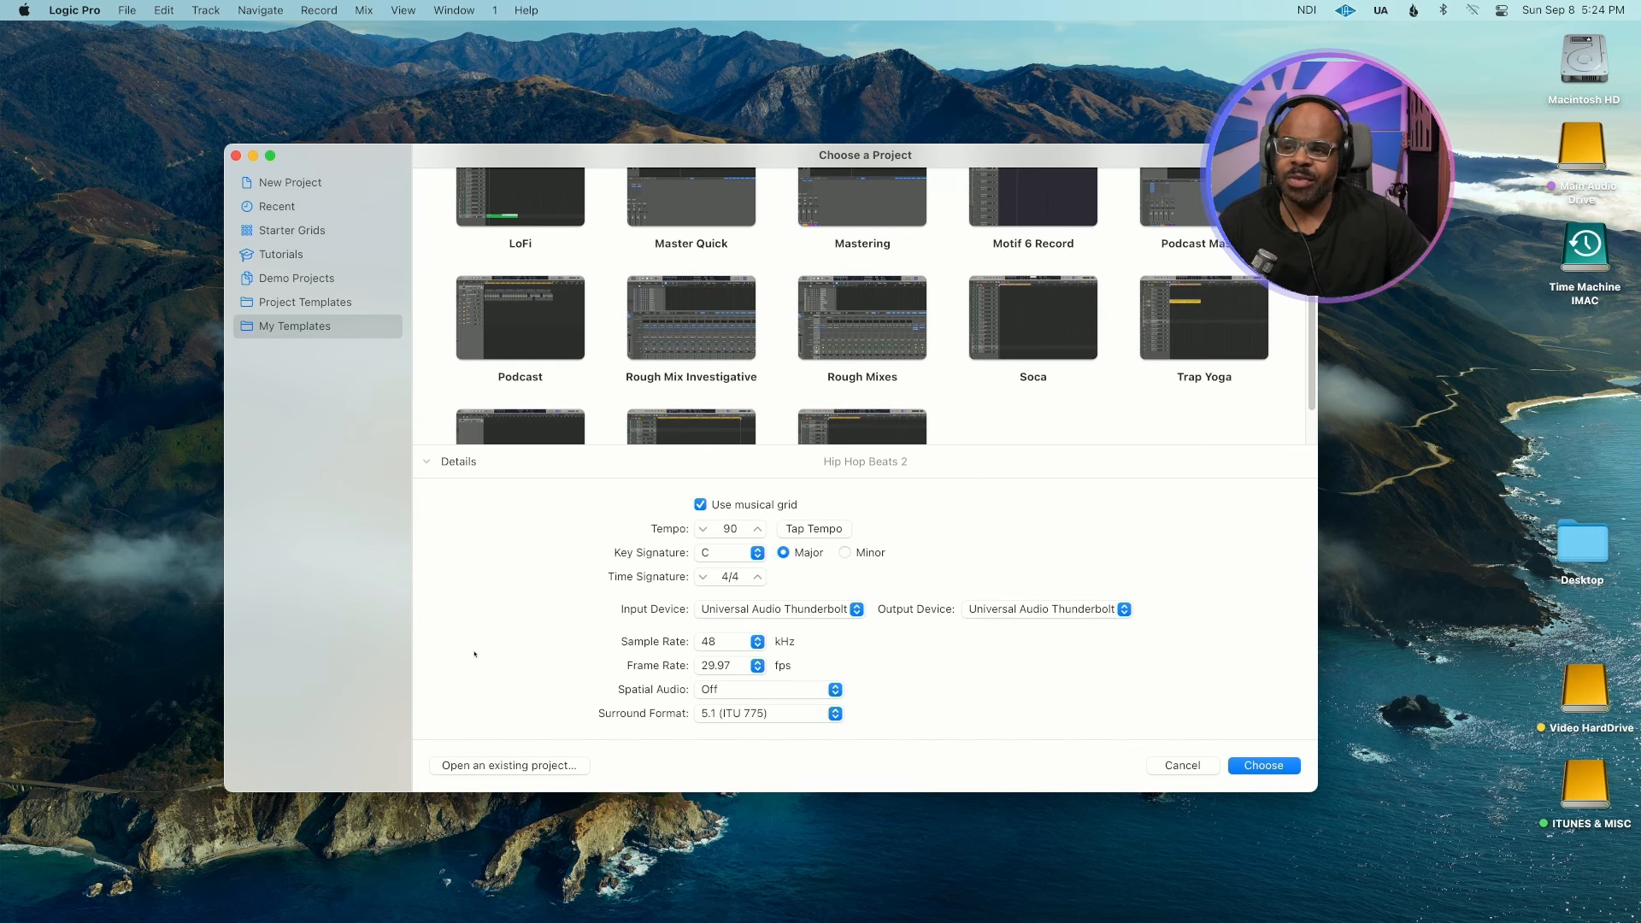
pyautogui.scroll(3)
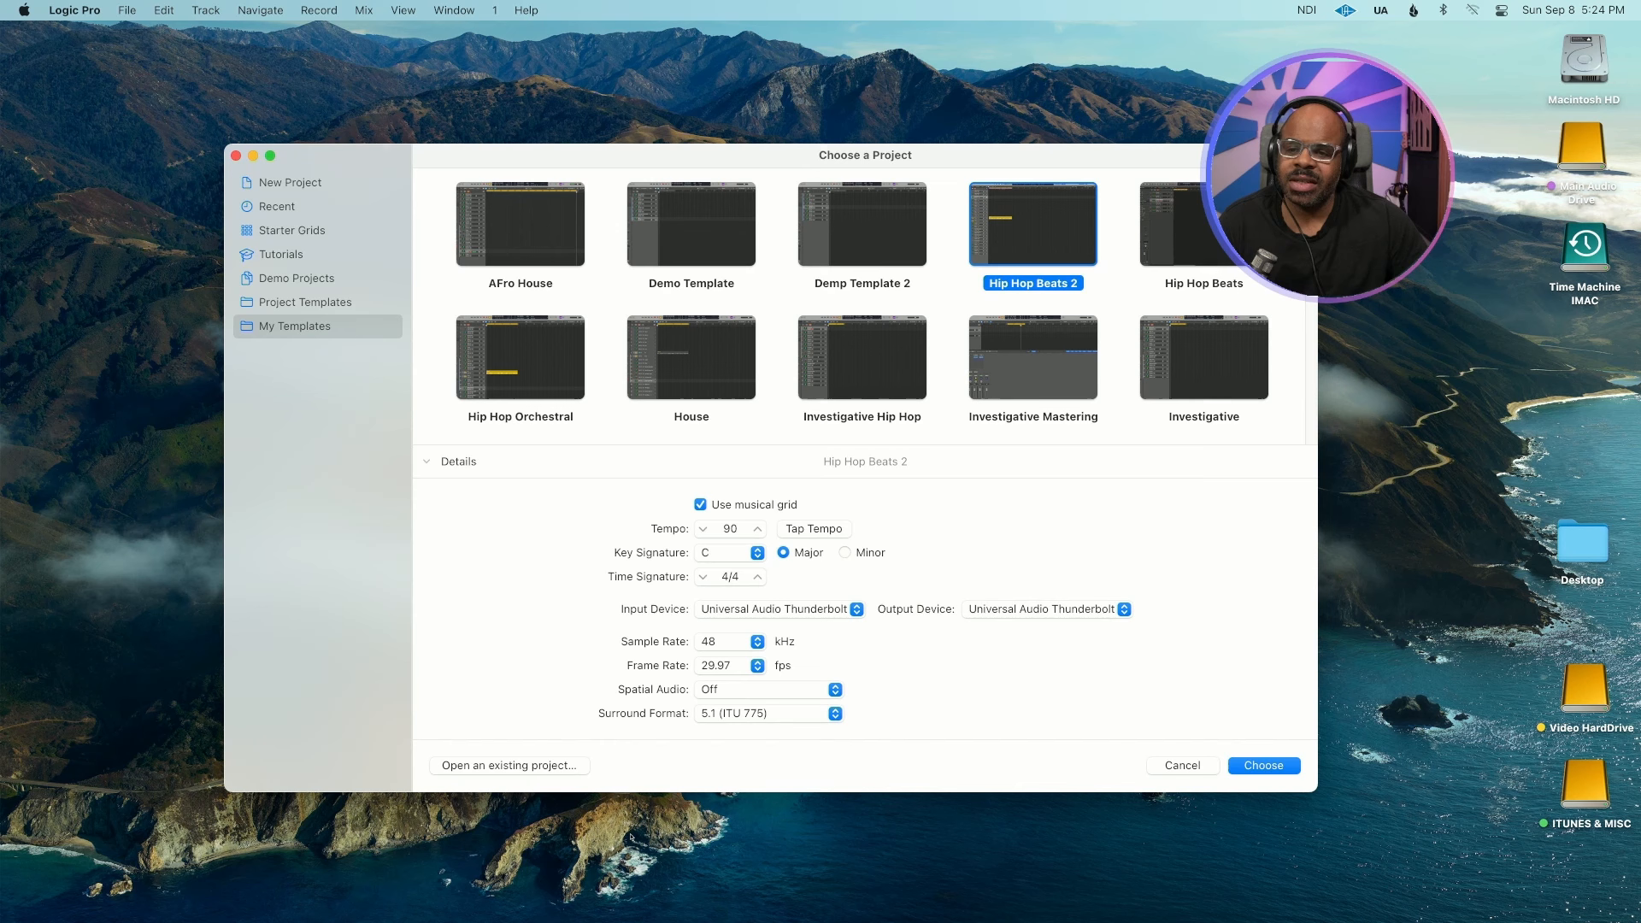
pyautogui.click(1262, 765)
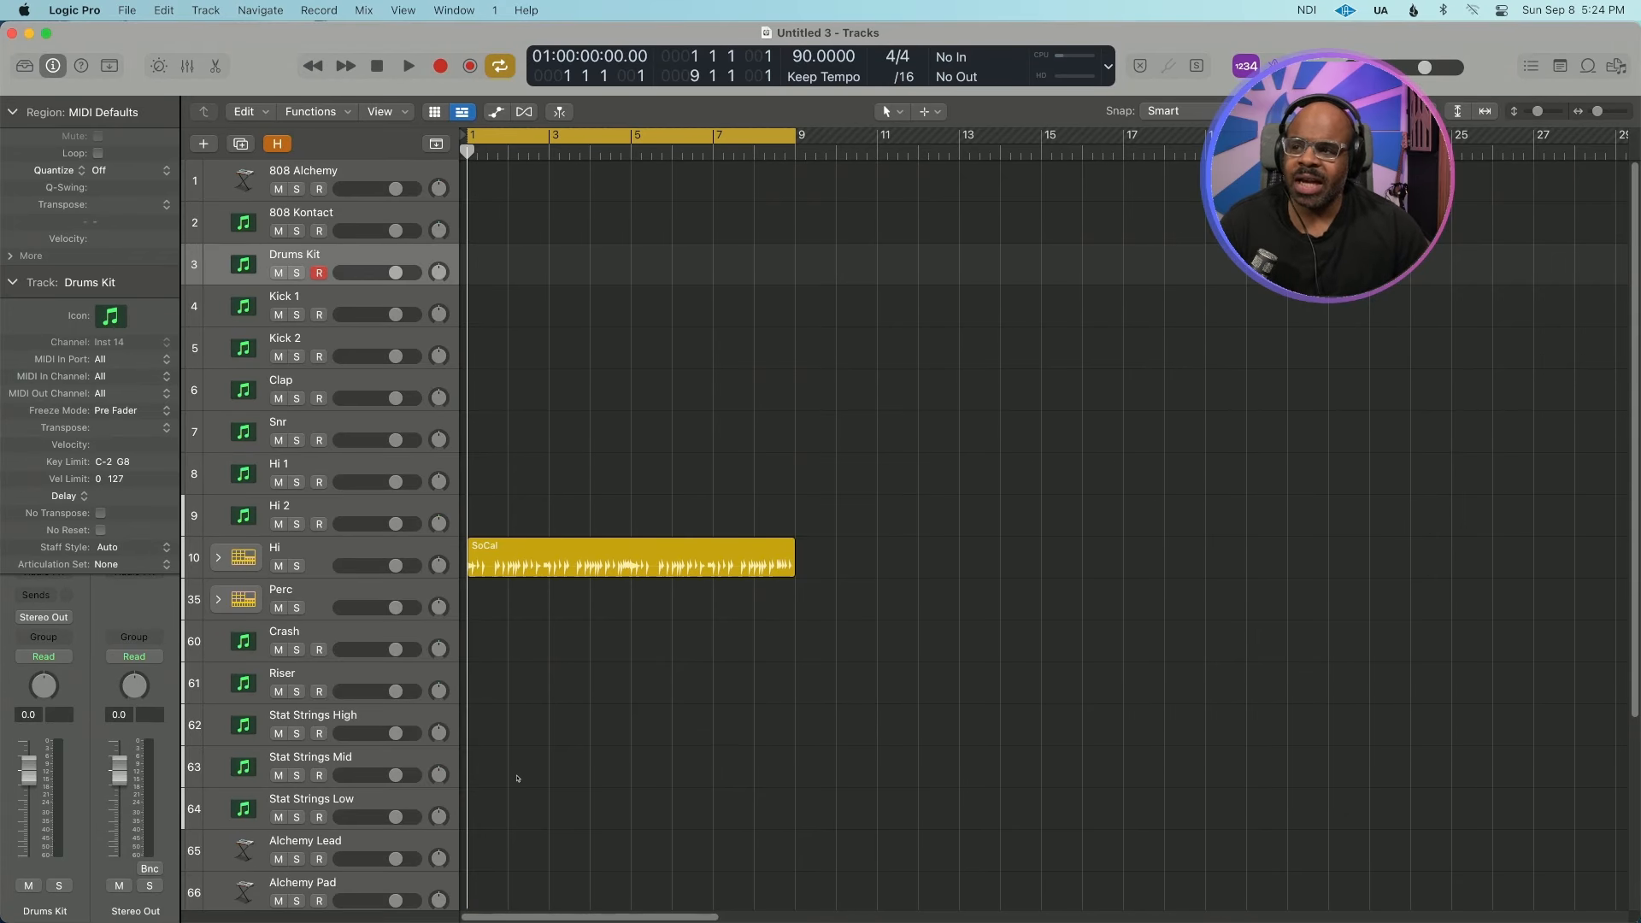
# Select Kick 1, show its channel strip slots, and open its Battery 4 sampler
pyautogui.click(284, 296)
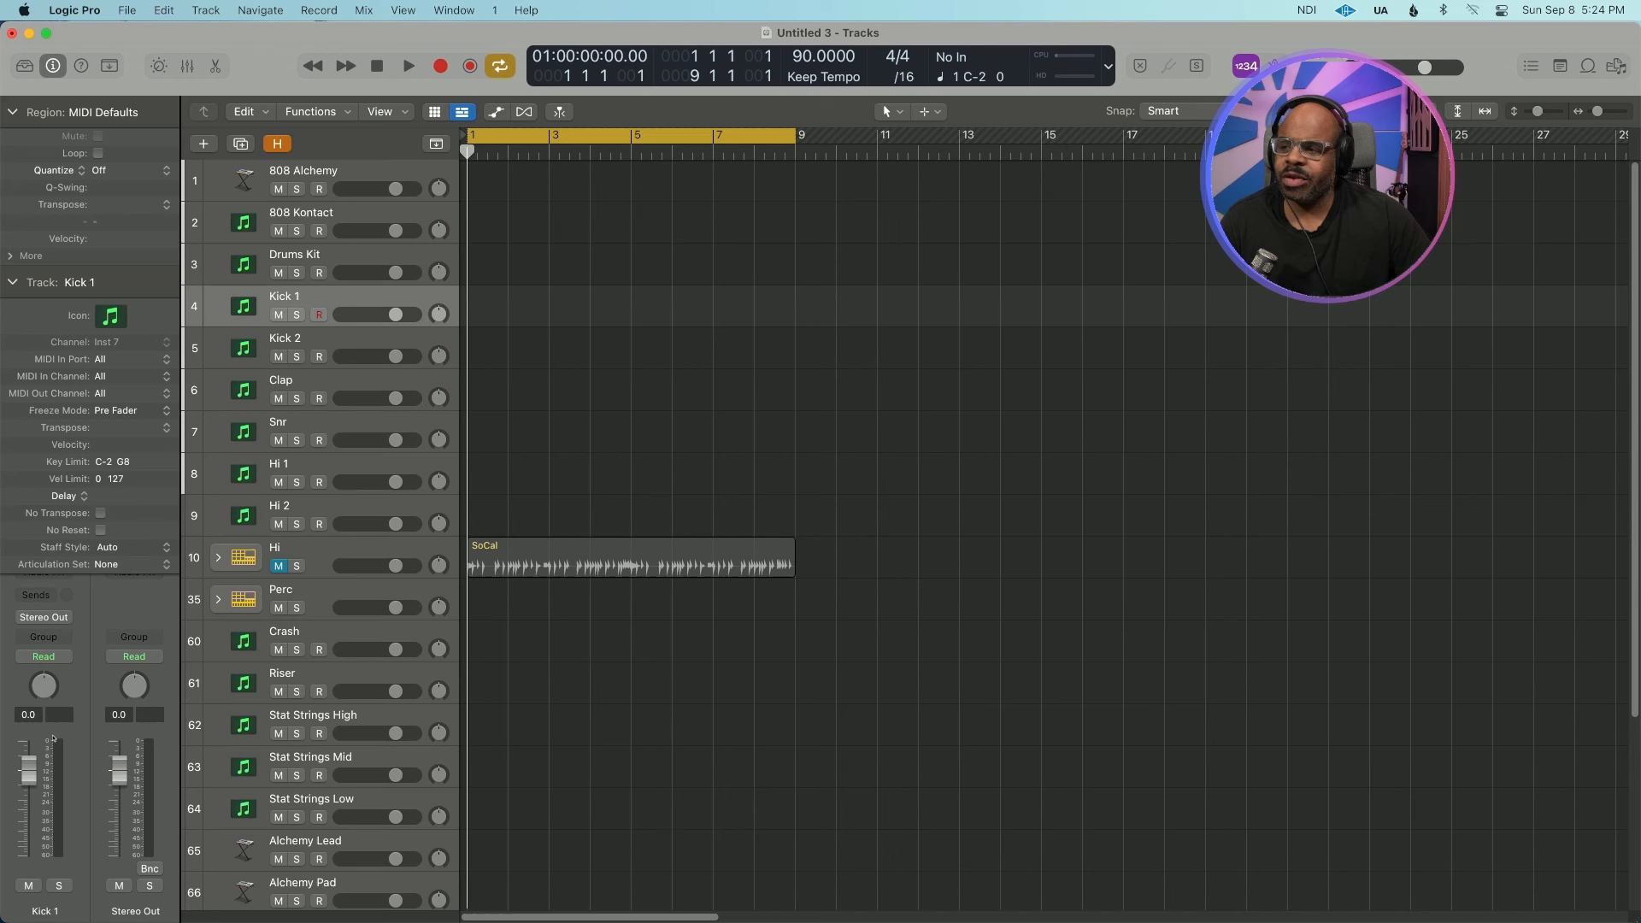
pyautogui.click(13, 281)
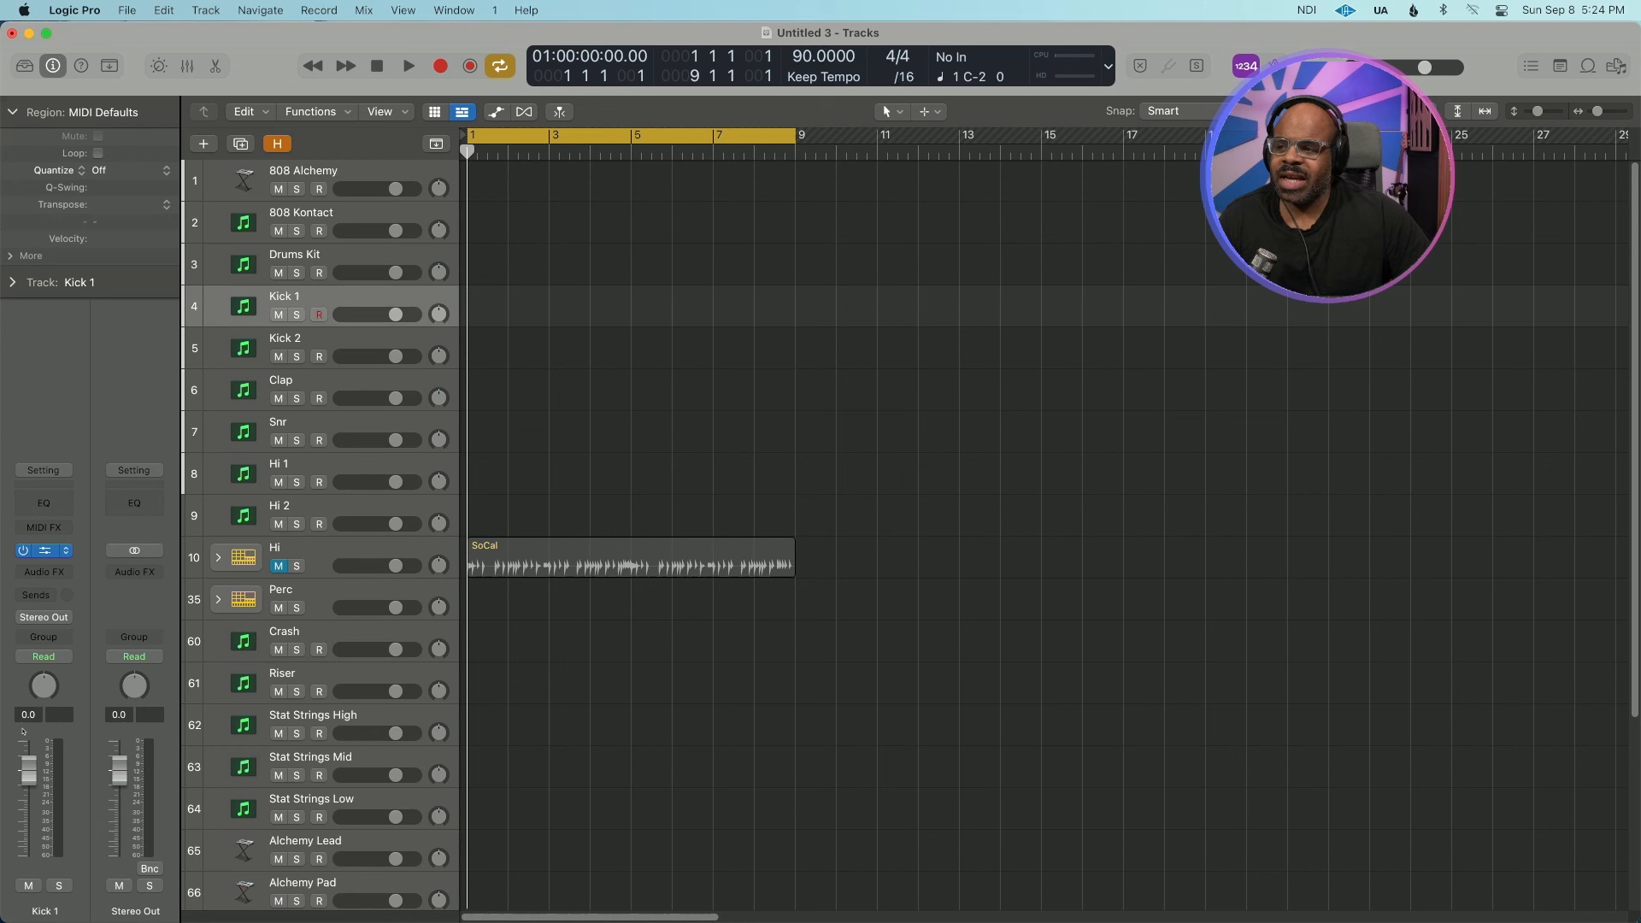
pyautogui.doubleClick(243, 306)
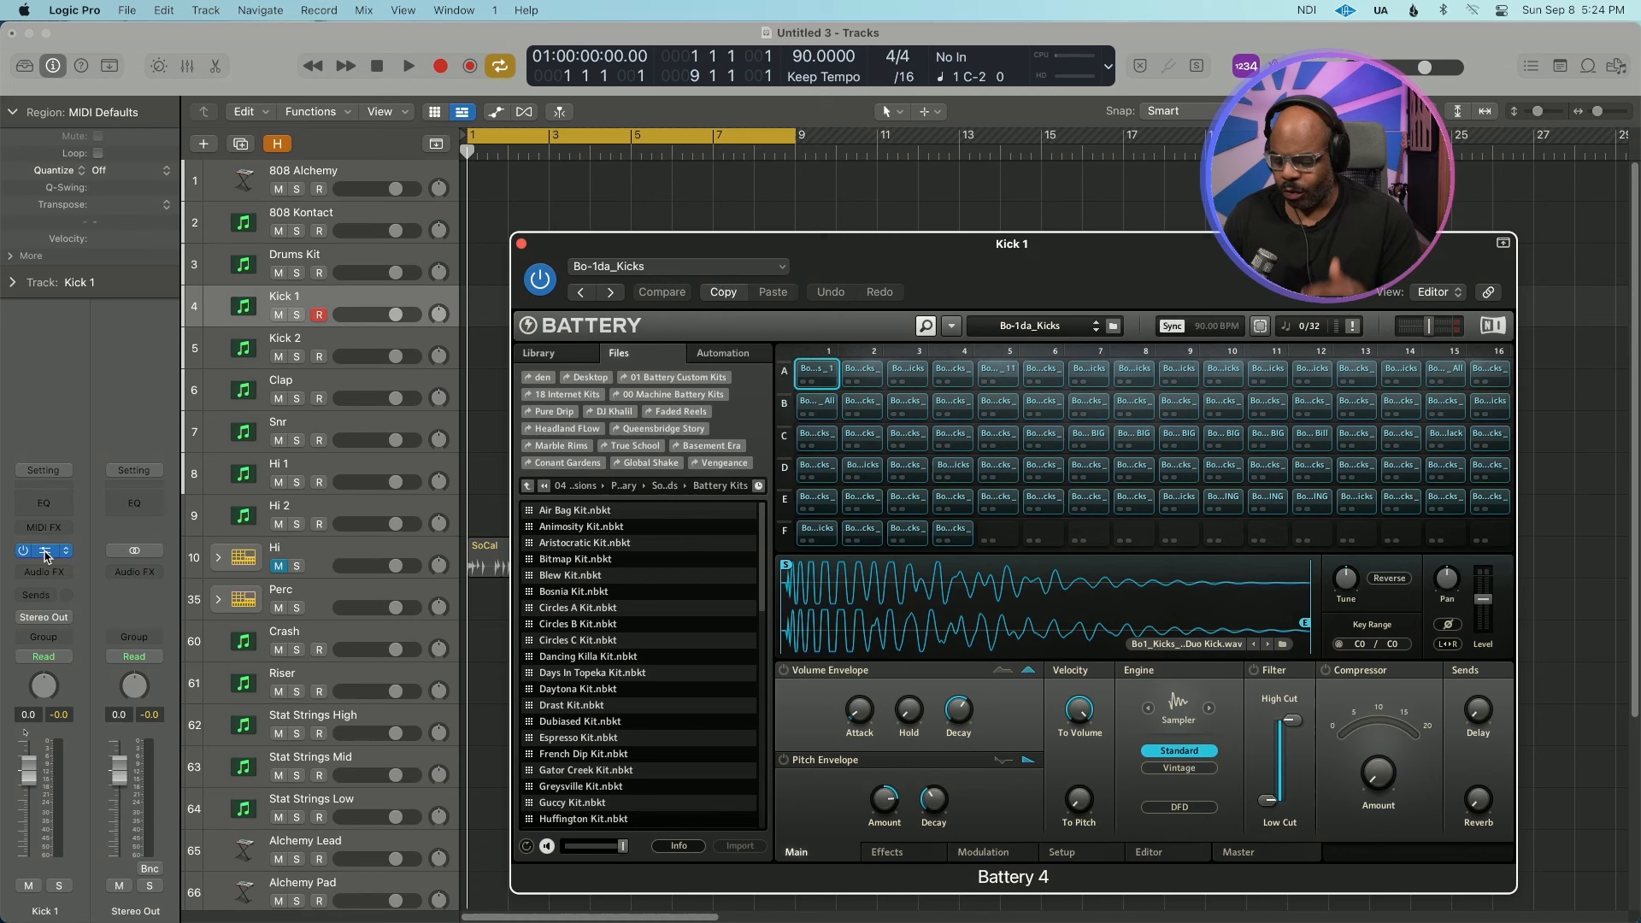
# Close the Battery window and open the Riser track's Massive synth
pyautogui.click(43, 550)
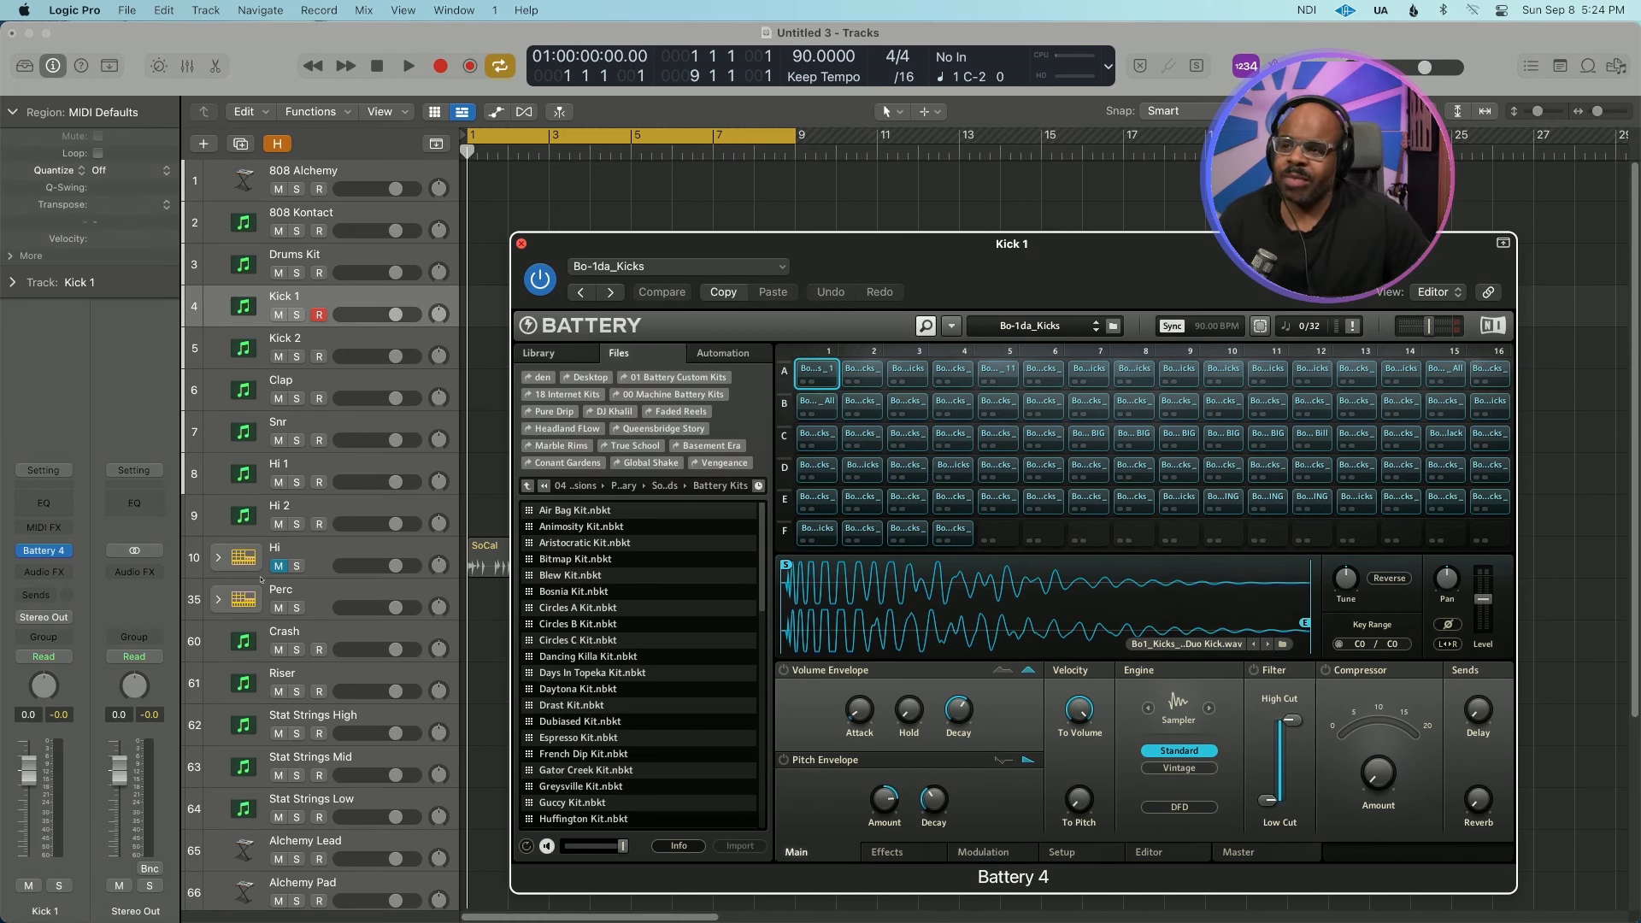
pyautogui.click(521, 243)
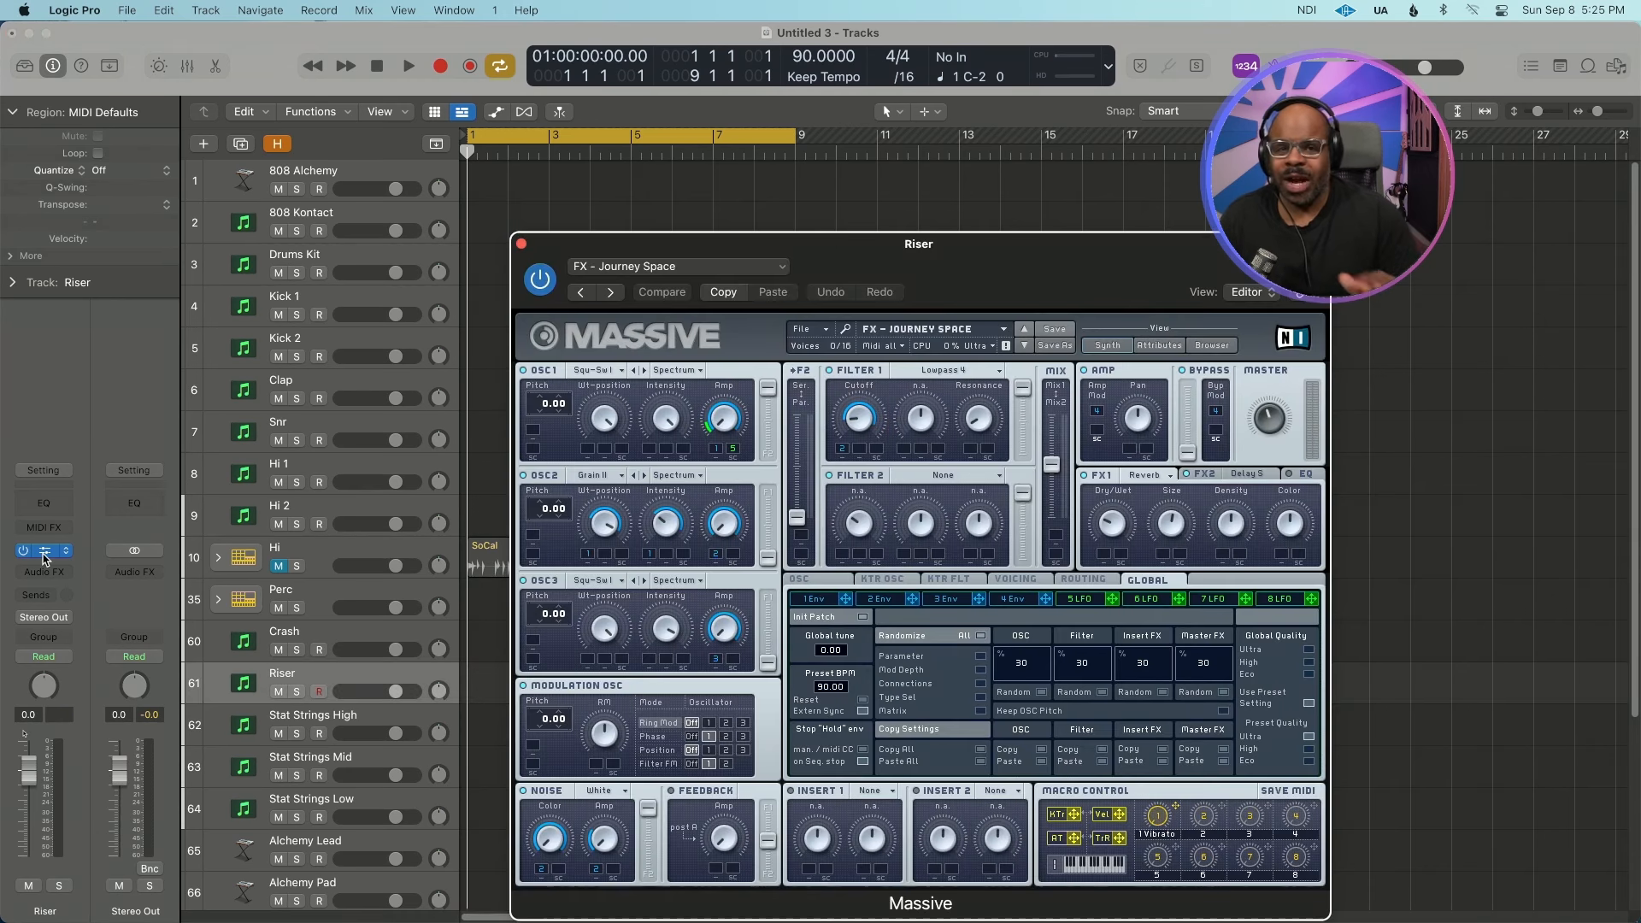
# Search Massive's browser for 'risr', load FX - Space Age Riser, and close the synth
pyautogui.click(42, 550)
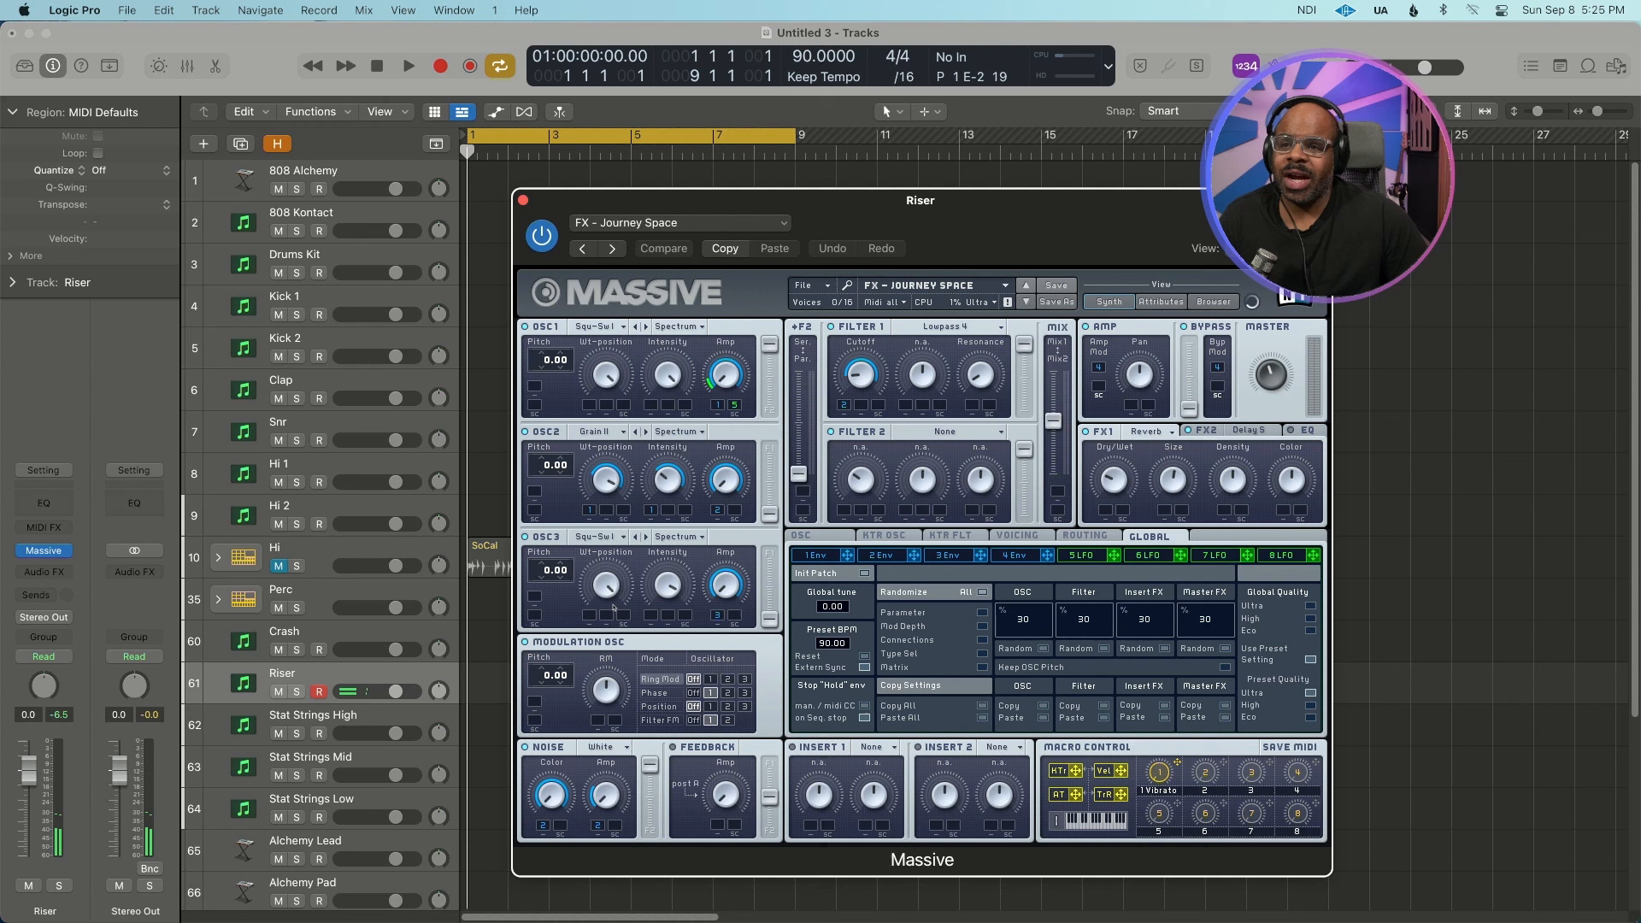
pyautogui.click(1211, 301)
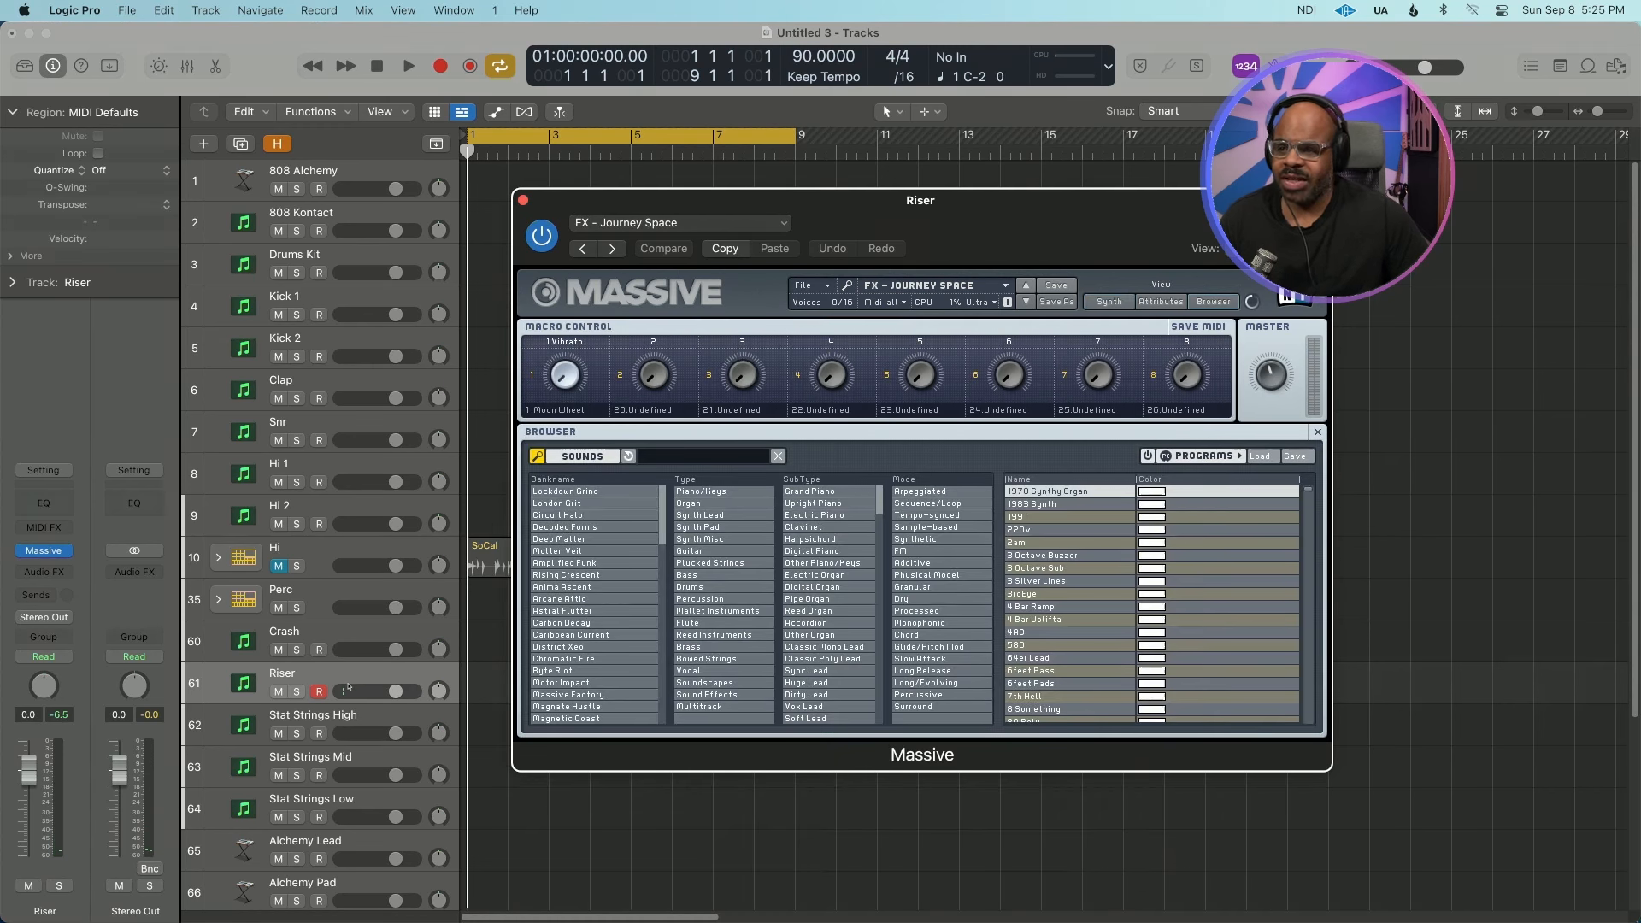
pyautogui.write('risr')
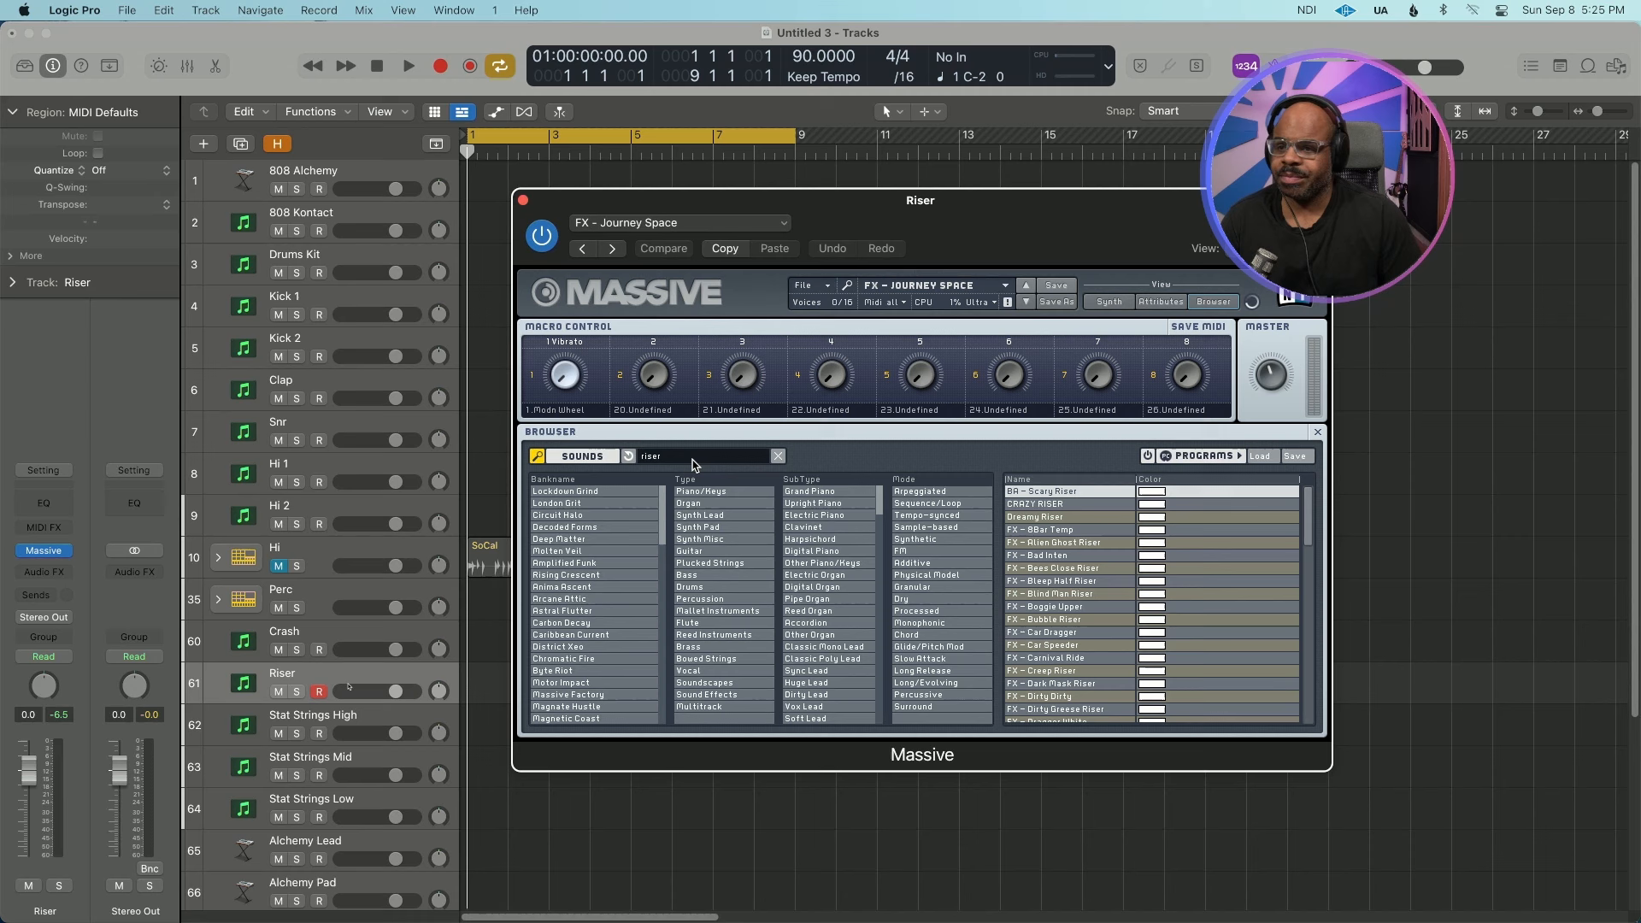
pyautogui.scroll(-3)
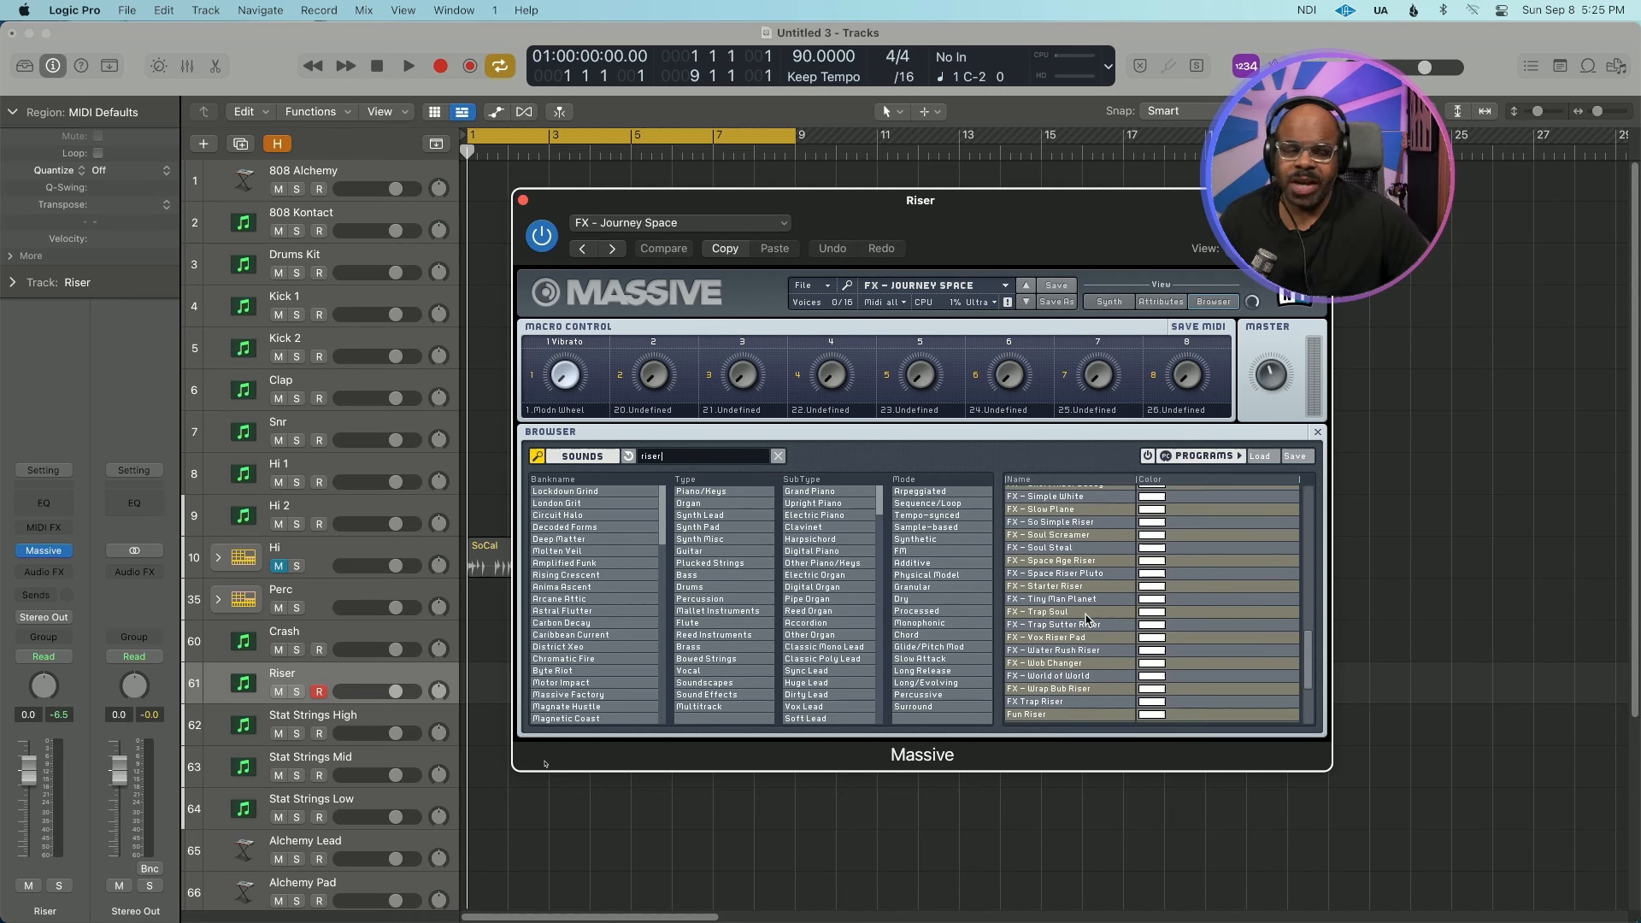
pyautogui.click(1057, 583)
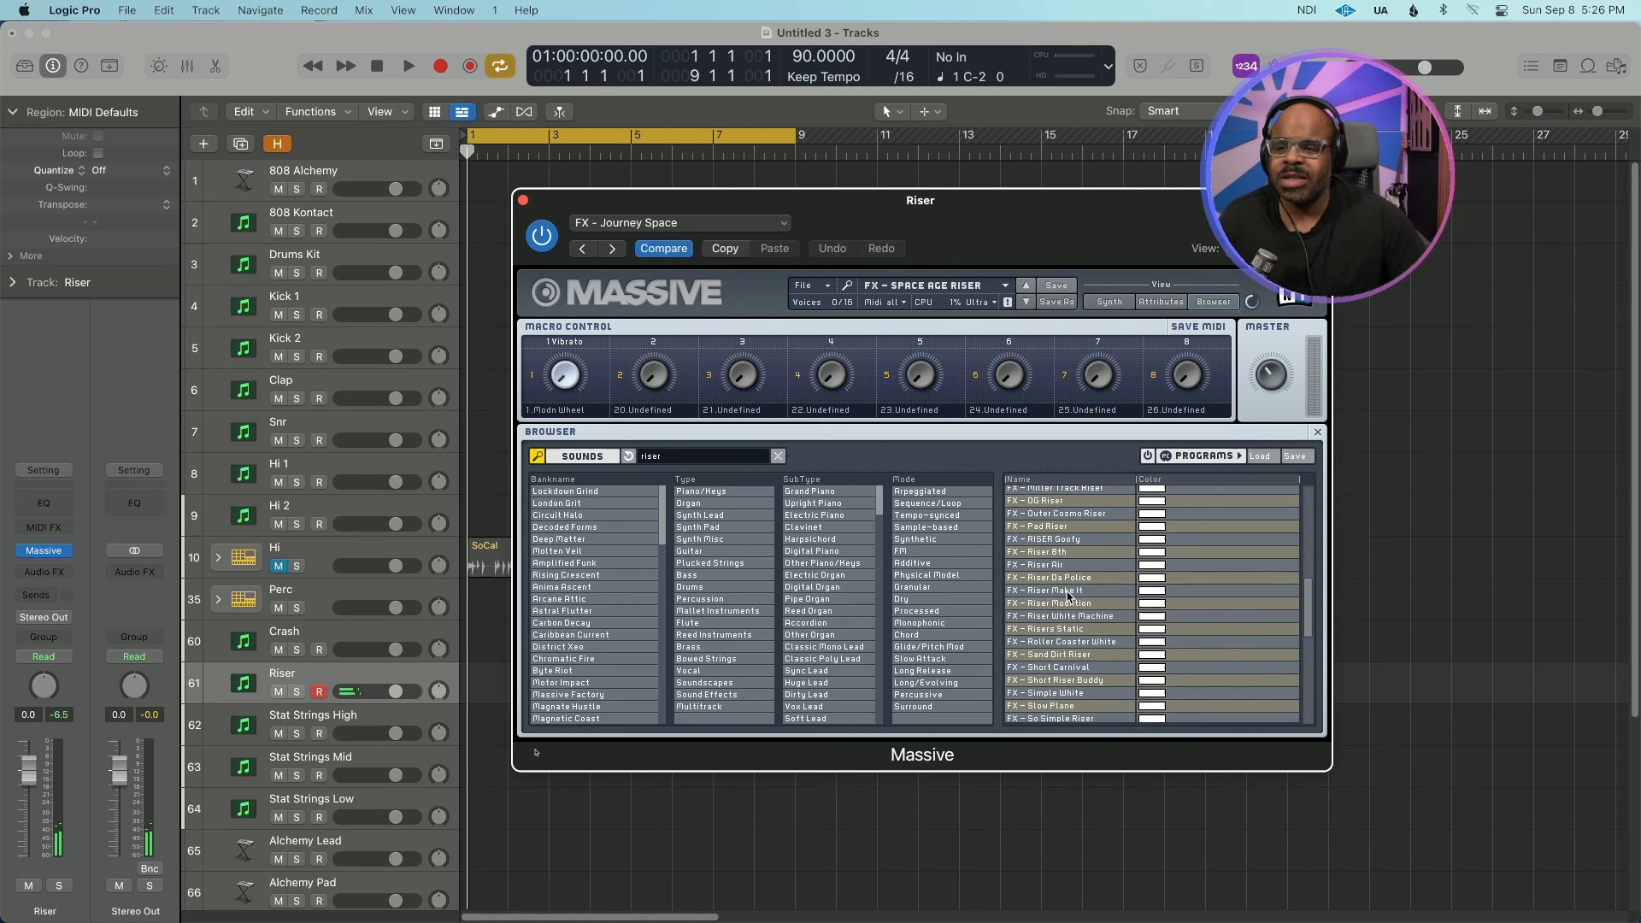
pyautogui.scroll(3)
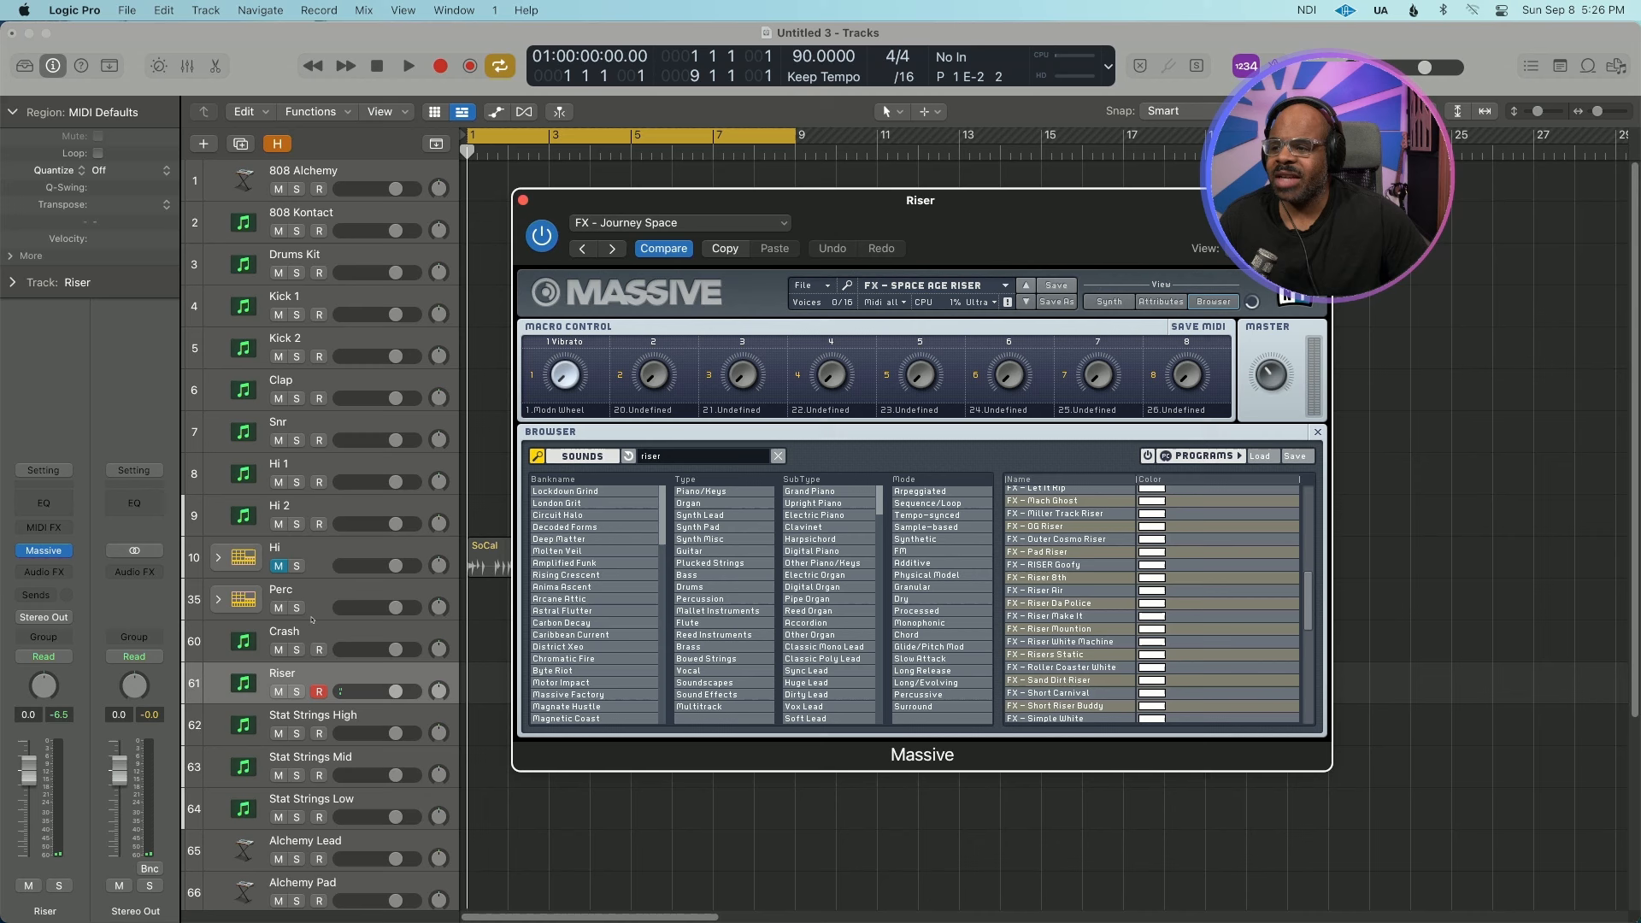
pyautogui.click(522, 200)
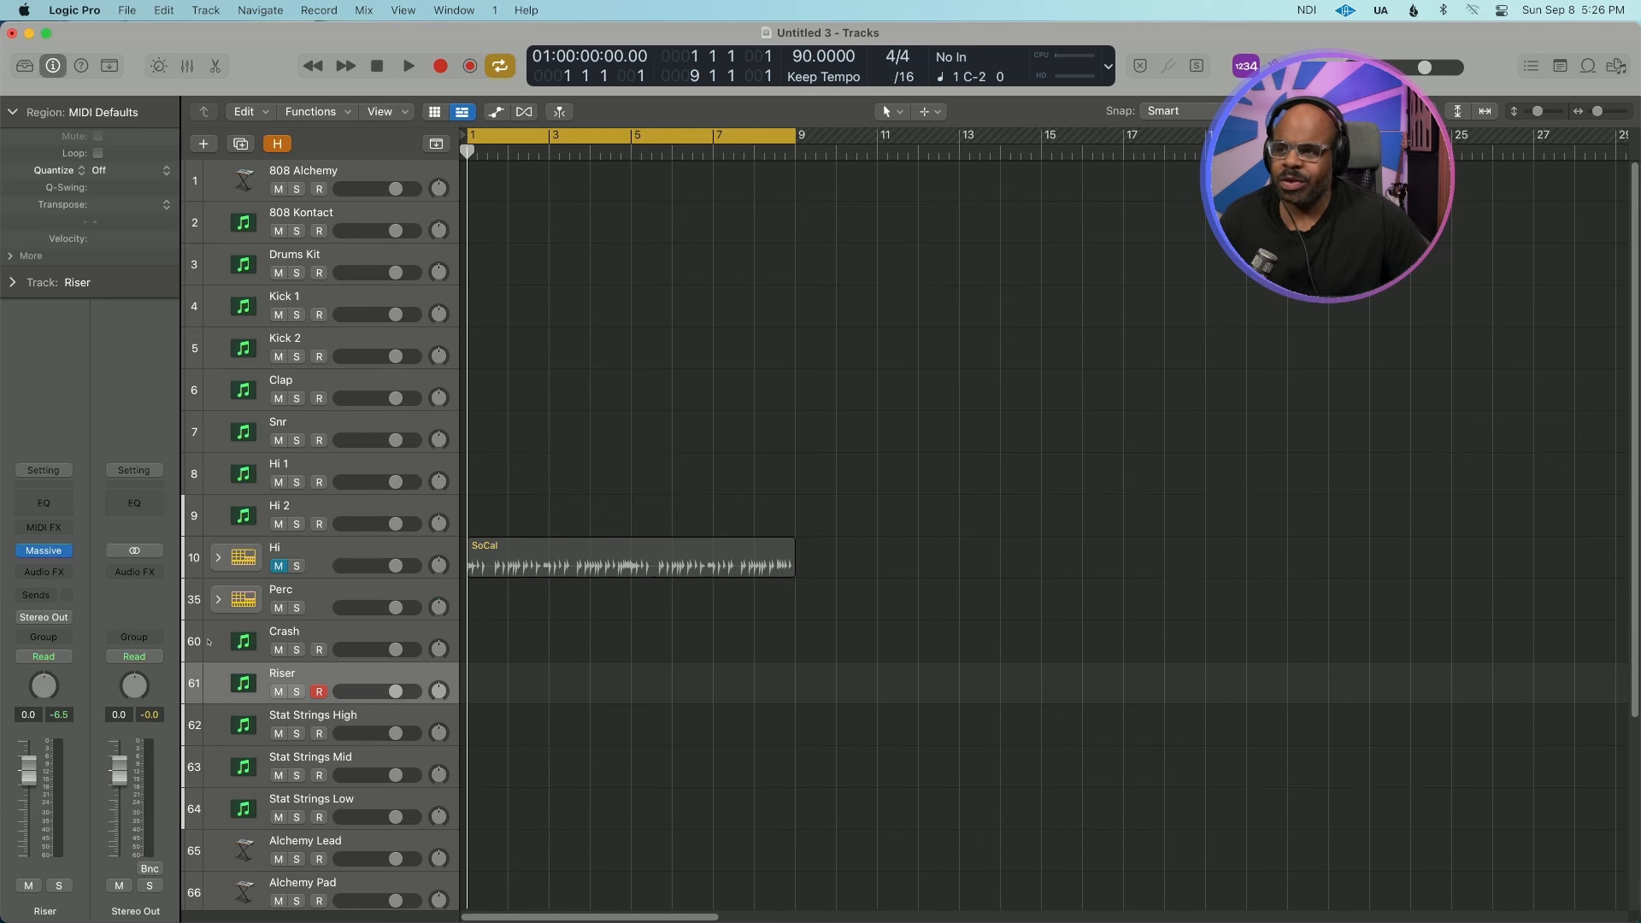
# Select Stat Strings High and open its Kontakt String Ensemble instrument
pyautogui.scroll(-3)
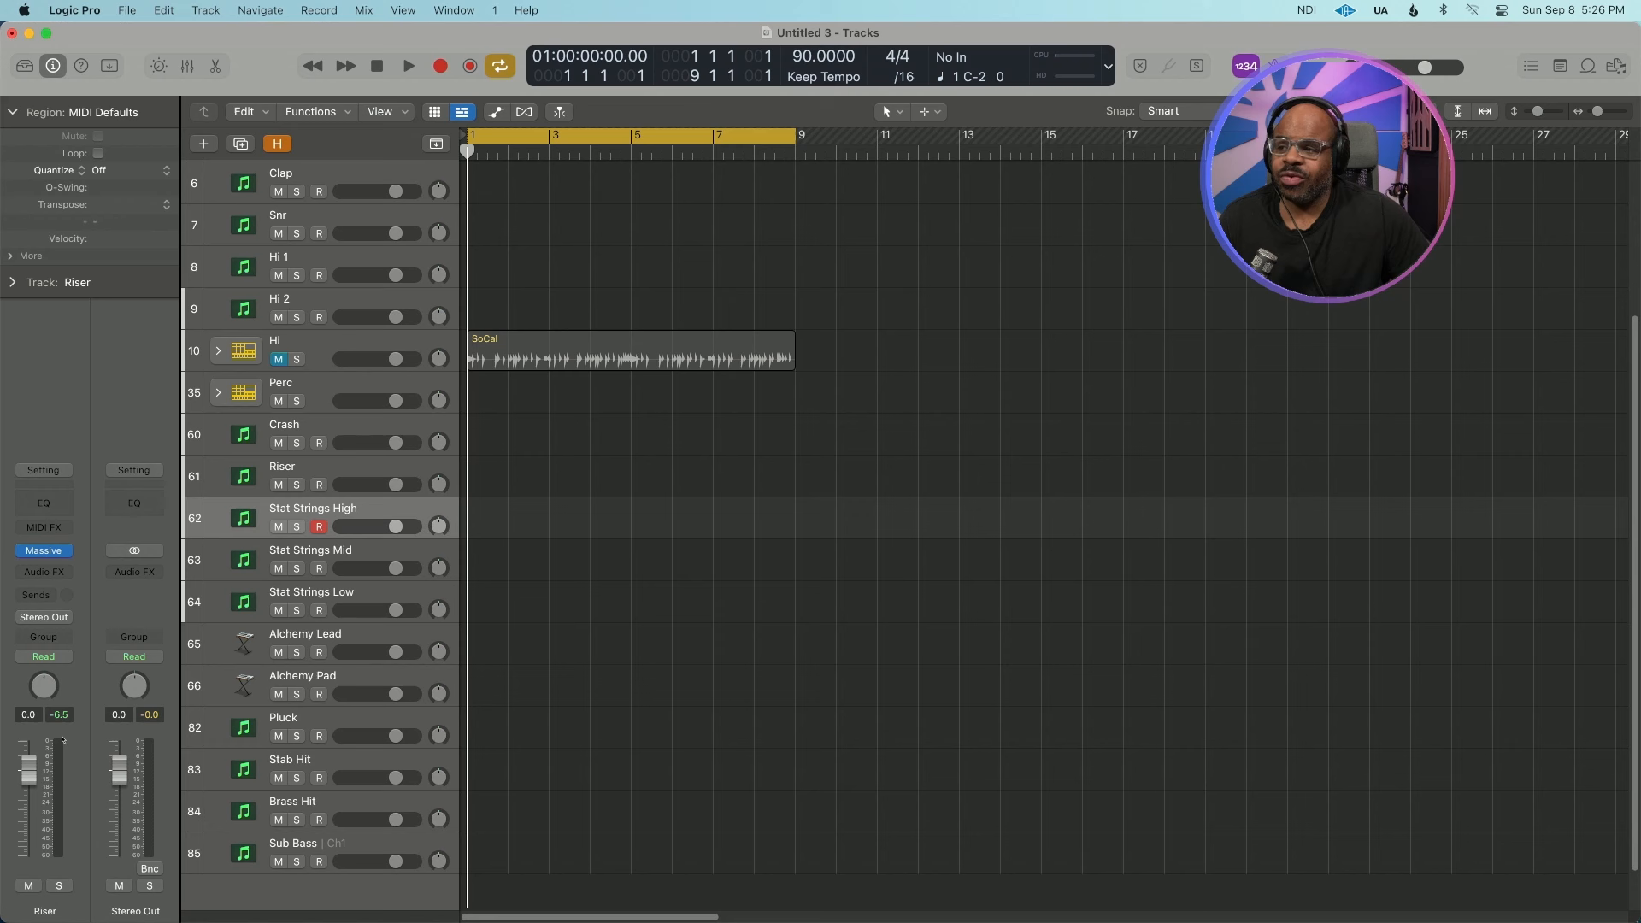
pyautogui.click(318, 527)
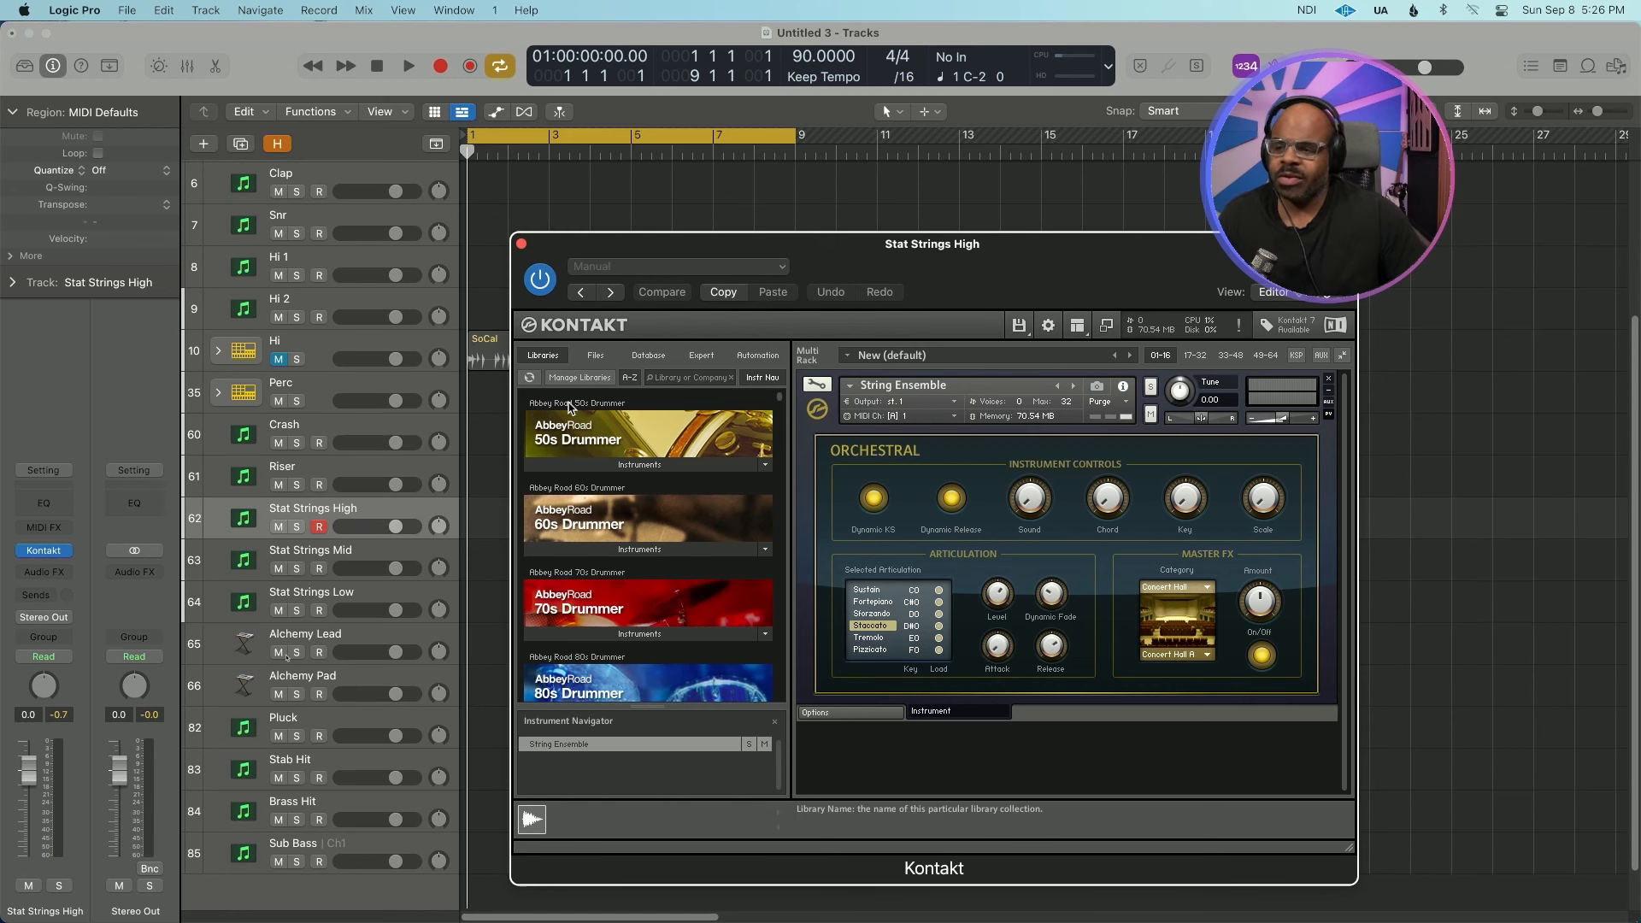
pyautogui.moveTo(579, 377)
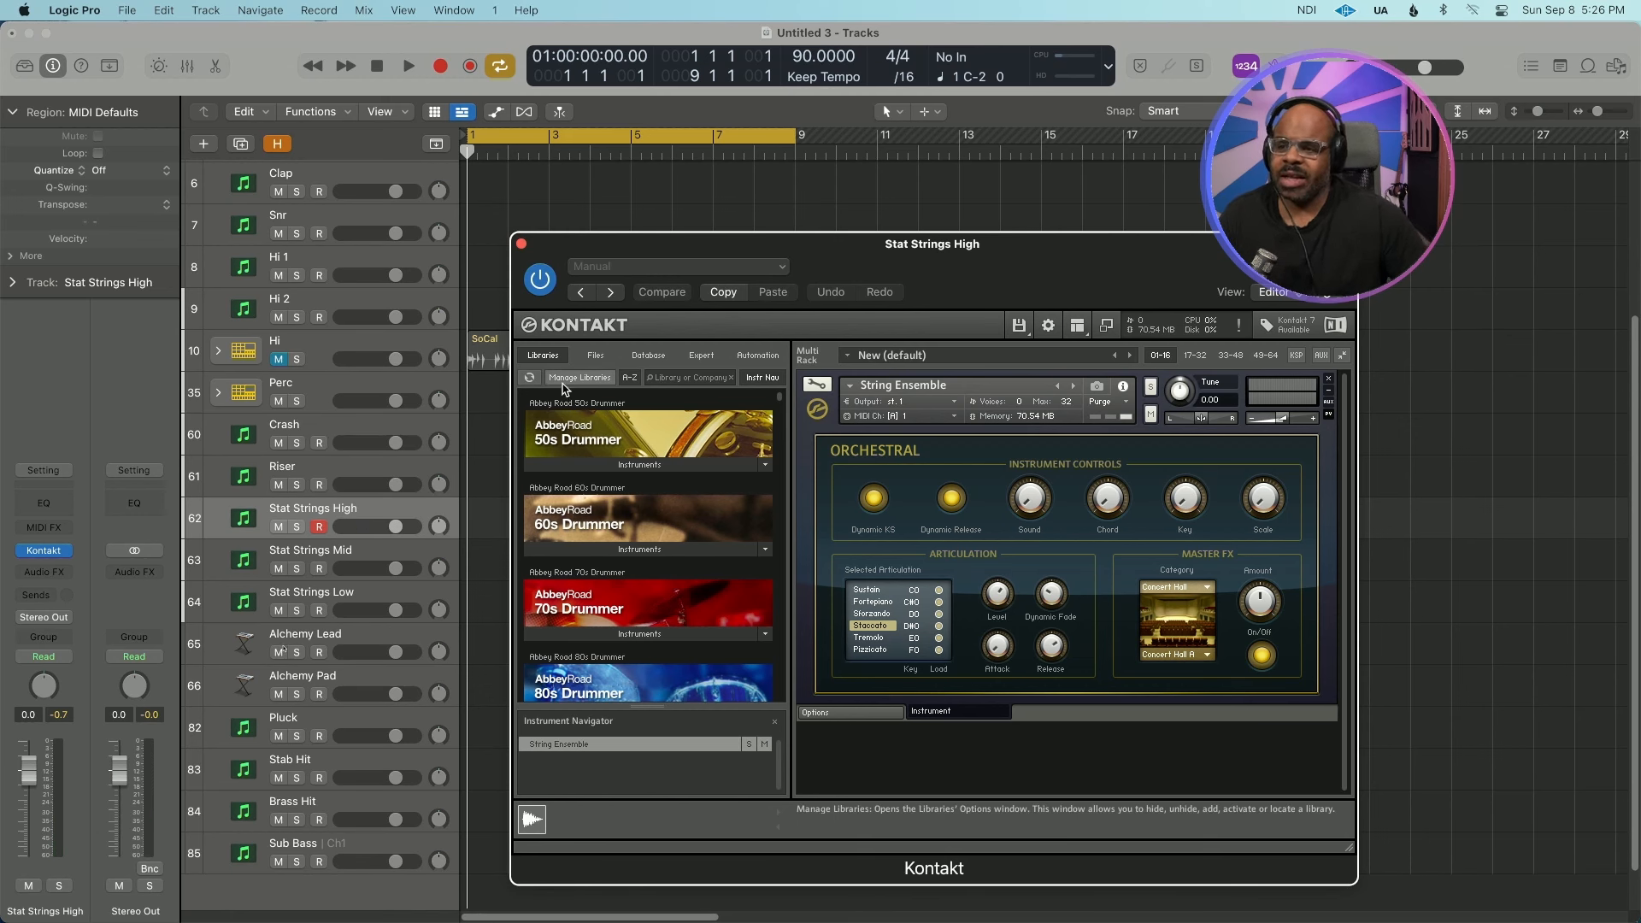
# Set the Kontakt String Ensemble articulation to Staccato and close the window
pyautogui.scroll(-3)
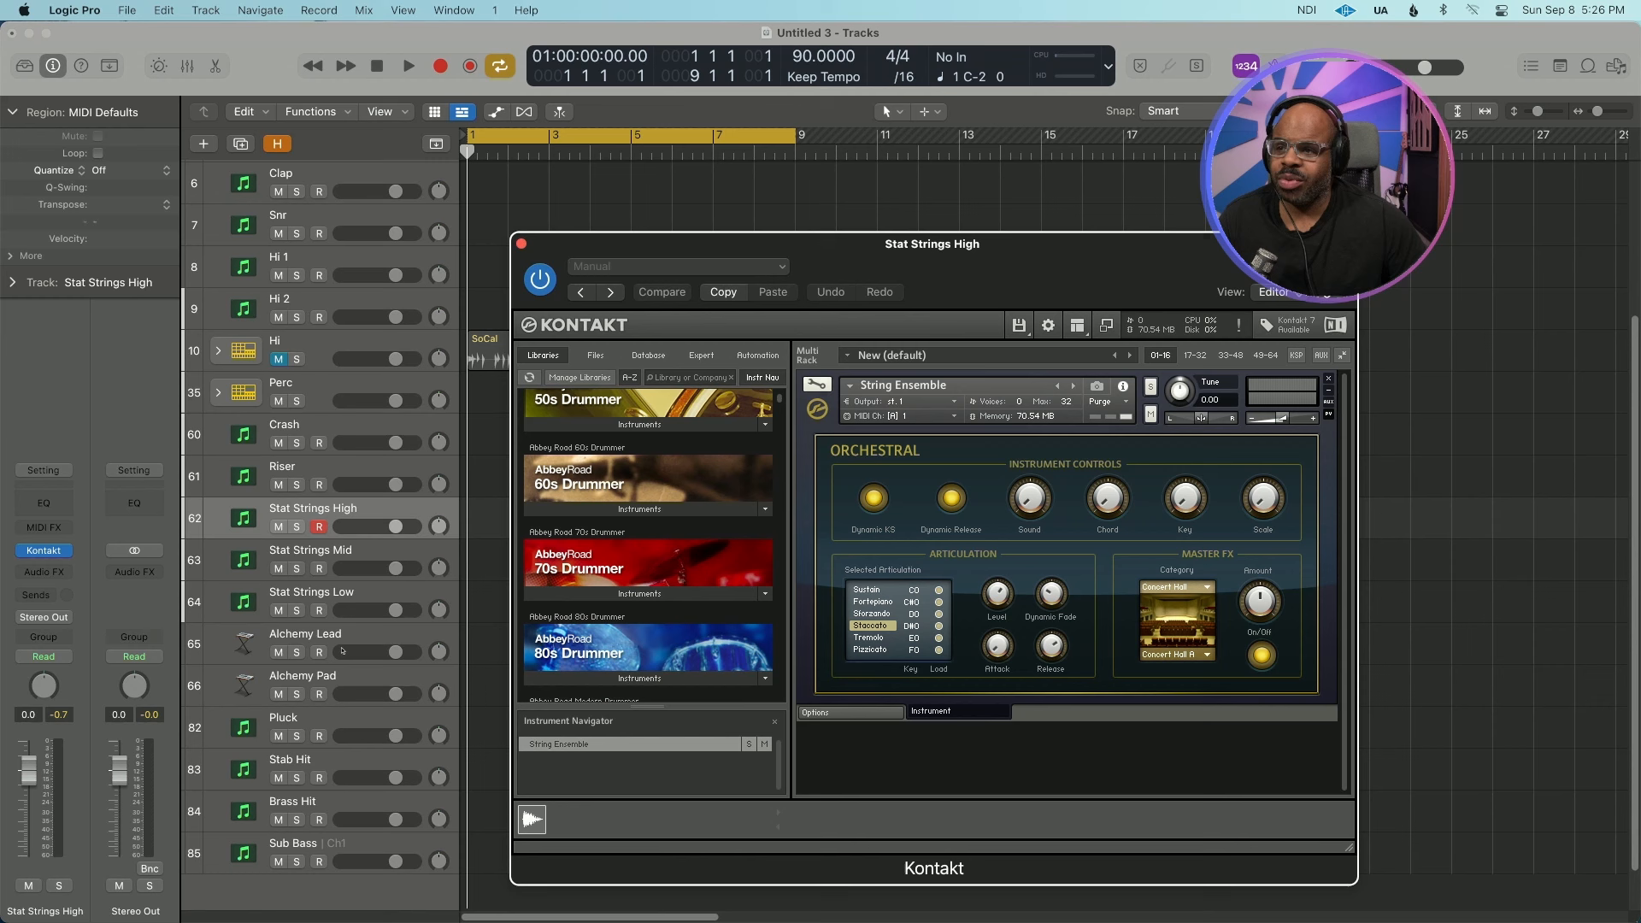
pyautogui.click(686, 377)
pyautogui.write('strin')
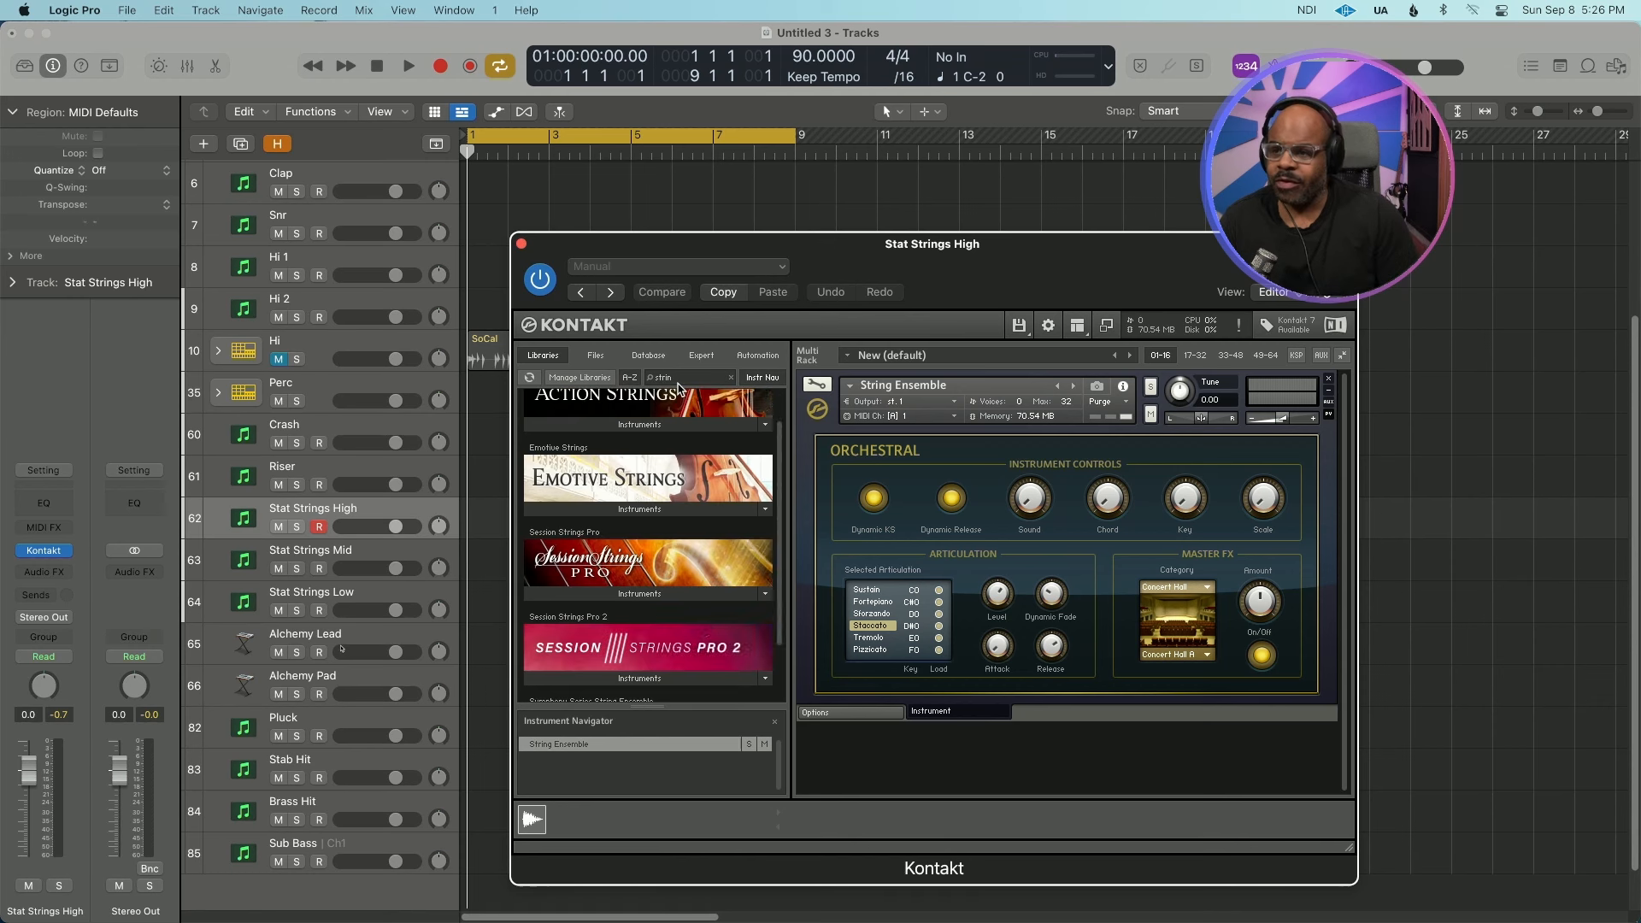
pyautogui.scroll(-3)
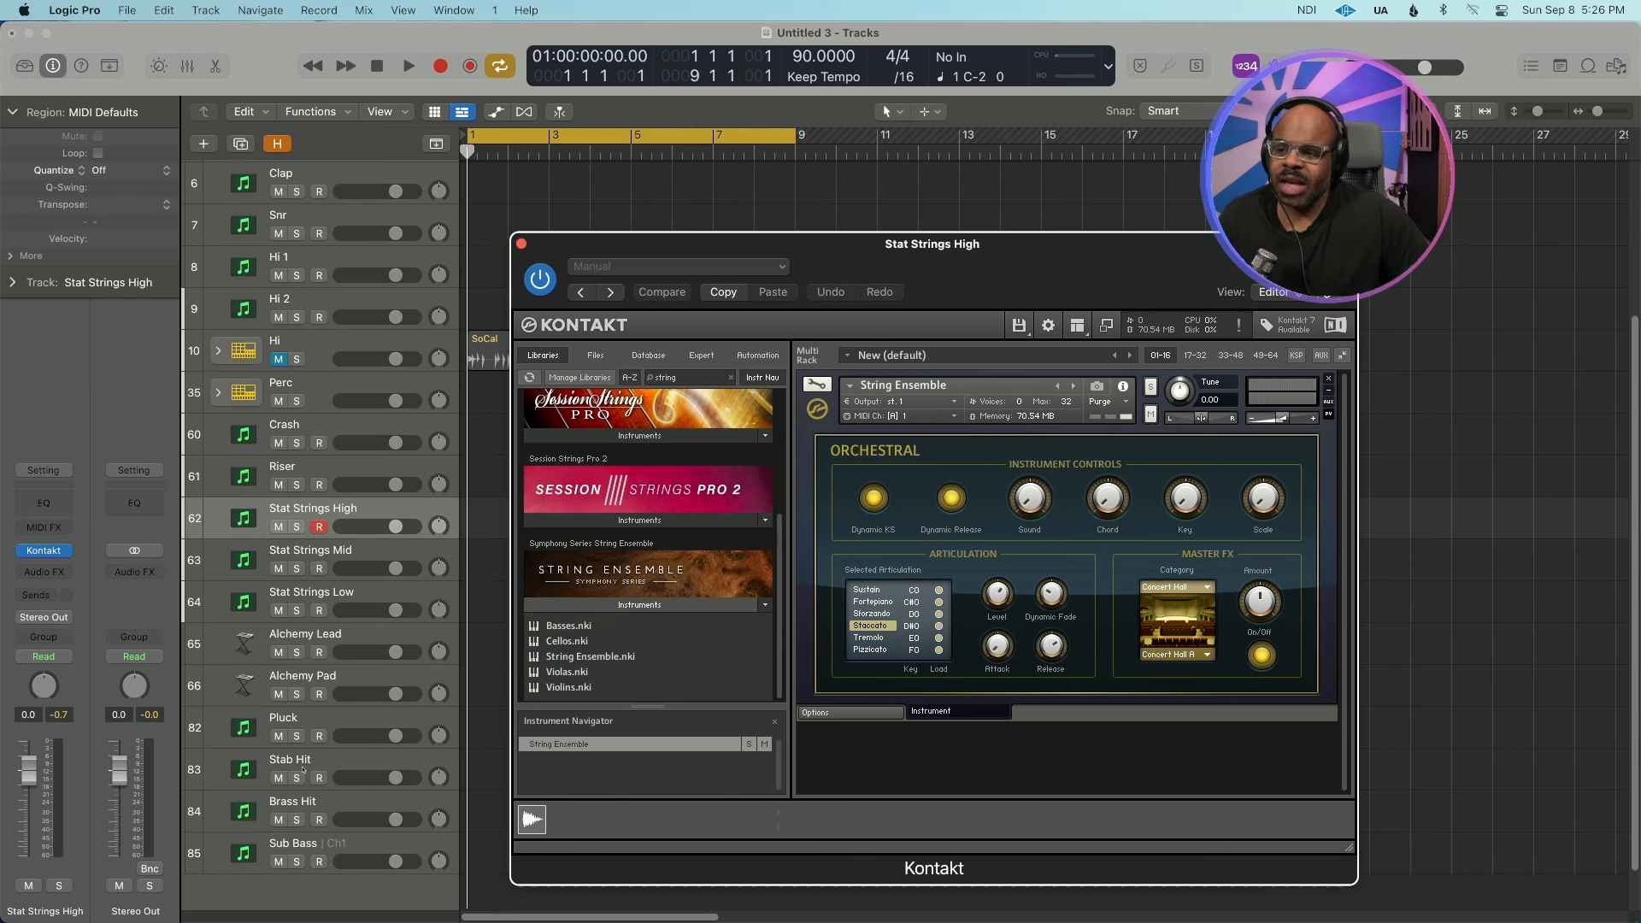
pyautogui.click(589, 657)
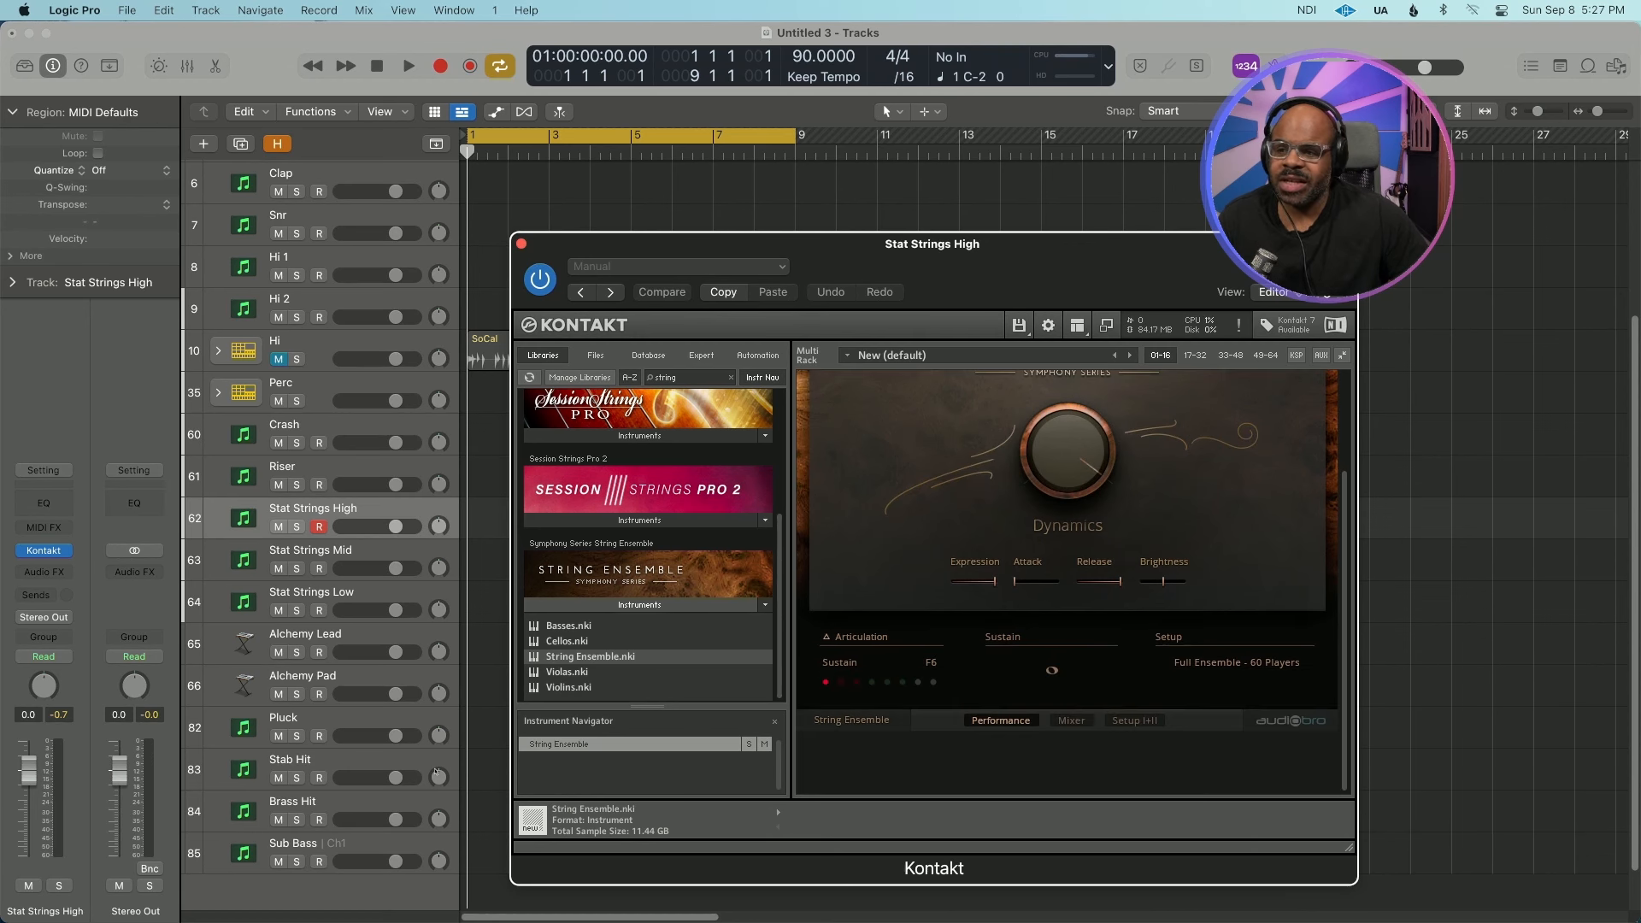
pyautogui.click(861, 636)
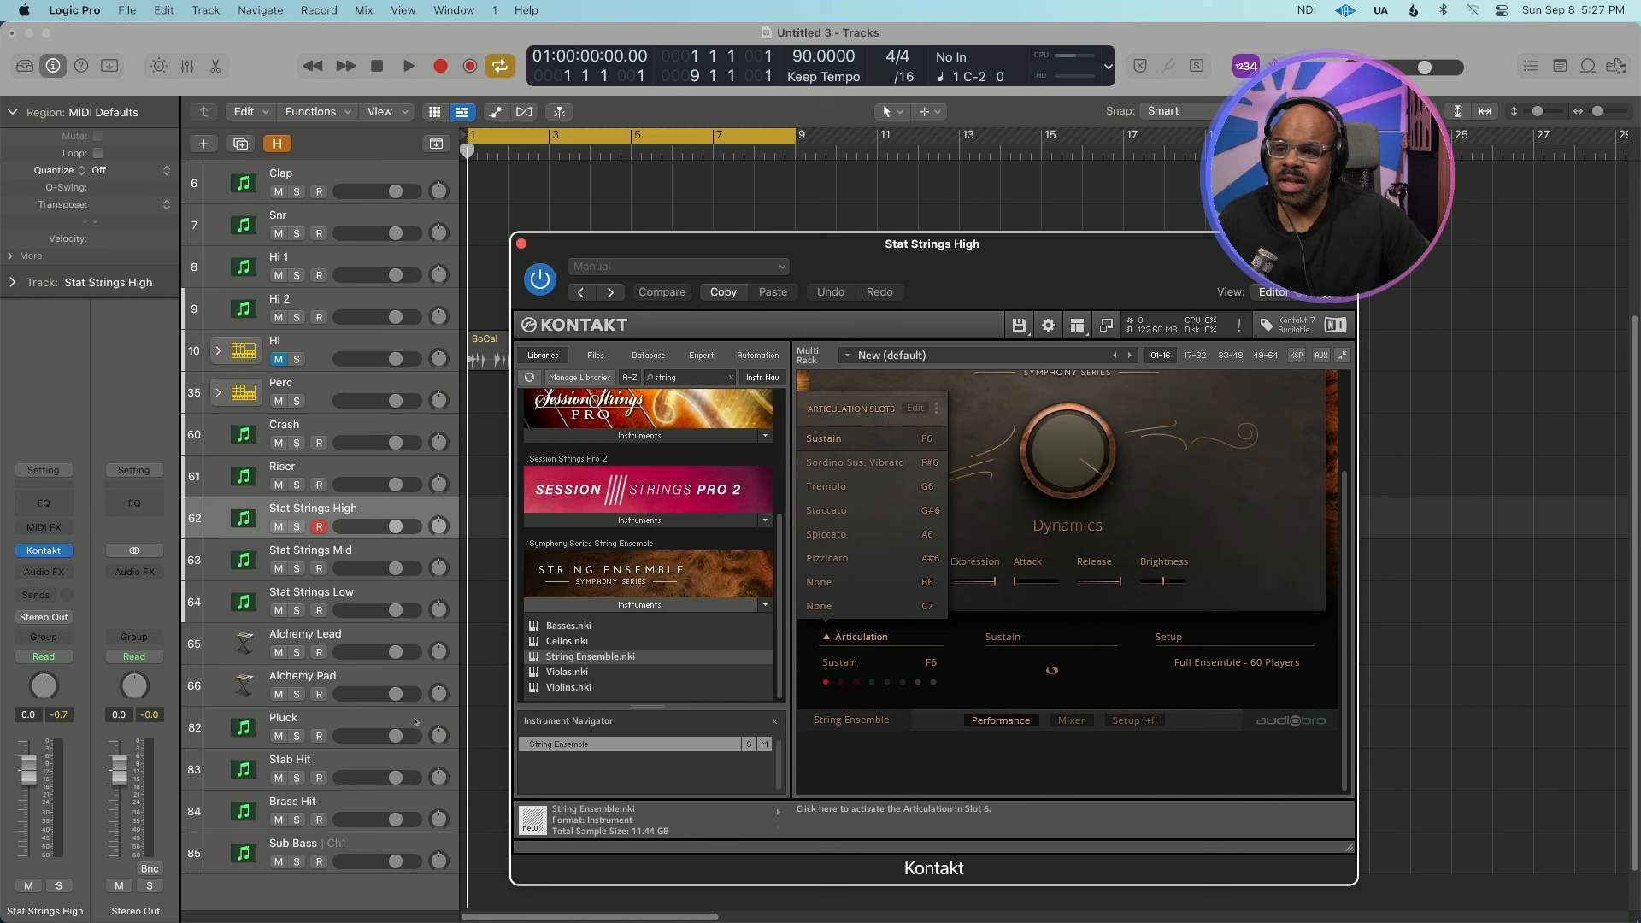
pyautogui.click(826, 509)
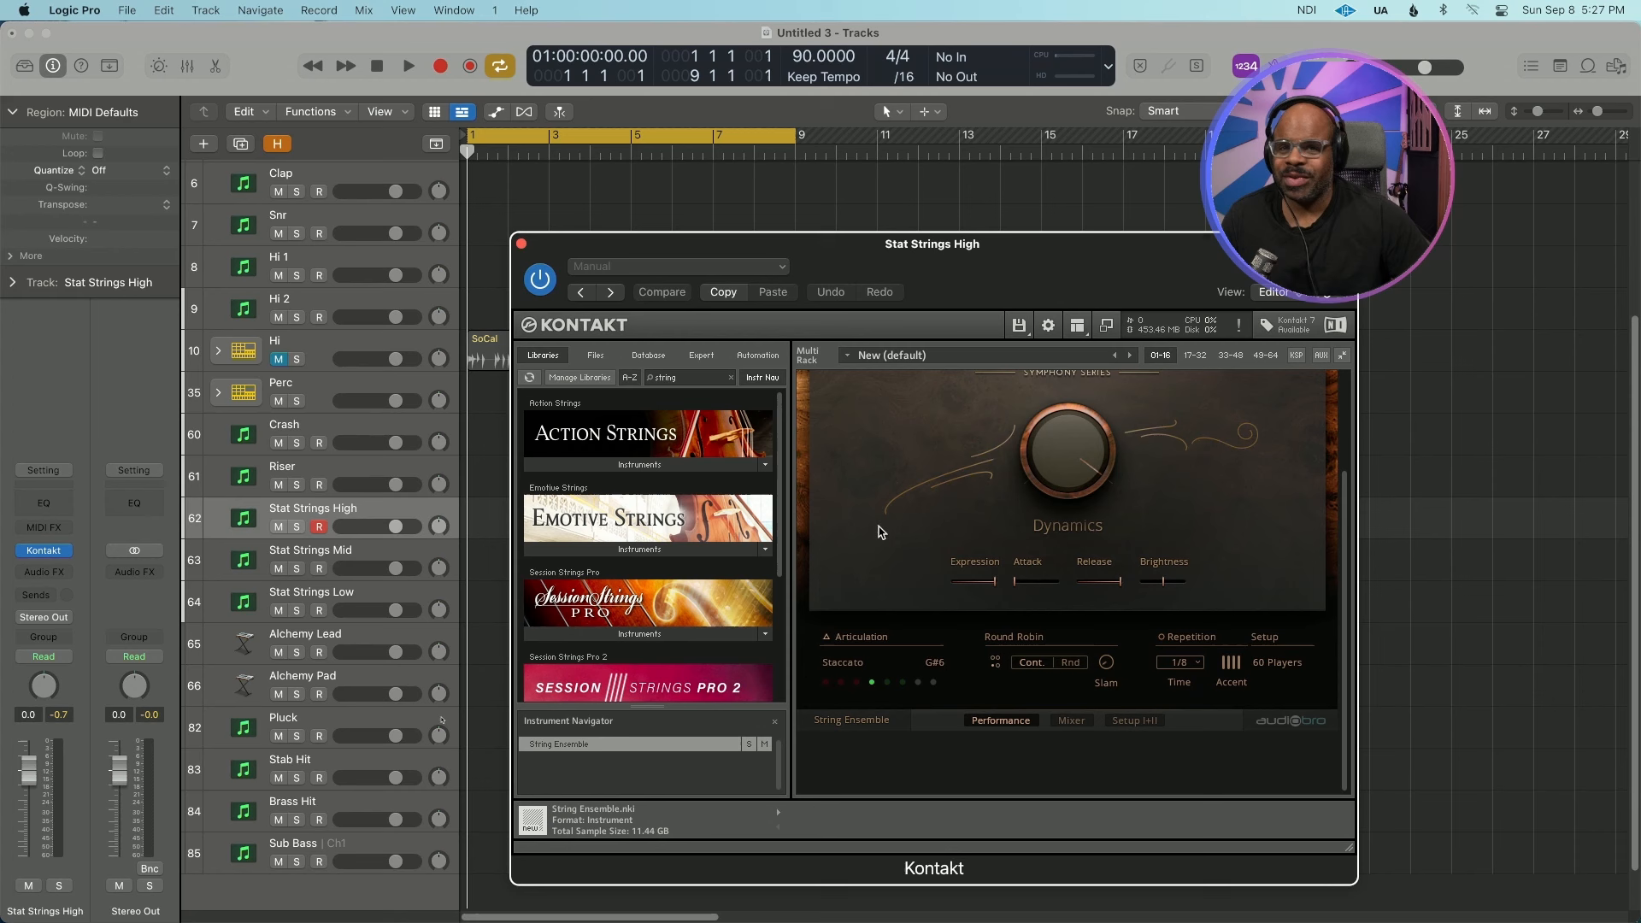
pyautogui.click(522, 244)
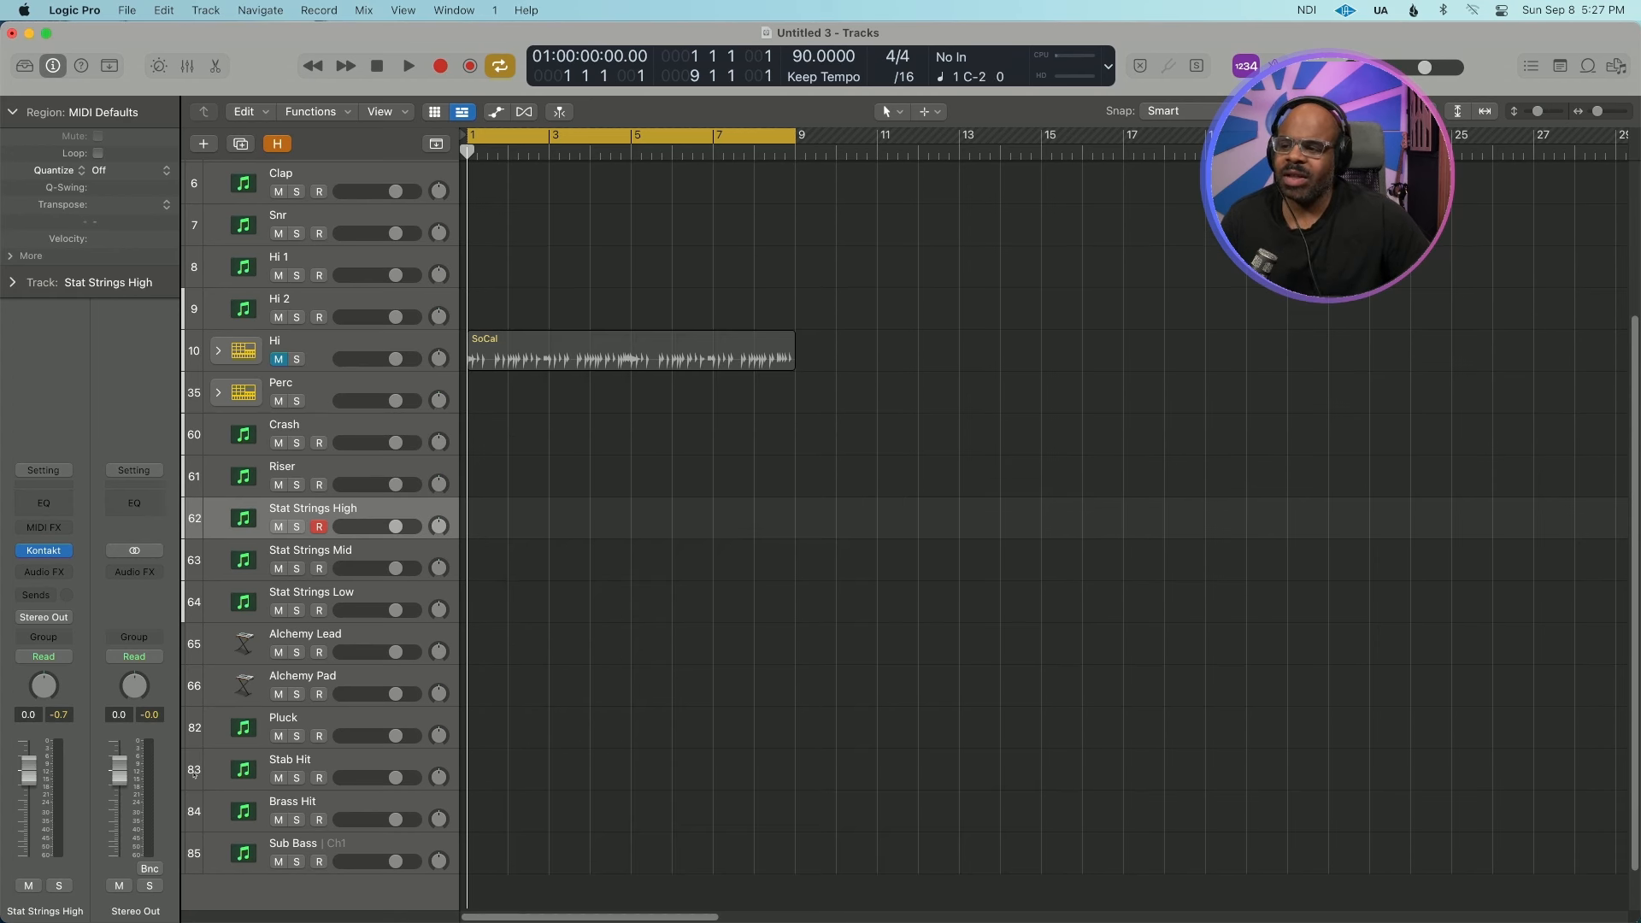
# Open Alchemy on Alchemy Lead, filter to Arpeggiated, and try Analog Bass Sequence
pyautogui.click(305, 634)
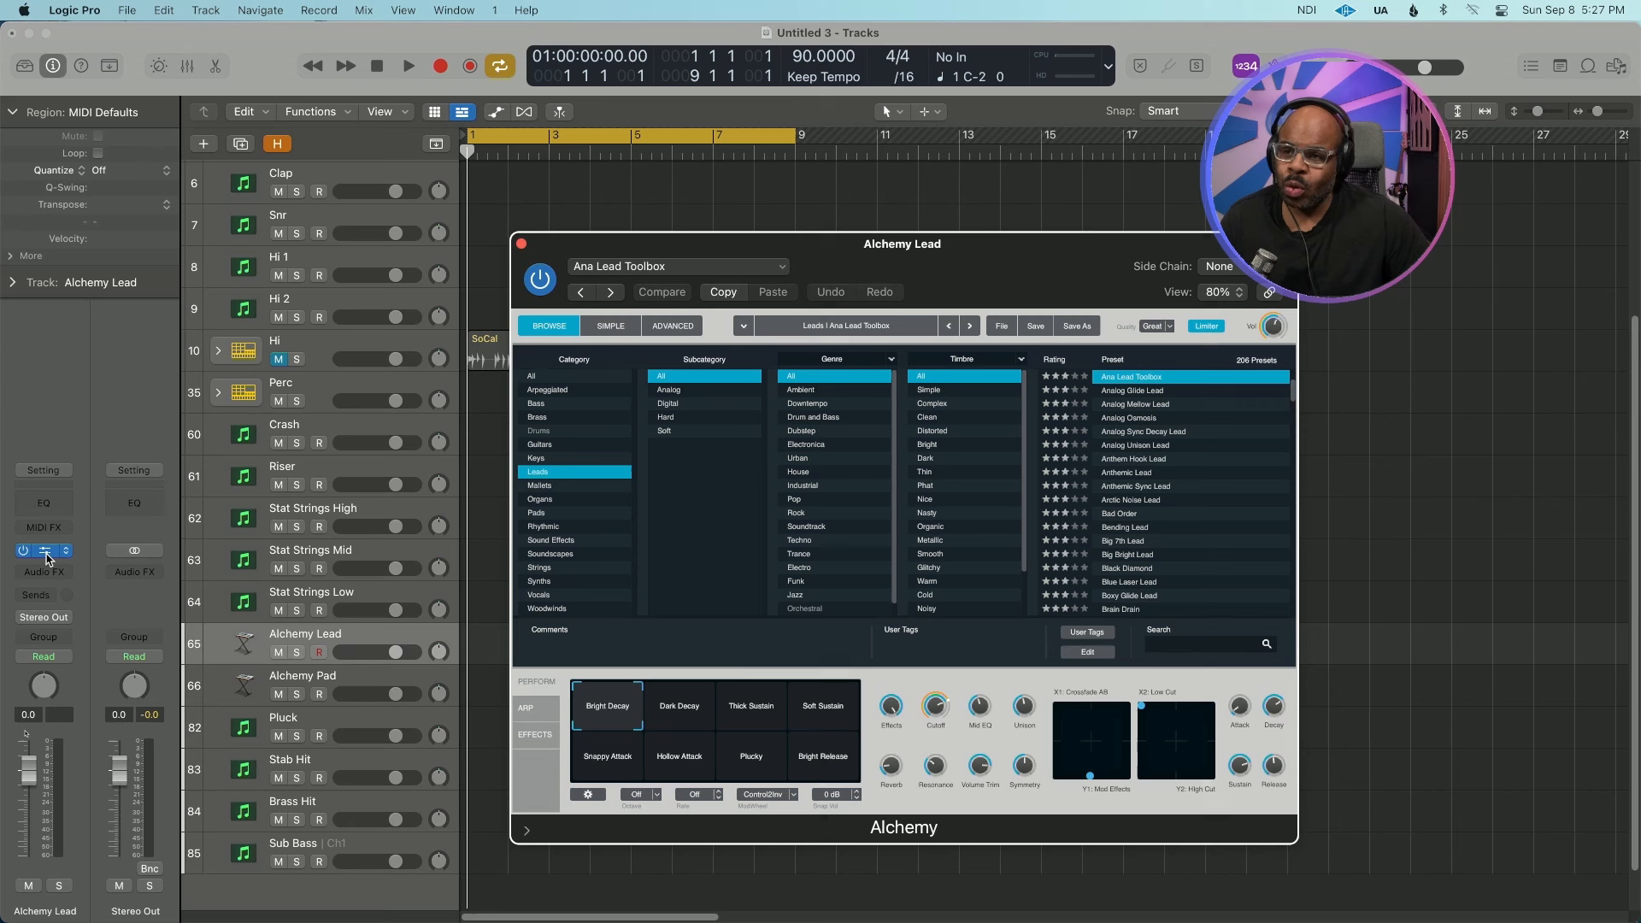
pyautogui.click(44, 549)
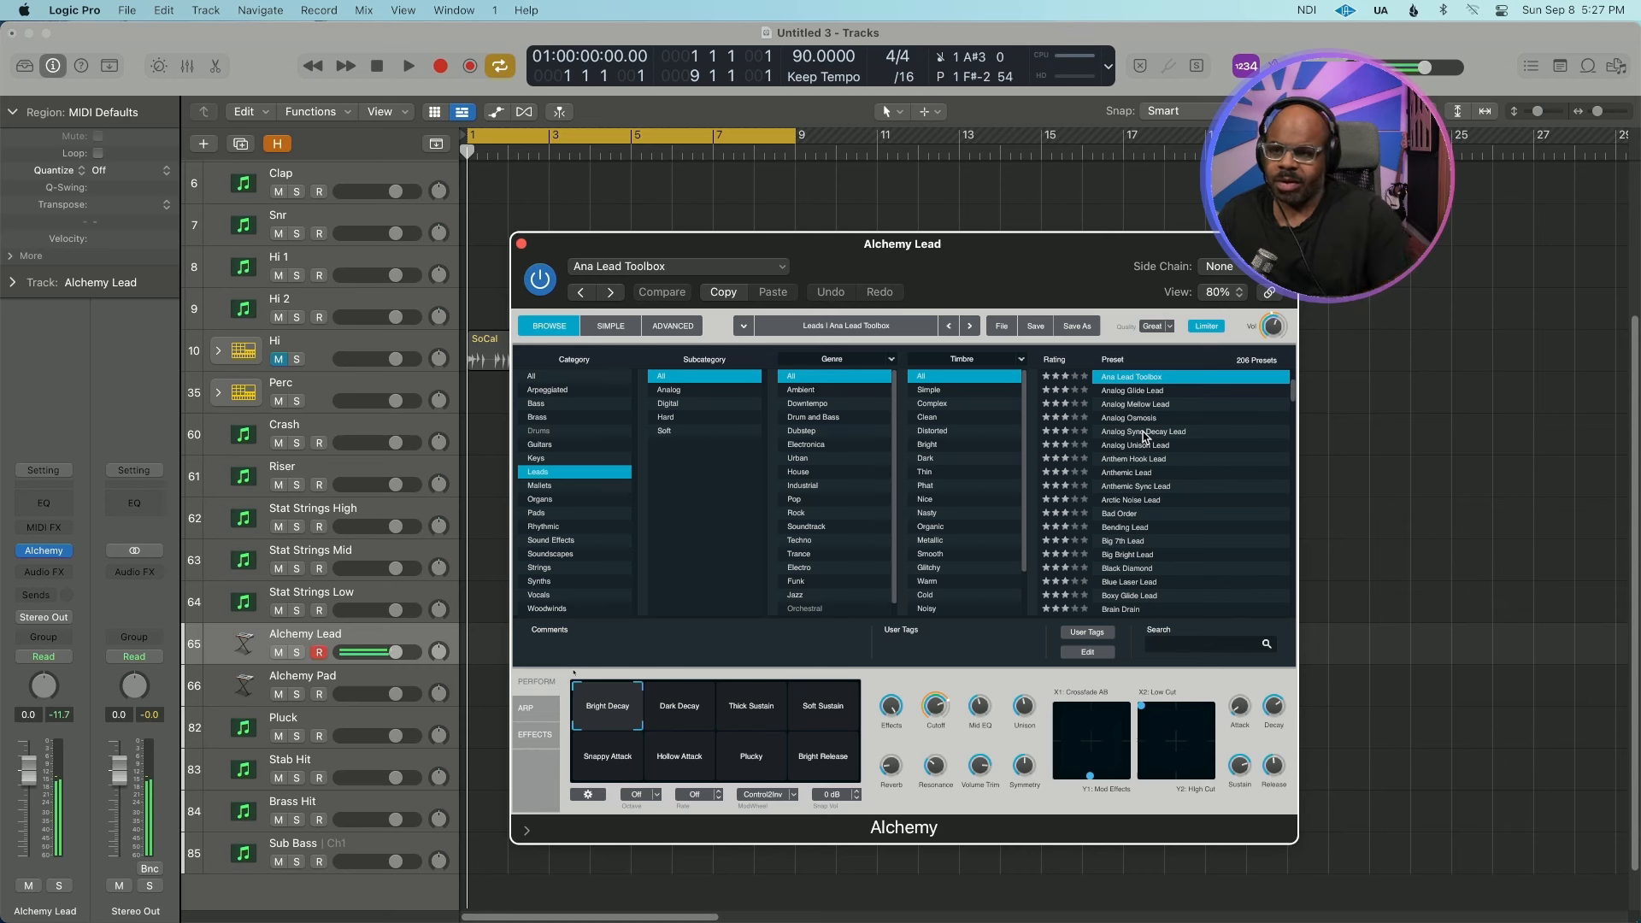
pyautogui.scroll(-3)
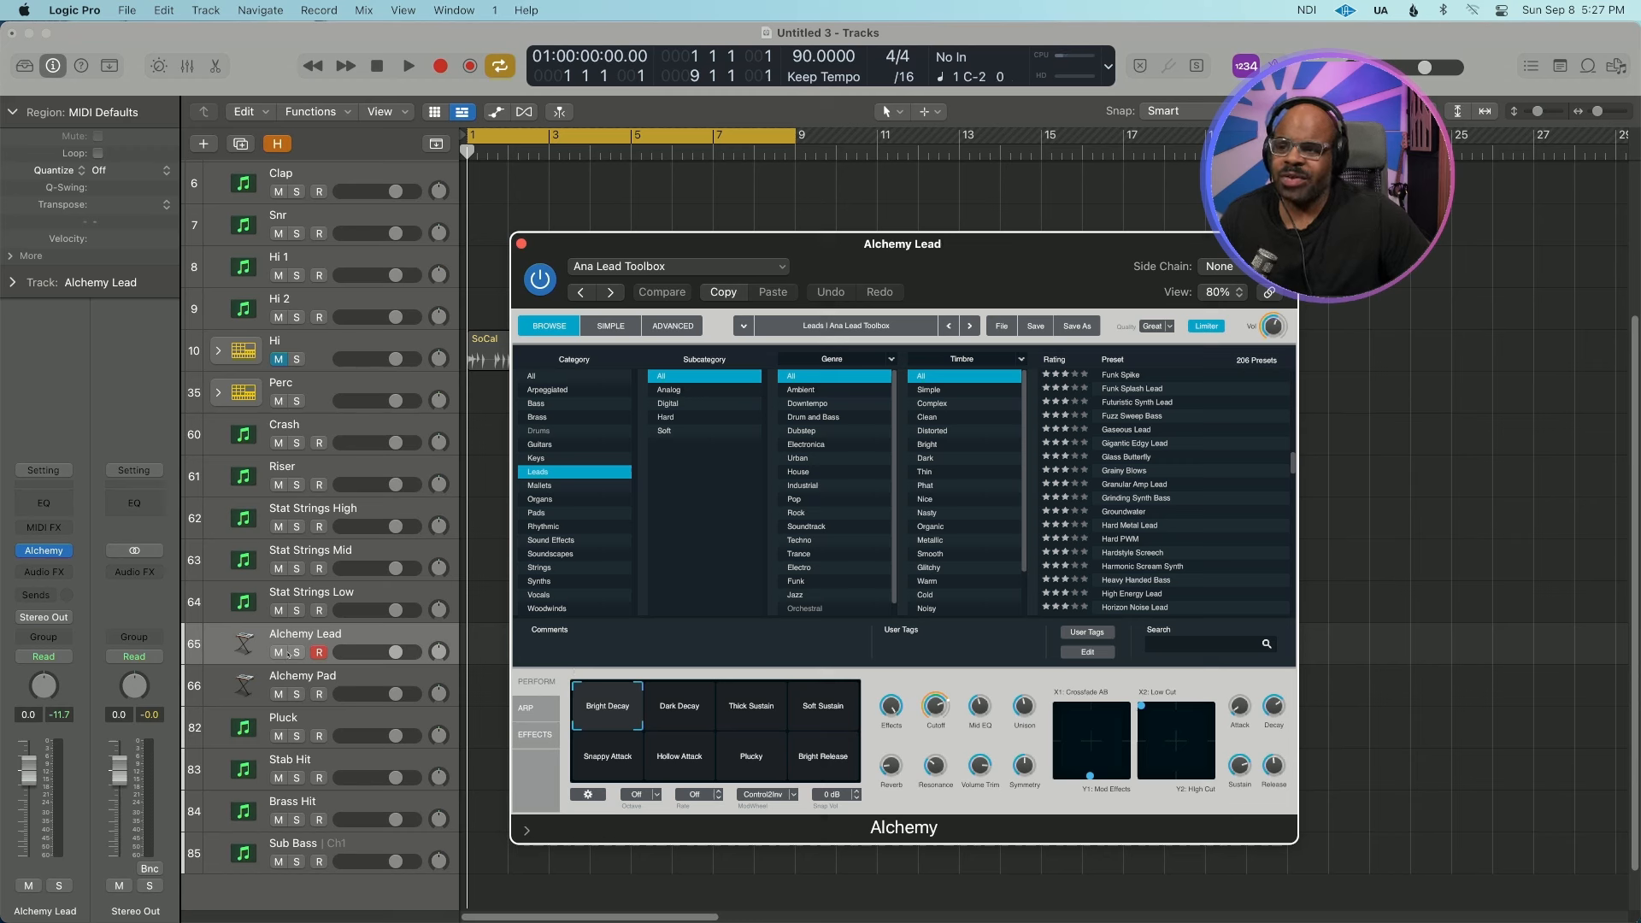
pyautogui.click(547, 390)
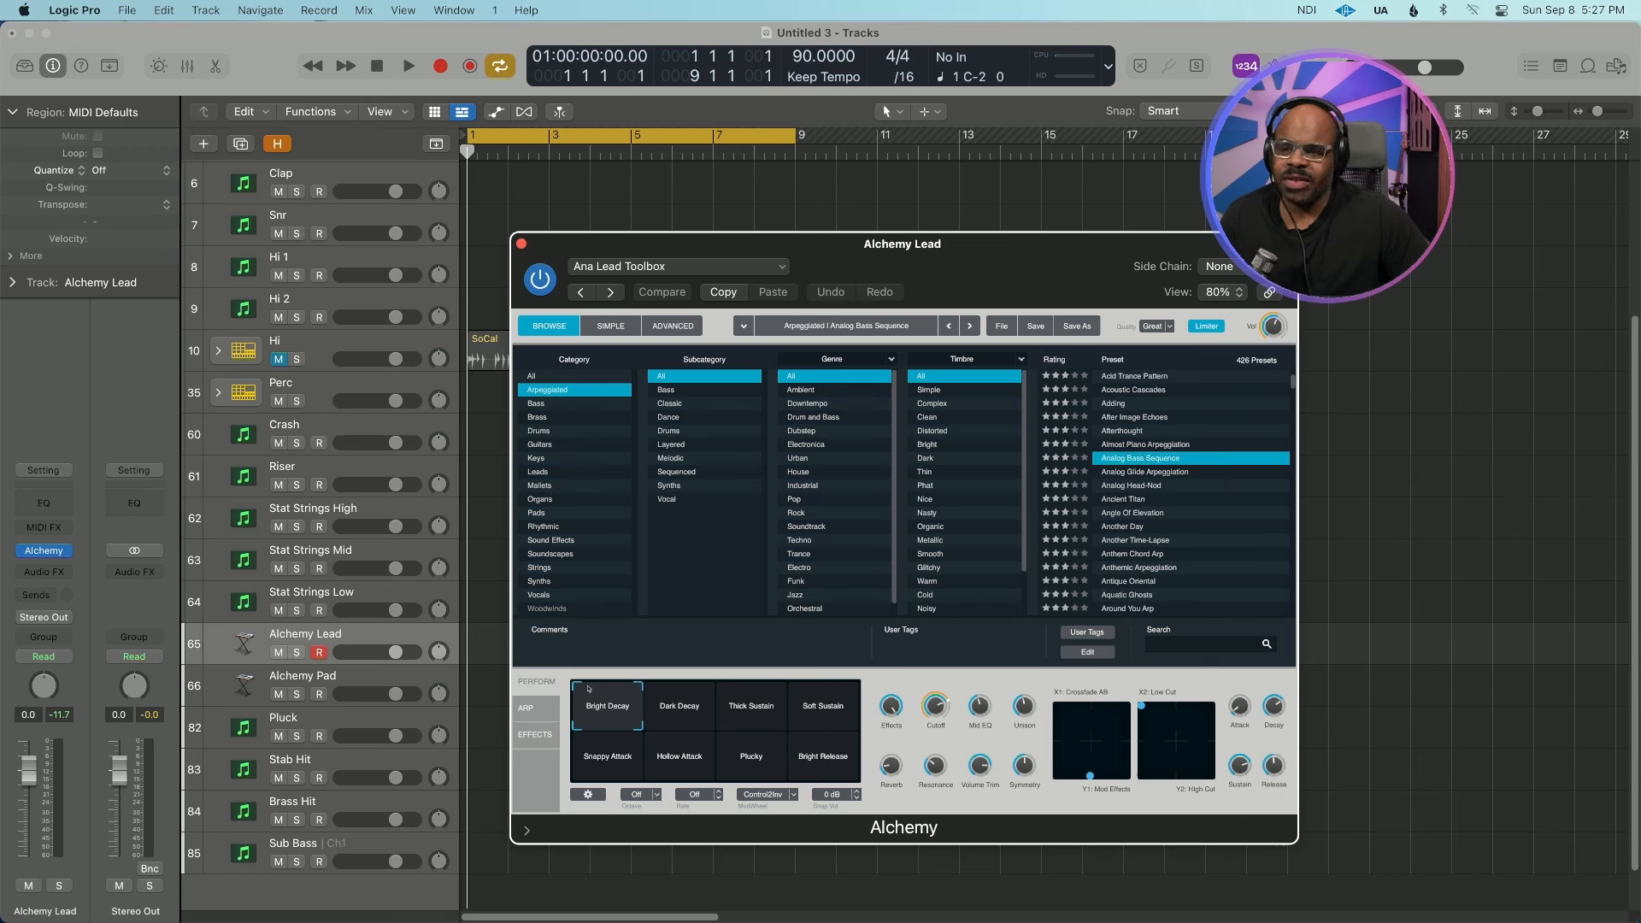
pyautogui.click(1138, 458)
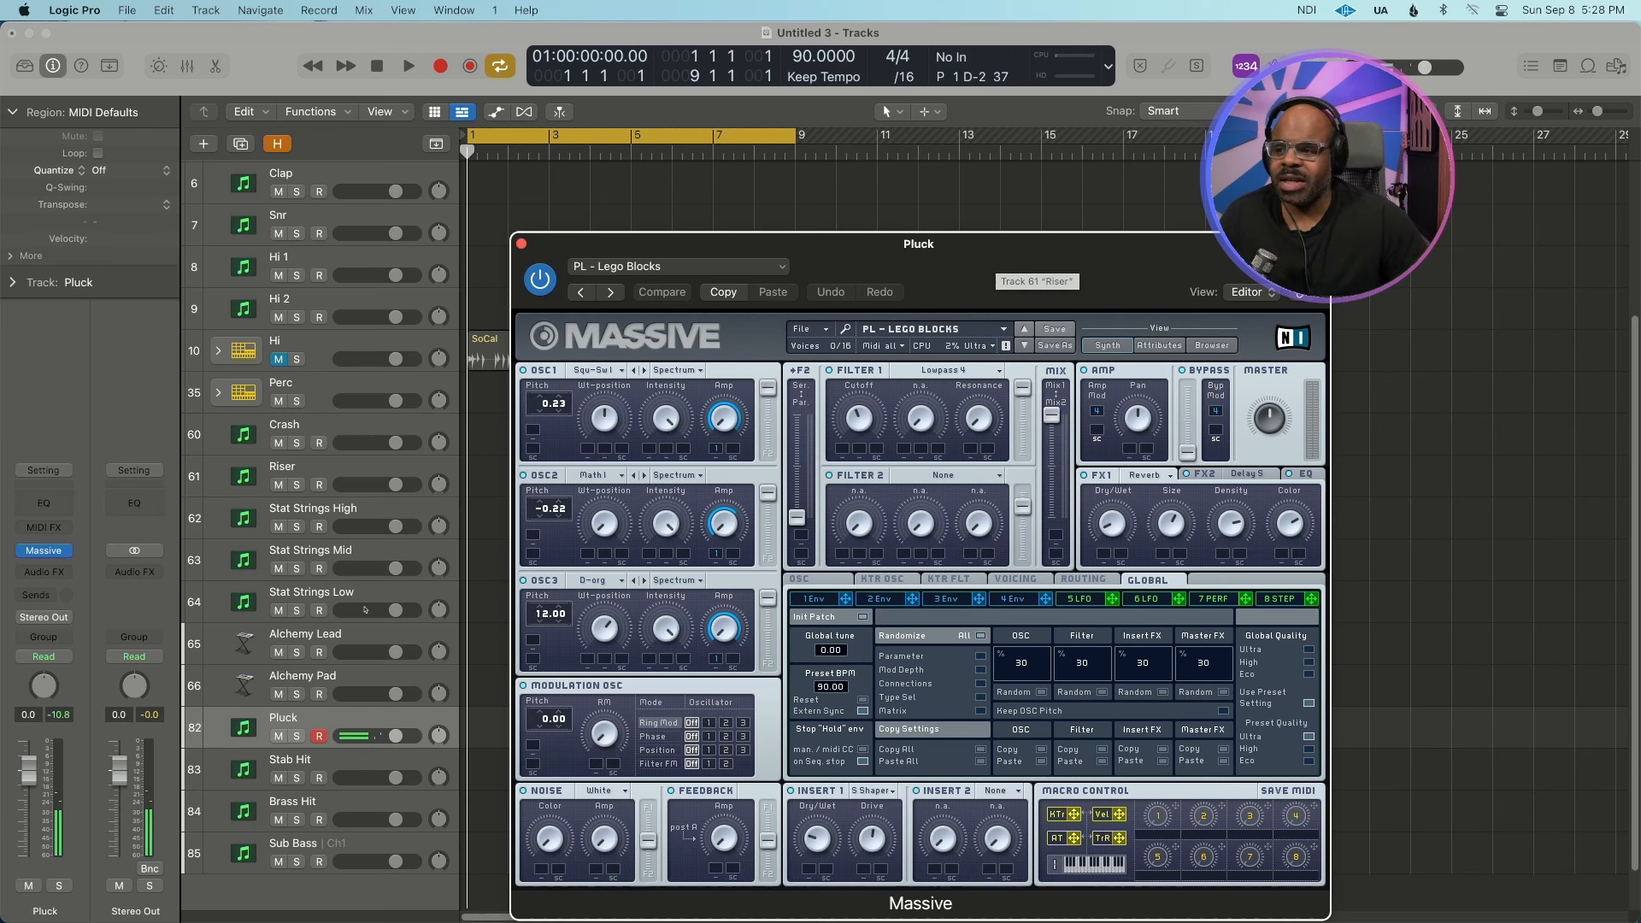
# Open the Pluck track's Massive synth showing the PL - Lego Blocks patch
pyautogui.click(522, 243)
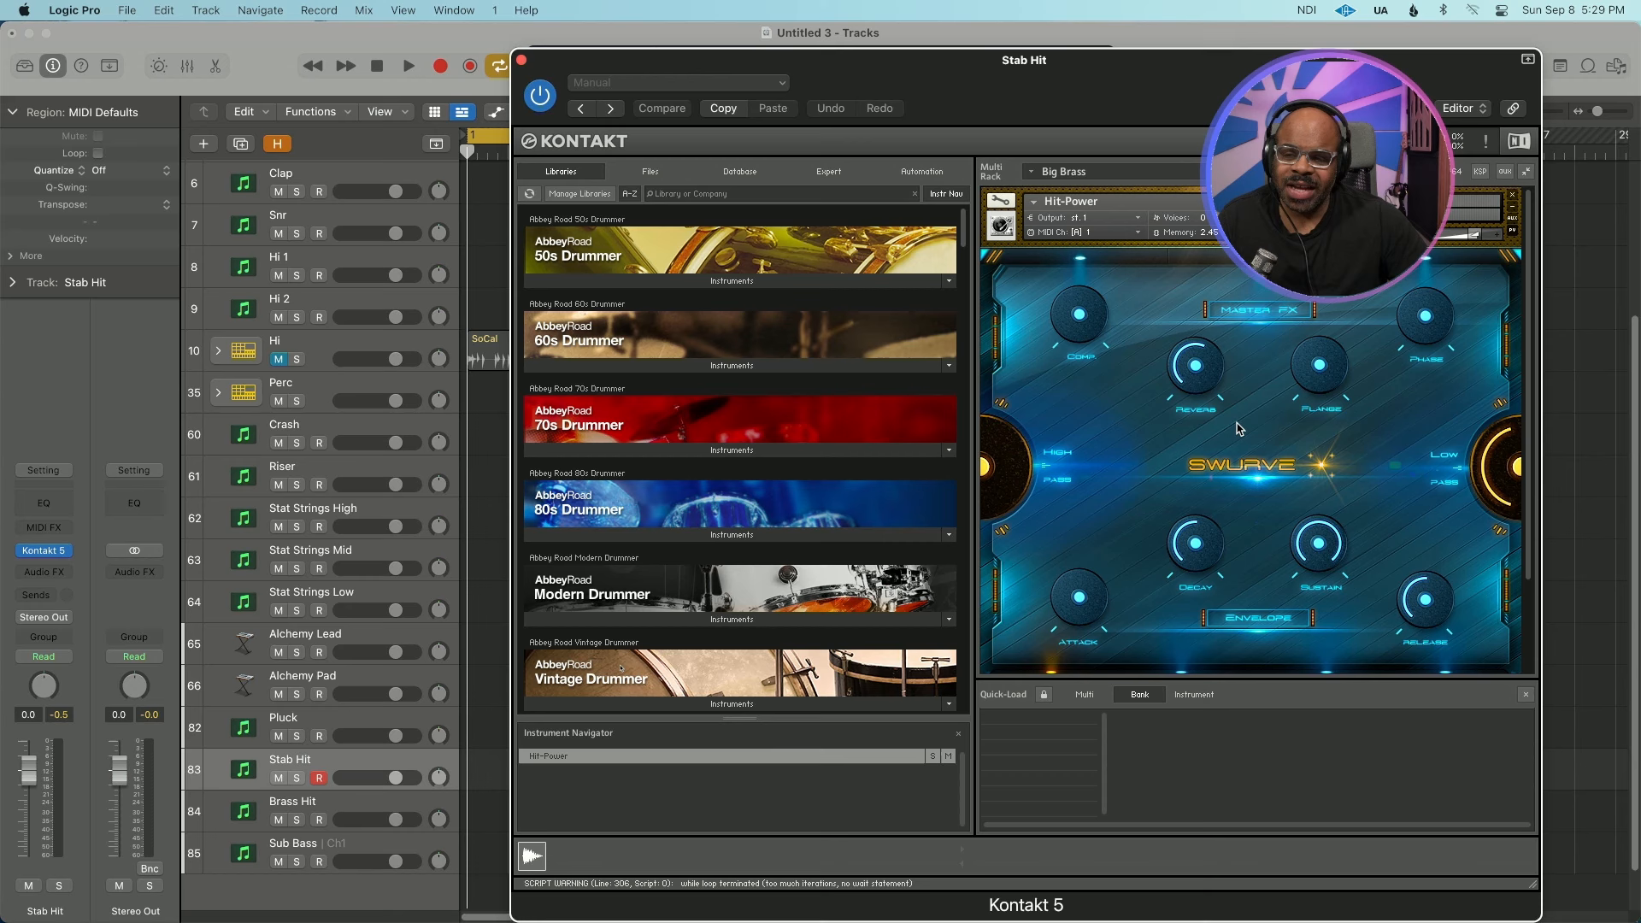
# Scroll through Kontakt's Libraries list on the Stab Hit track
pyautogui.scroll(-3)
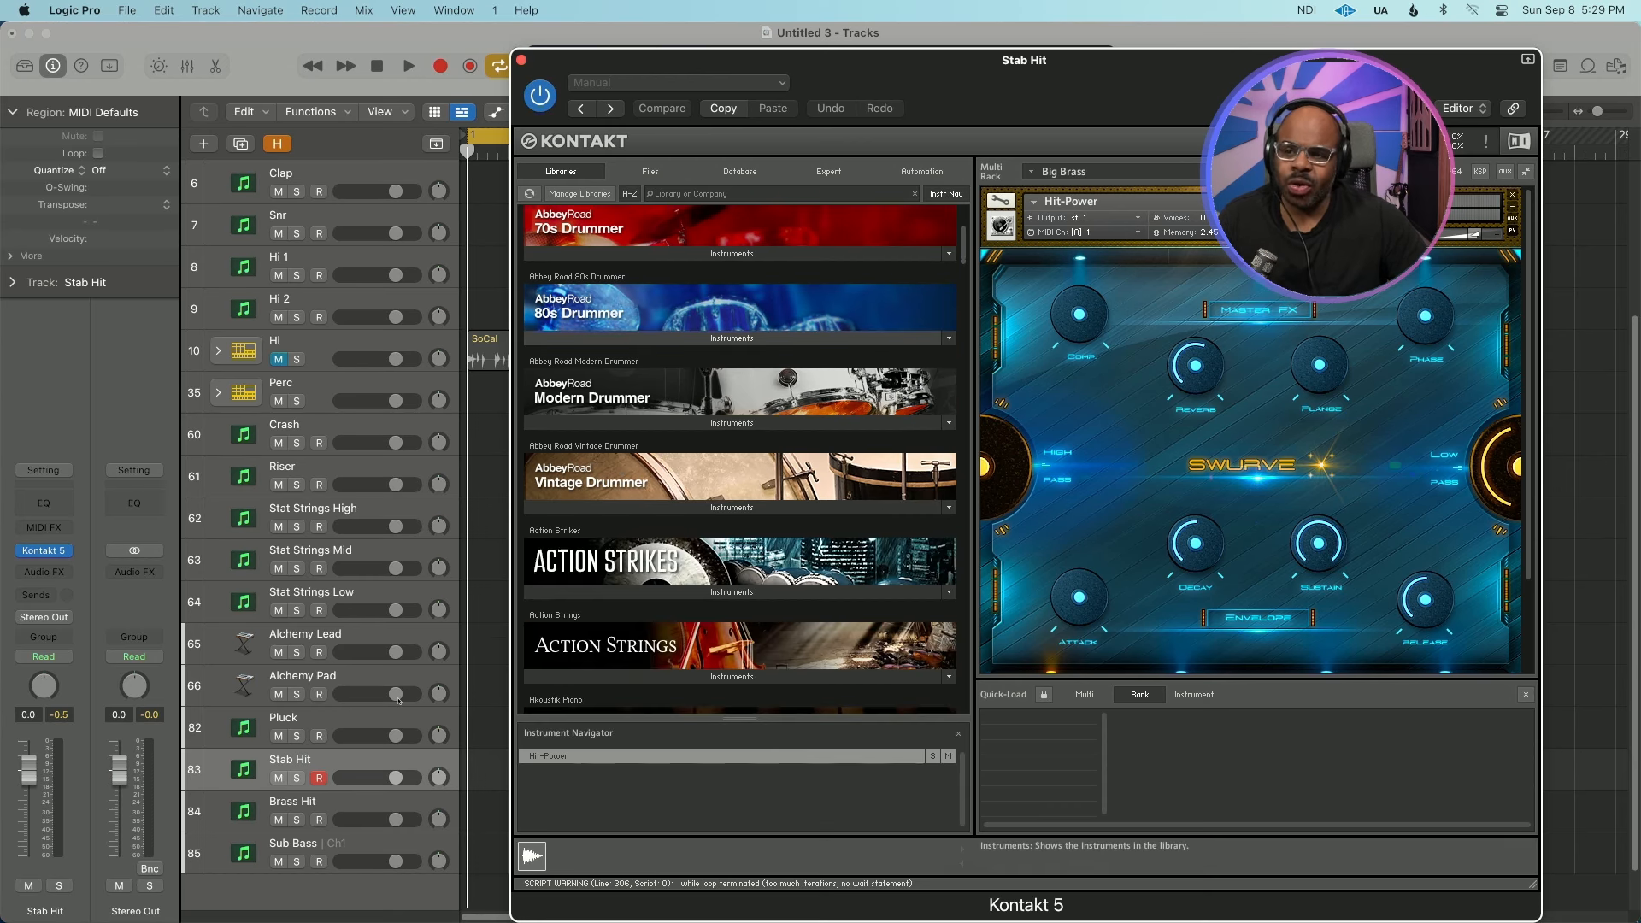
pyautogui.scroll(-3)
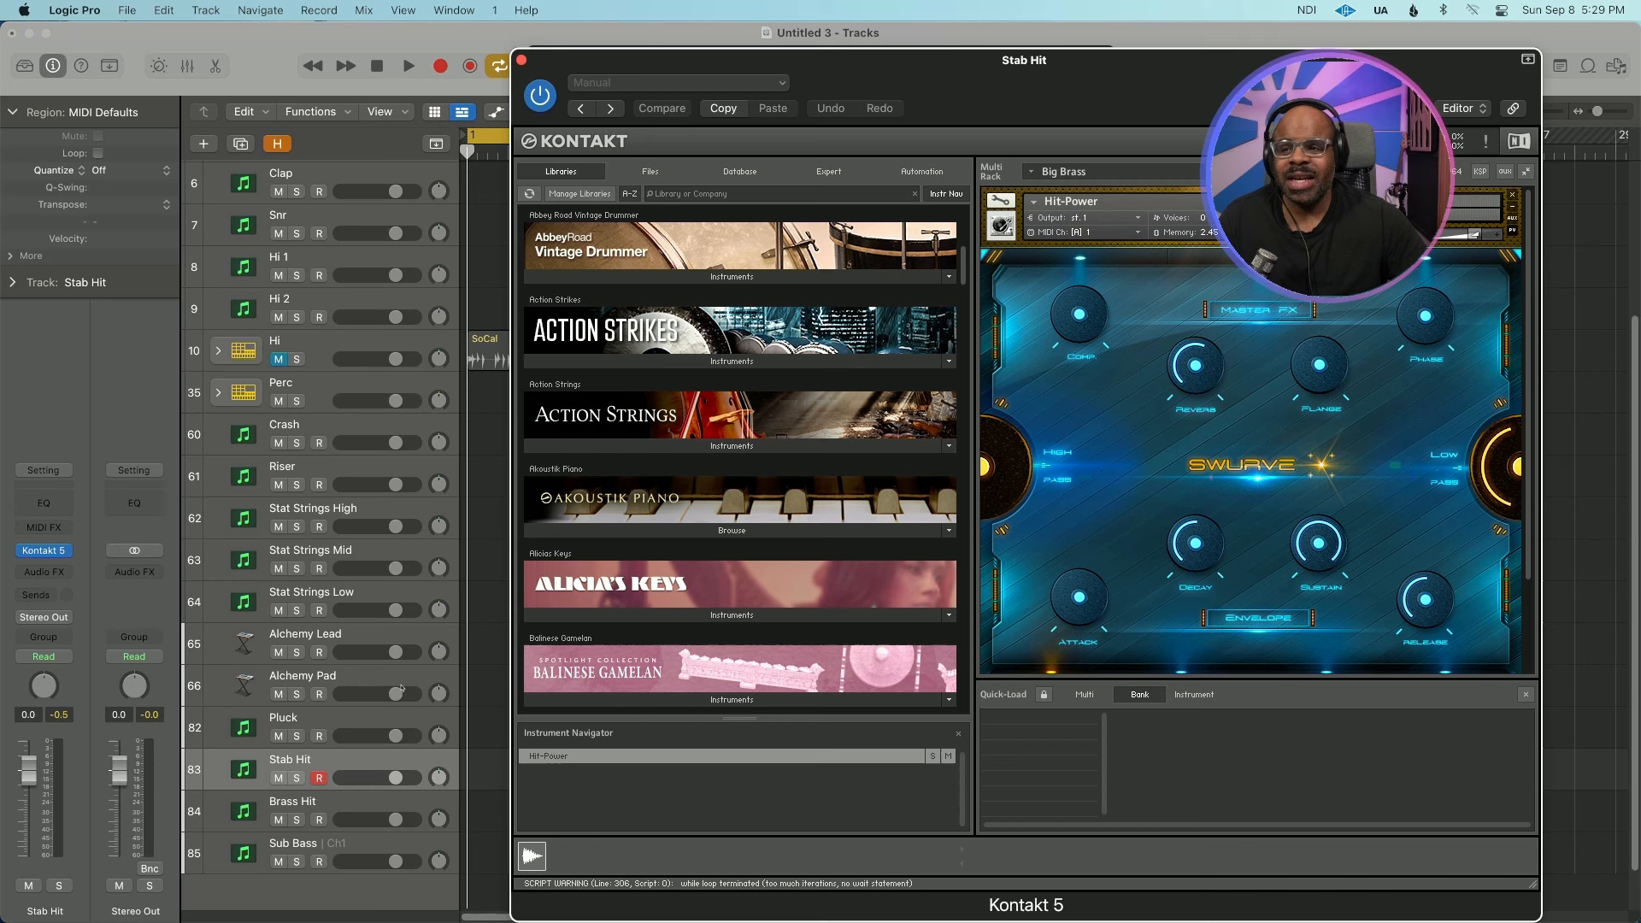
pyautogui.scroll(3)
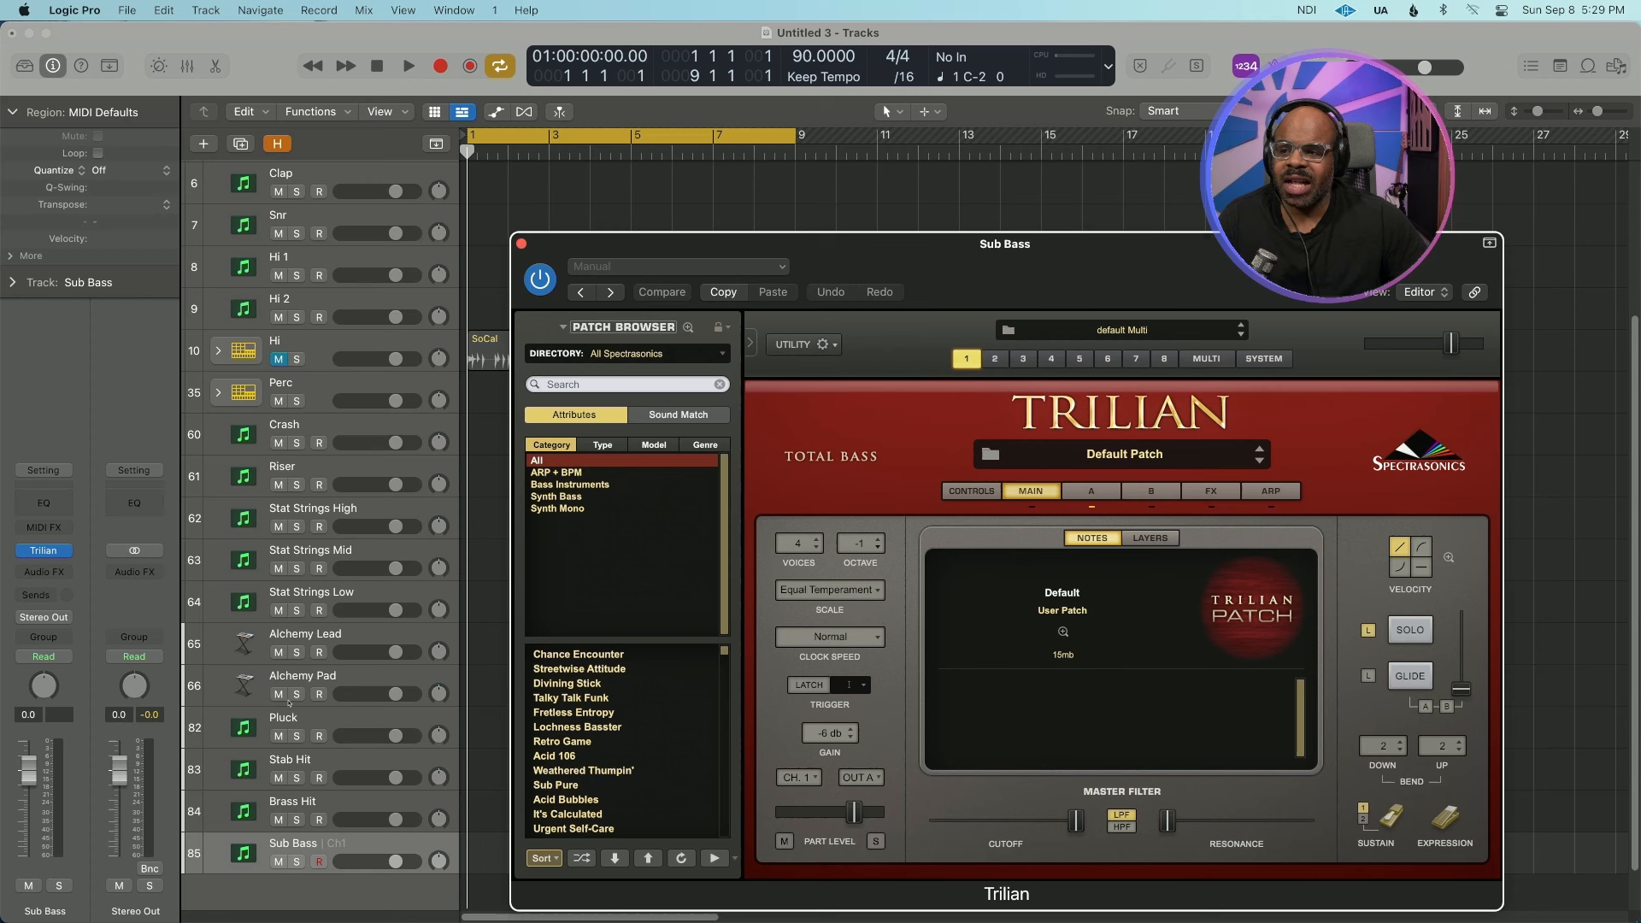
# Filter Trilian's Sub Bass patches to Synth Bass and select a patch
pyautogui.click(556, 496)
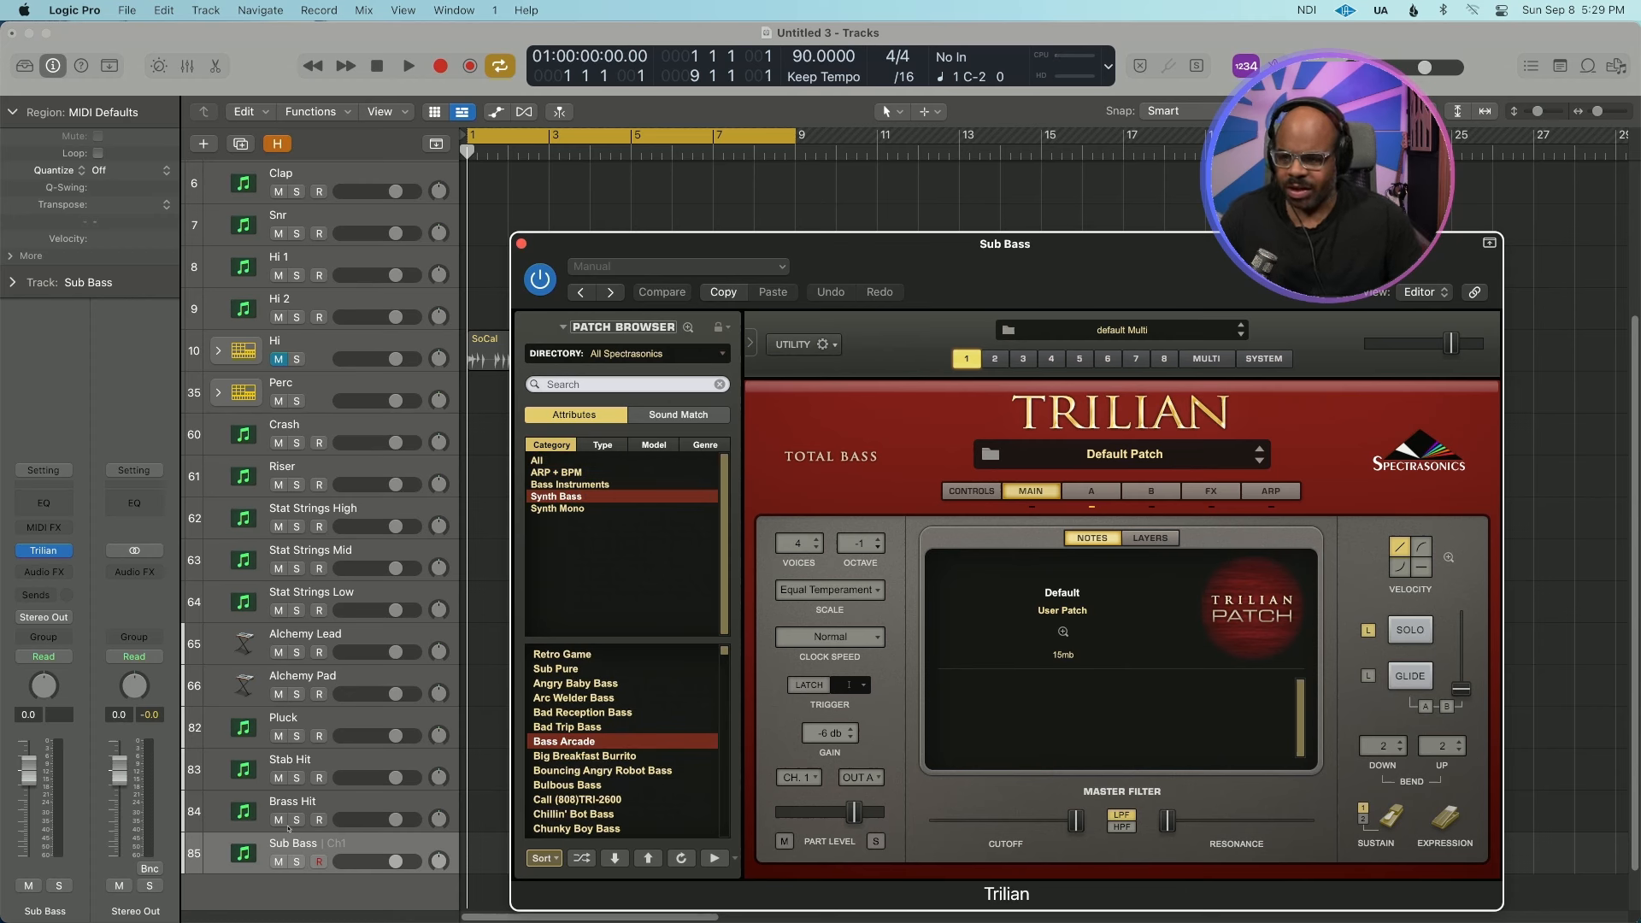
pyautogui.click(564, 741)
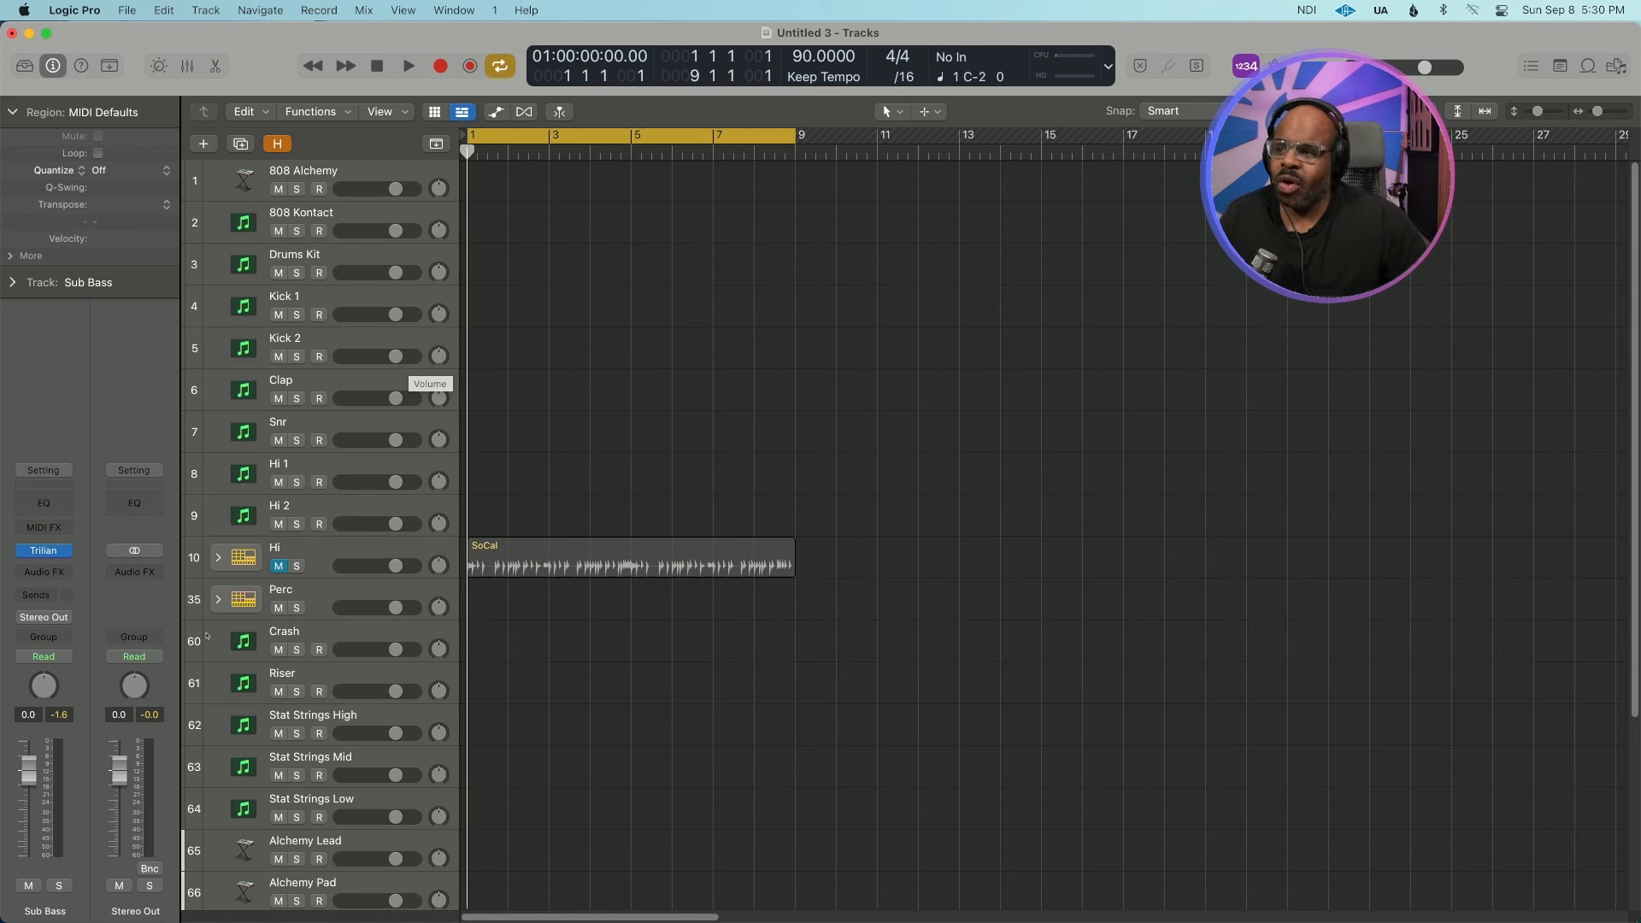
# Load Amber Kit.nbkt from the Battery Kits folder into Drums Kit's Battery sampler, replacing Hip Hop 1
pyautogui.click(284, 296)
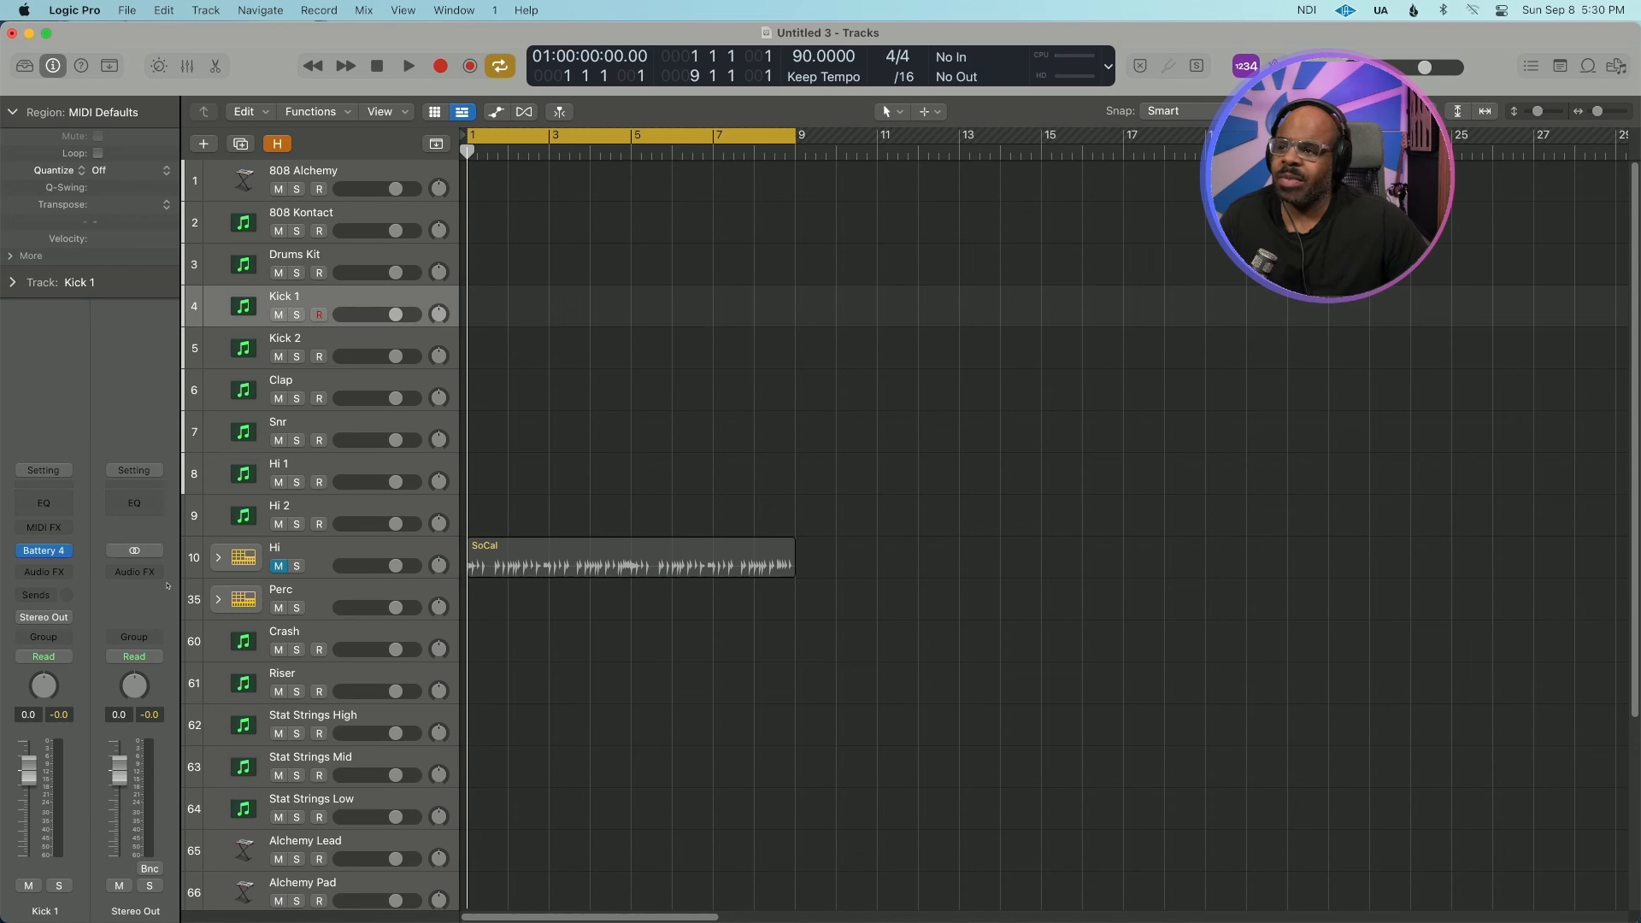
pyautogui.click(295, 254)
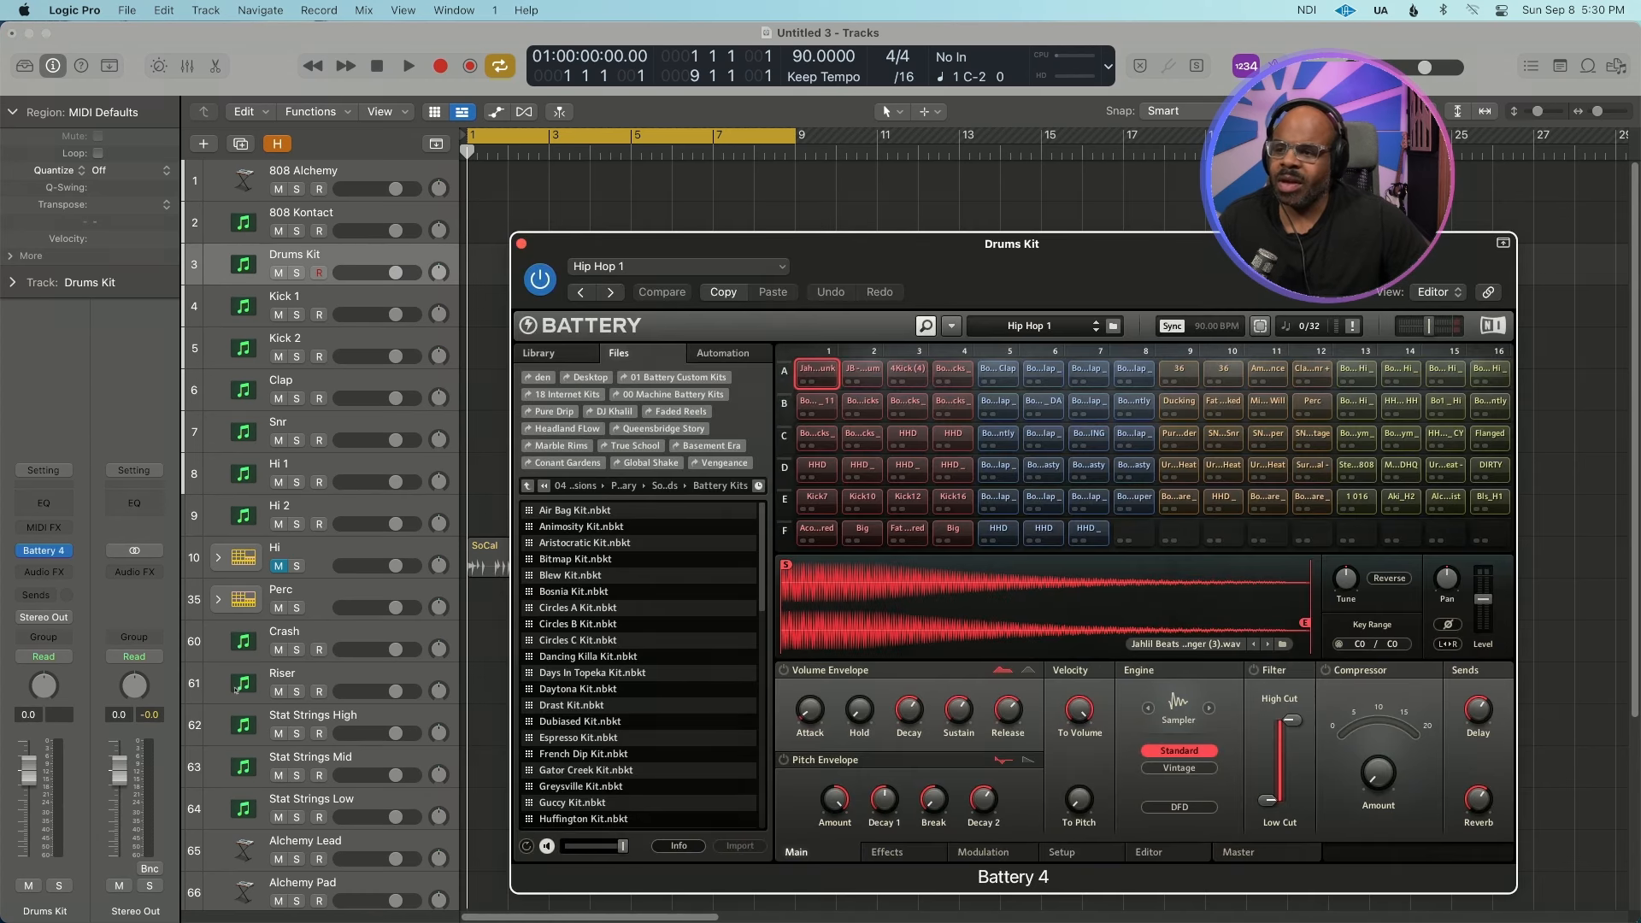
pyautogui.click(673, 377)
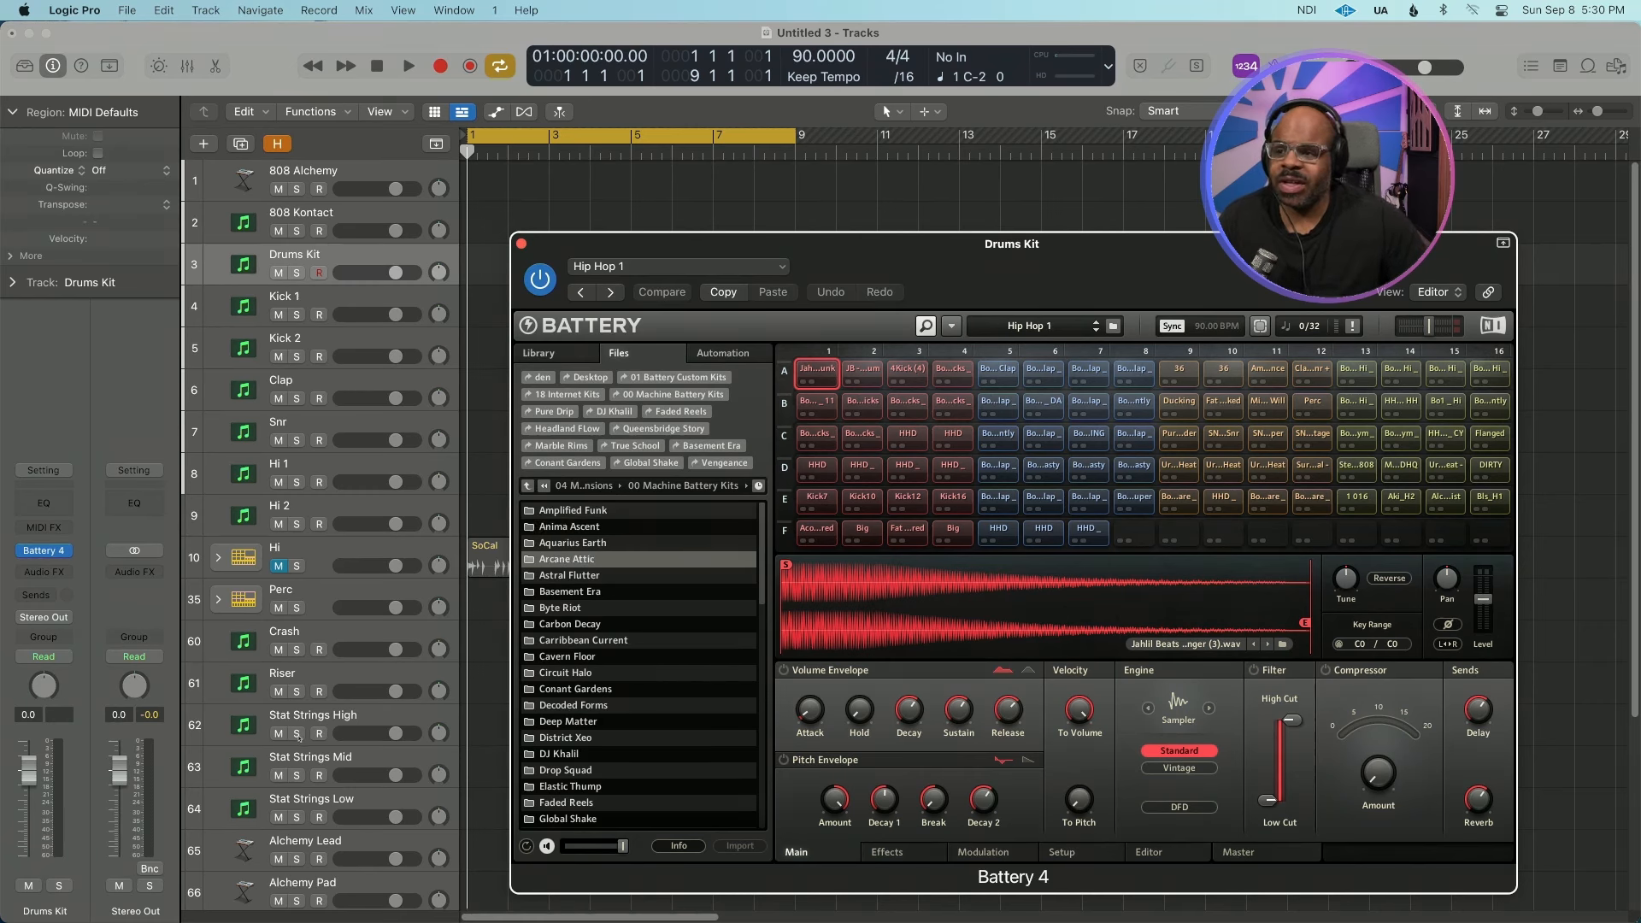
pyautogui.scroll(-3)
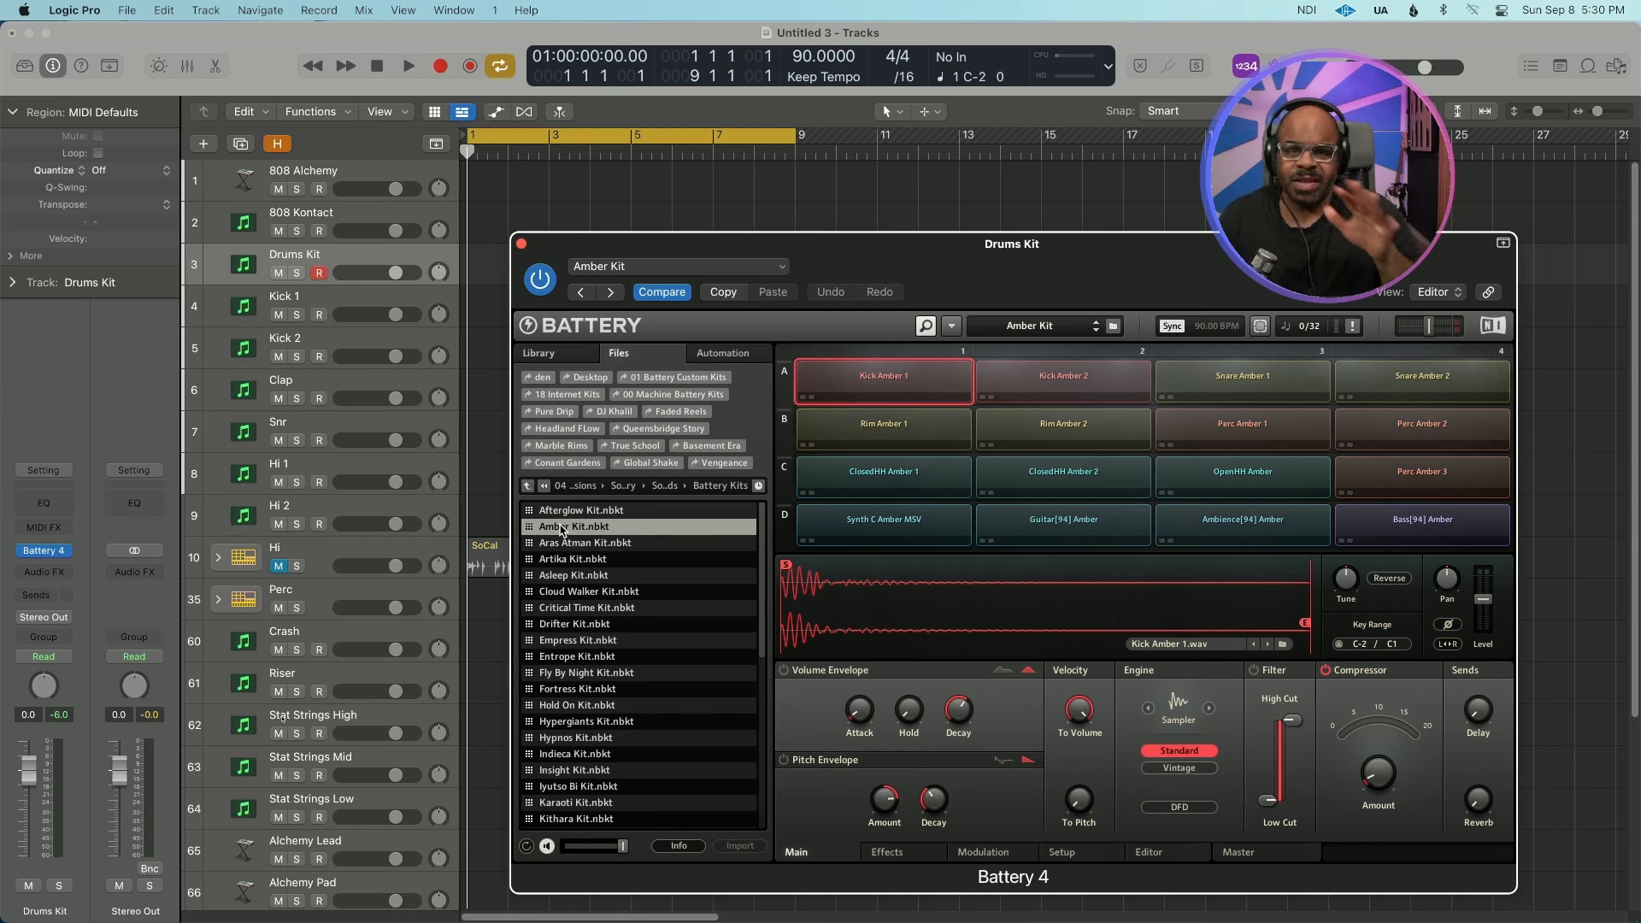
pyautogui.click(521, 244)
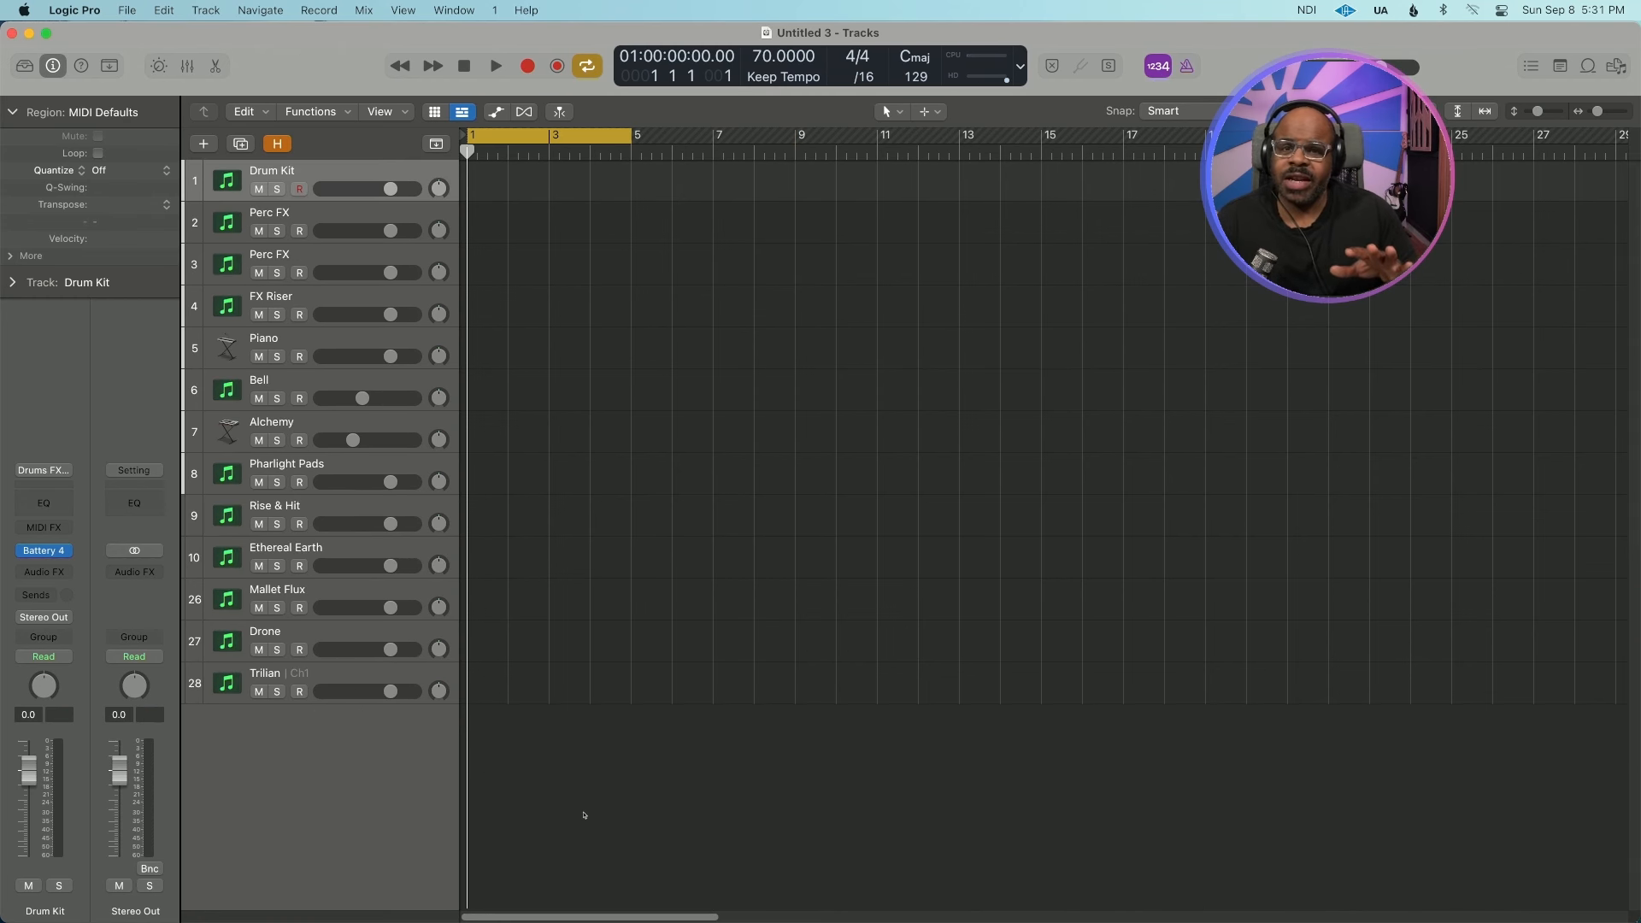
pyautogui.moveTo(1166, 722)
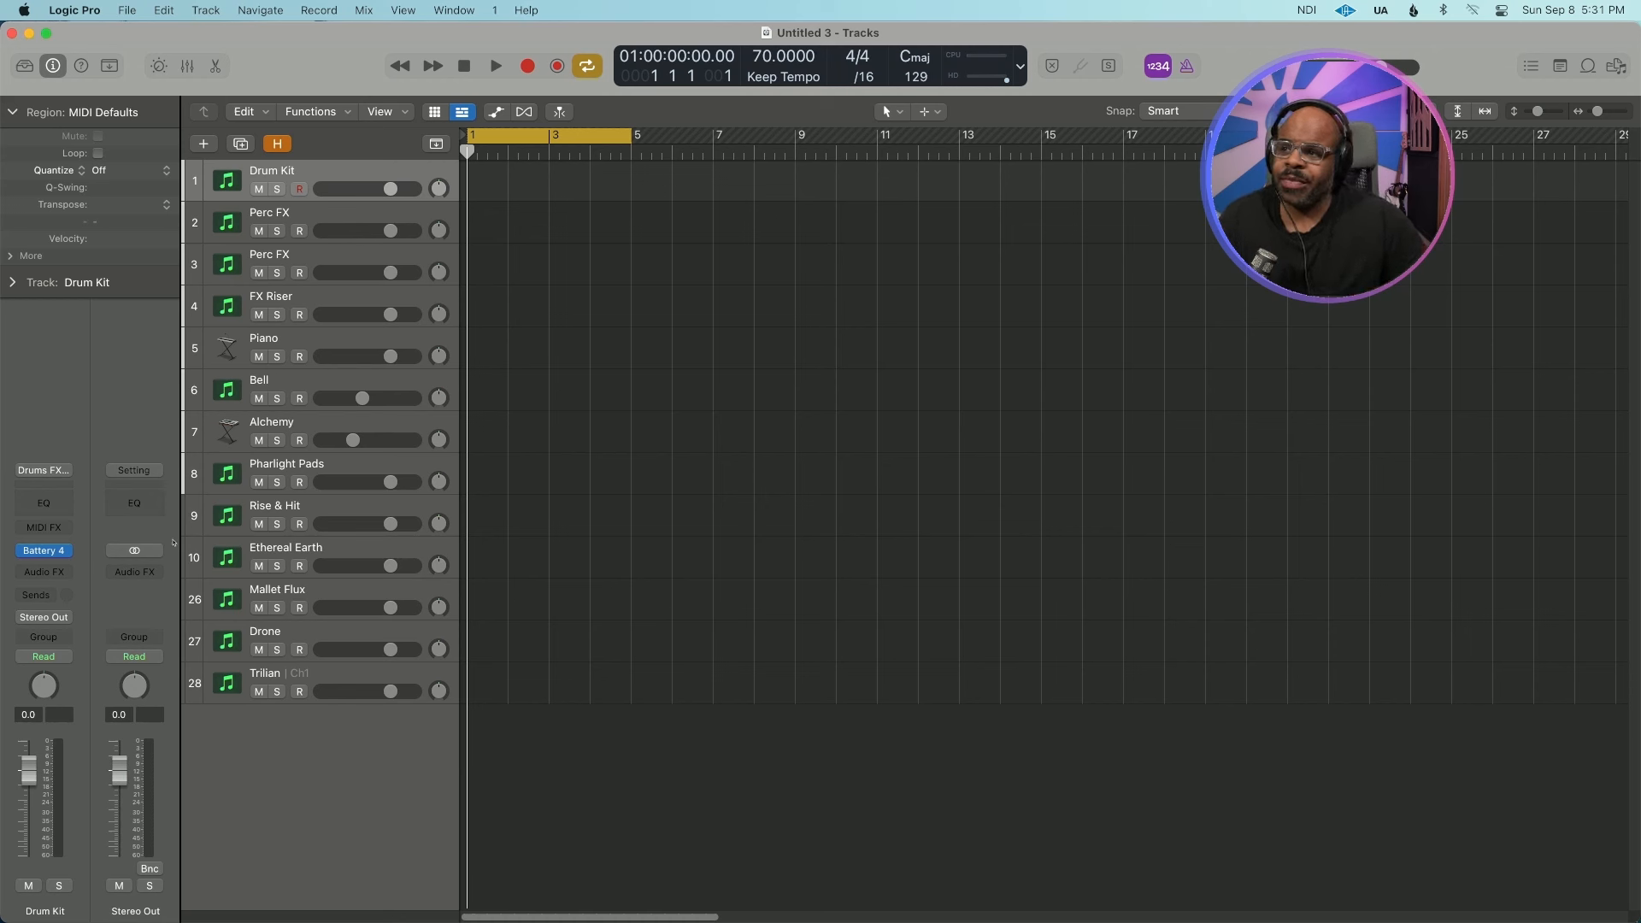
pyautogui.moveTo(343, 178)
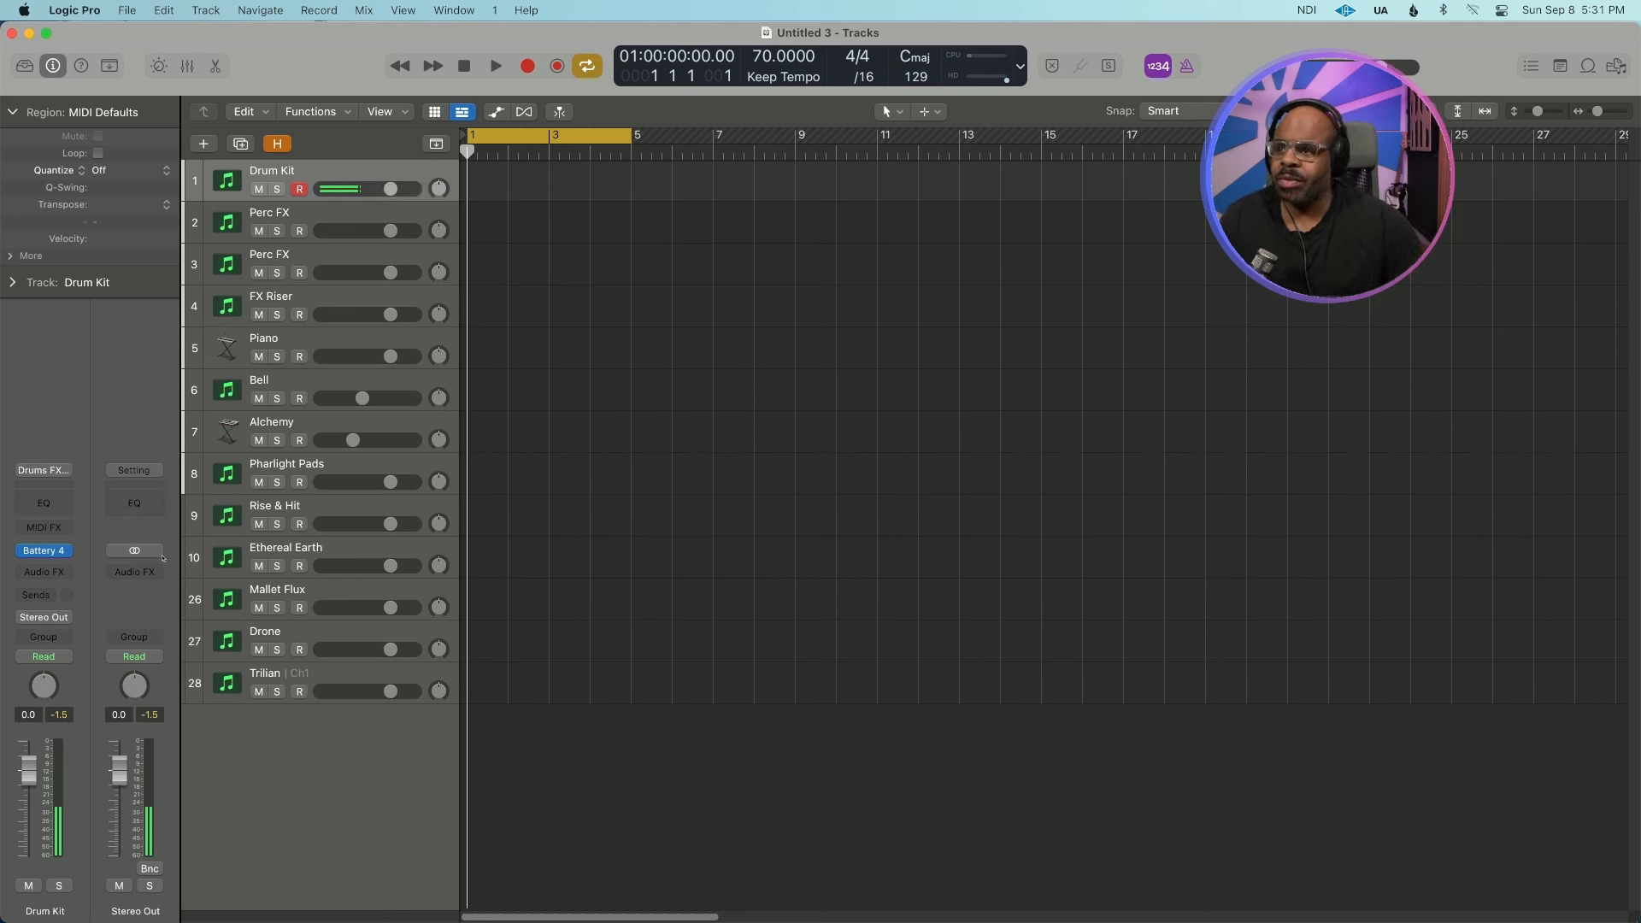
# Select the Perc FX track and open its Battery sampler with the 90's HH_Hi1 kit
pyautogui.click(298, 232)
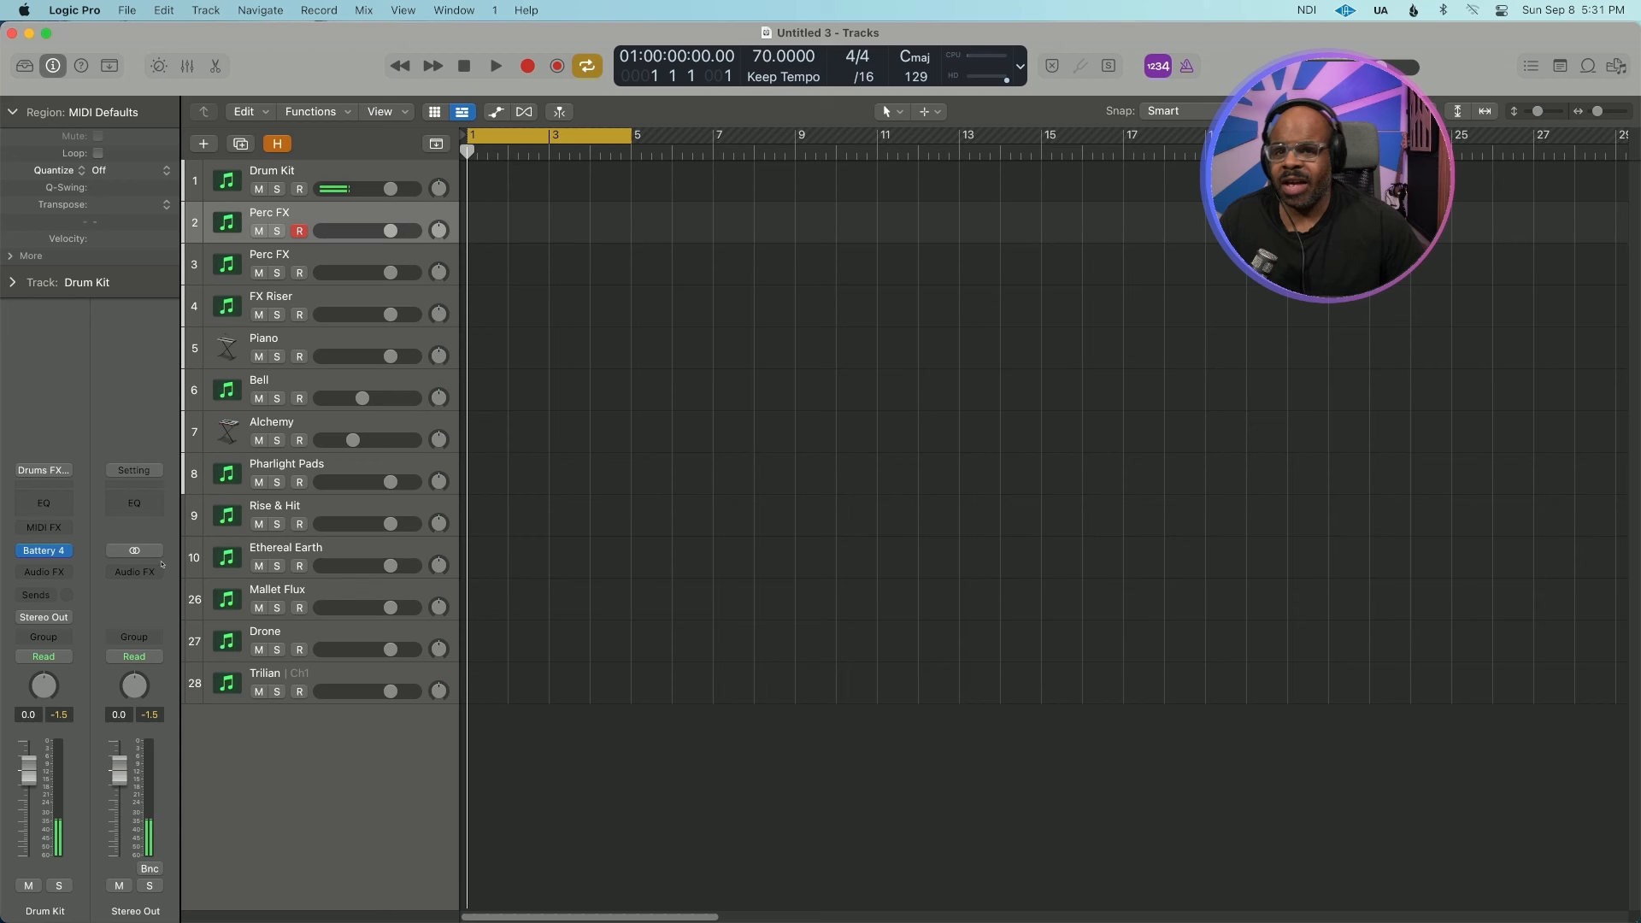
pyautogui.click(270, 213)
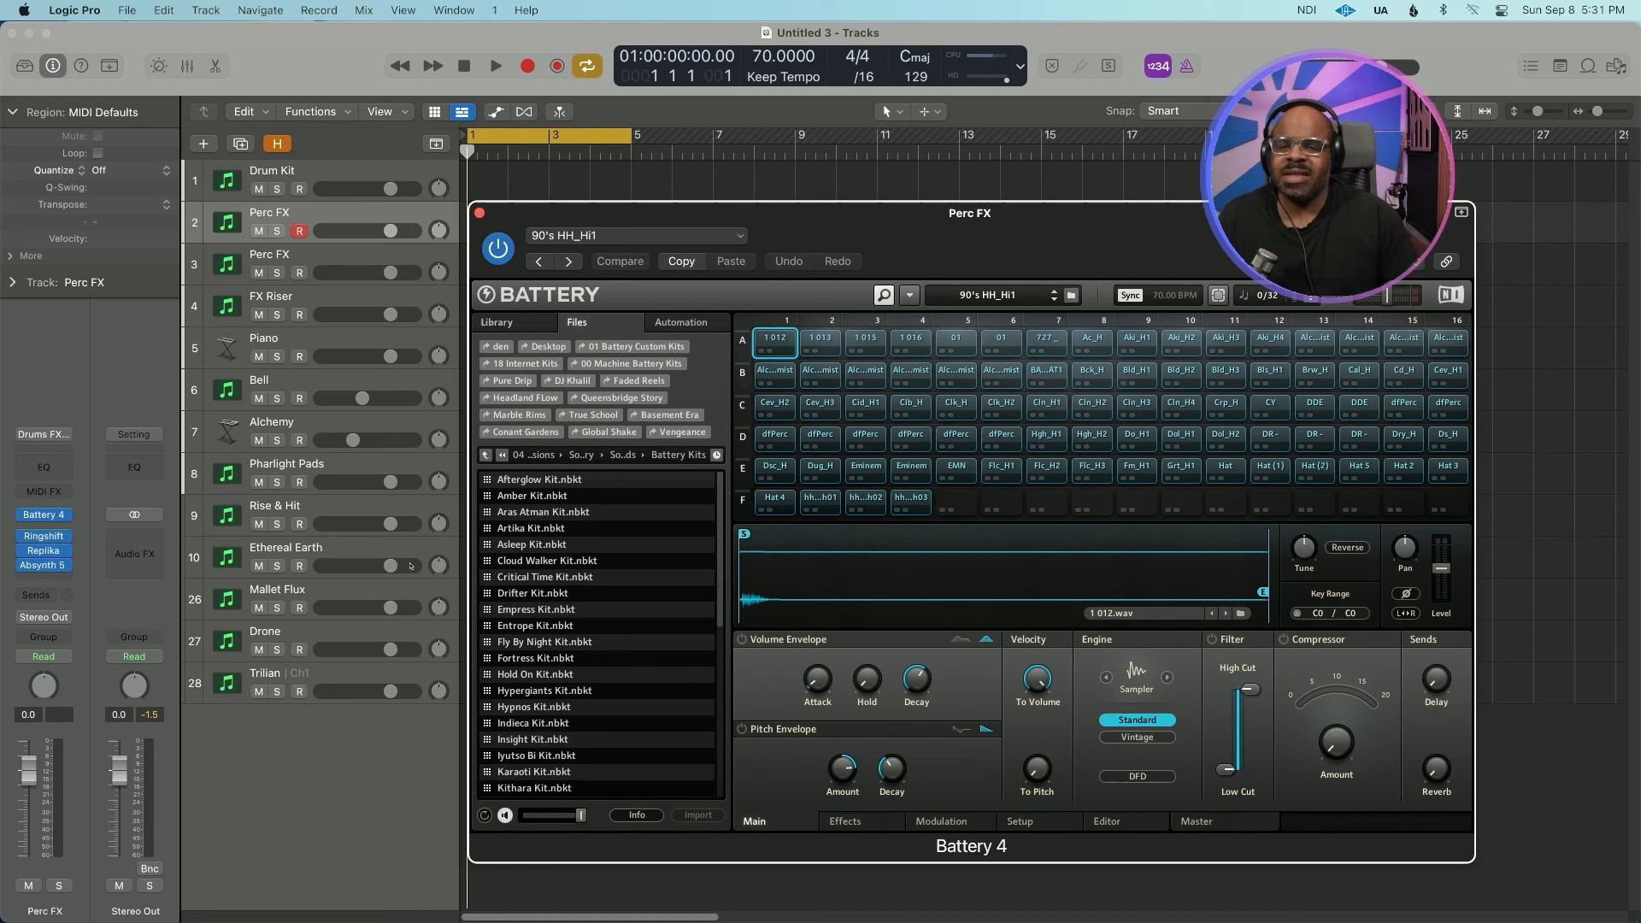
pyautogui.moveTo(817, 224)
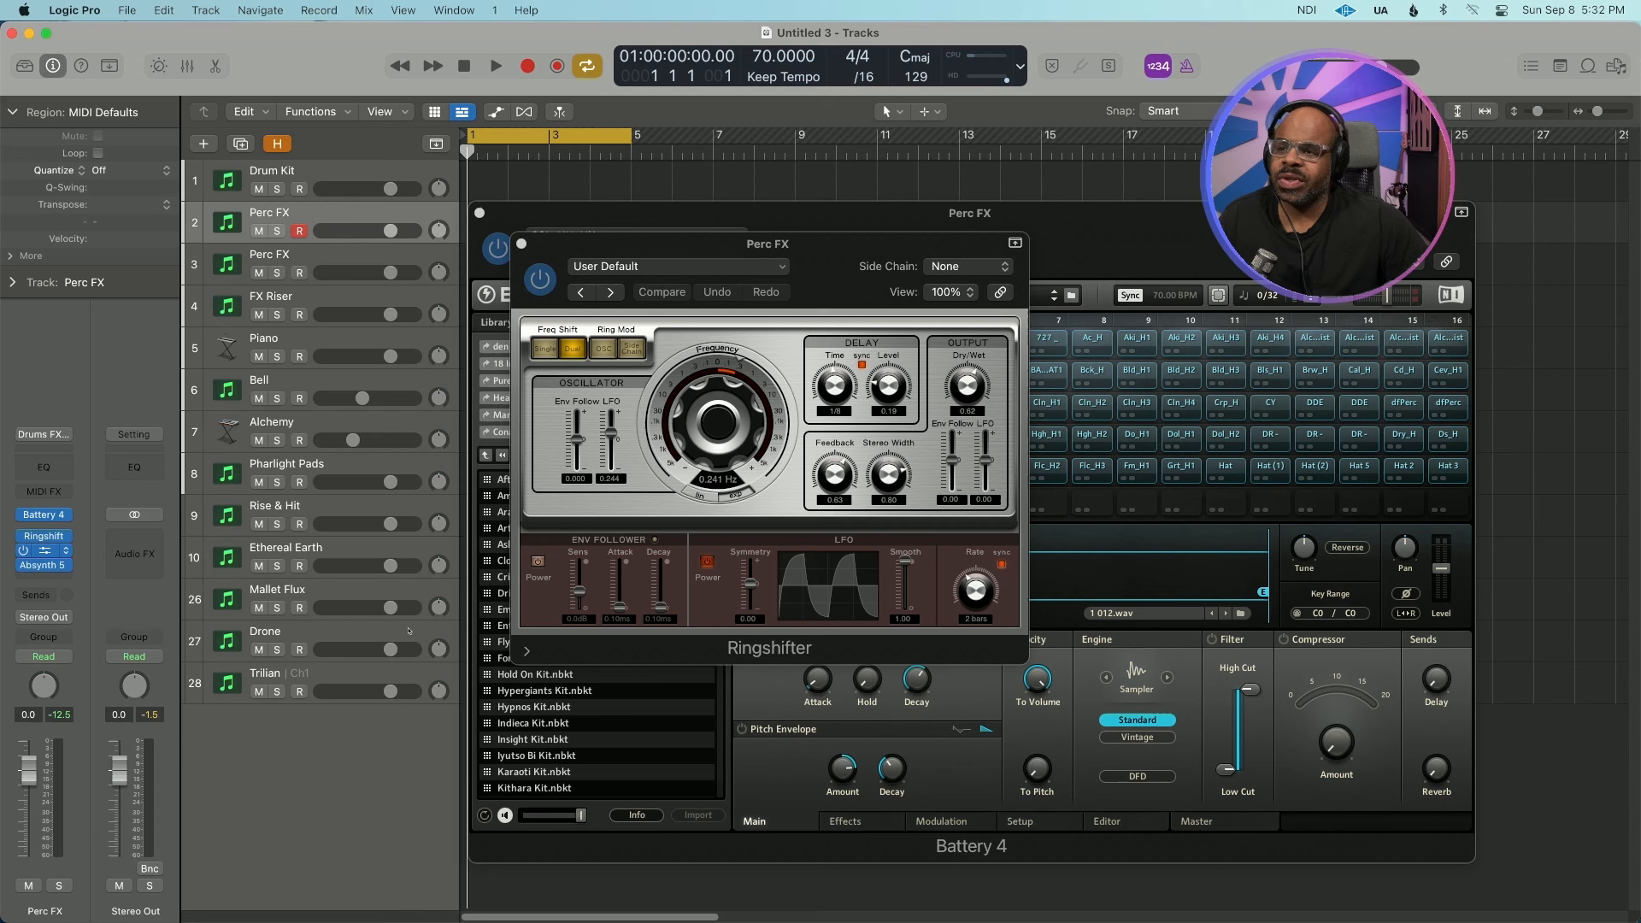
# Insert Absynth 5 MFX after Replika on Perc FX and show its Aetherizer effect page
pyautogui.click(42, 535)
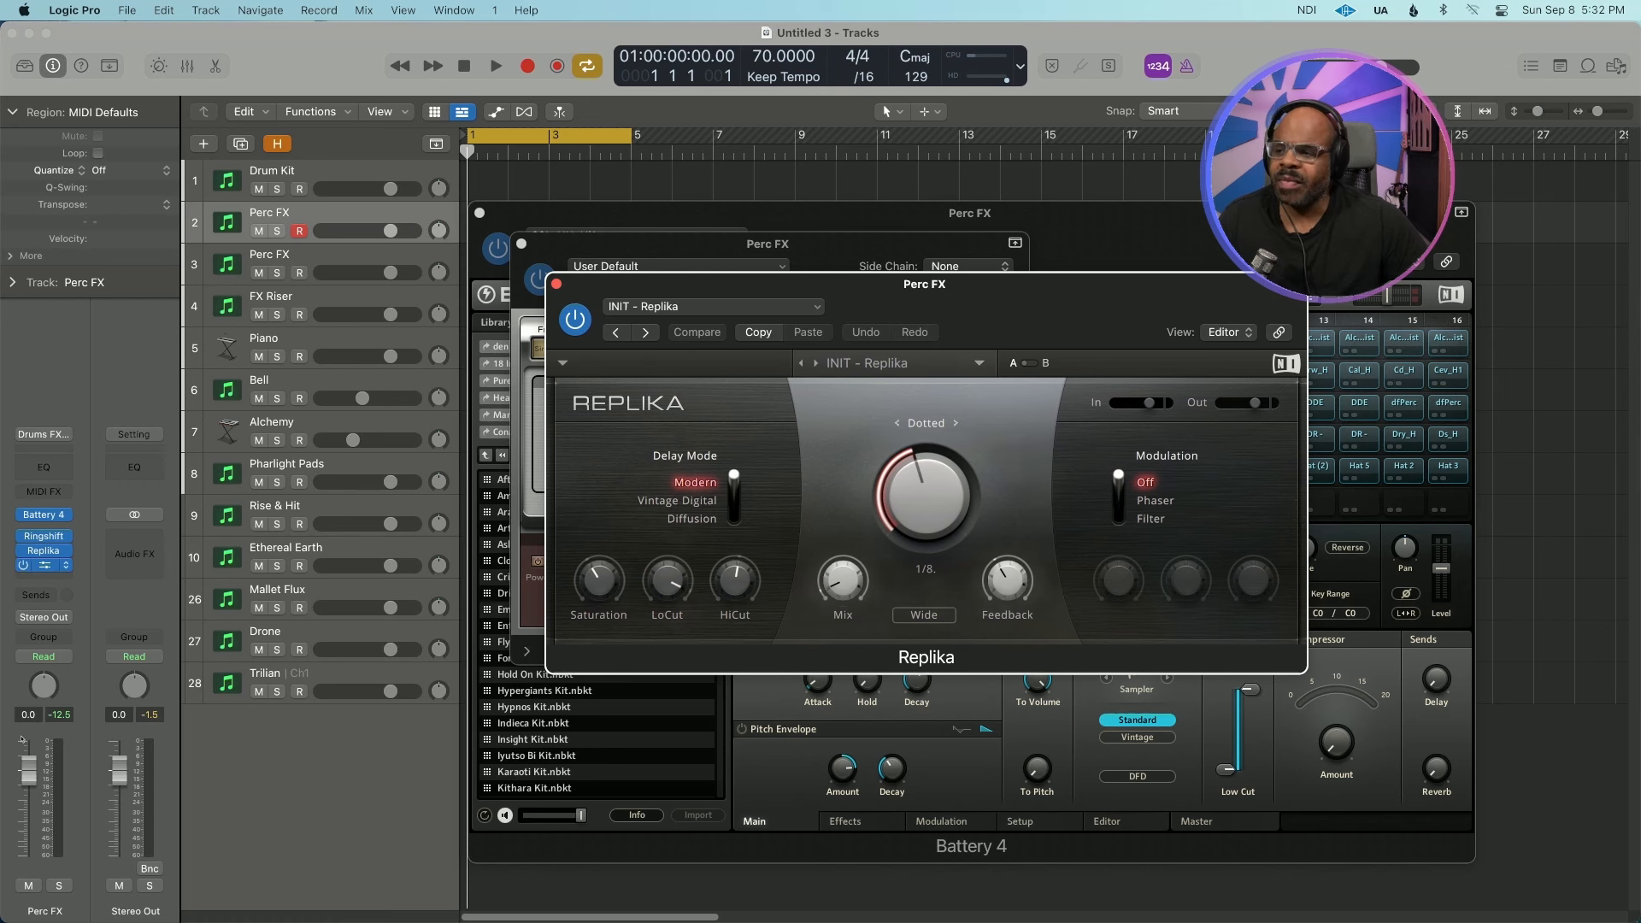
pyautogui.click(42, 564)
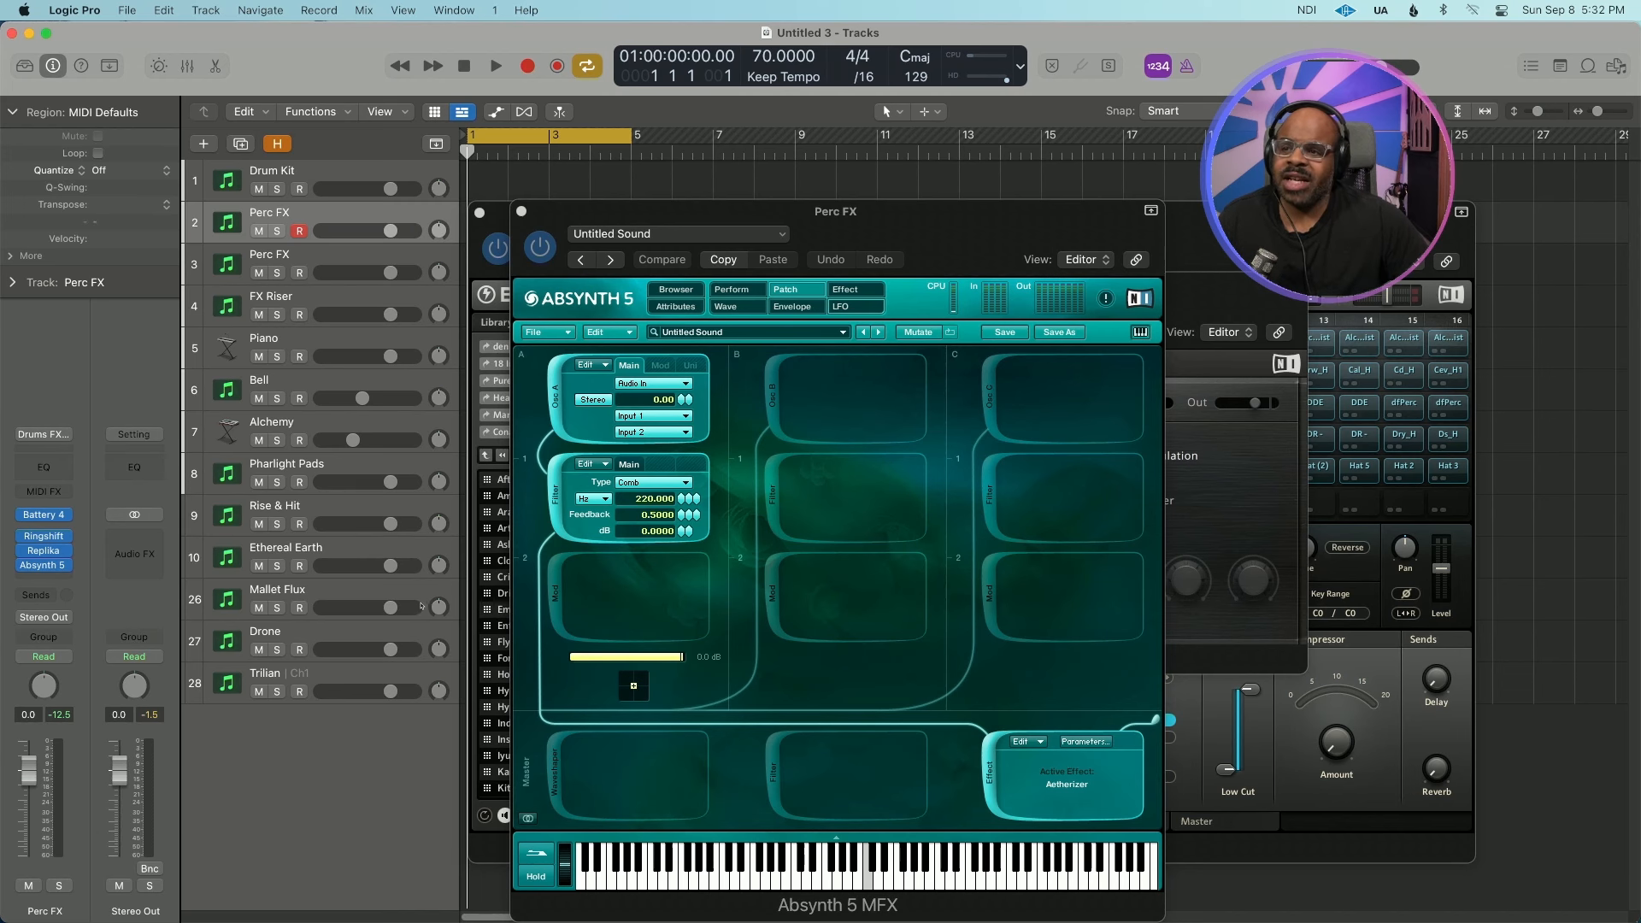
pyautogui.click(844, 289)
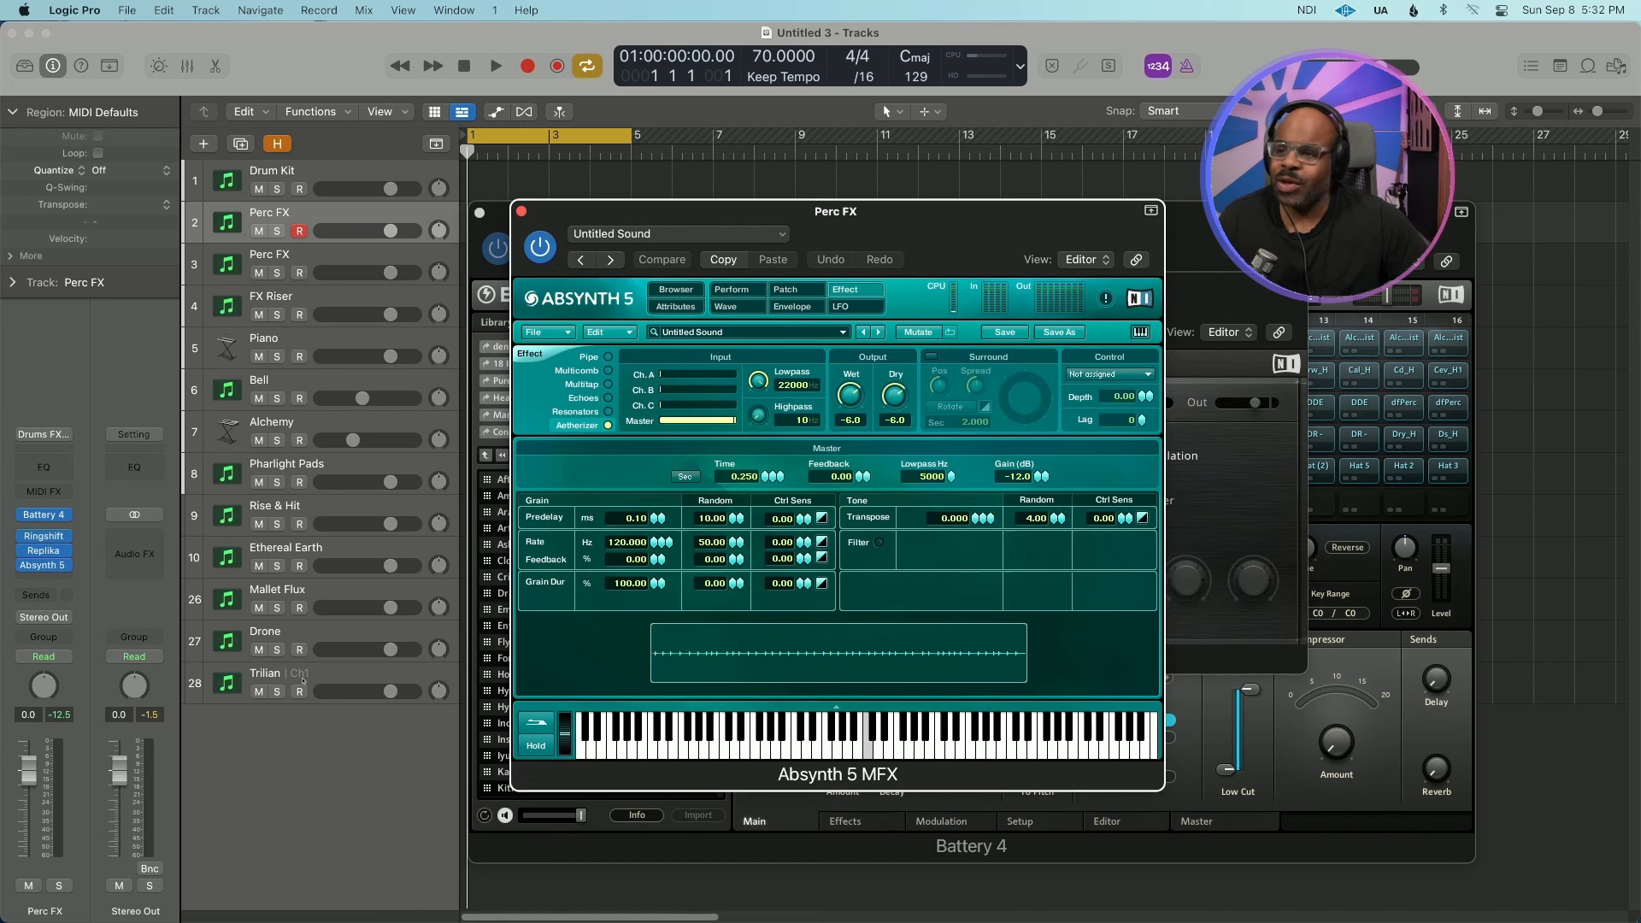
pyautogui.moveTo(600, 441)
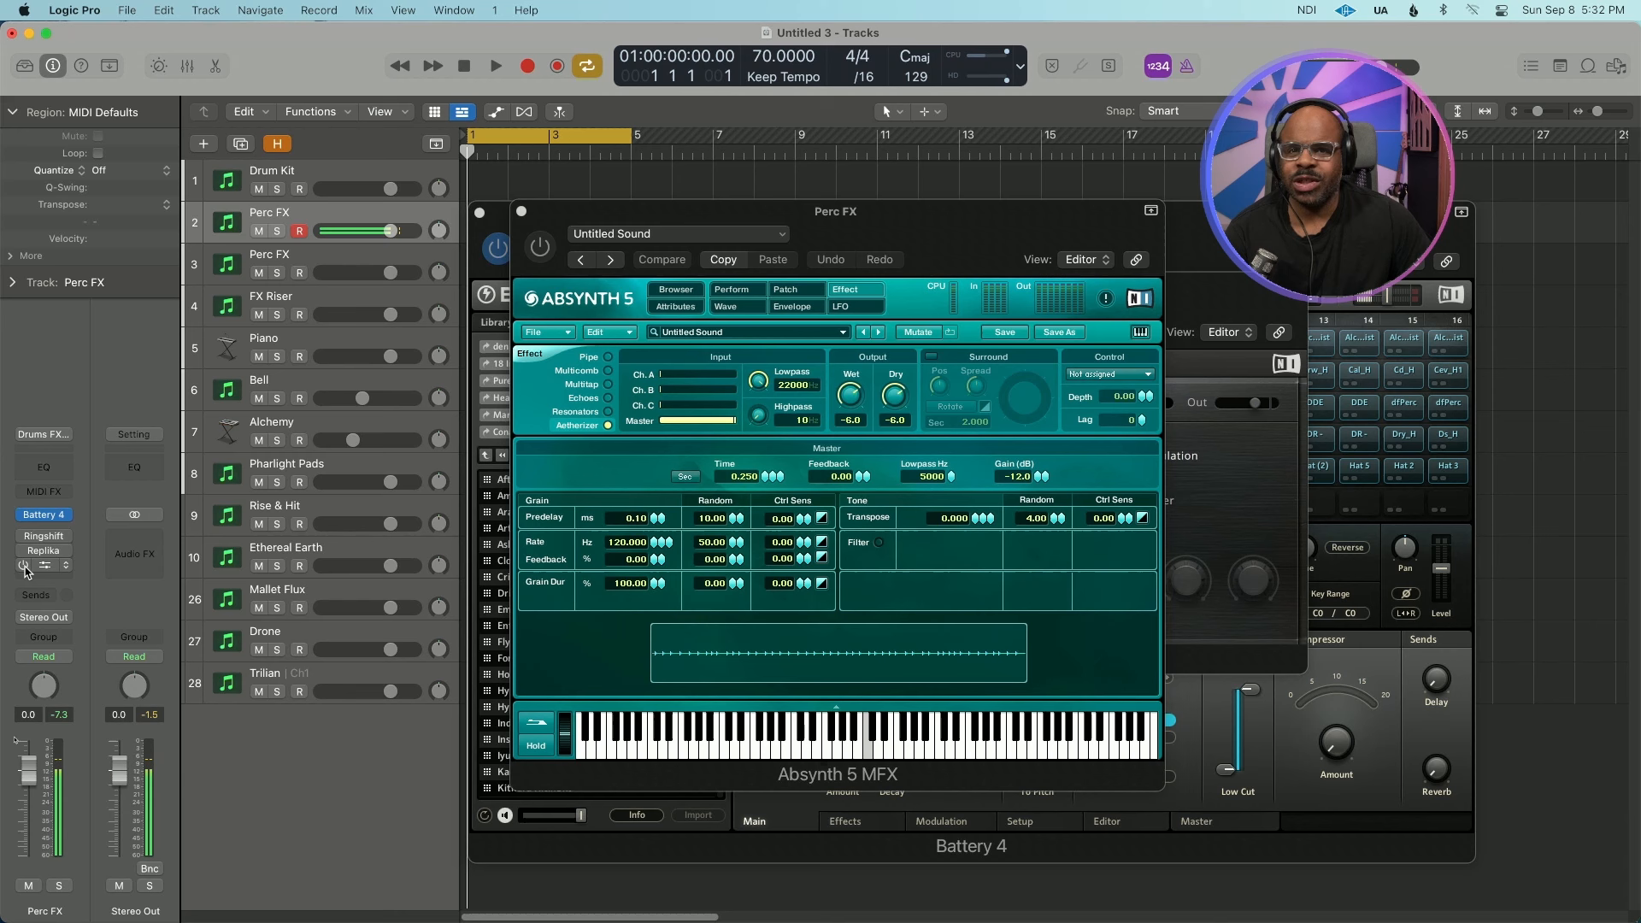
pyautogui.click(42, 552)
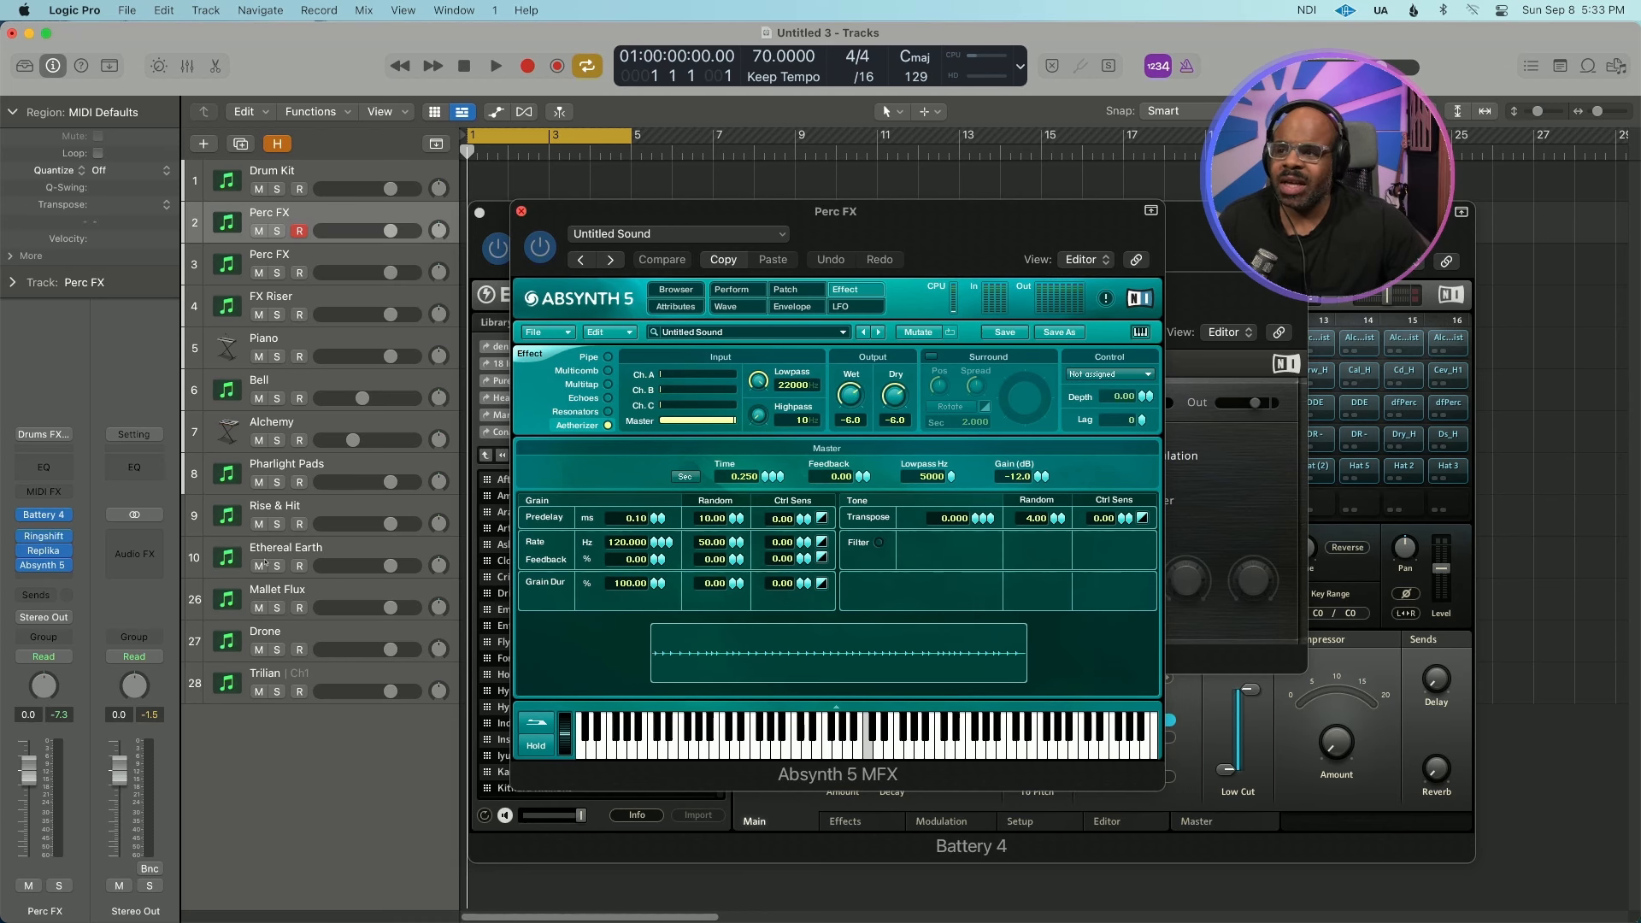
# Search Massive's browser for 'riser', load FX - Creep Riser on FX Riser, and close Massive
pyautogui.click(521, 211)
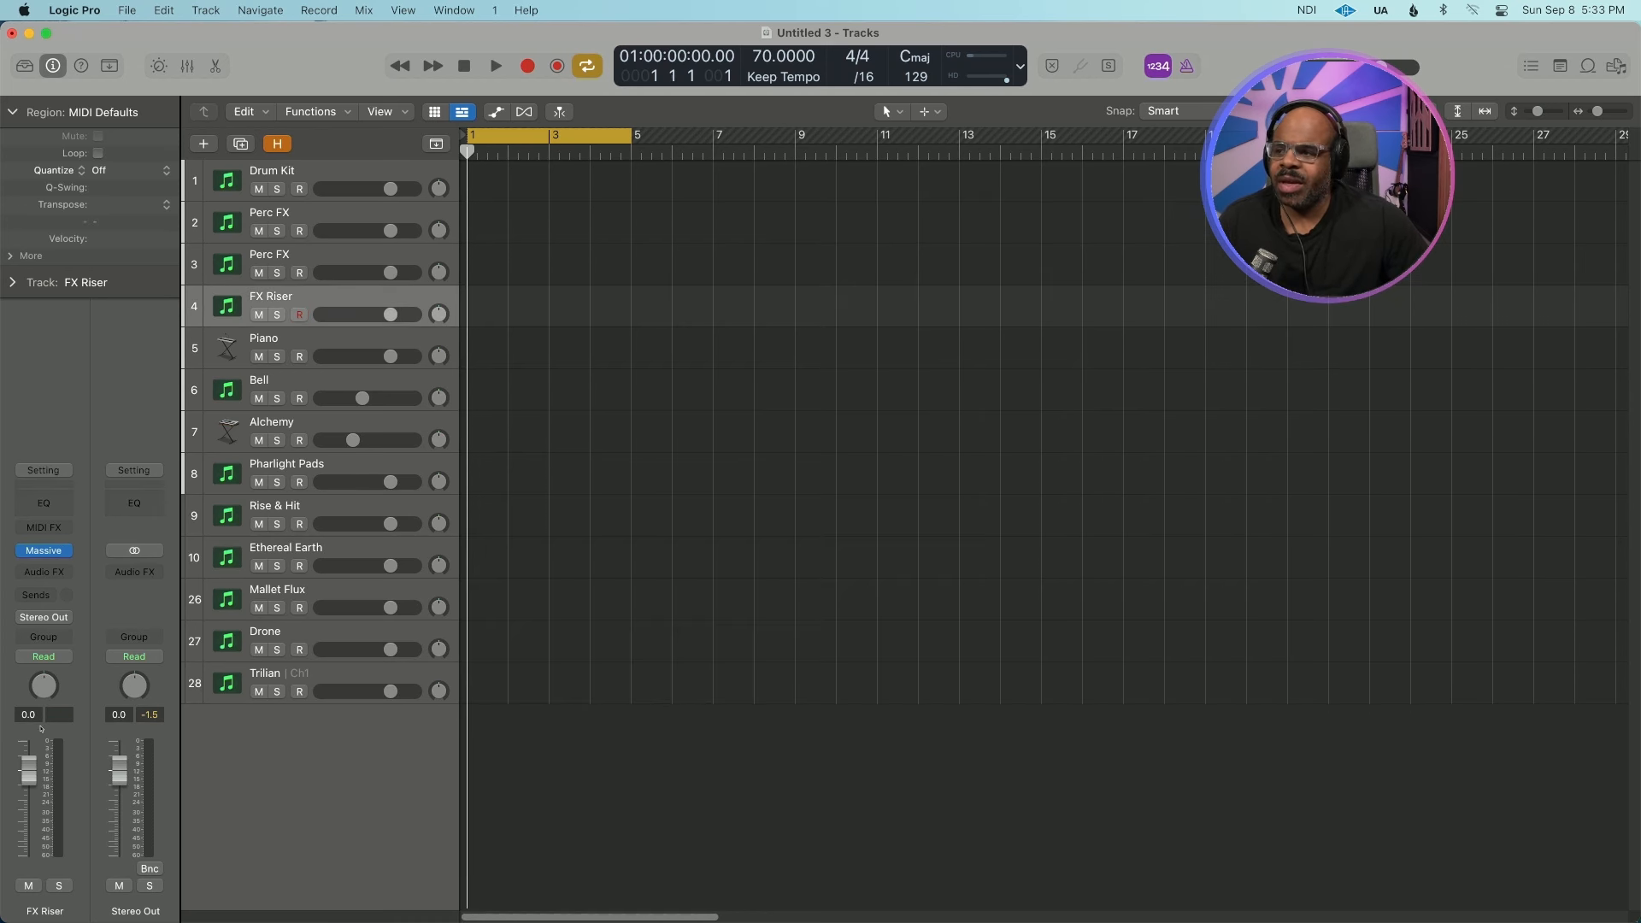
pyautogui.click(43, 551)
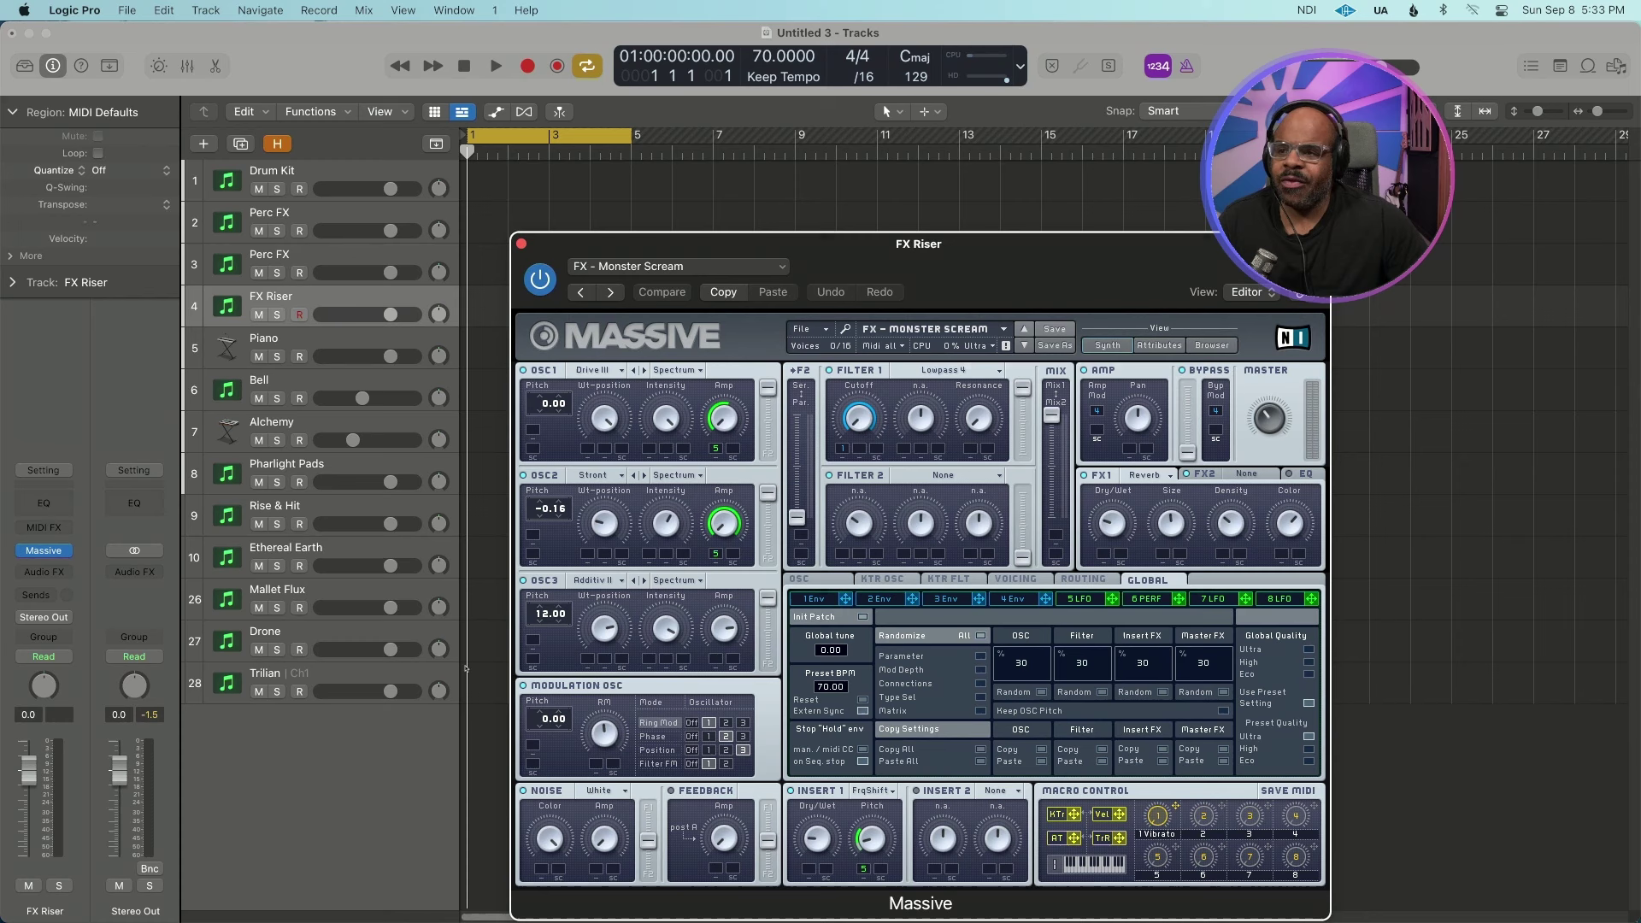
pyautogui.click(1210, 345)
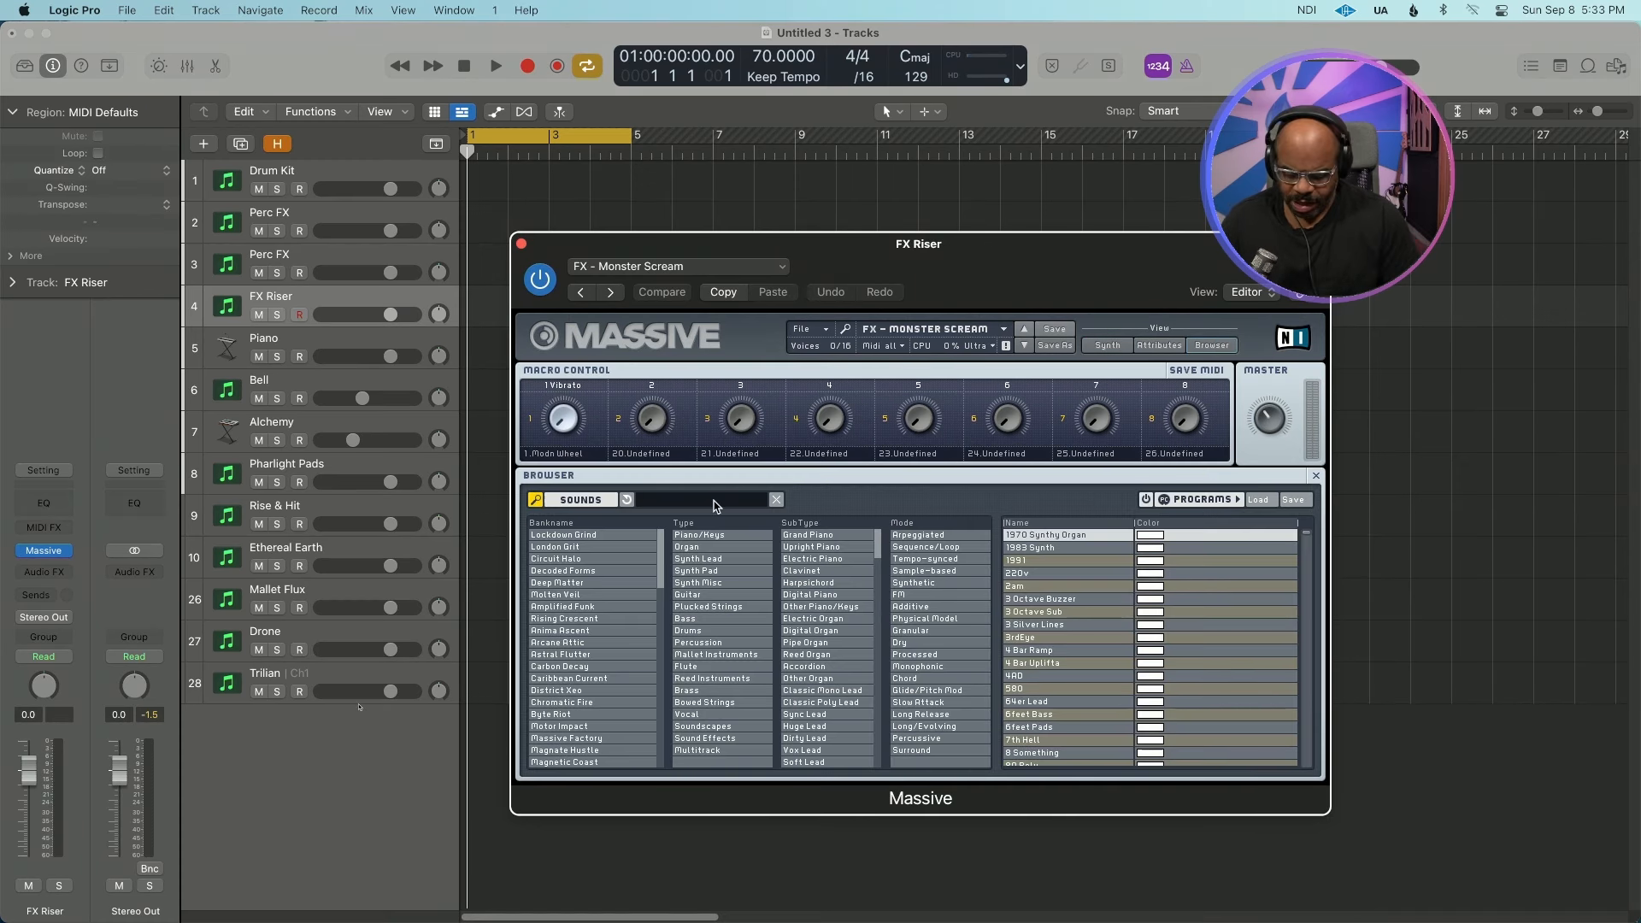
pyautogui.write('riser')
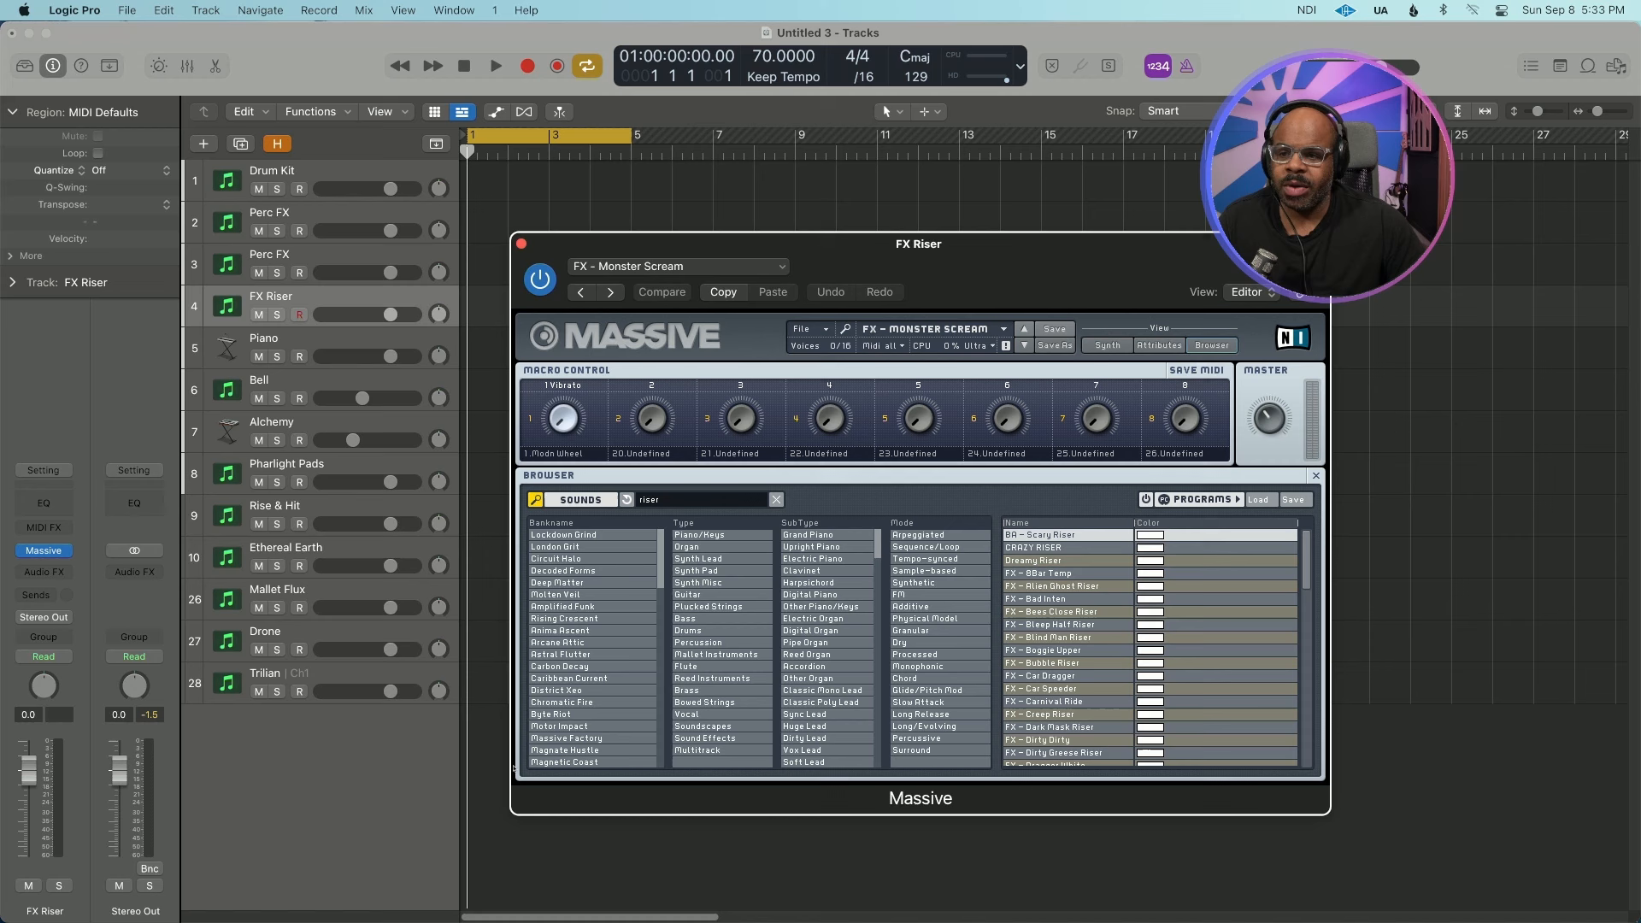
pyautogui.doubleClick(1057, 671)
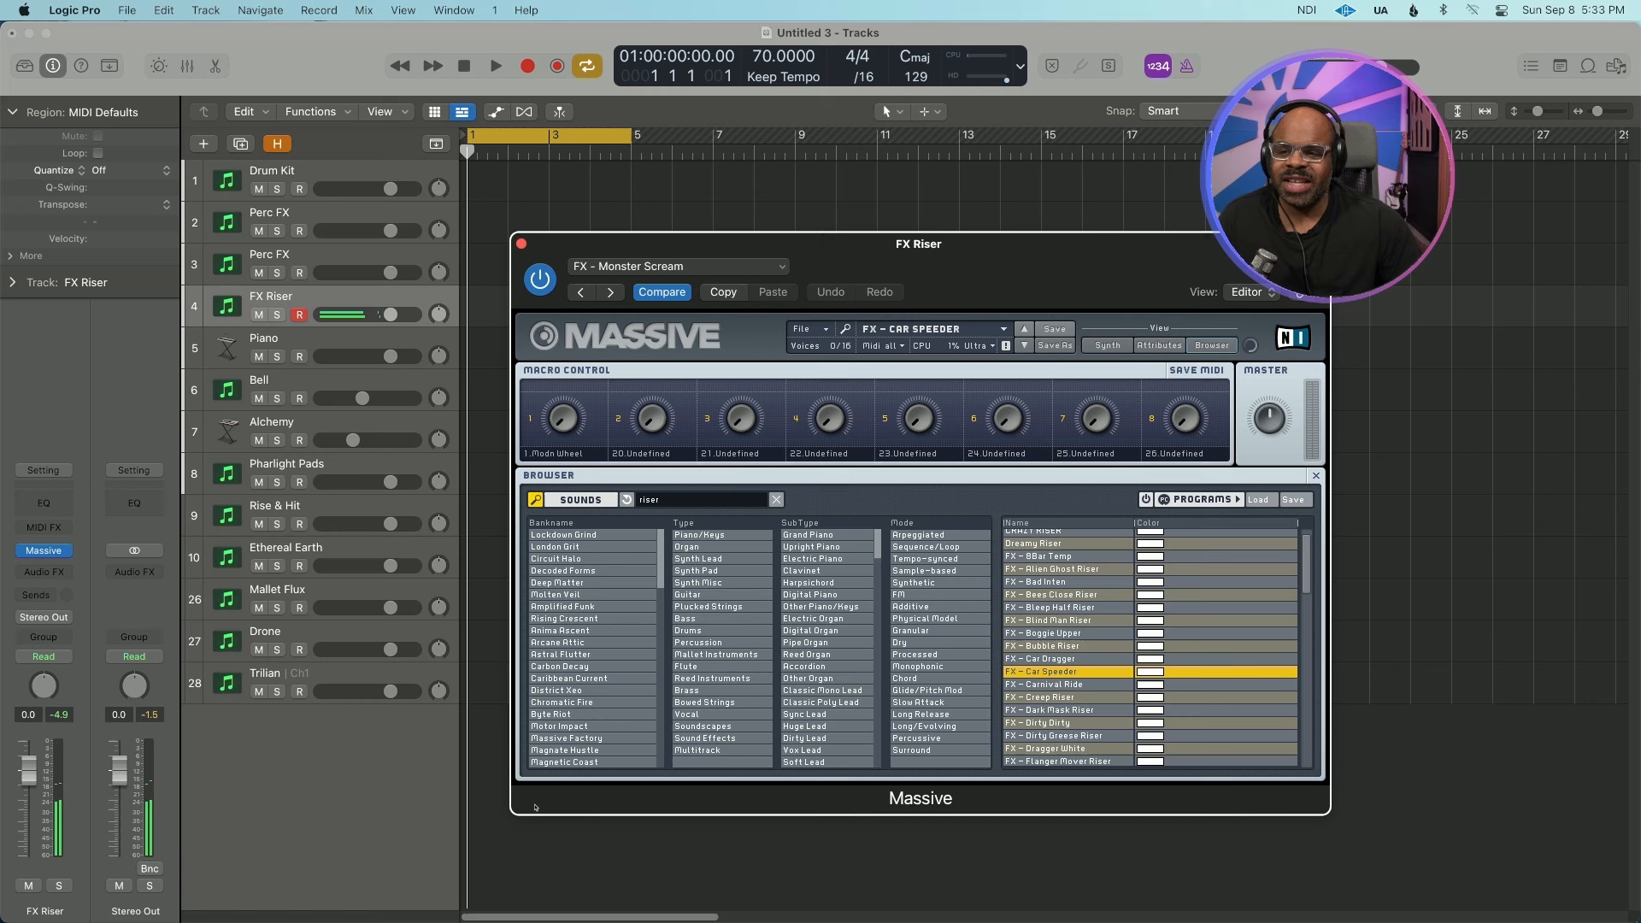
pyautogui.doubleClick(1044, 698)
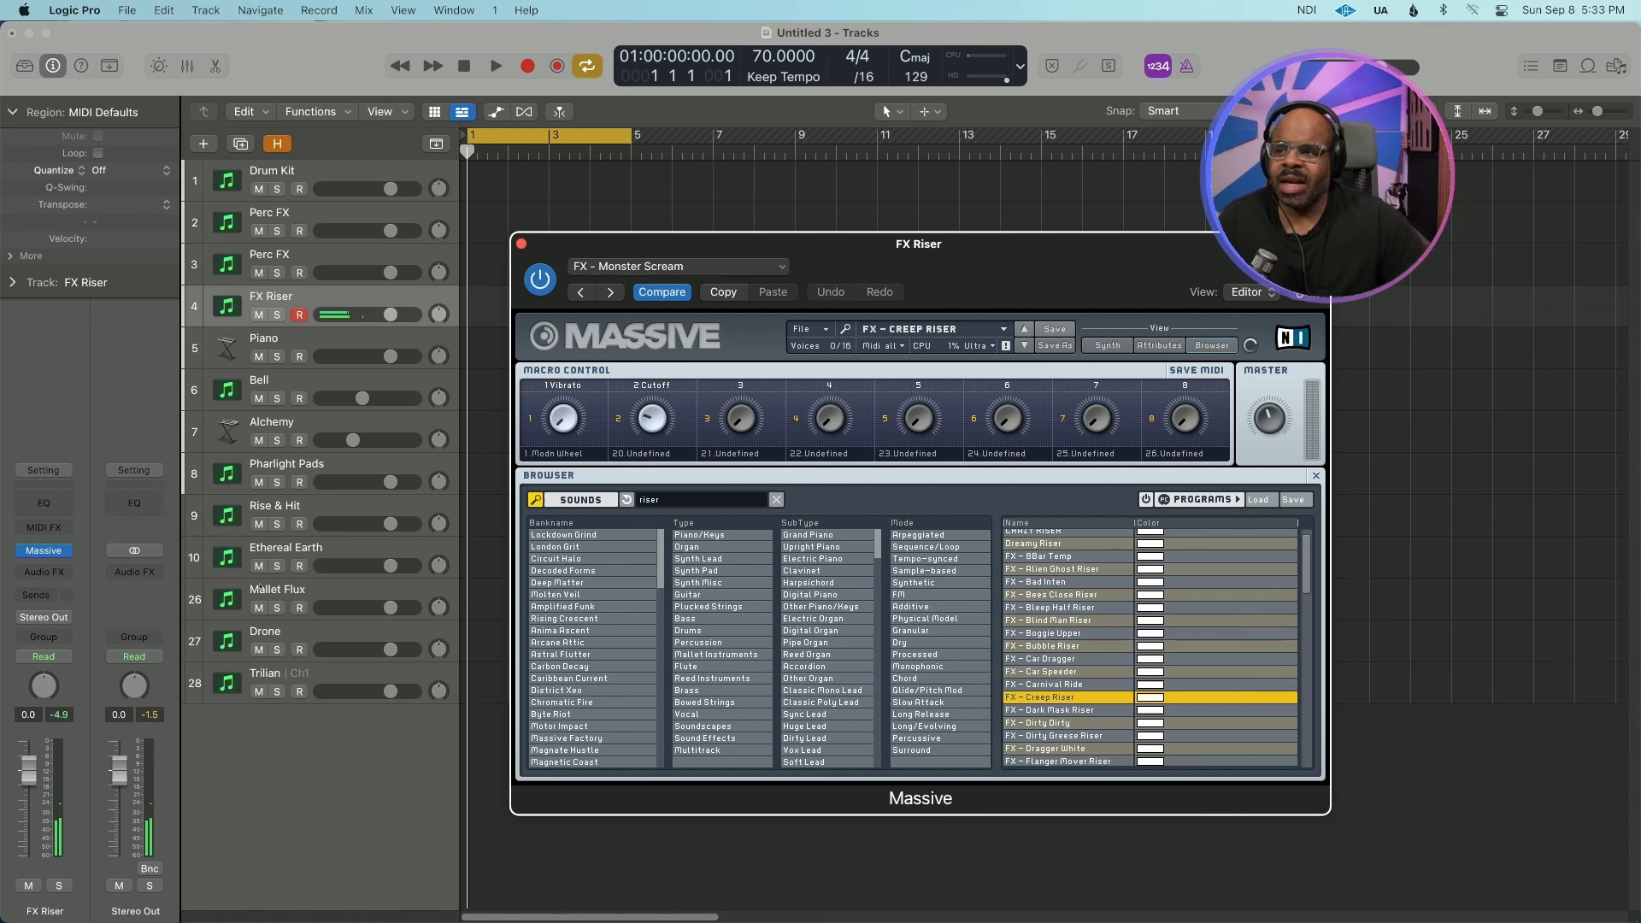
pyautogui.click(520, 243)
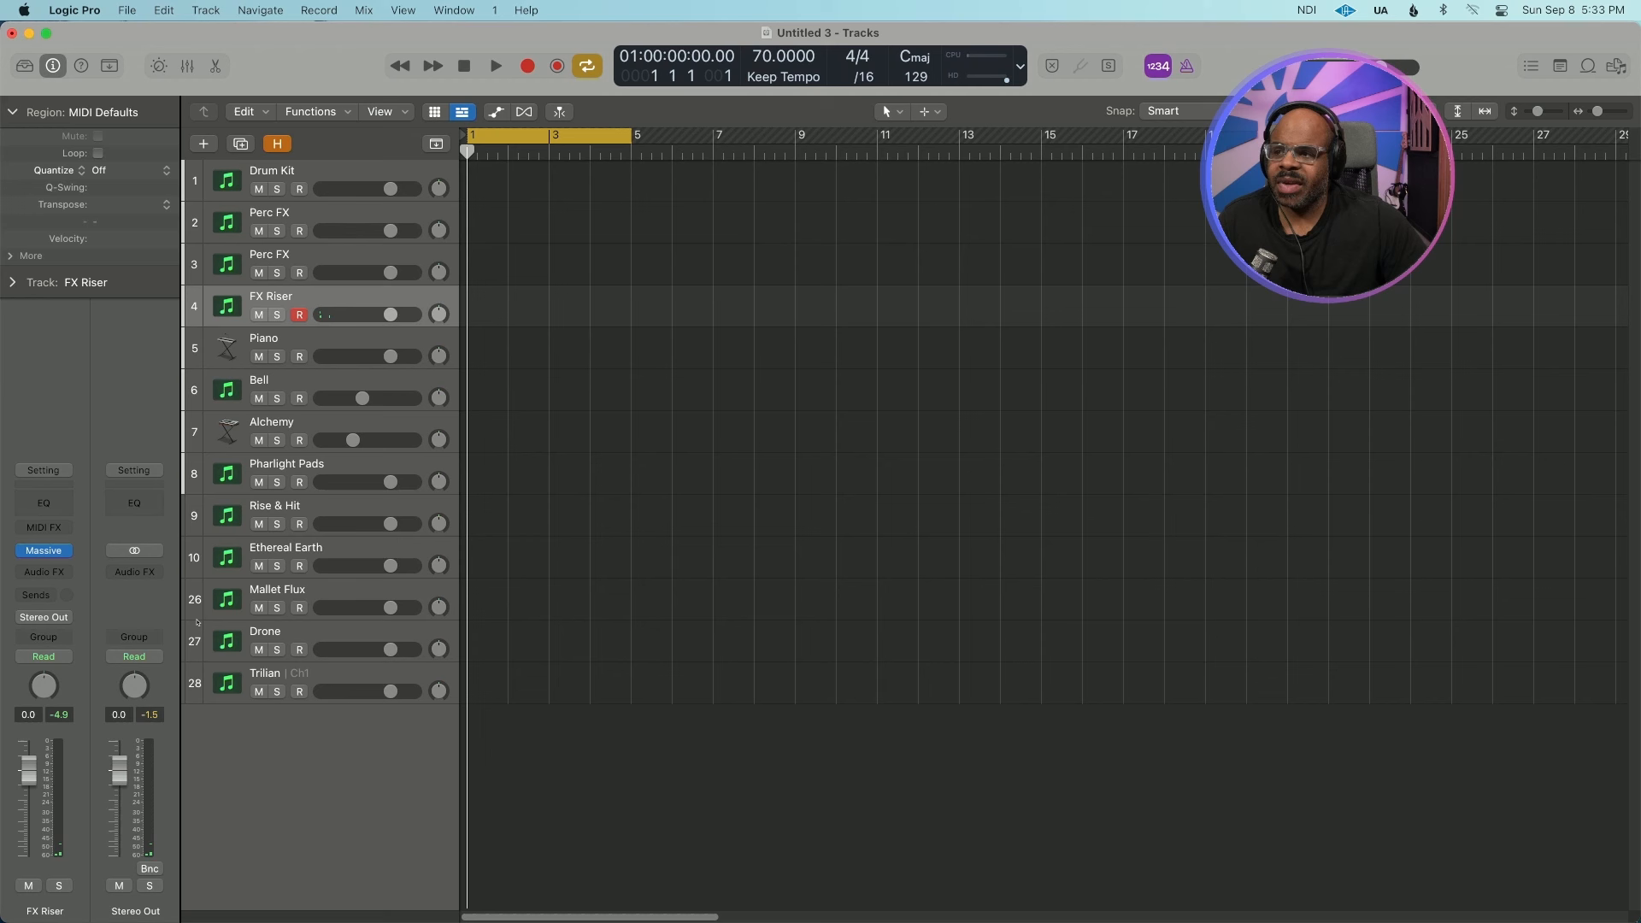
pyautogui.click(264, 348)
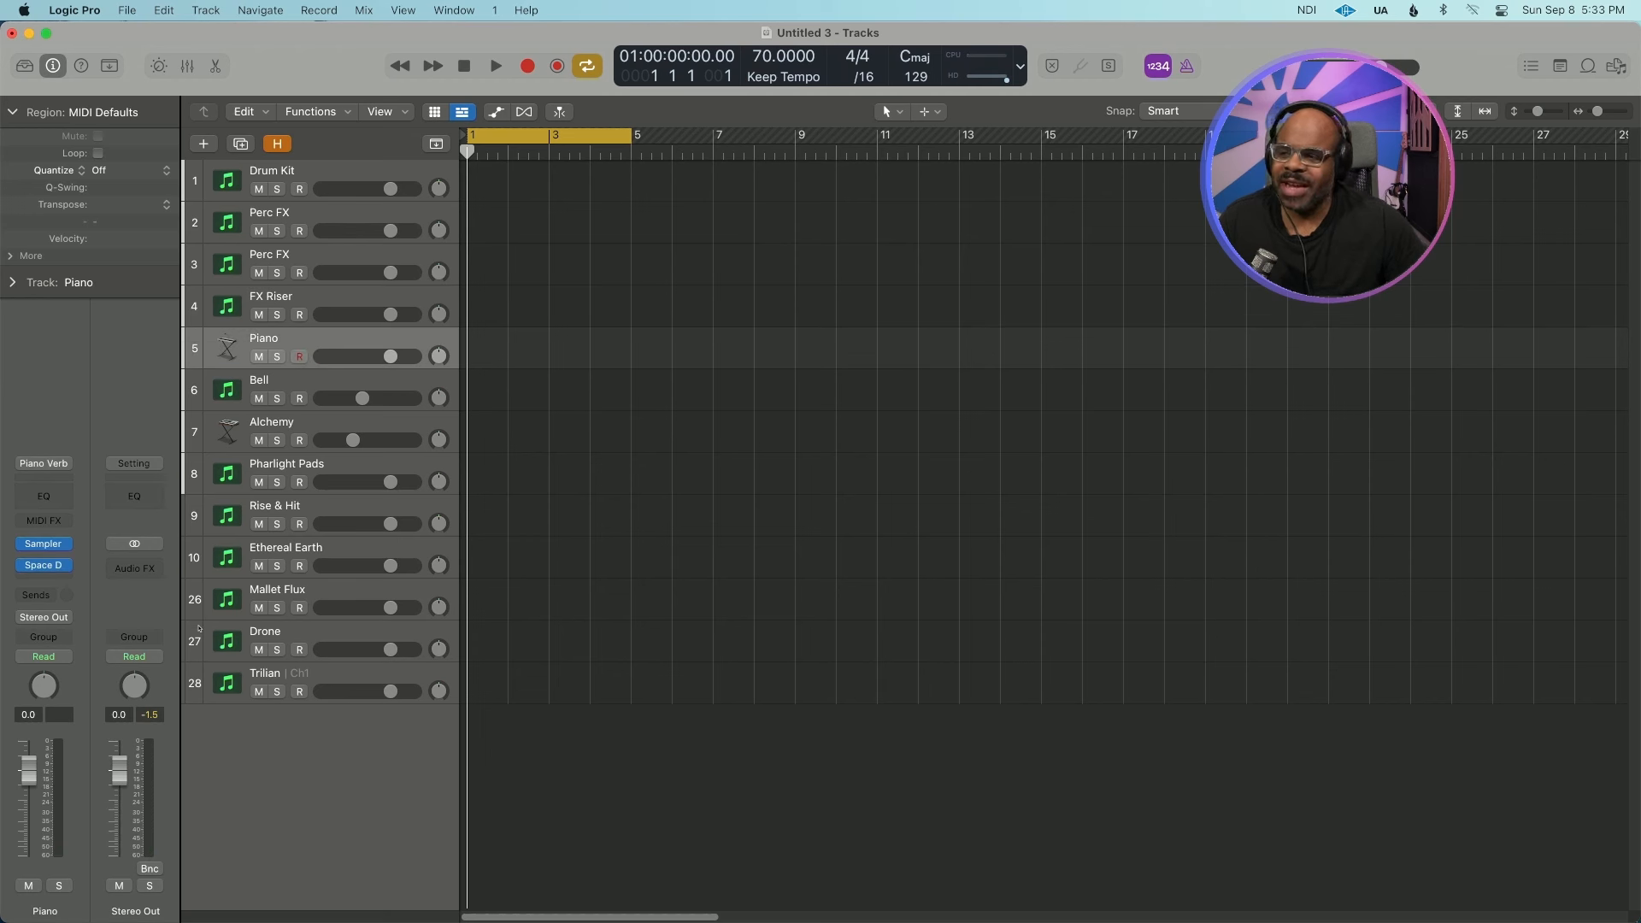
pyautogui.moveTo(391, 355); pyautogui.dragTo(391, 355)
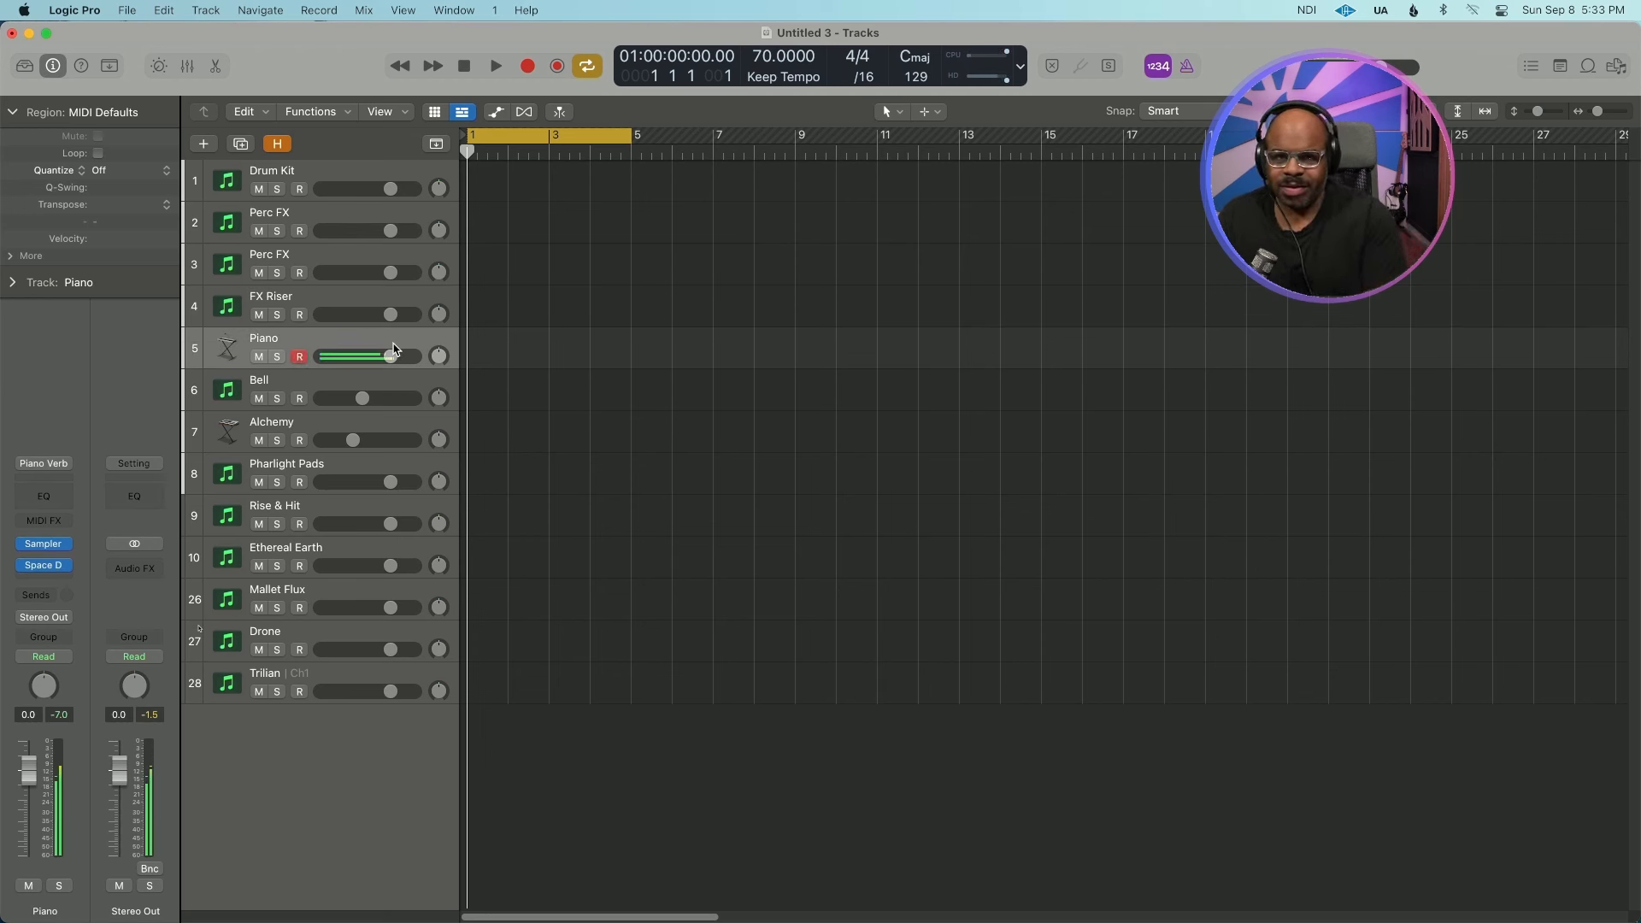
pyautogui.moveTo(388, 356); pyautogui.dragTo(319, 356)
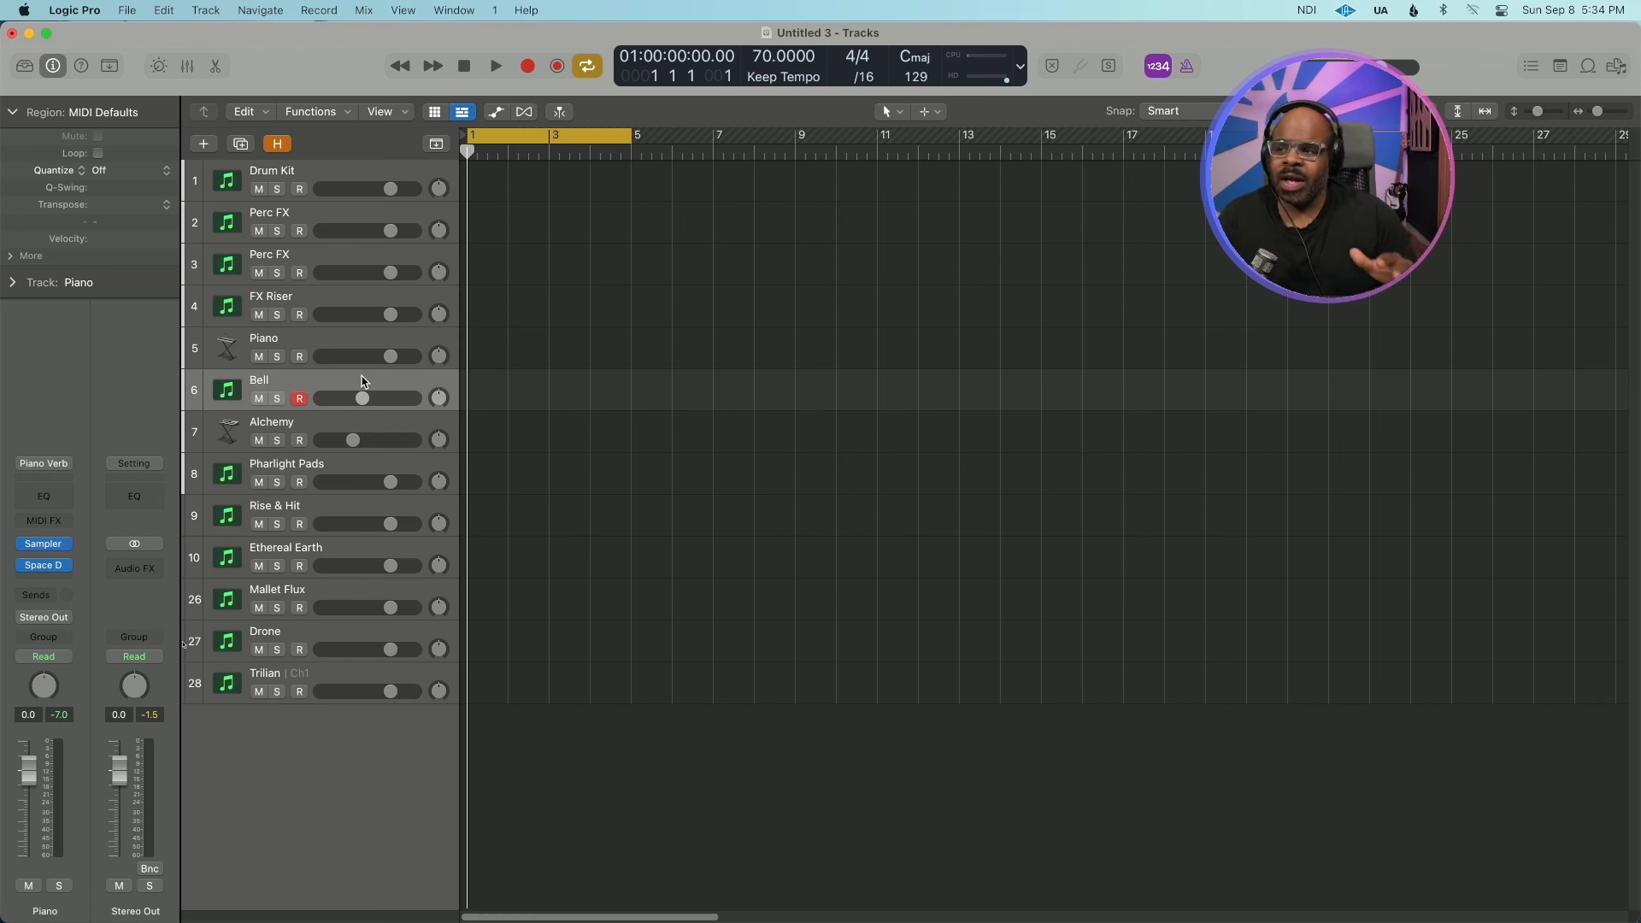
pyautogui.click(258, 379)
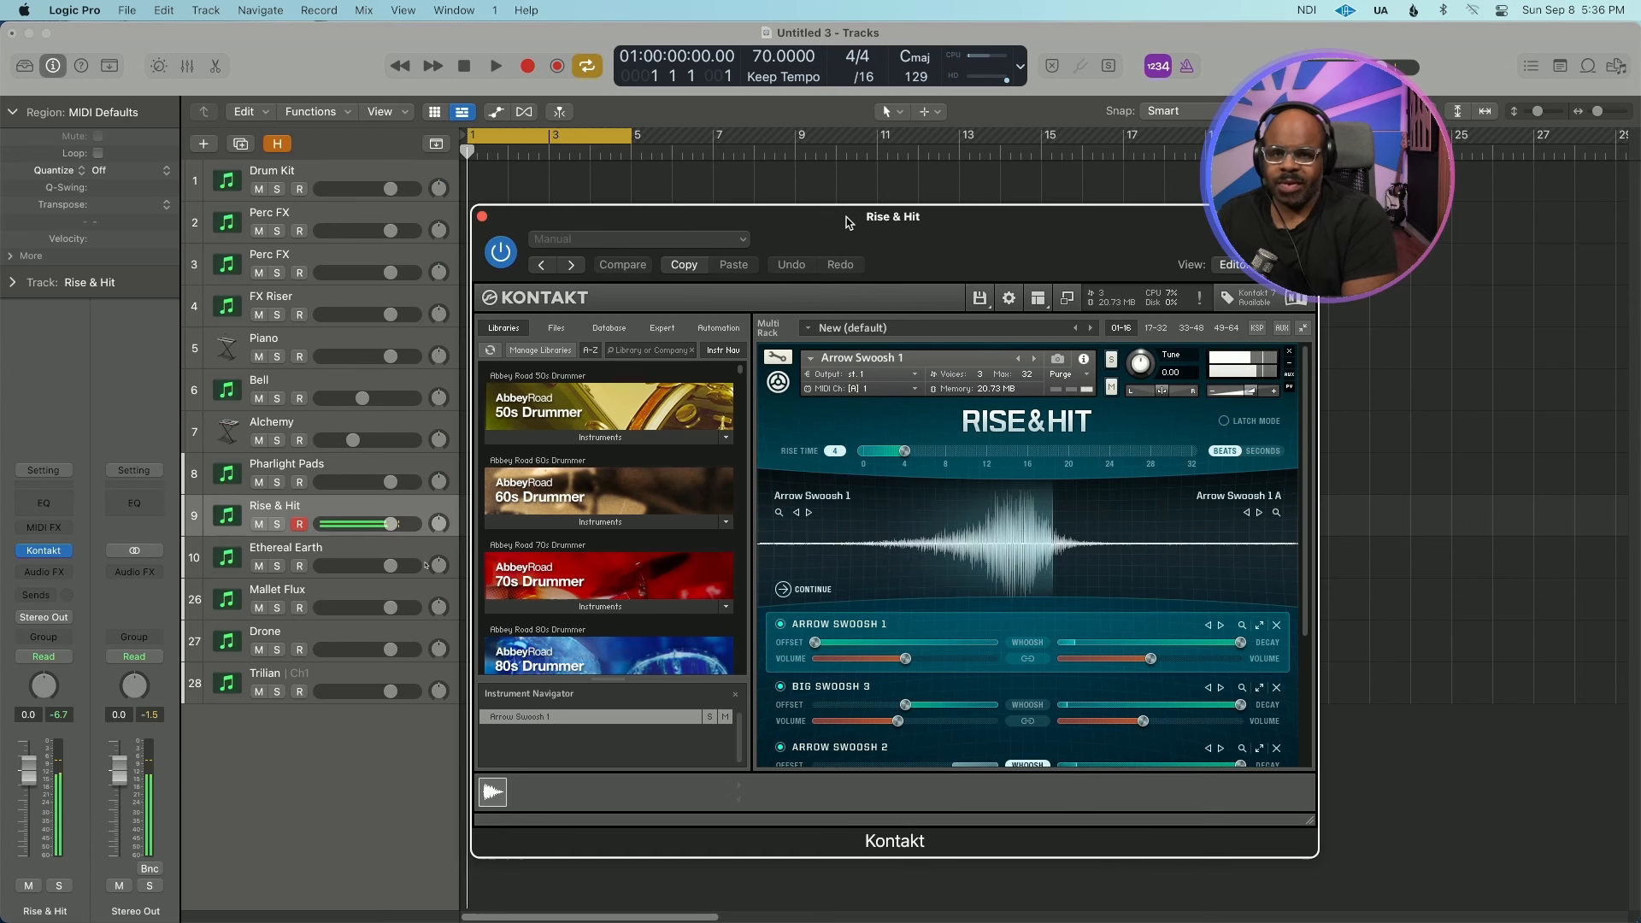
pyautogui.moveTo(978, 298)
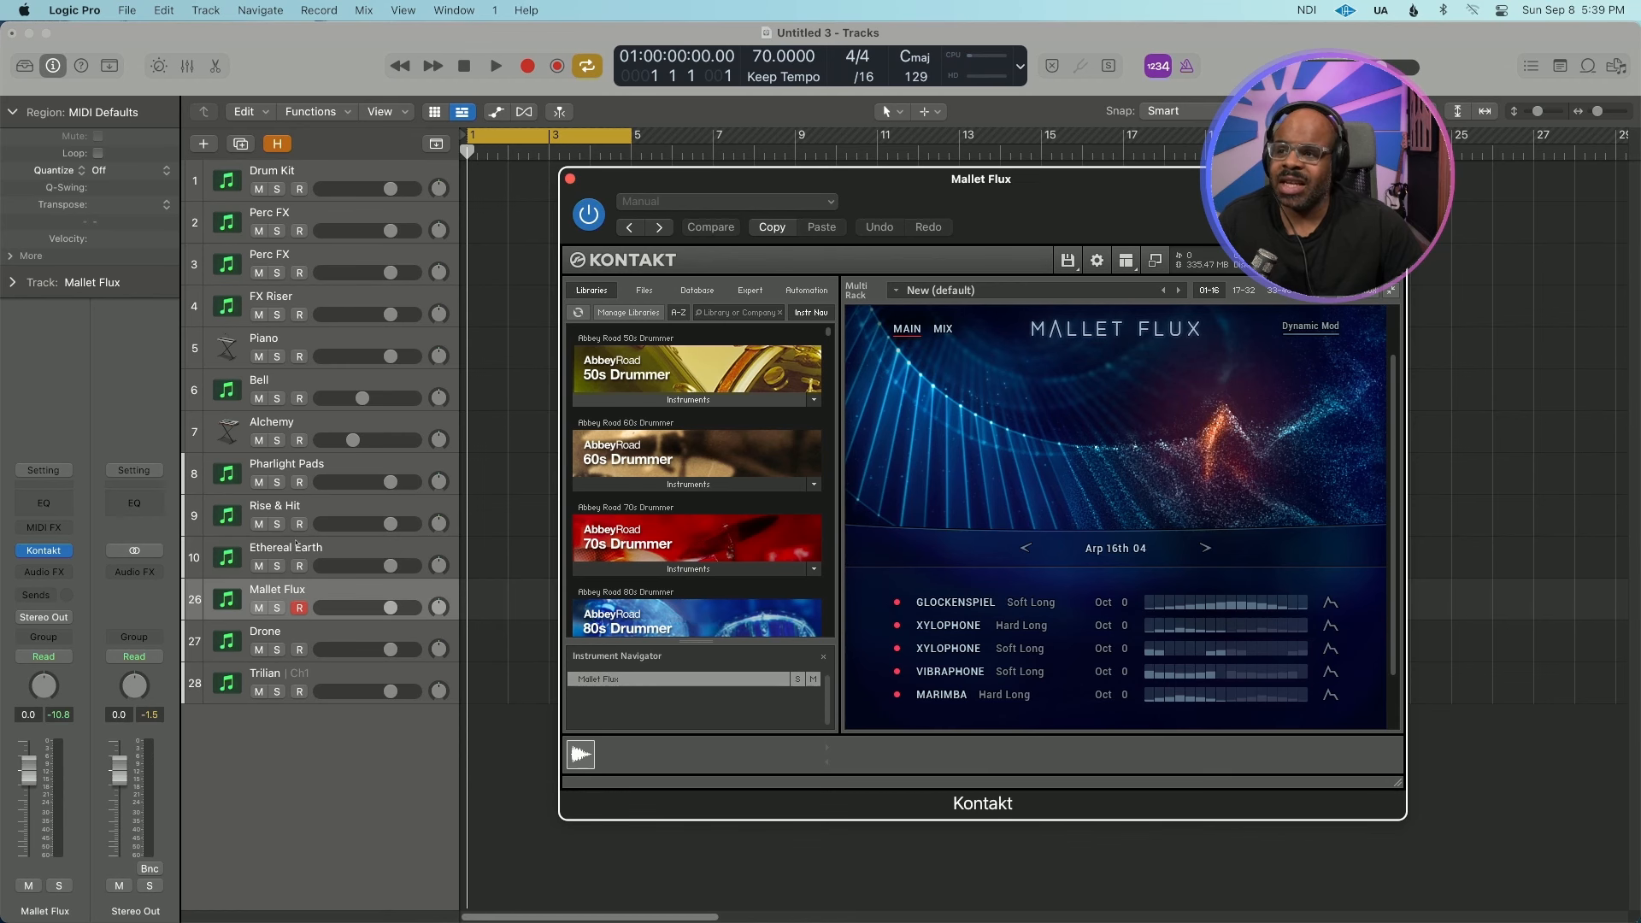
# Close the Kontakt window for the Mallet Flux track
pyautogui.click(570, 178)
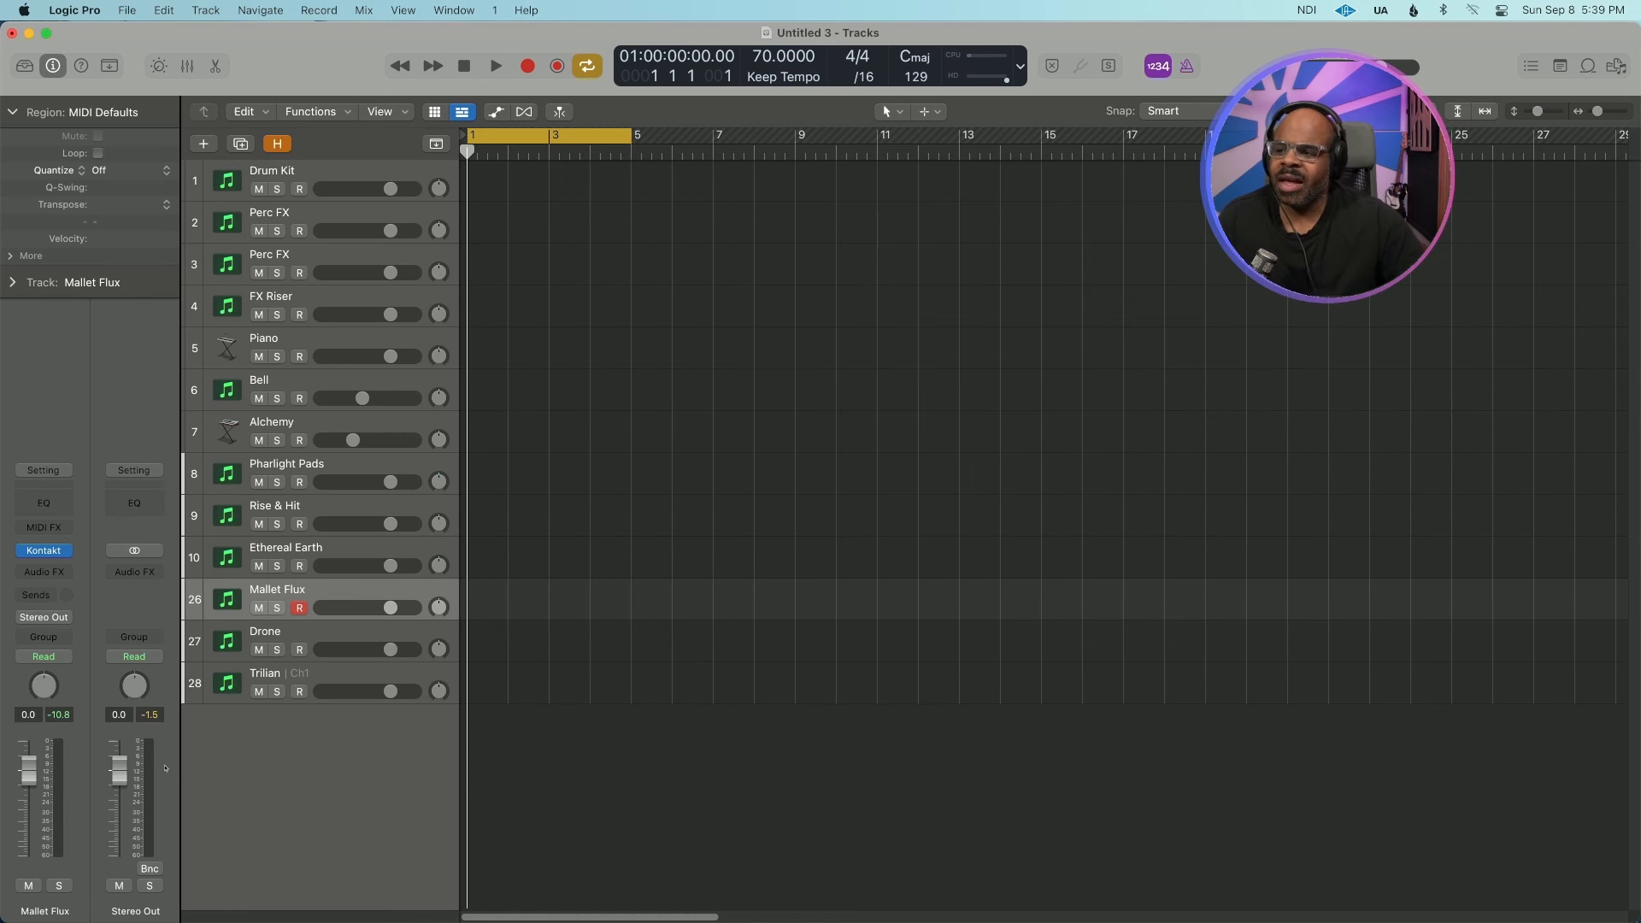
# Search Massive's browser for 'drone', audition presets, and load DR - Monster Dark Scream
pyautogui.click(265, 630)
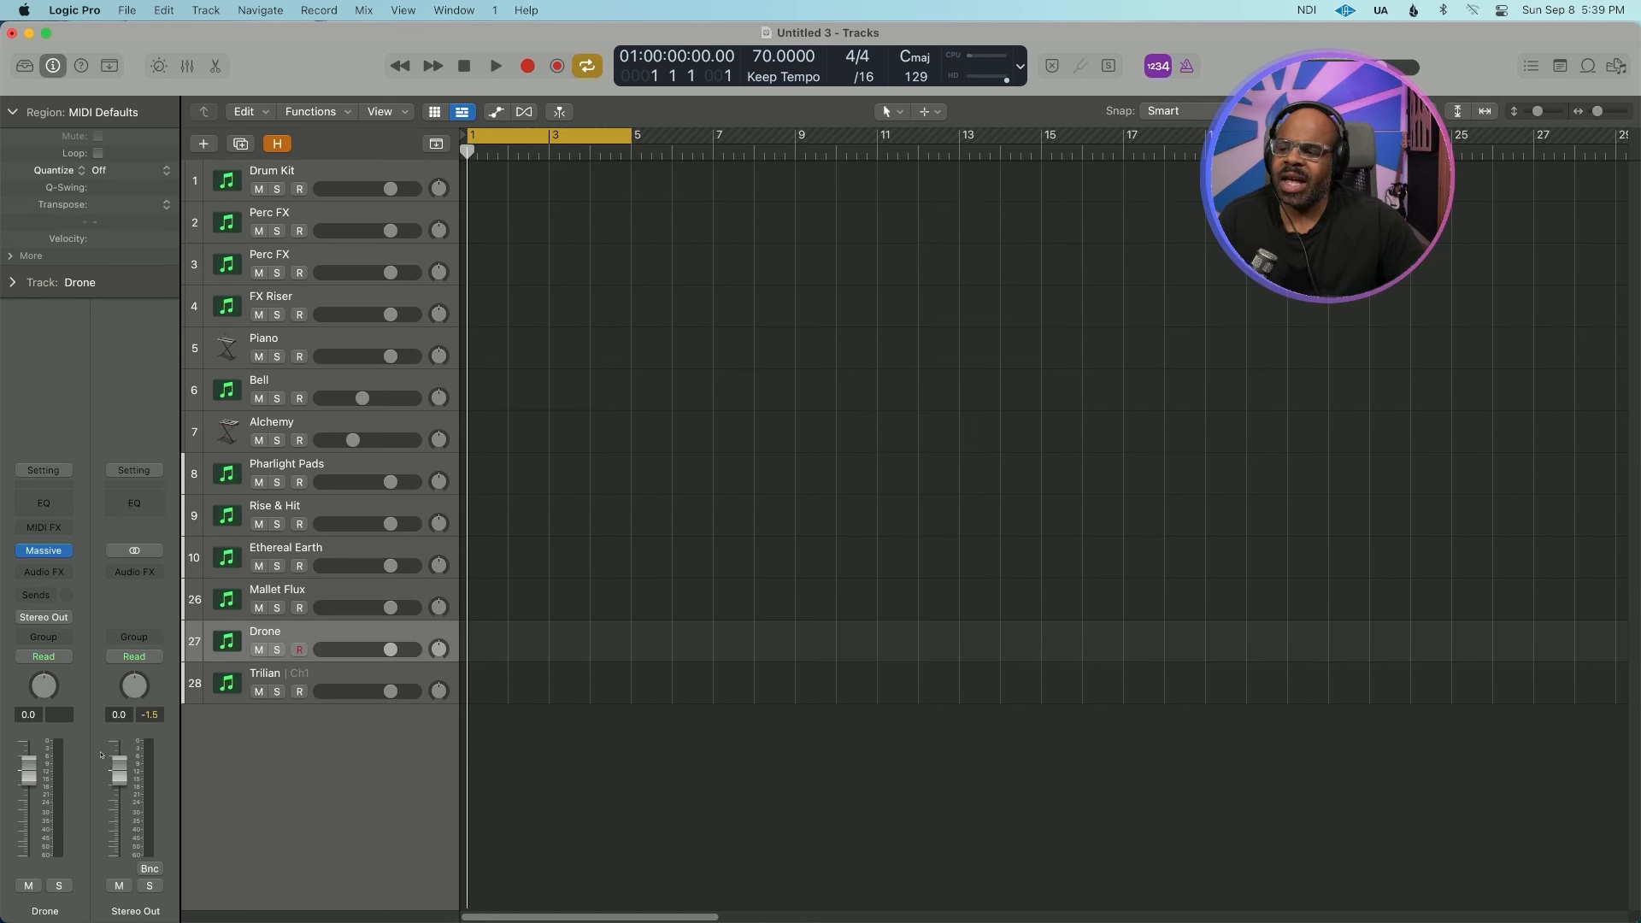
pyautogui.moveTo(134, 589)
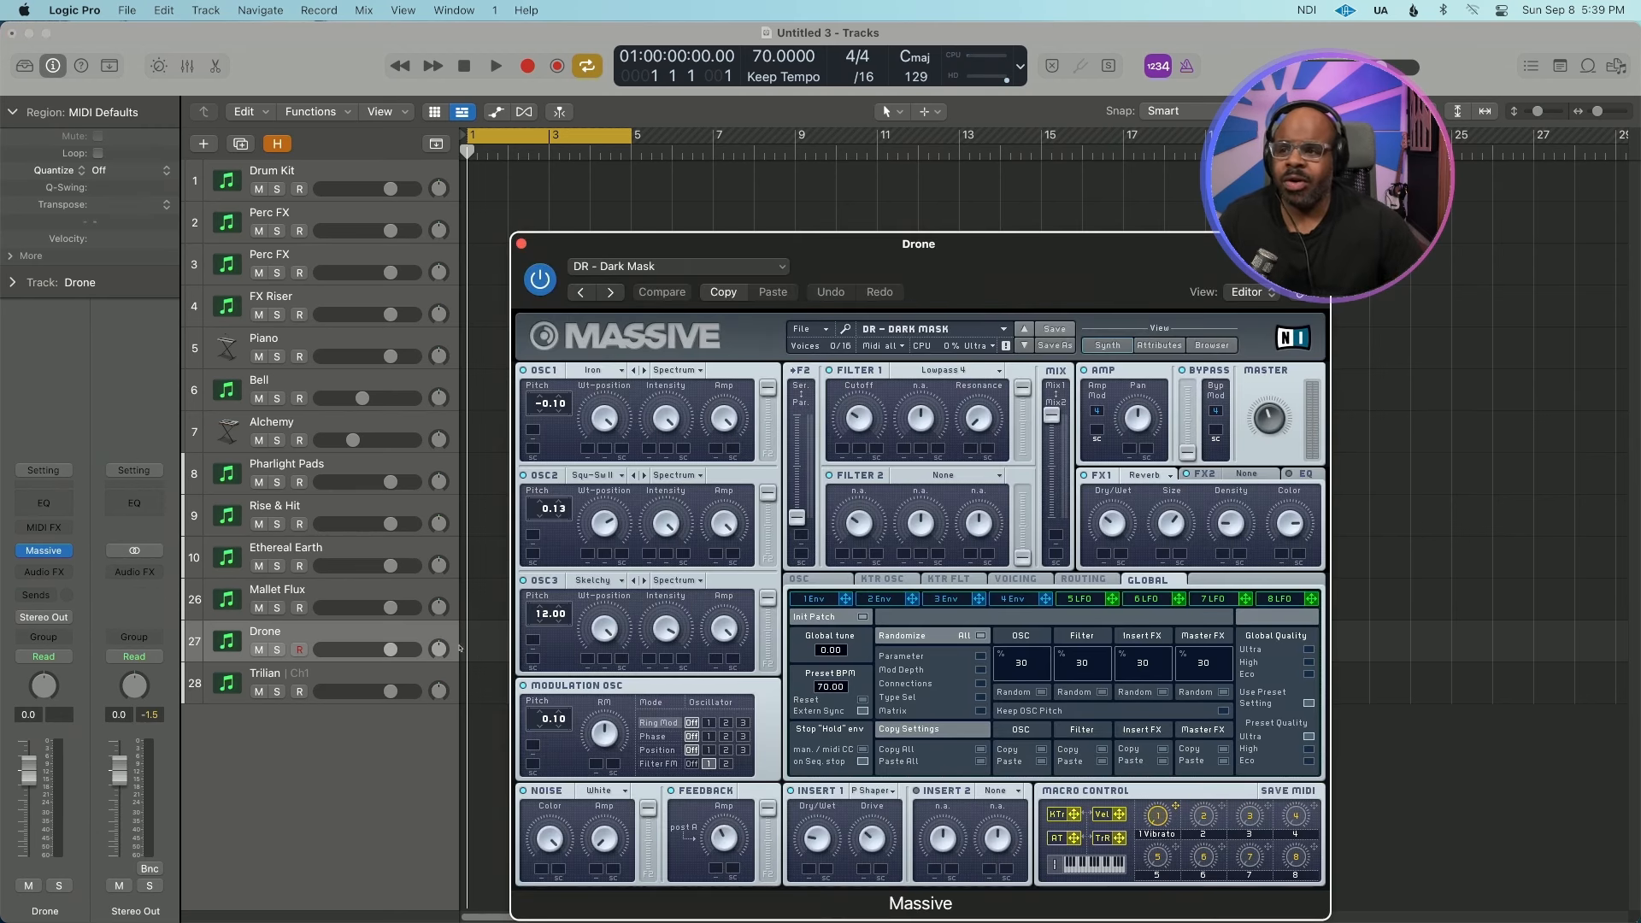
pyautogui.click(1211, 345)
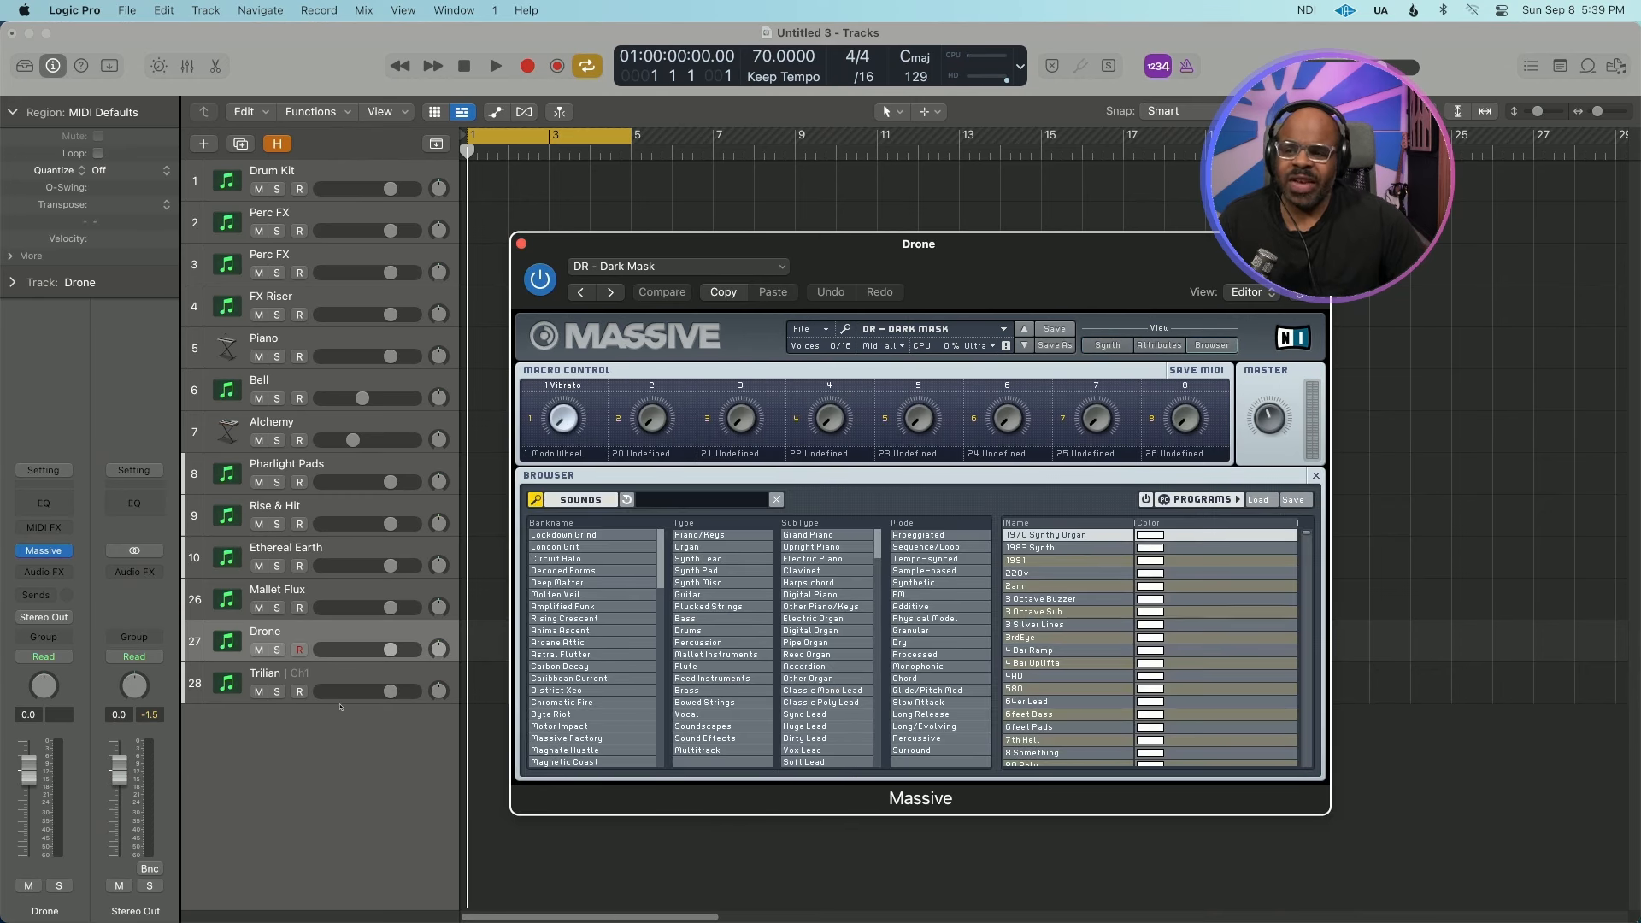
pyautogui.write('dro')
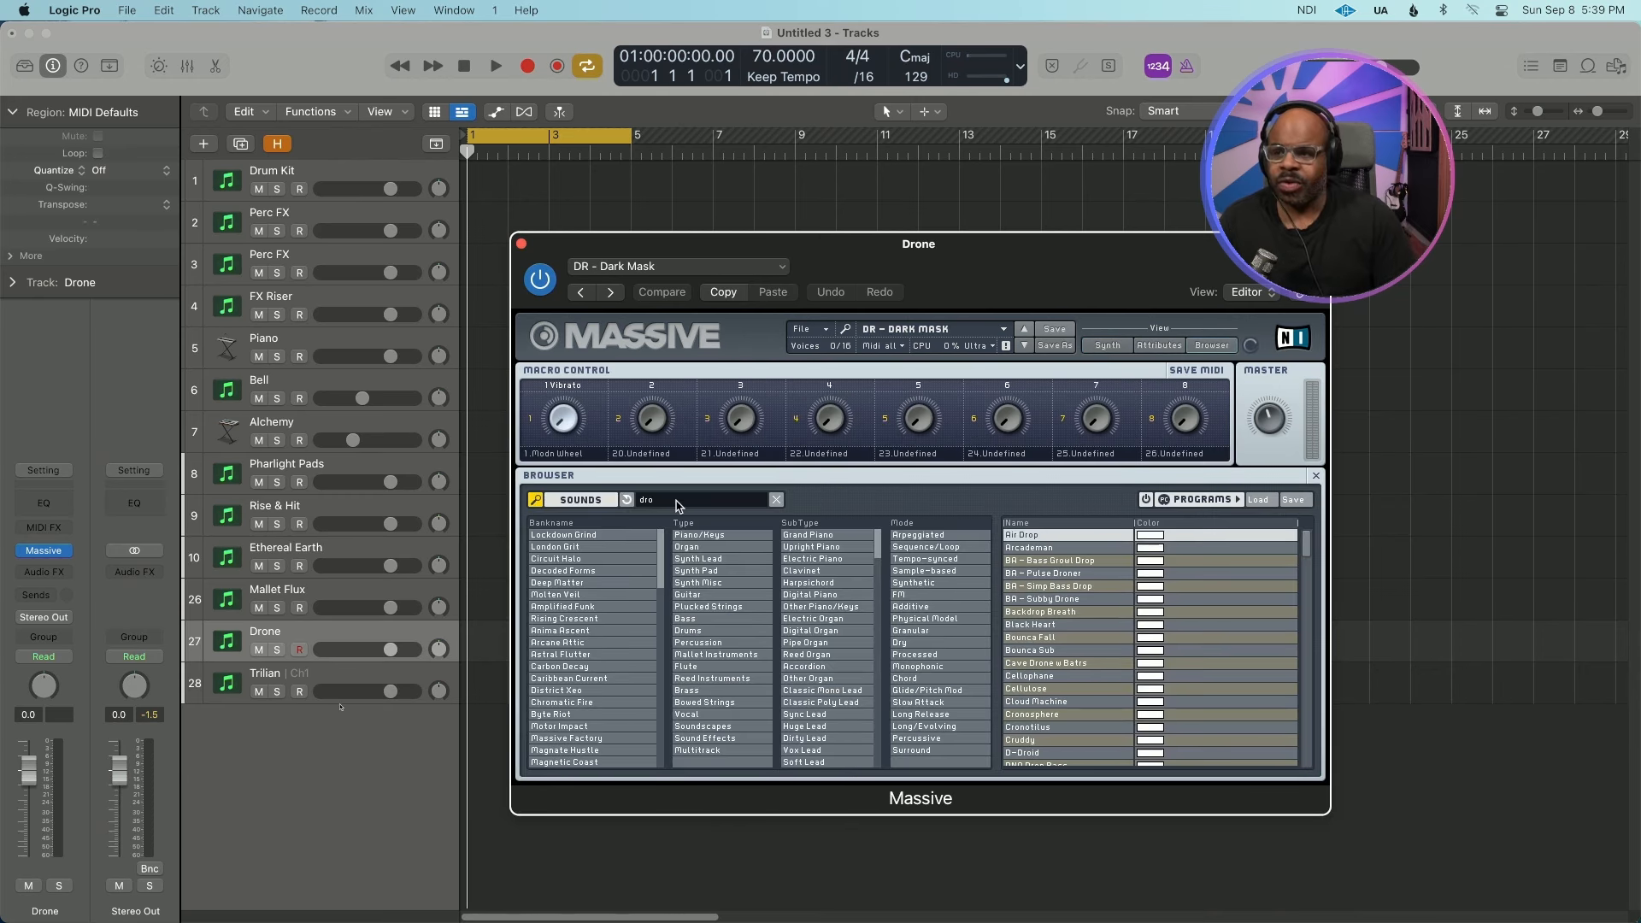
pyautogui.write('ne')
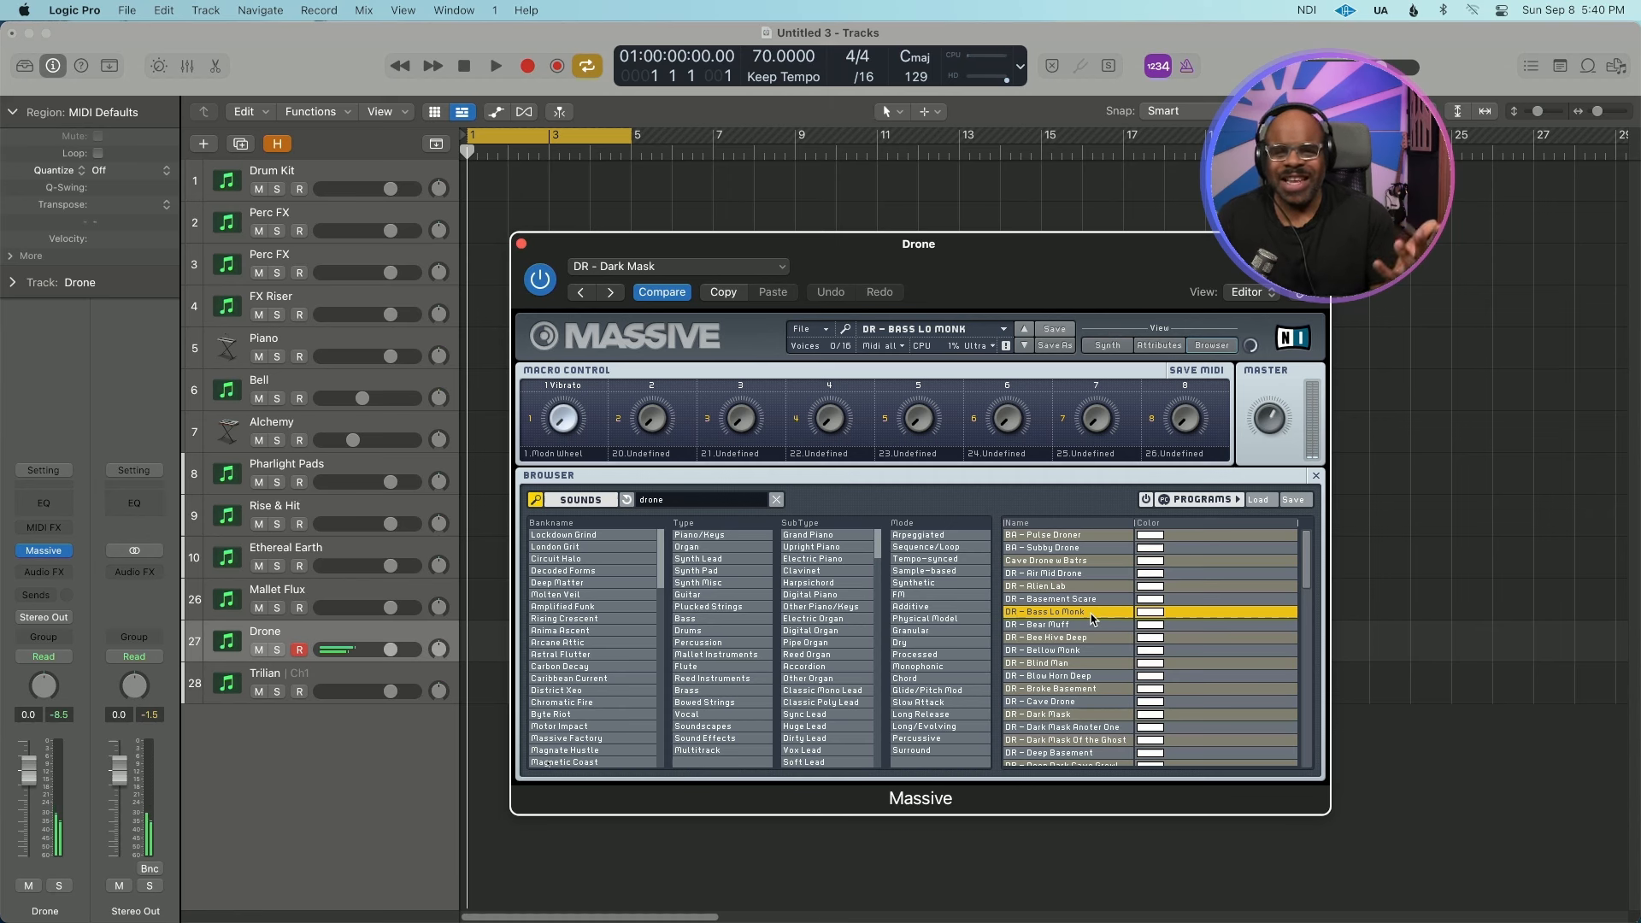
pyautogui.scroll(-3)
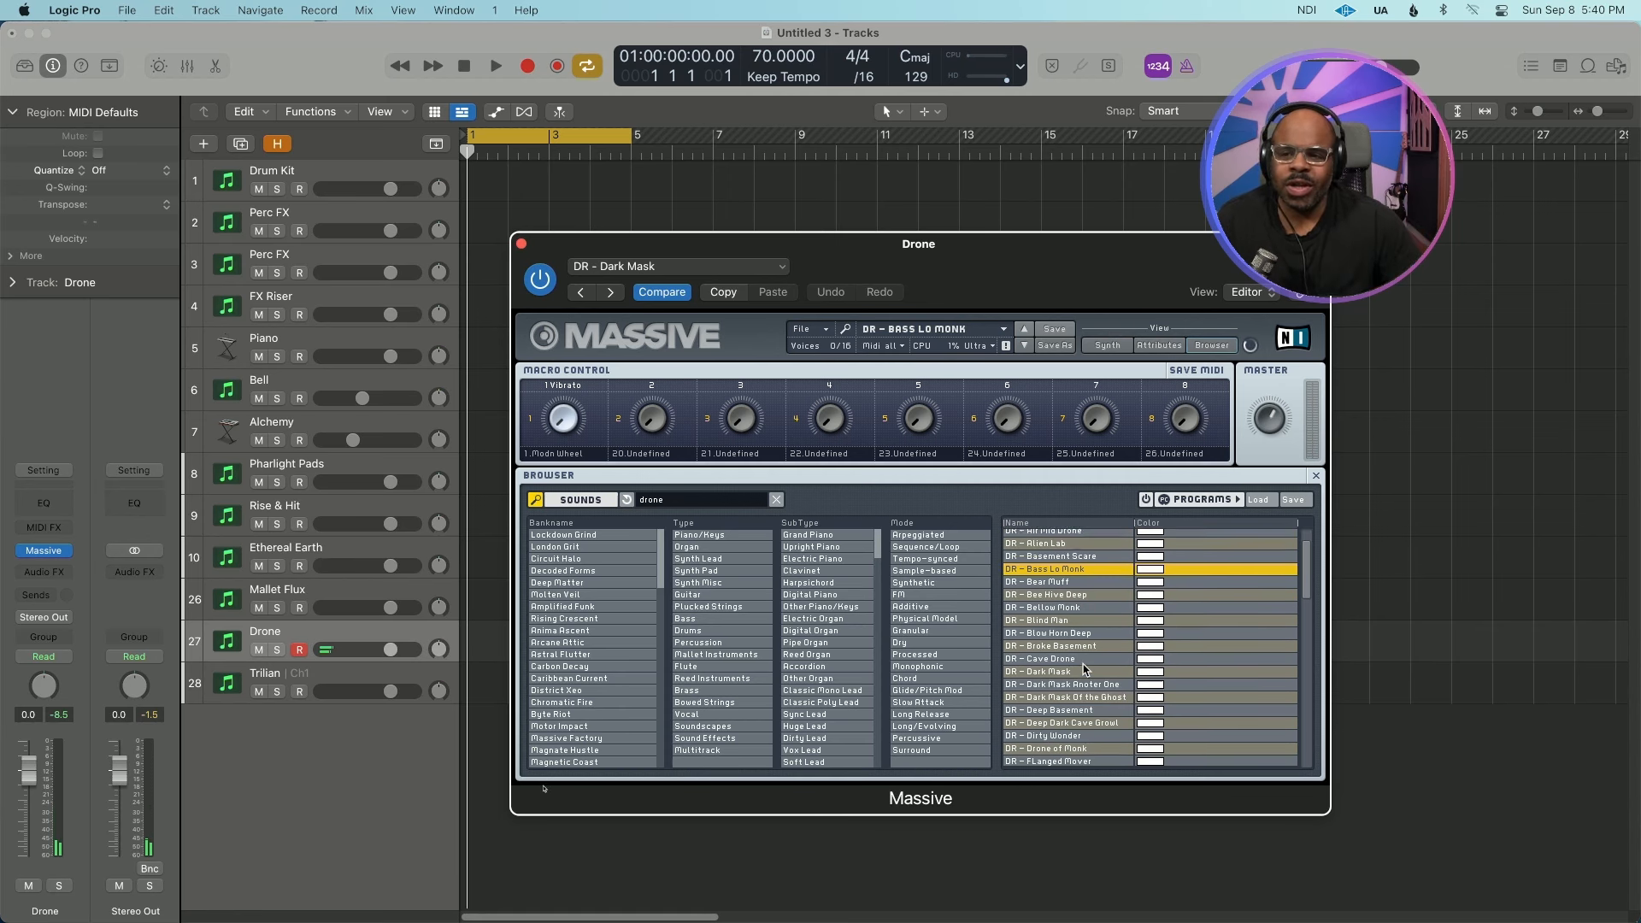
pyautogui.click(1062, 659)
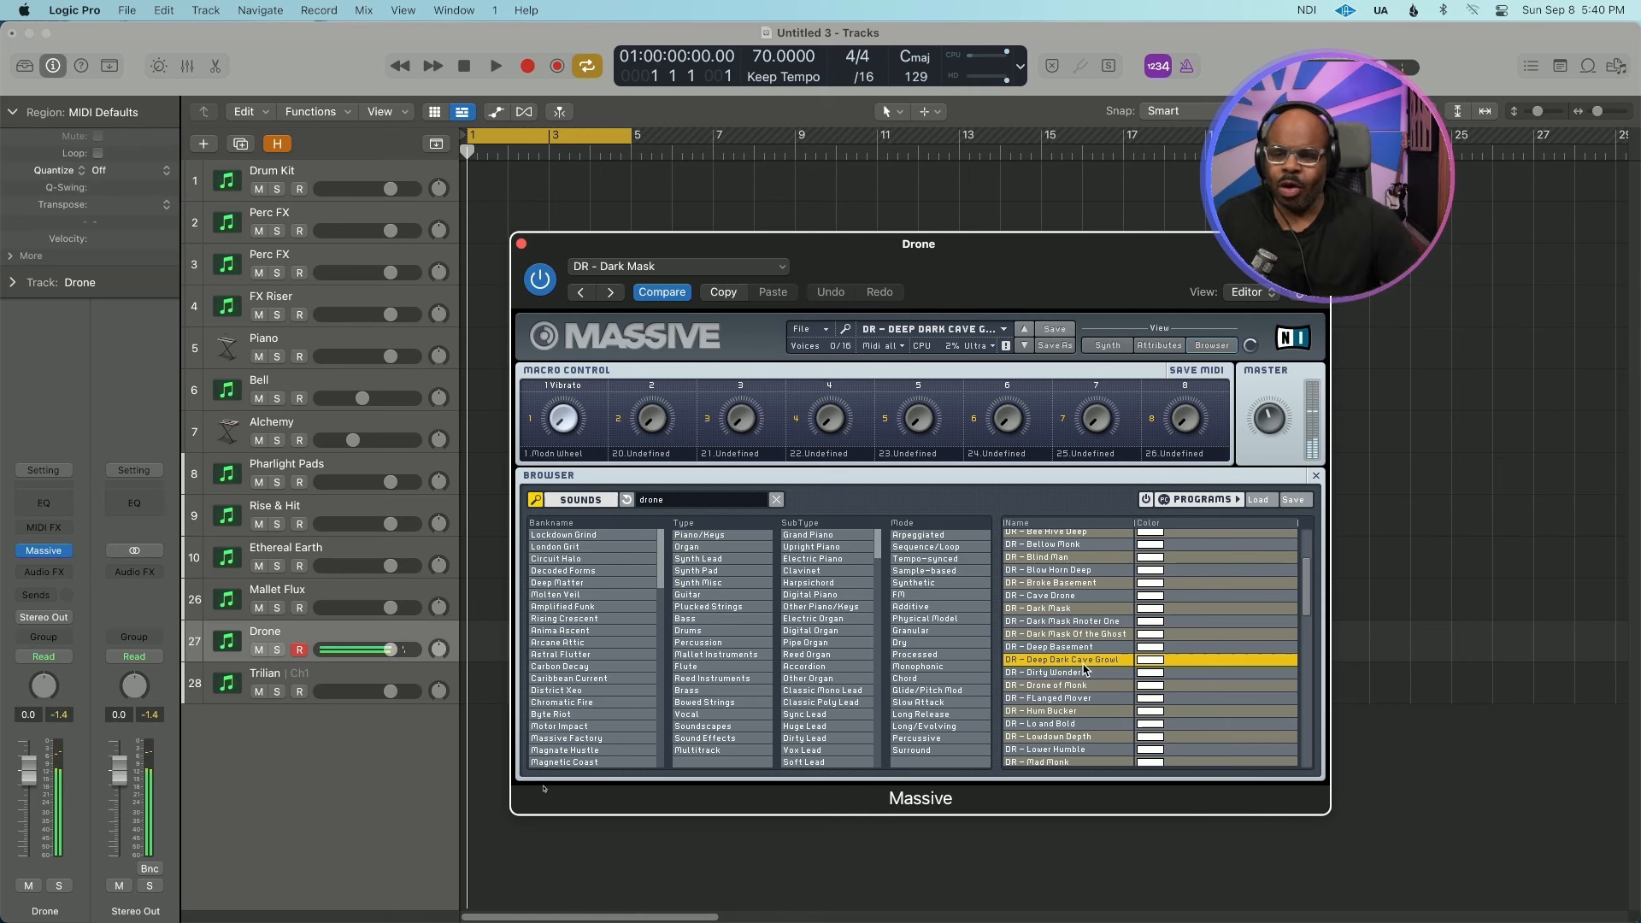
pyautogui.click(1046, 710)
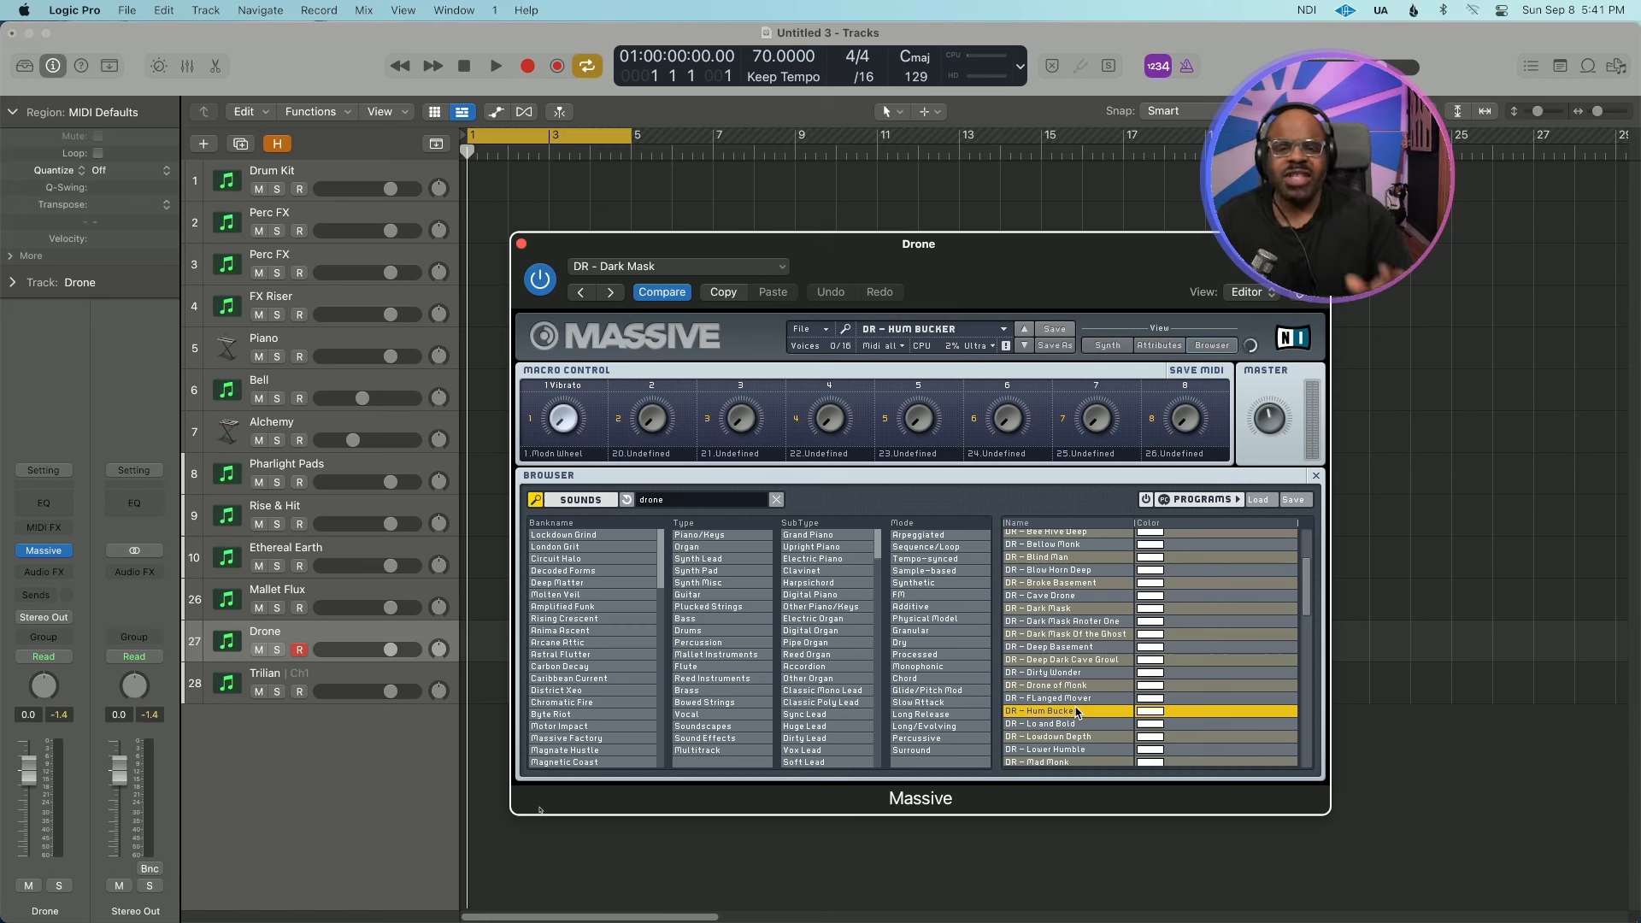
pyautogui.scroll(-3)
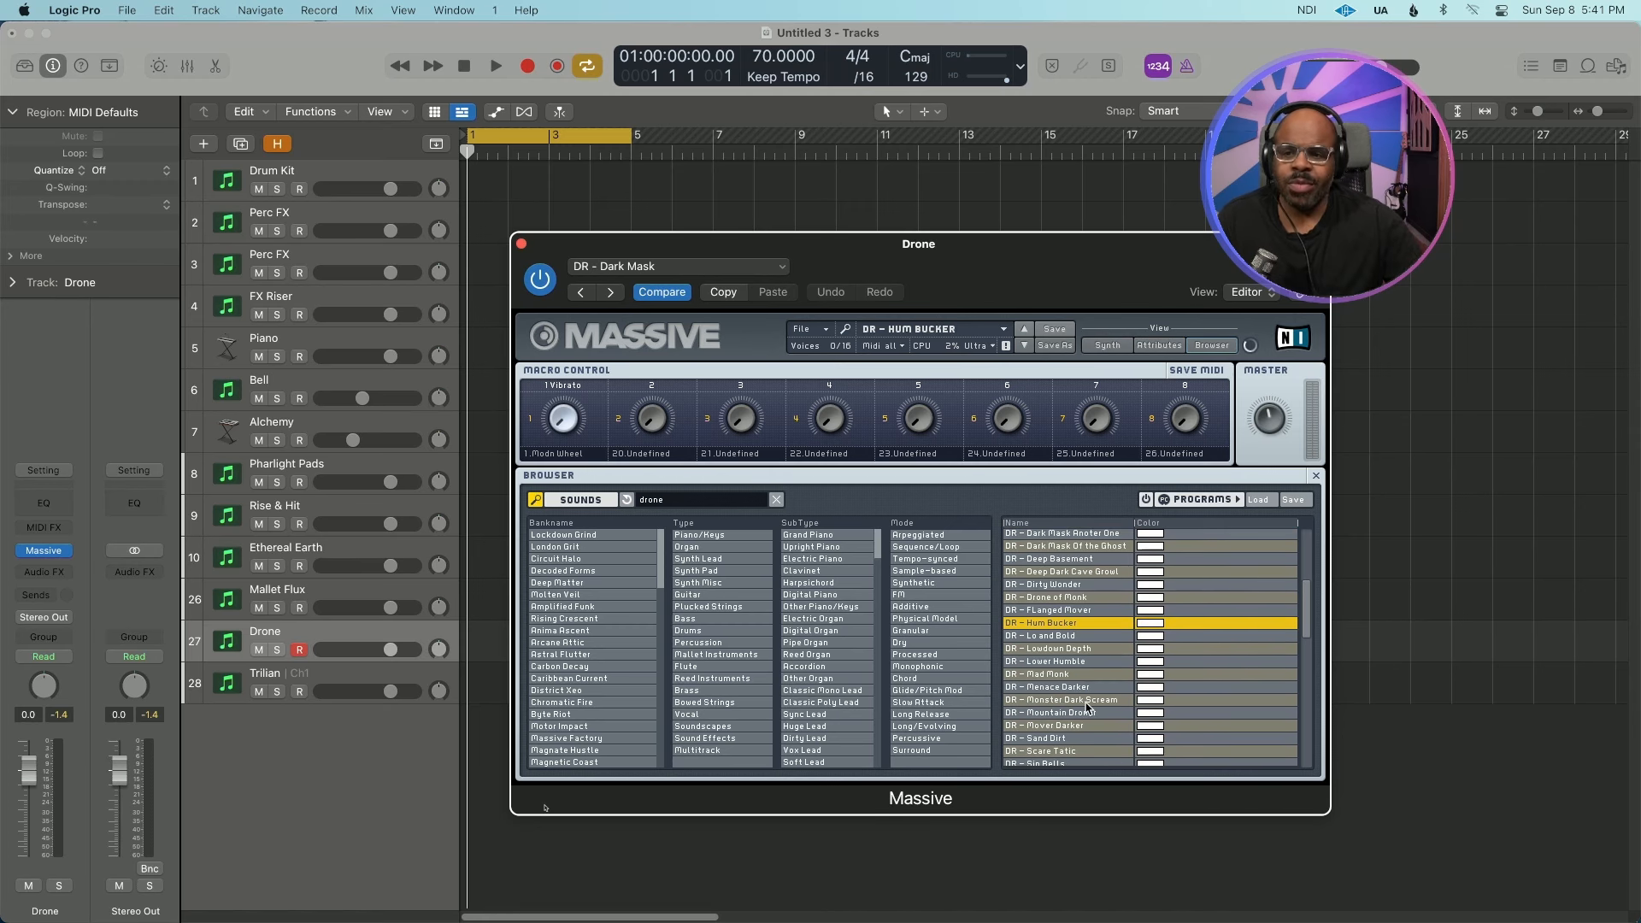
pyautogui.click(1063, 699)
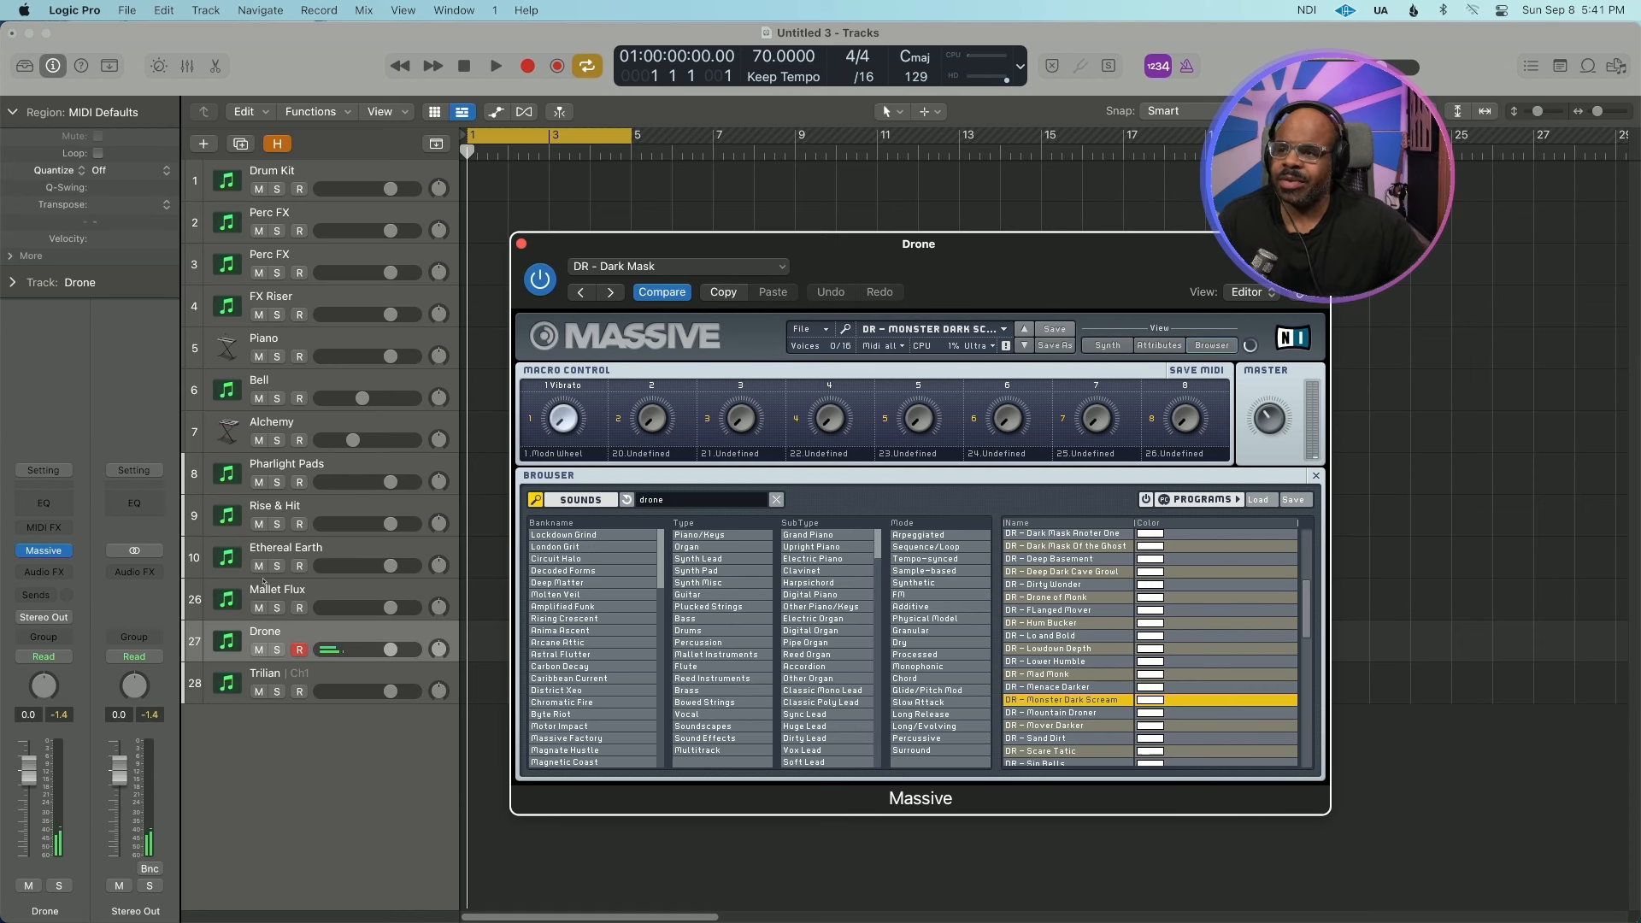
pyautogui.click(521, 243)
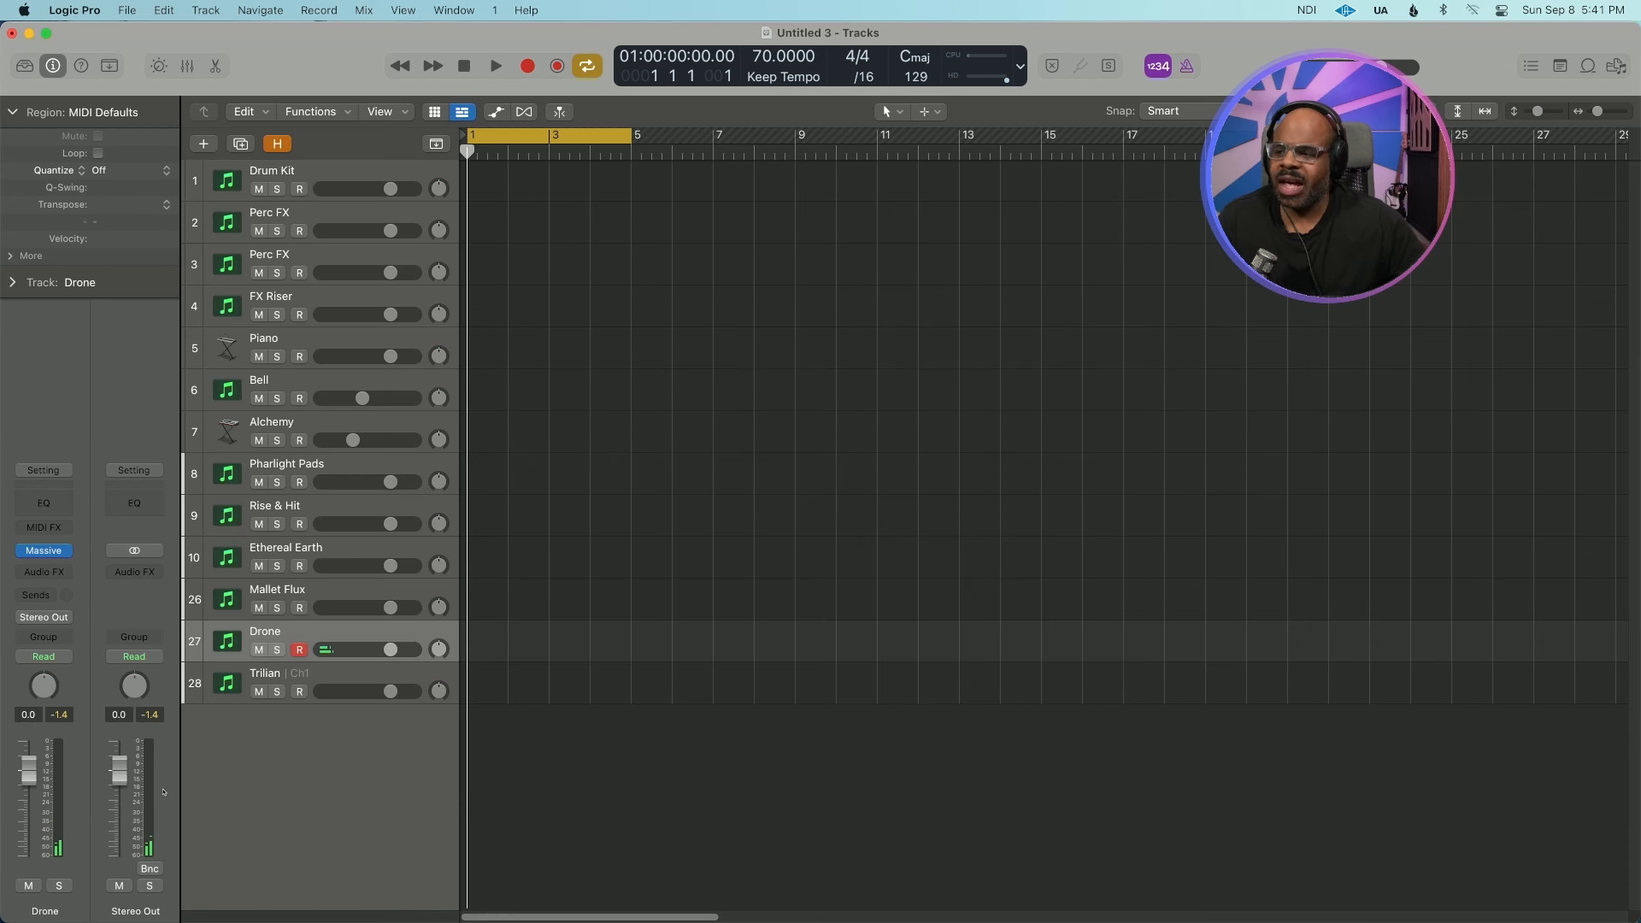
pyautogui.click(299, 691)
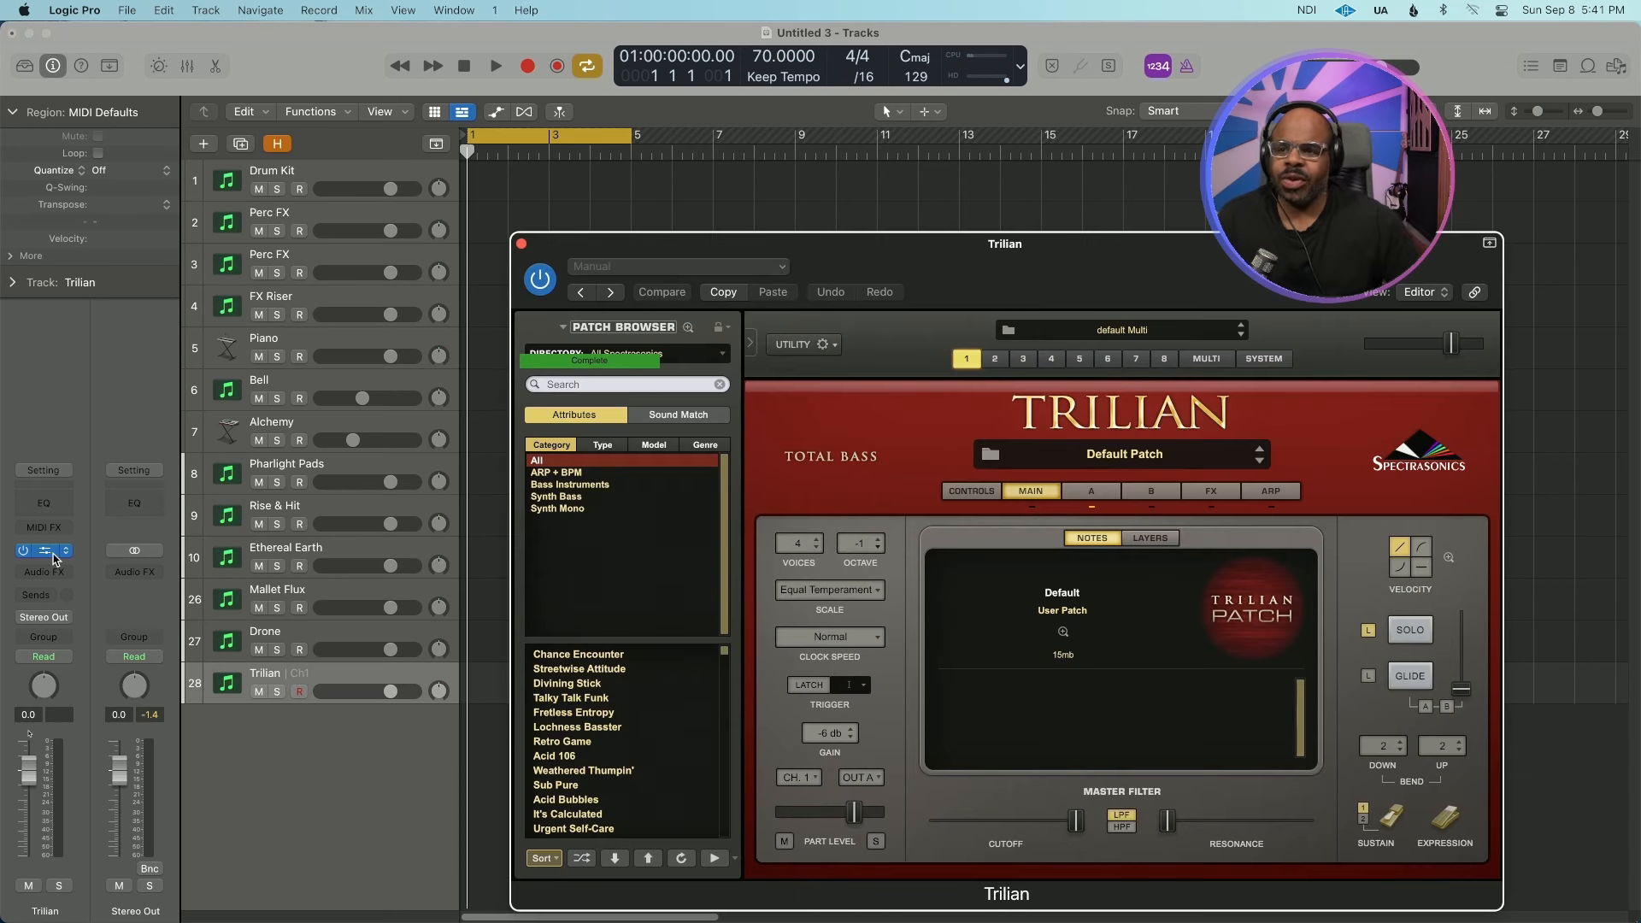
pyautogui.click(43, 551)
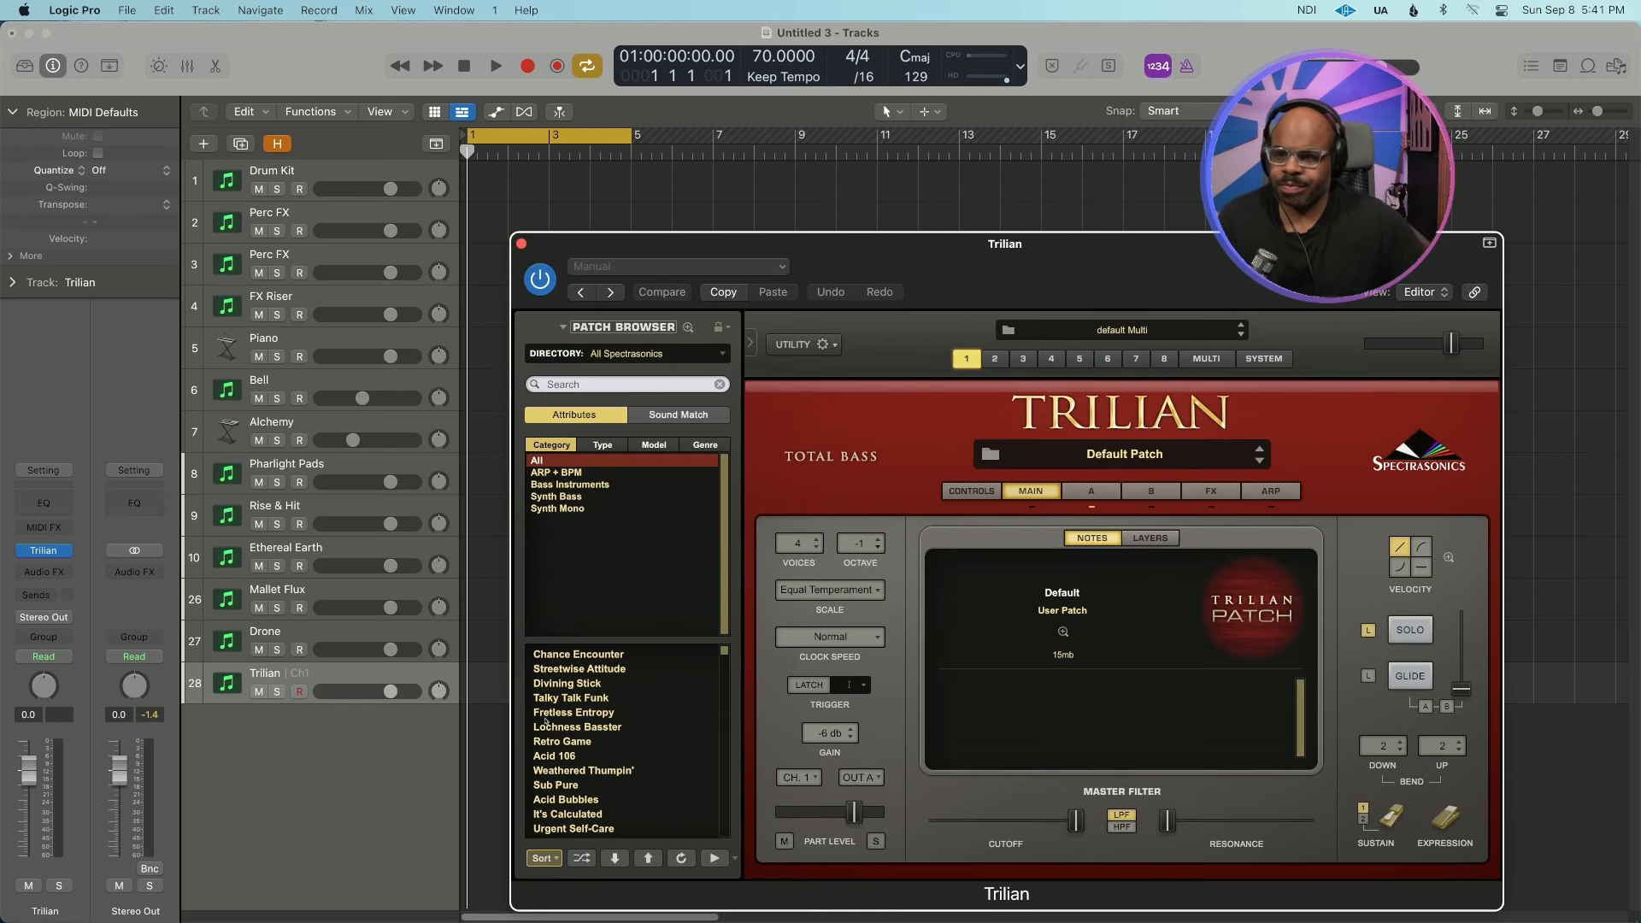
pyautogui.moveTo(303, 704)
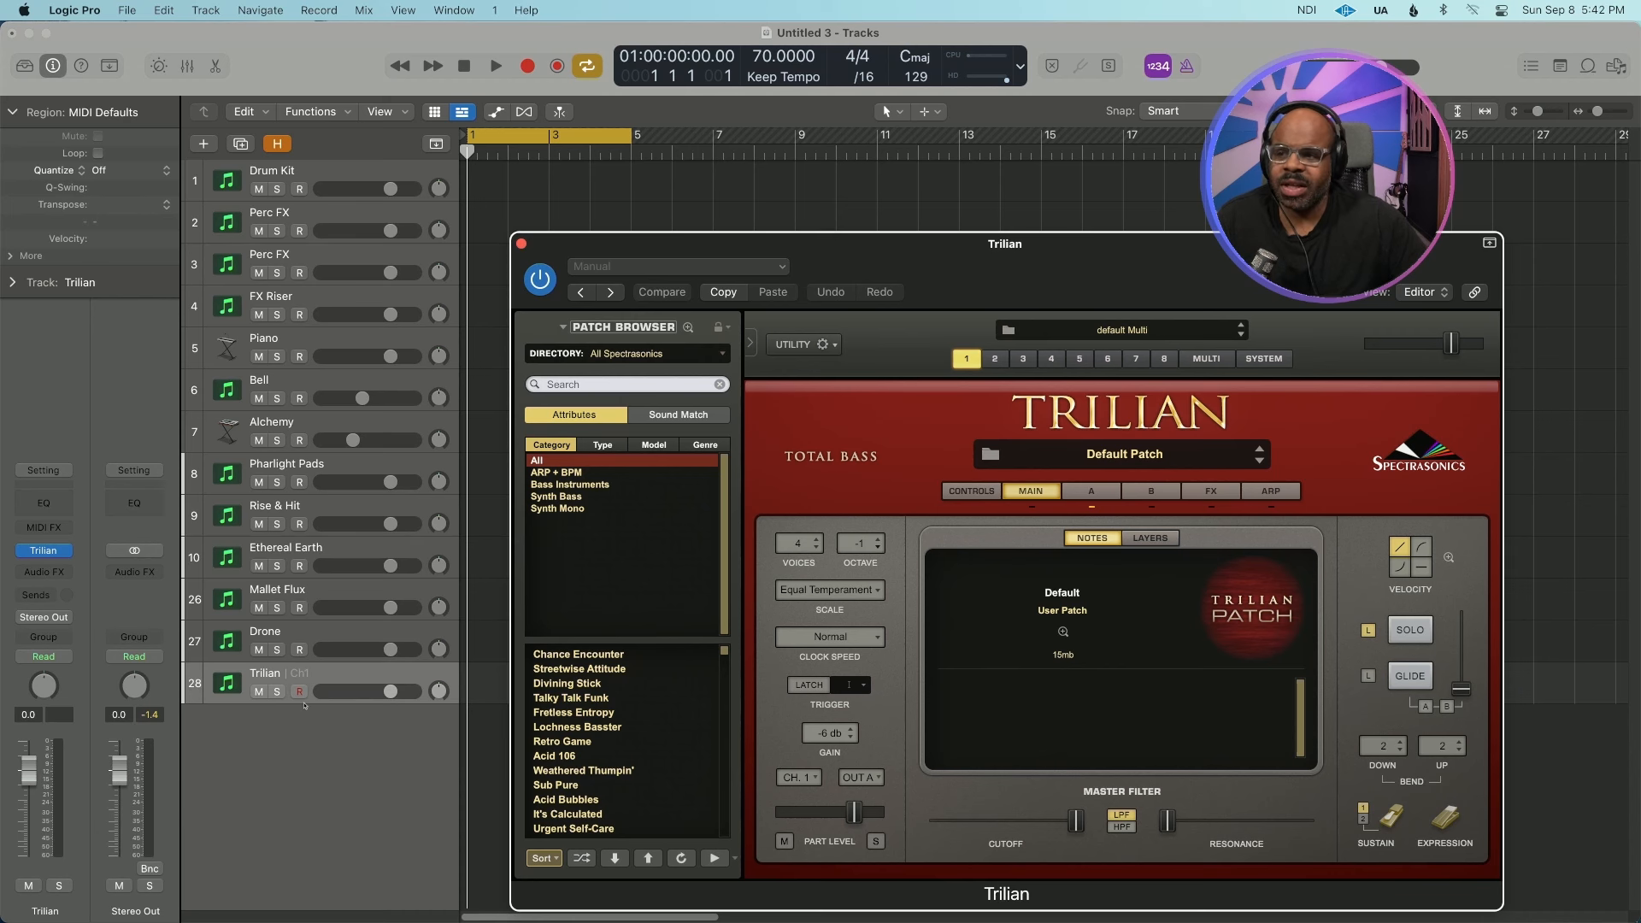
pyautogui.click(523, 248)
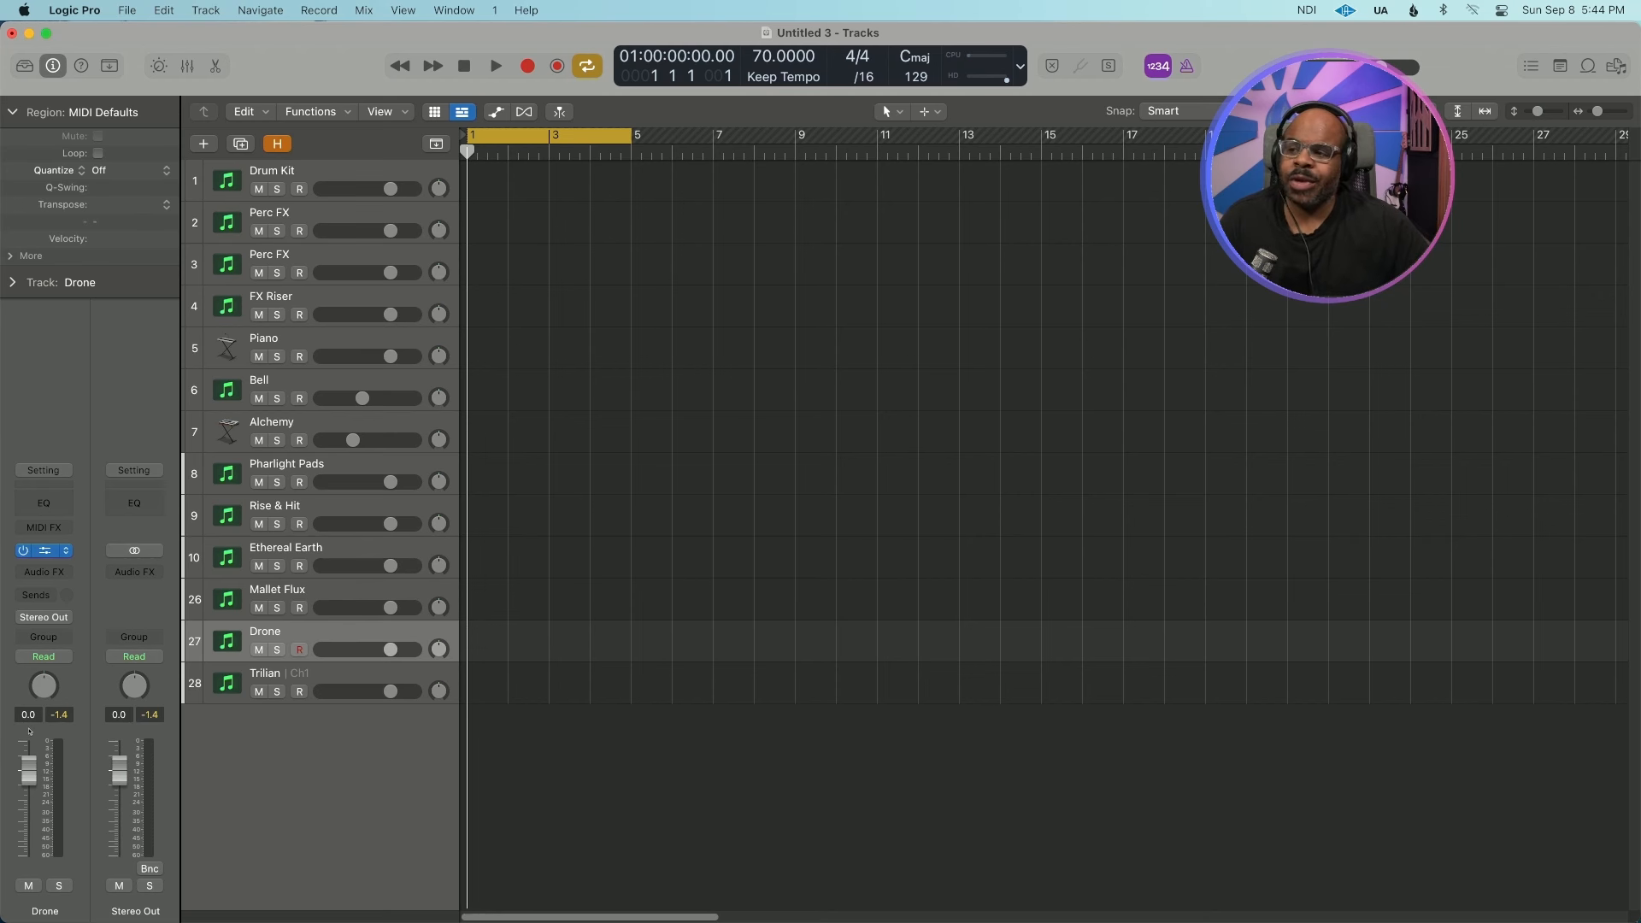
# Load Reaktor 6 on Drone and open GoBox from the factory library's Grooveboxes folder
pyautogui.click(44, 551)
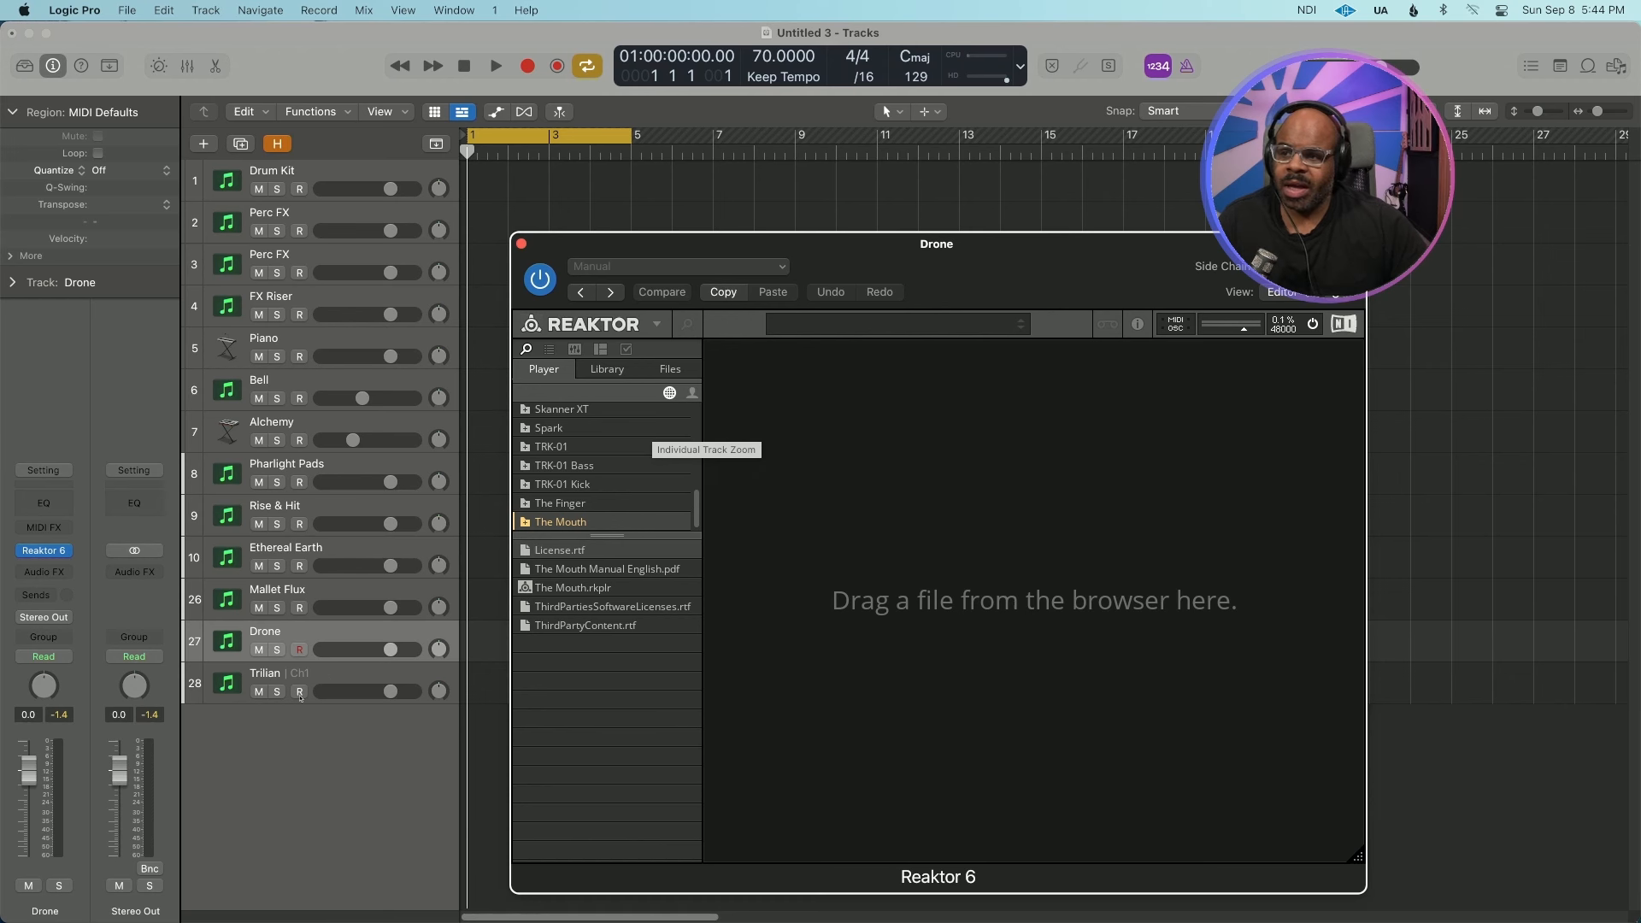
pyautogui.scroll(3)
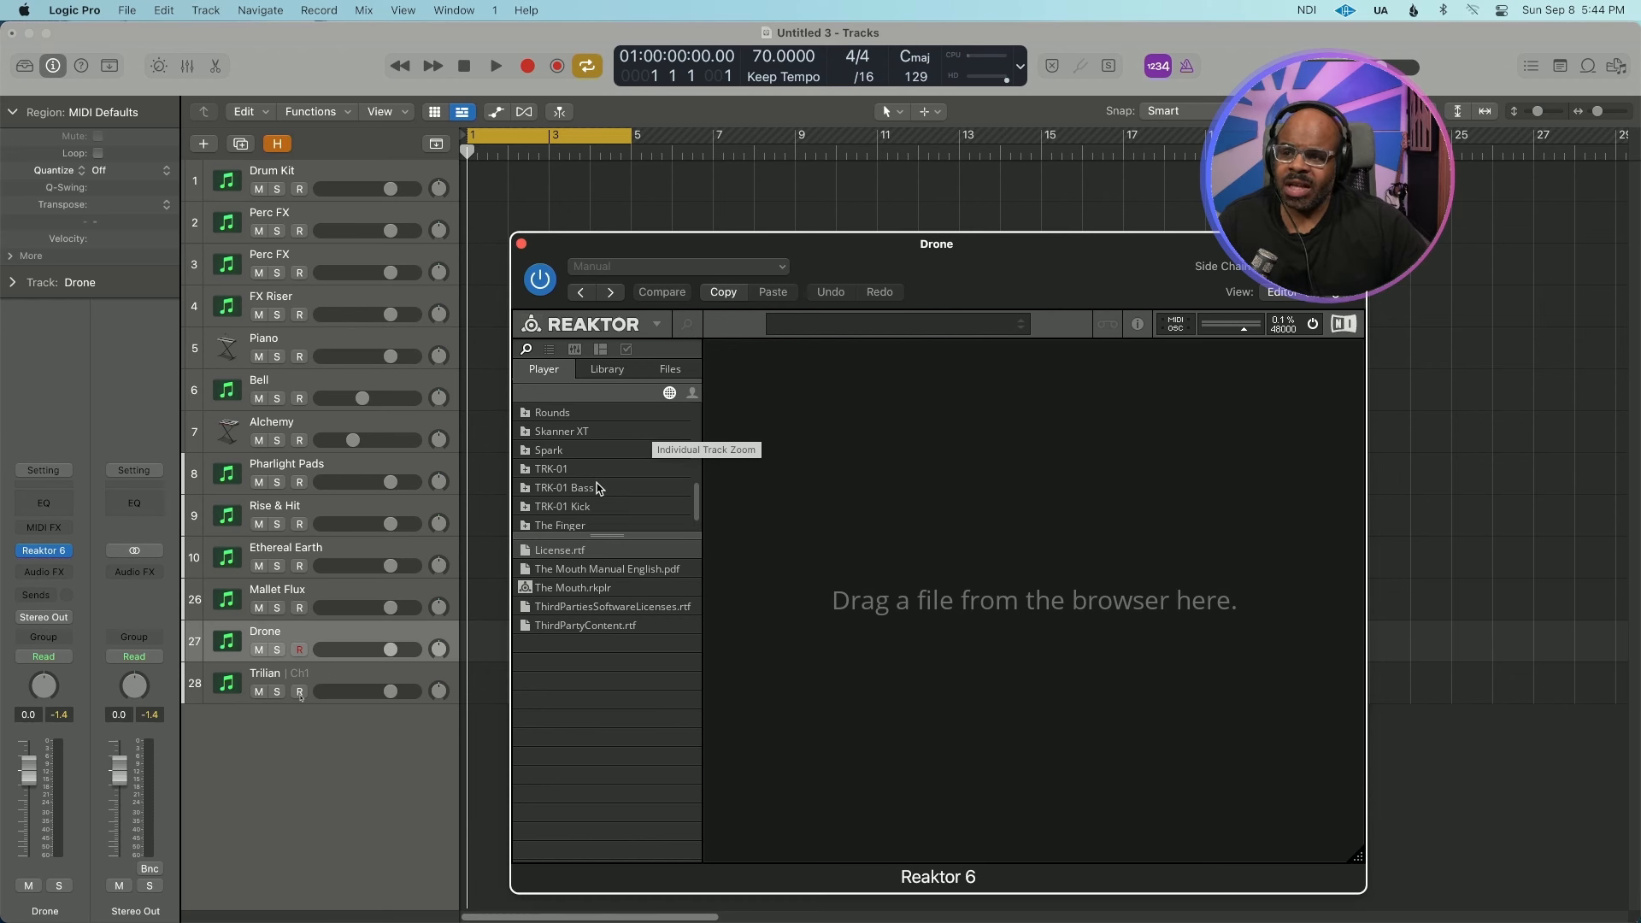
pyautogui.scroll(3)
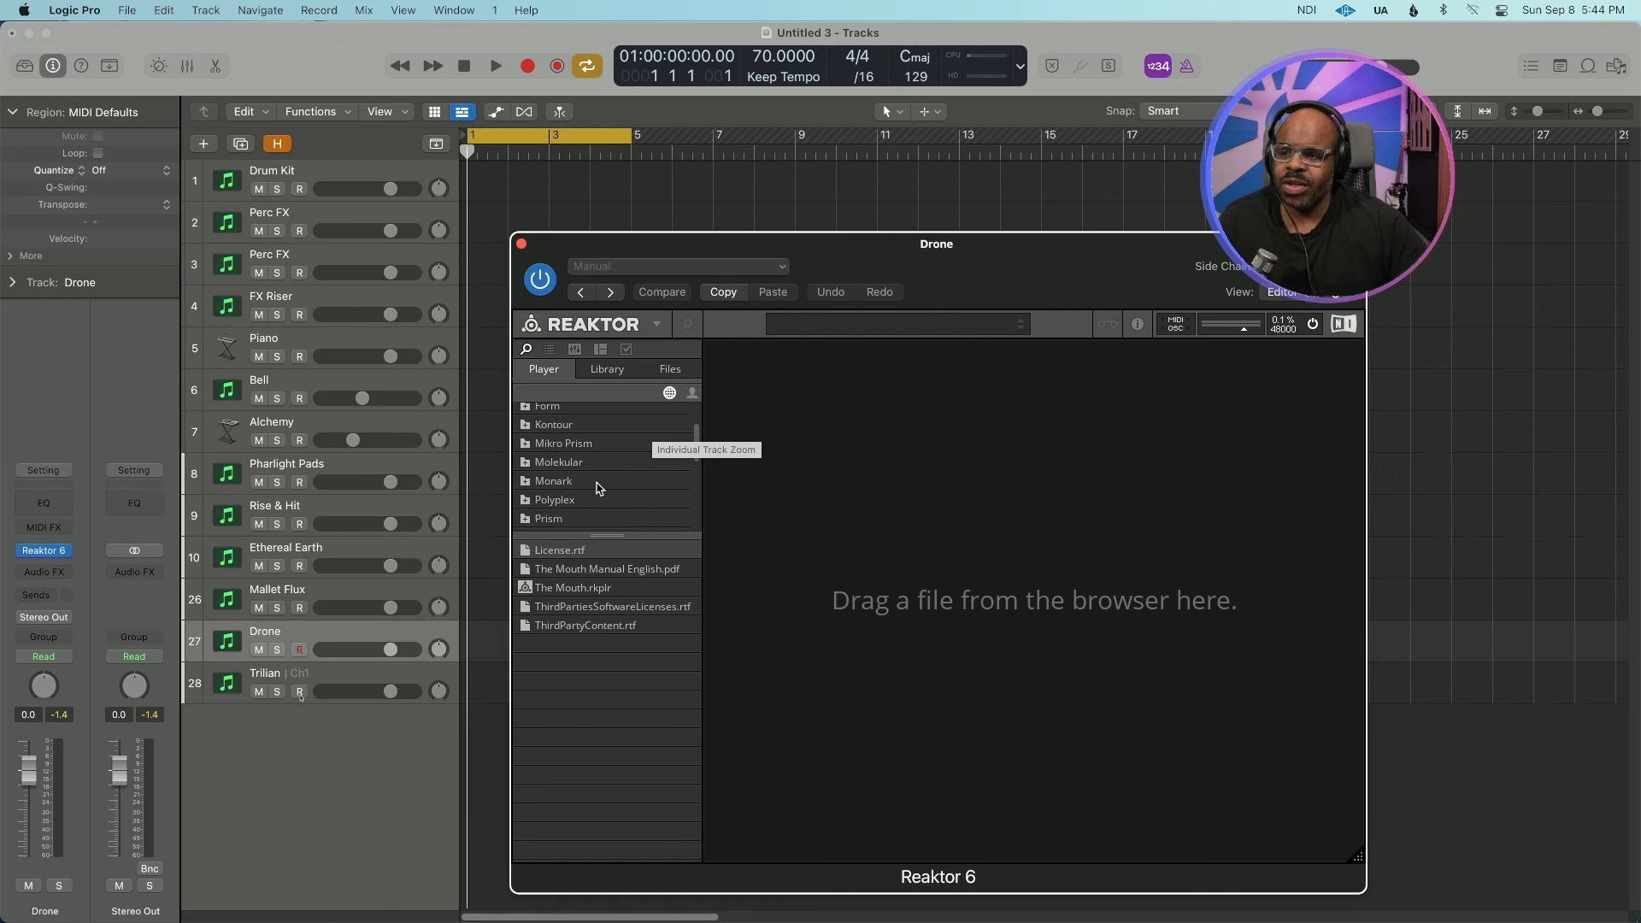
pyautogui.scroll(3)
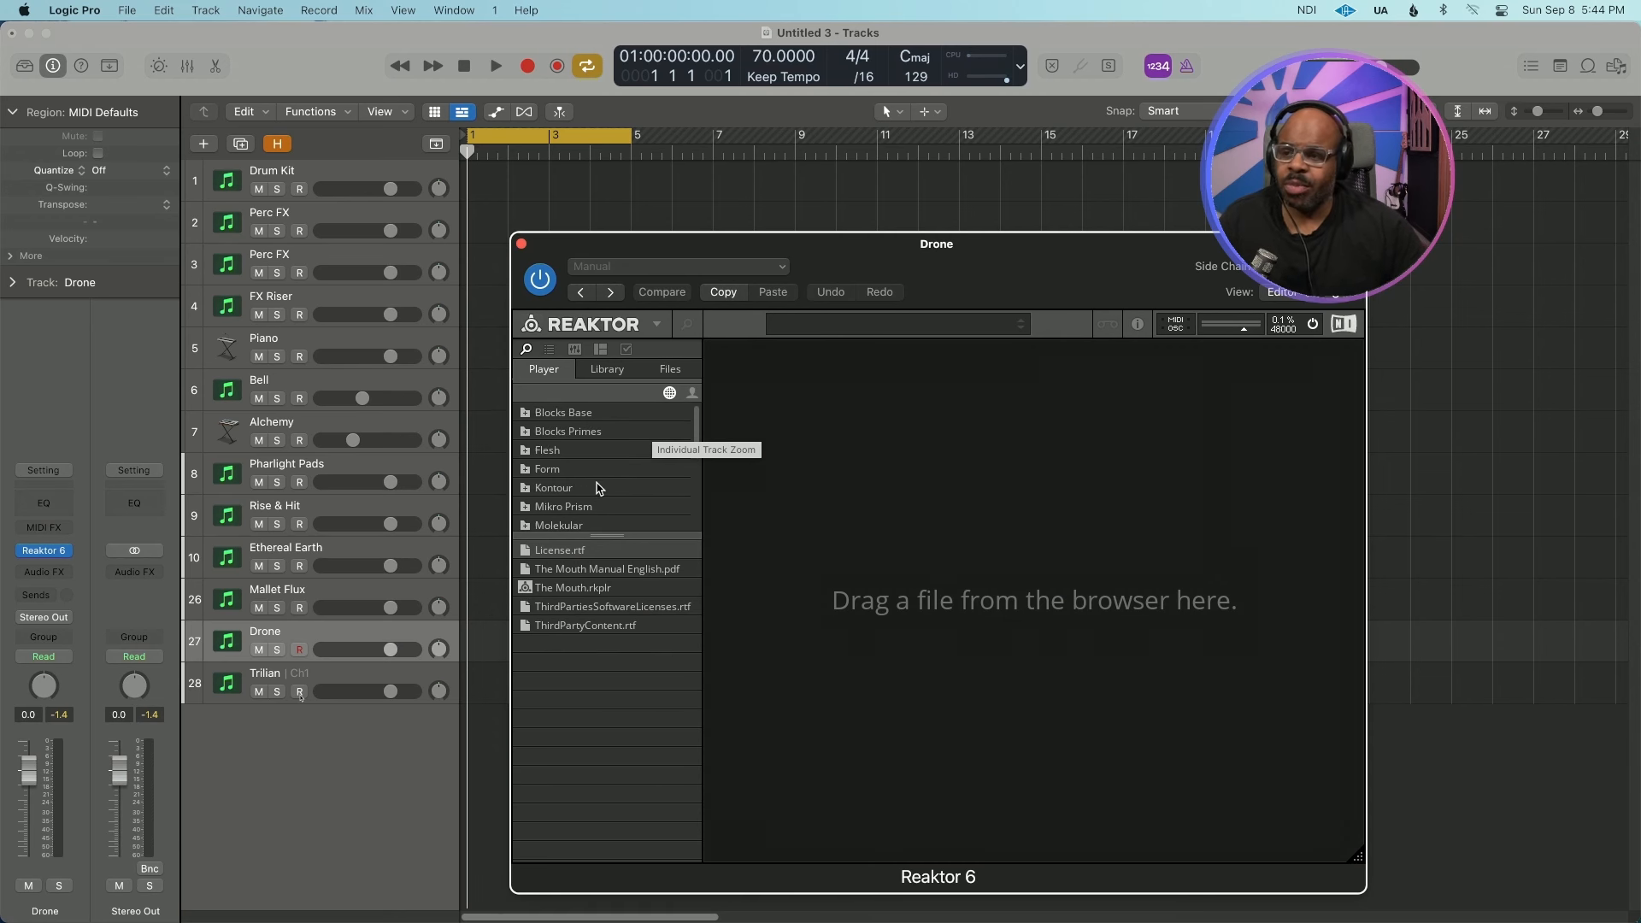
pyautogui.scroll(-3)
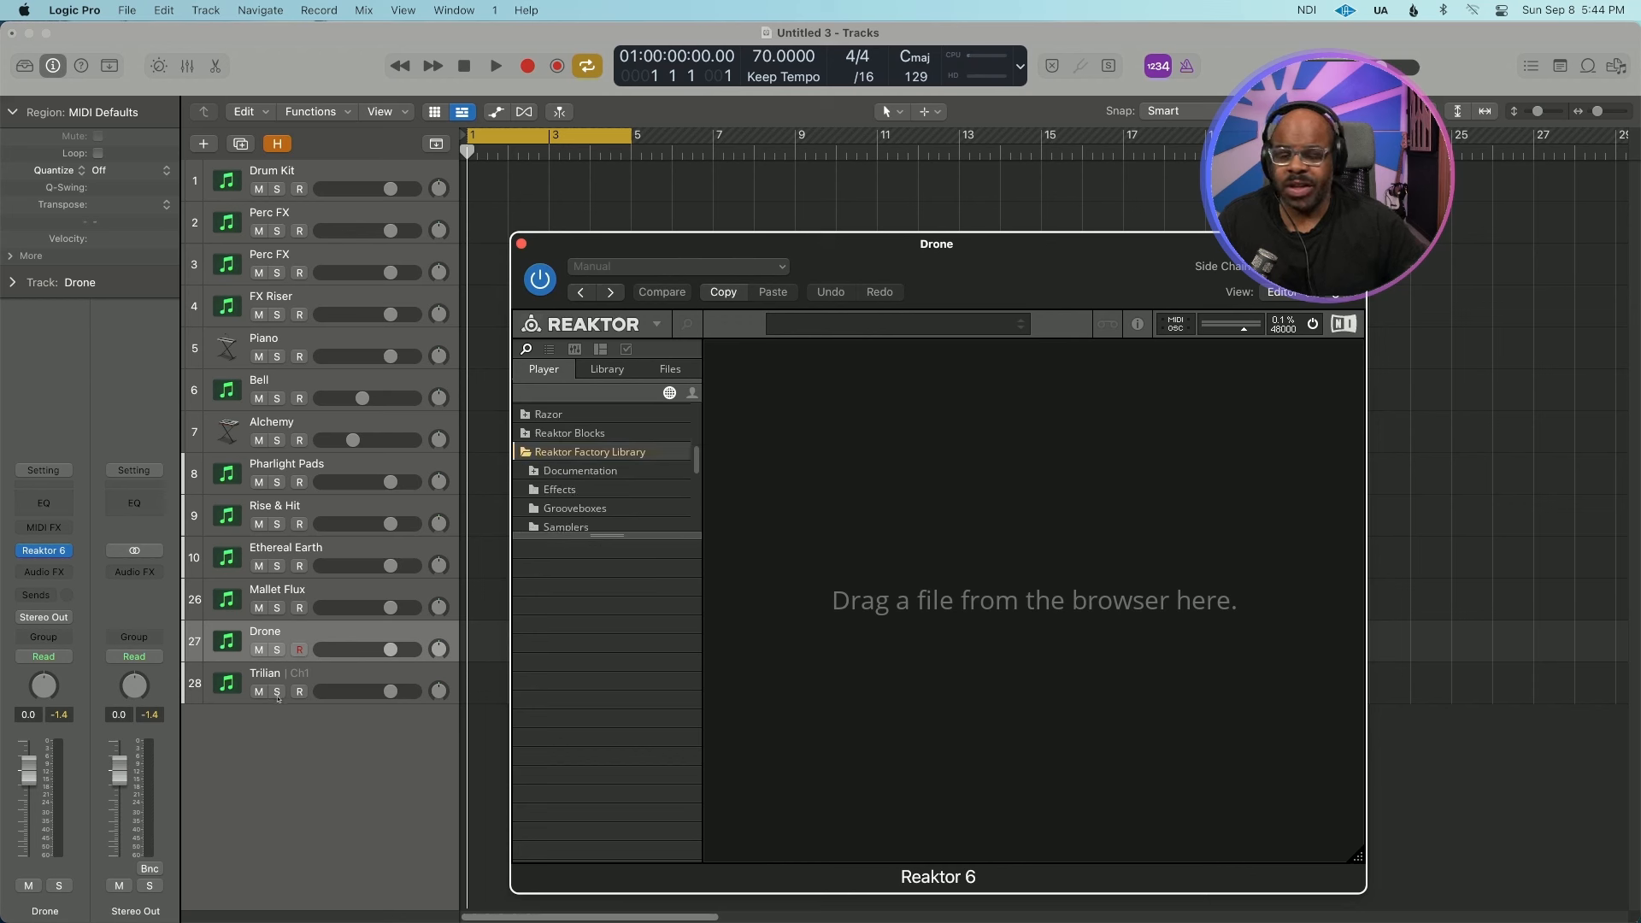
pyautogui.scroll(-3)
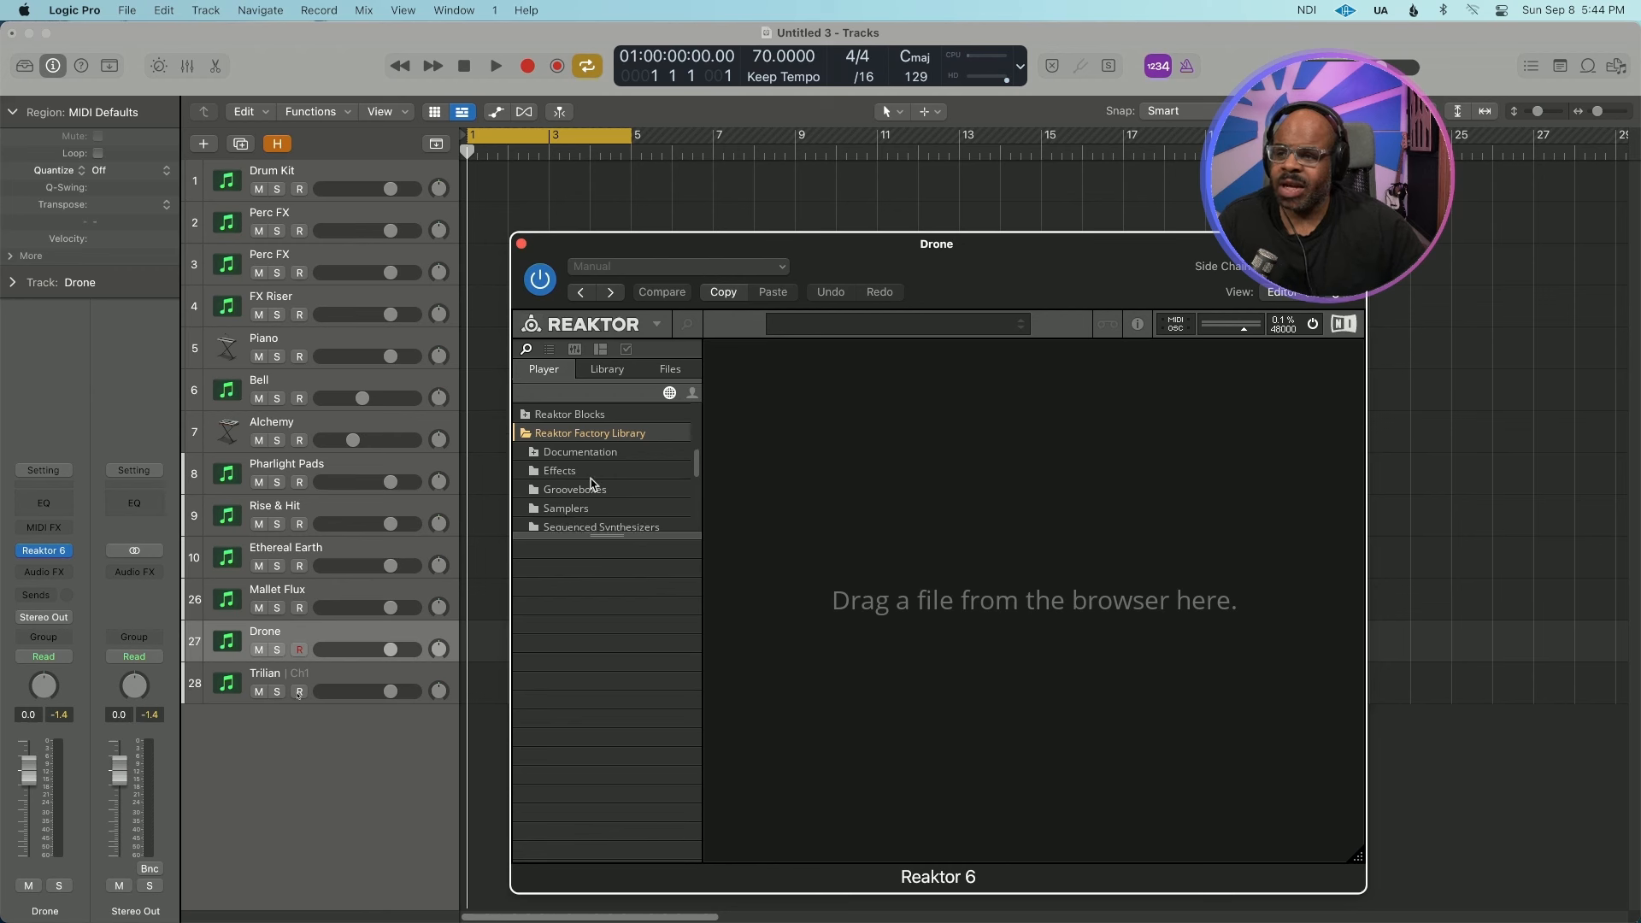
pyautogui.scroll(-3)
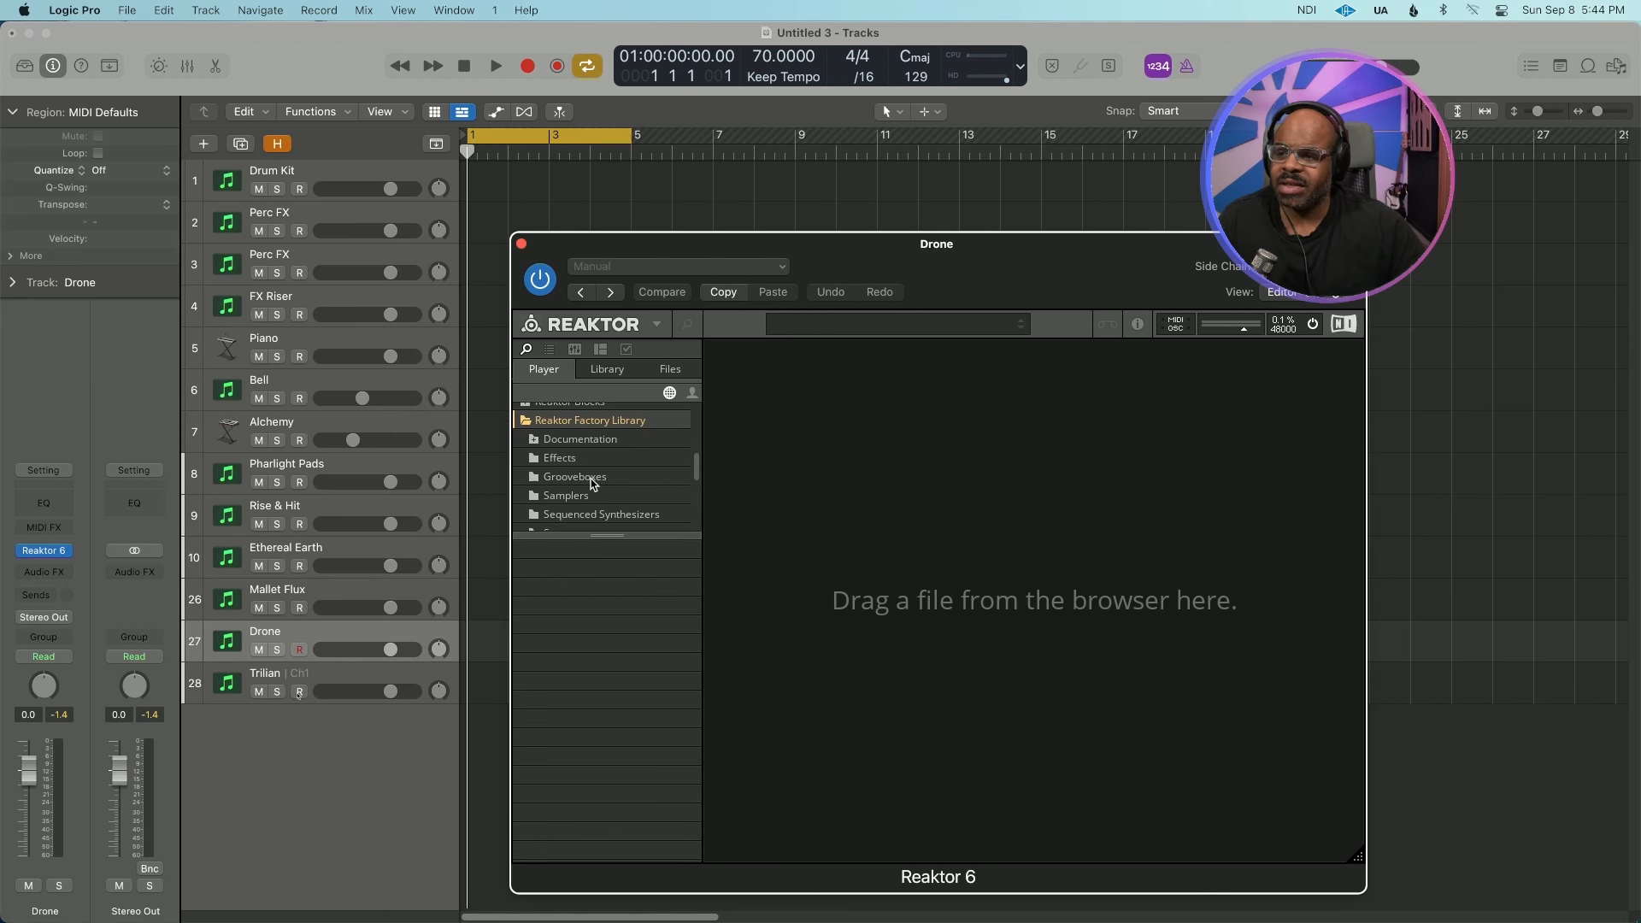
pyautogui.click(574, 477)
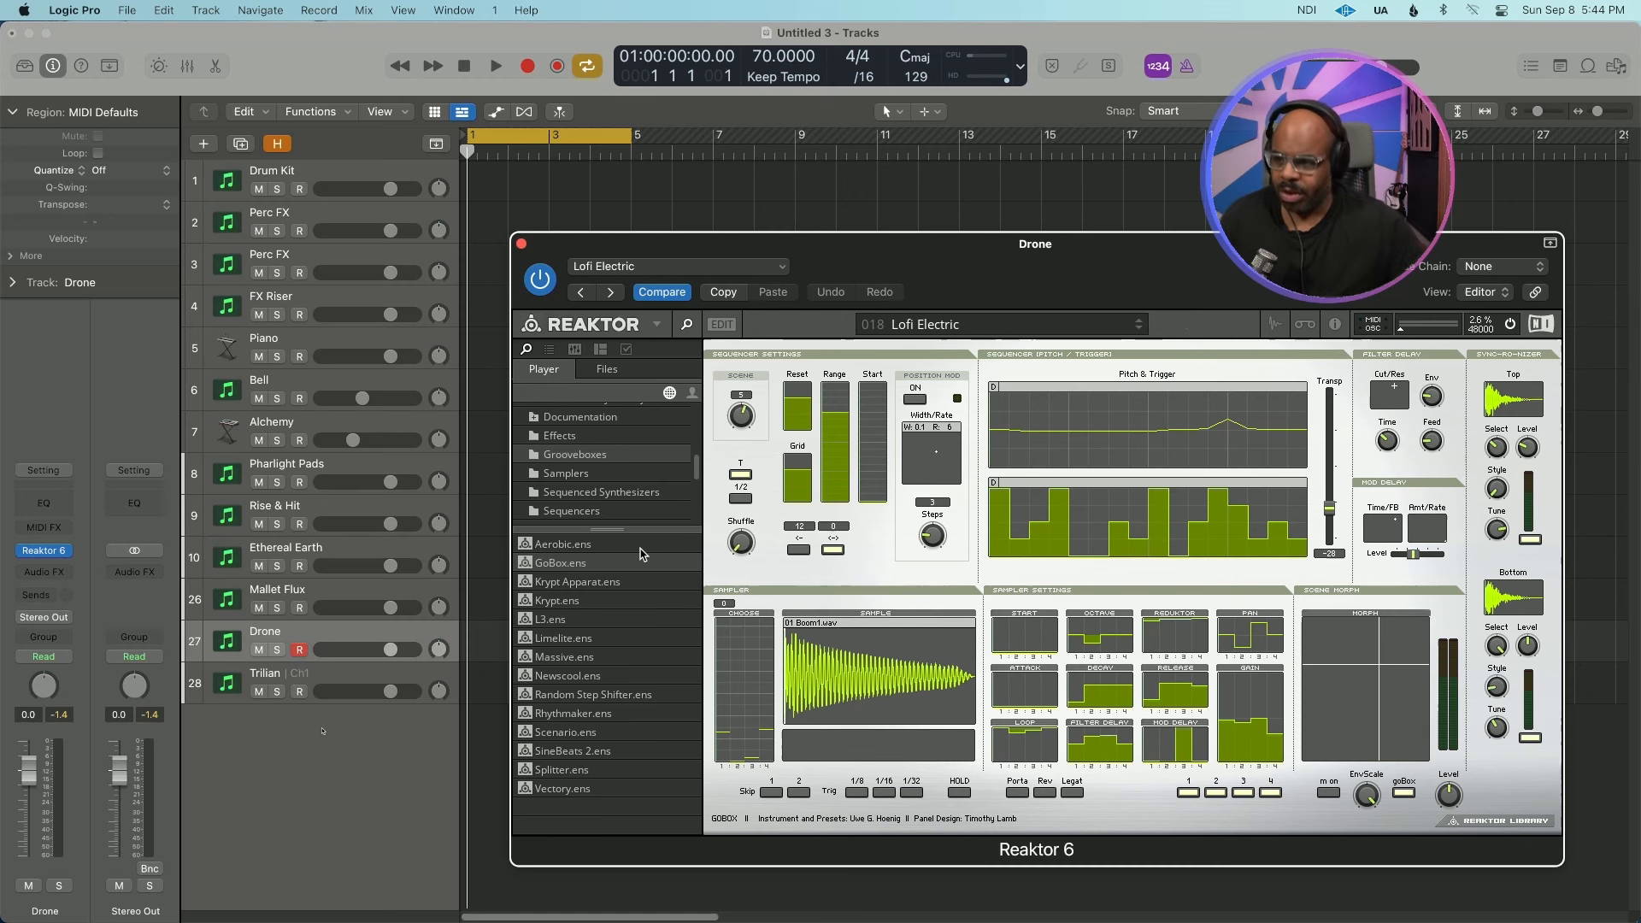
# Insert Raum reverb on Drone during playback and record a short Pharlight Pads region
pyautogui.click(495, 65)
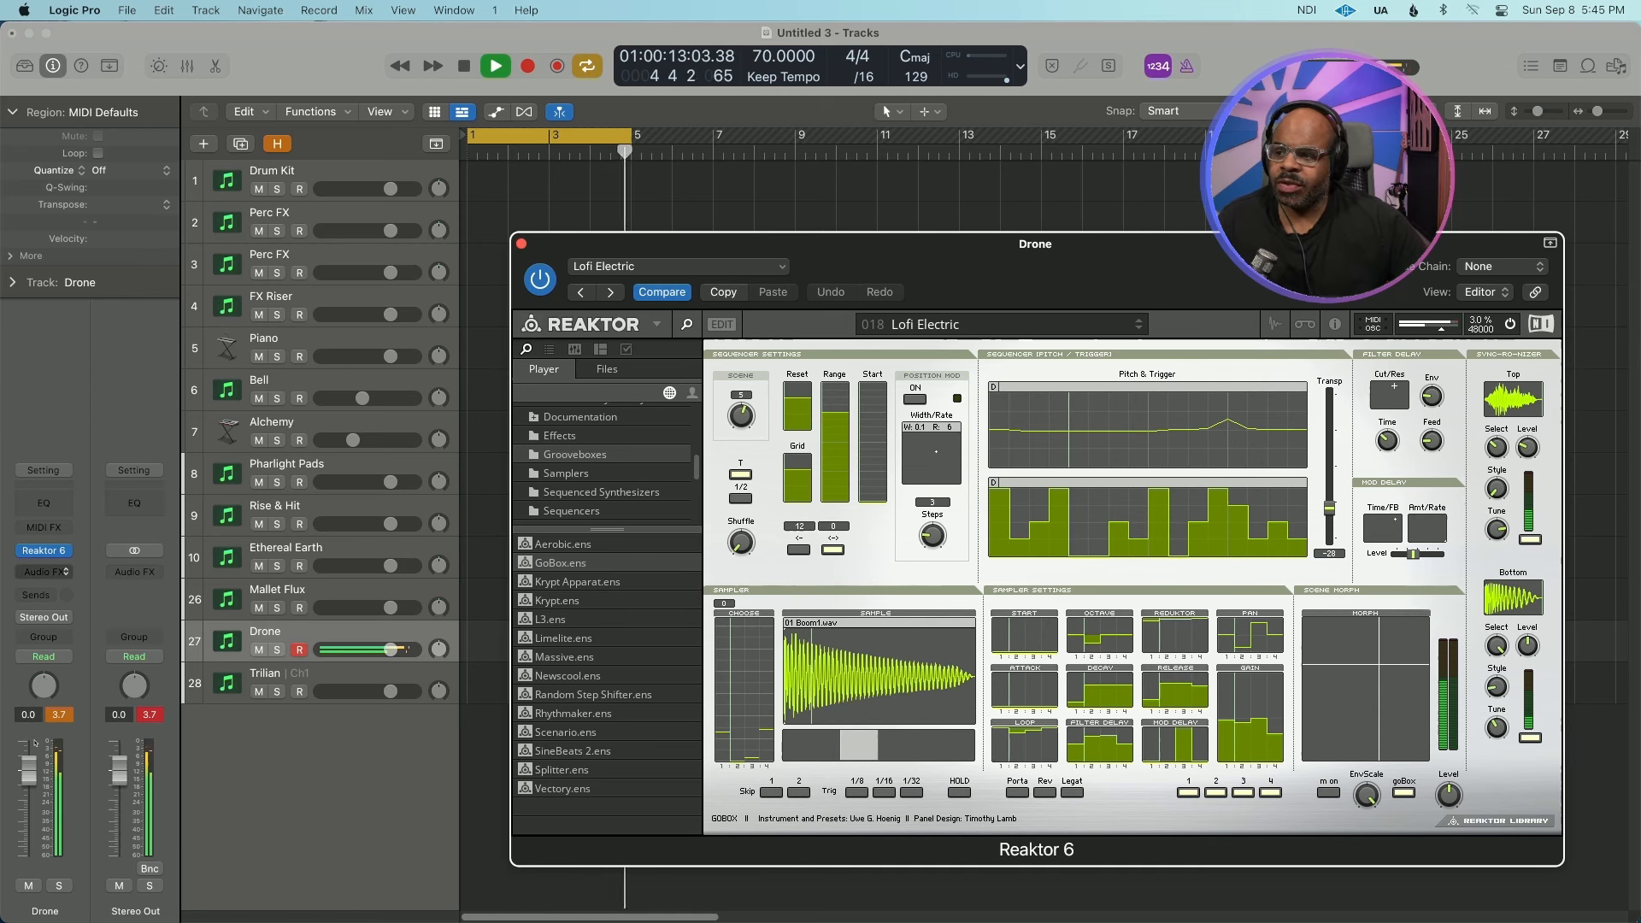
pyautogui.click(42, 550)
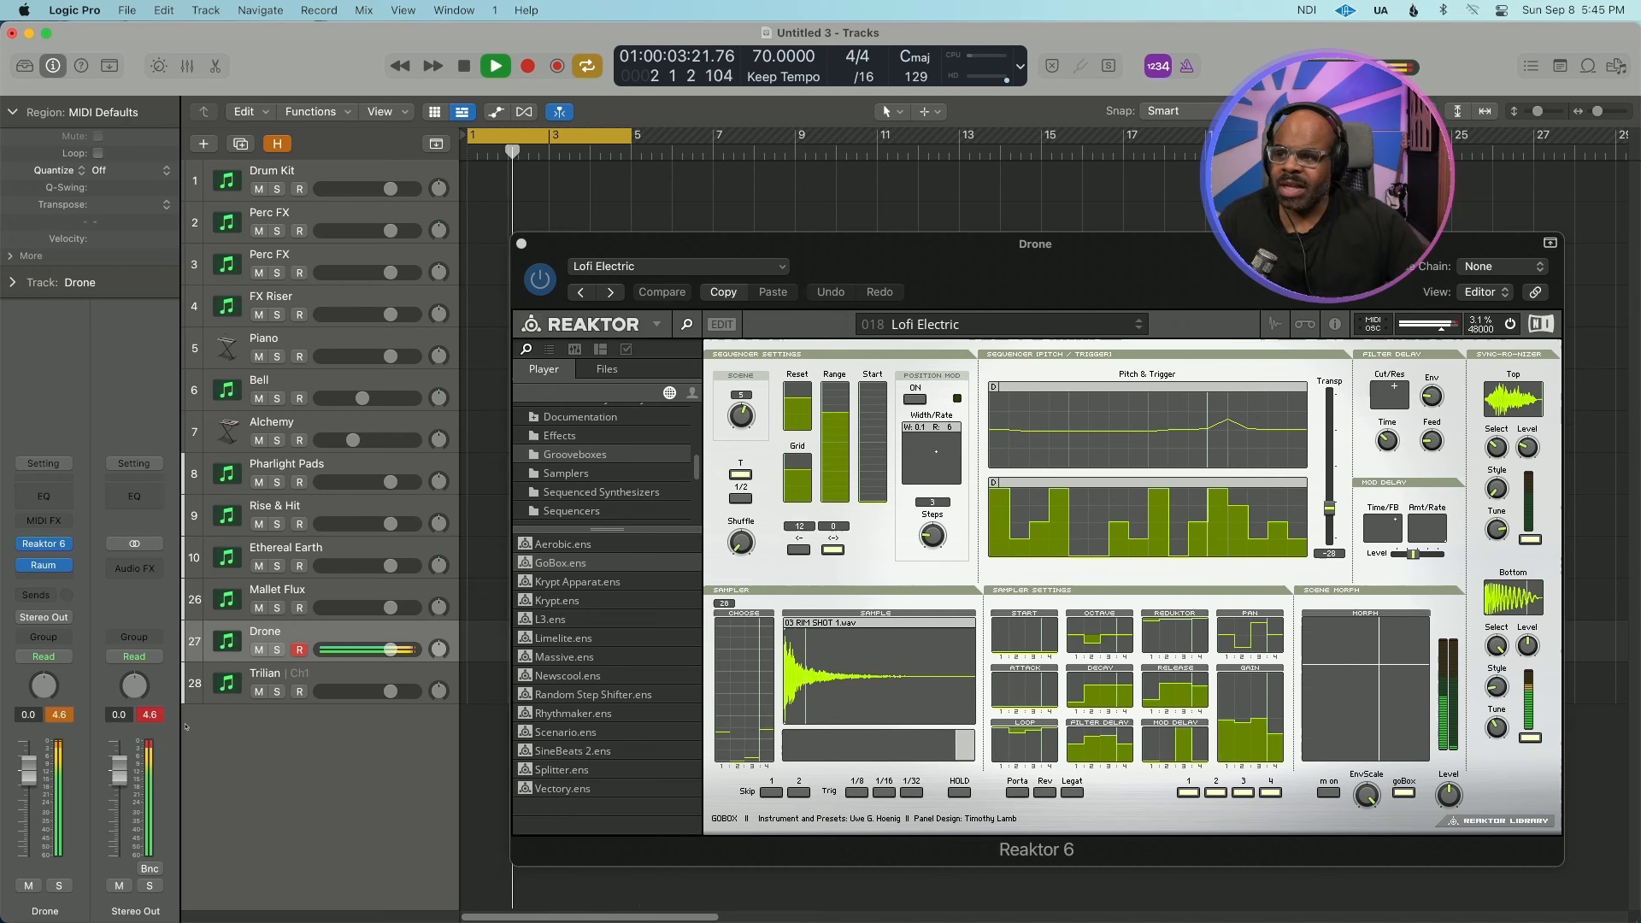
pyautogui.click(286, 464)
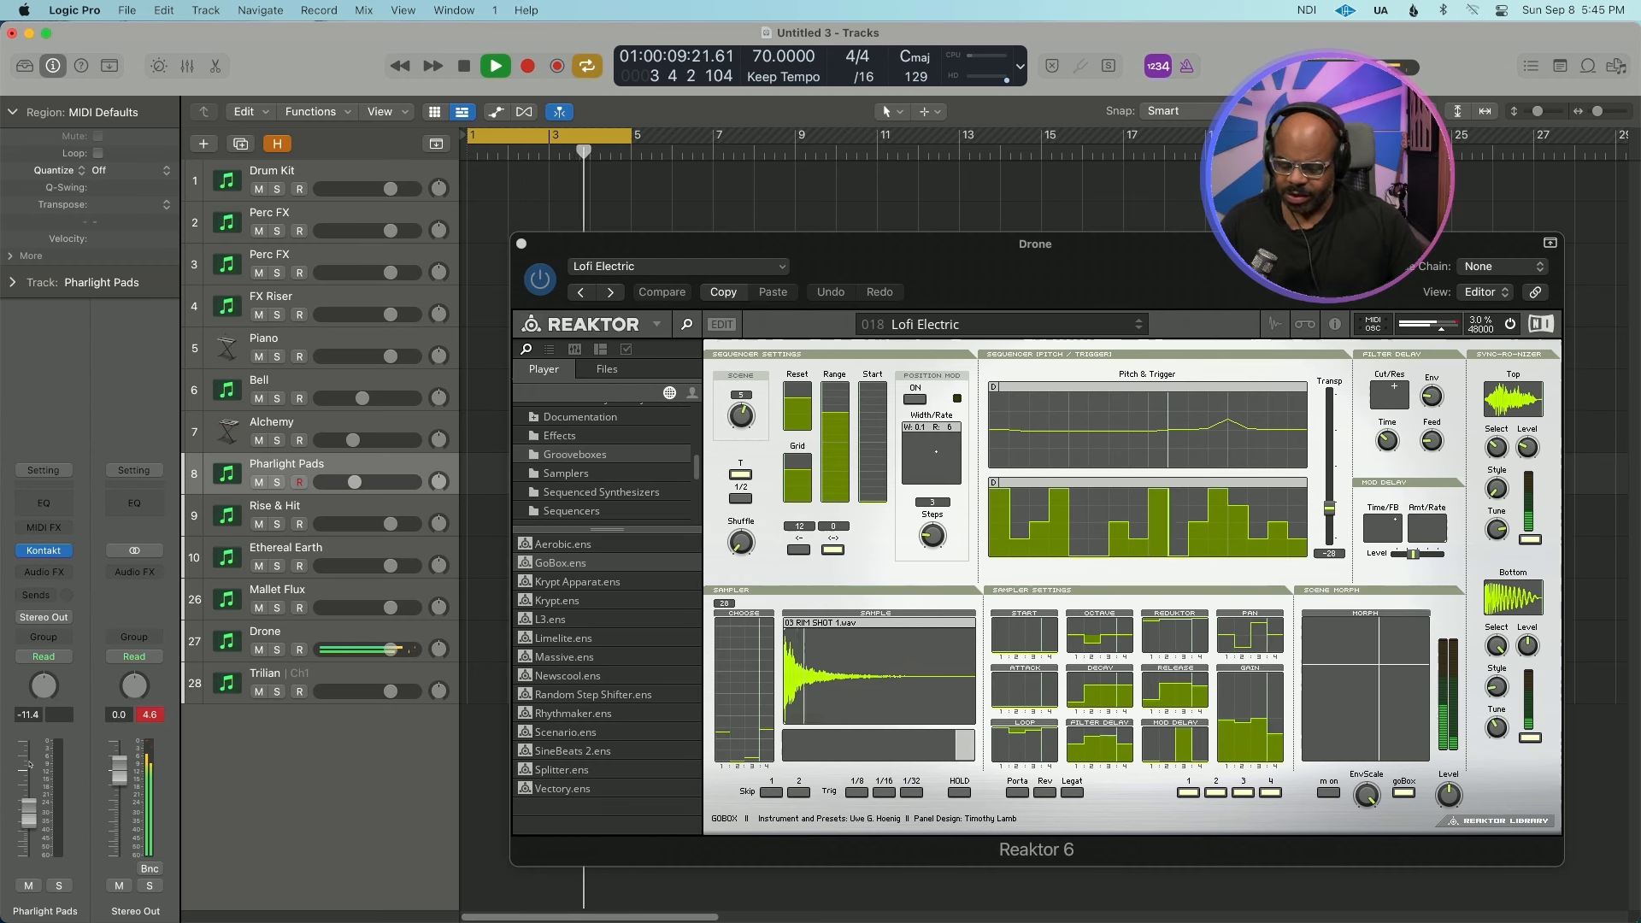
pyautogui.moveTo(43, 617)
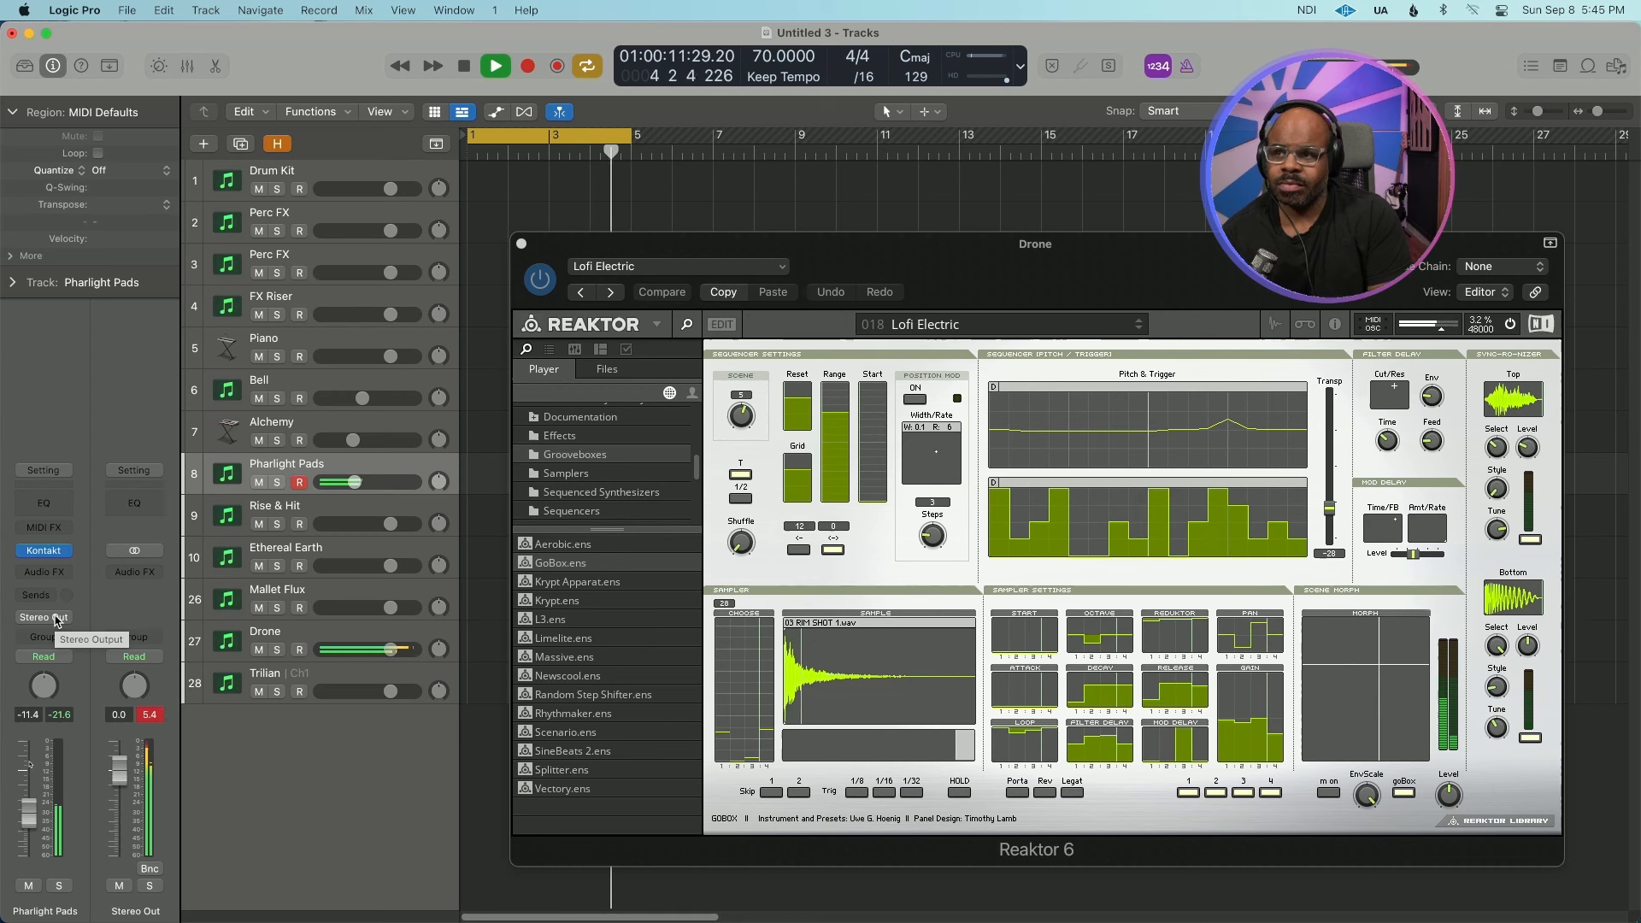
pyautogui.click(462, 65)
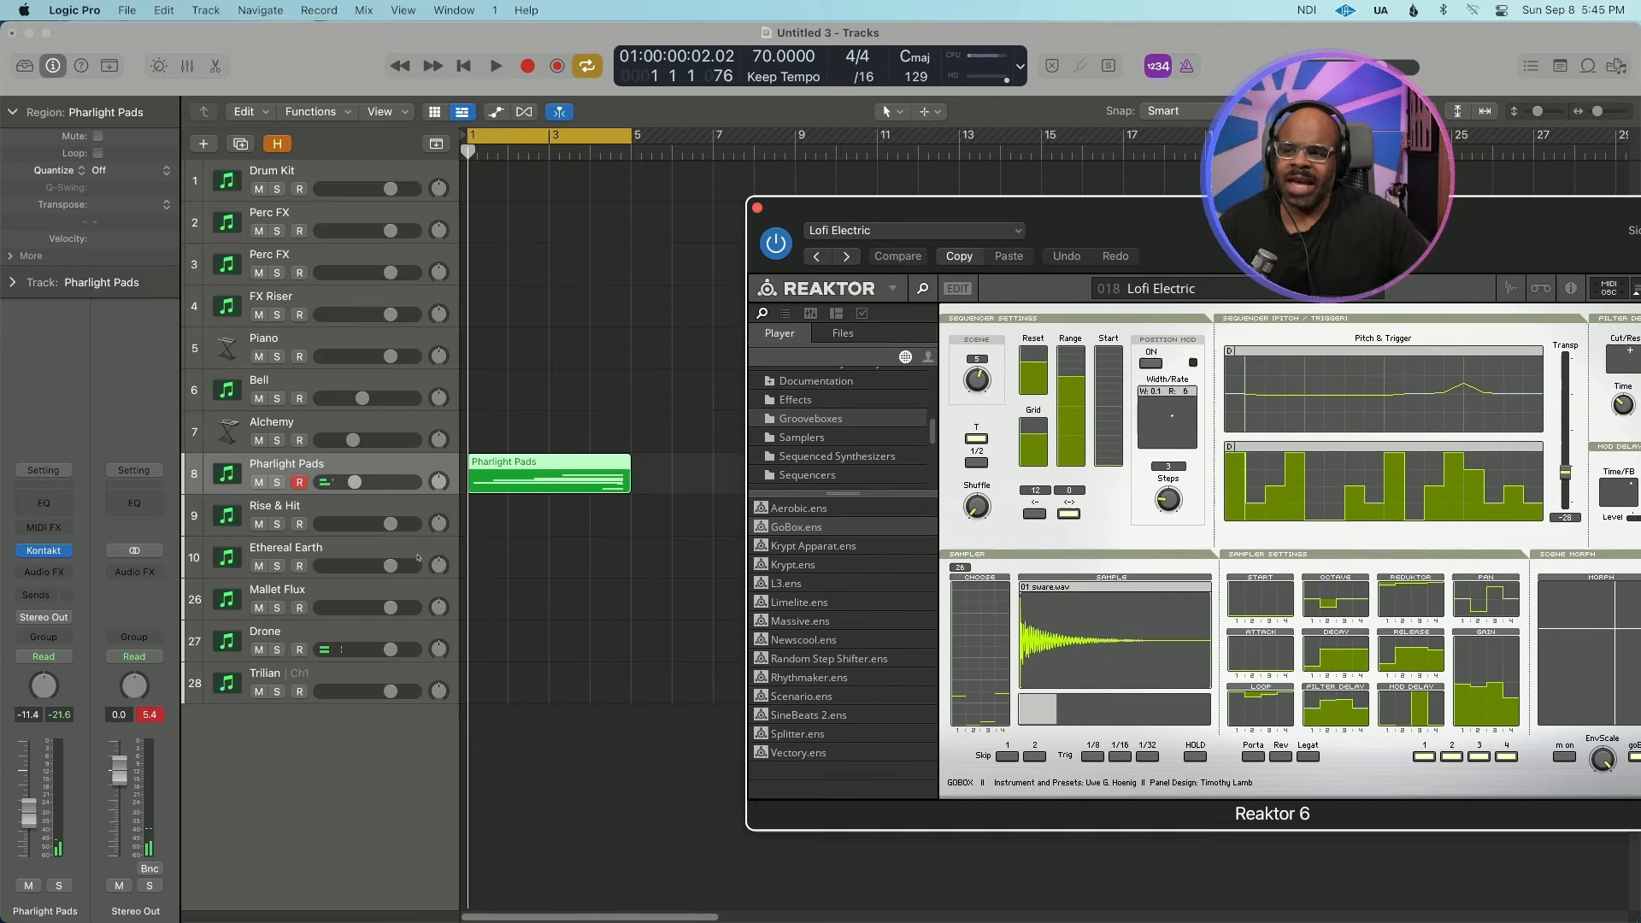
# Step GoBox to the Downbeat, Upbeat preset during playback, then load Krypt Apparat with rugga
pyautogui.click(494, 65)
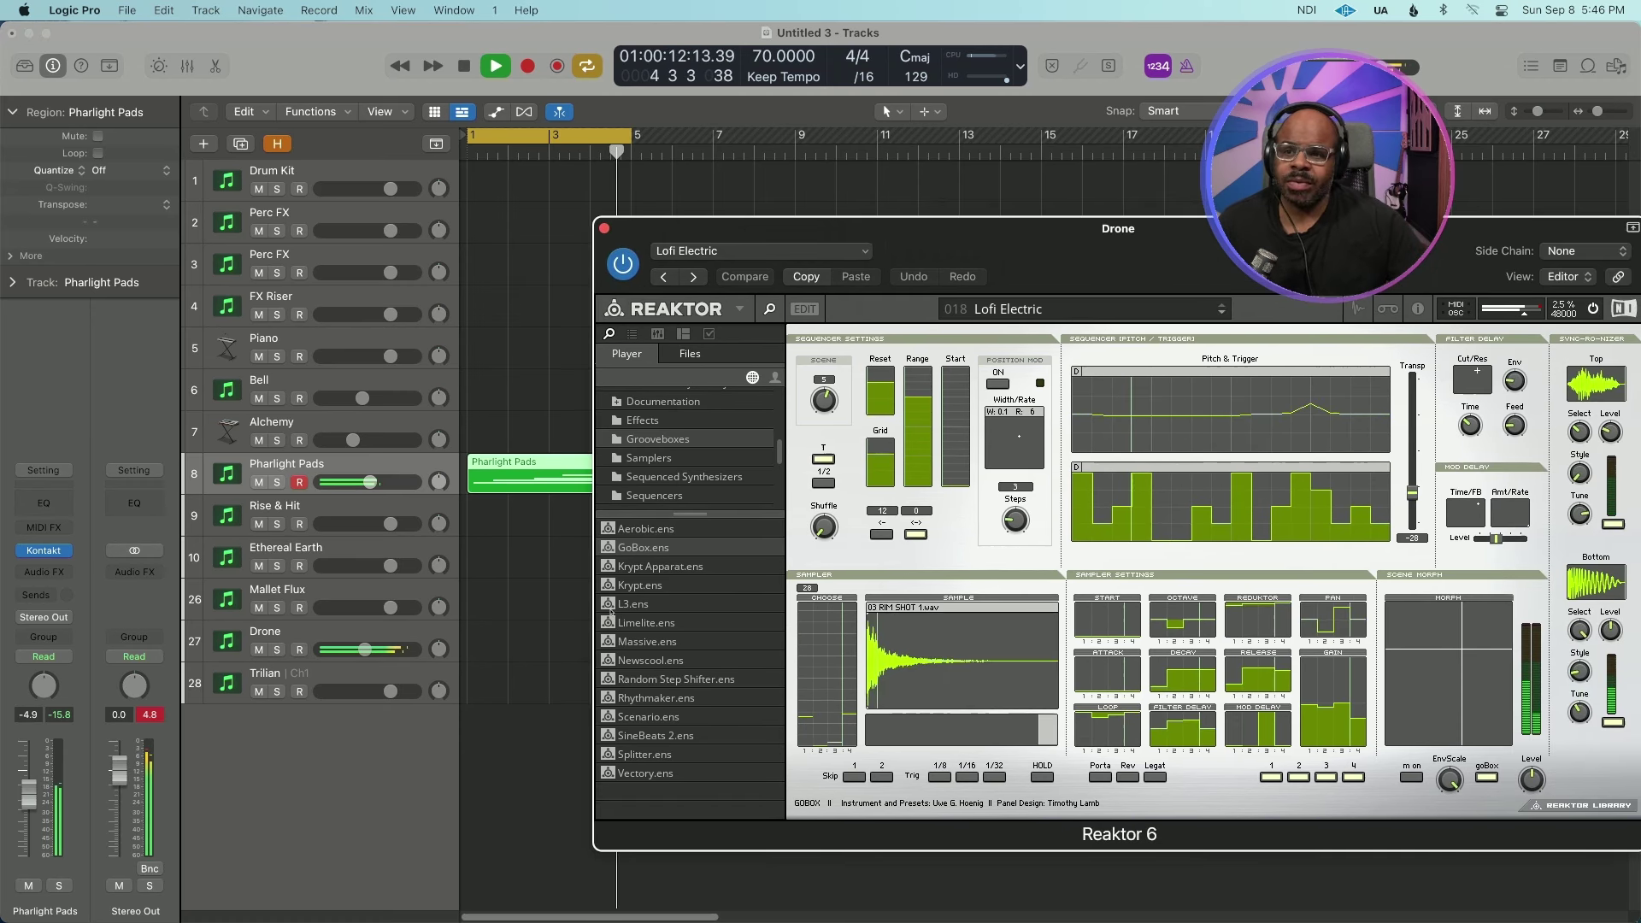
pyautogui.click(696, 276)
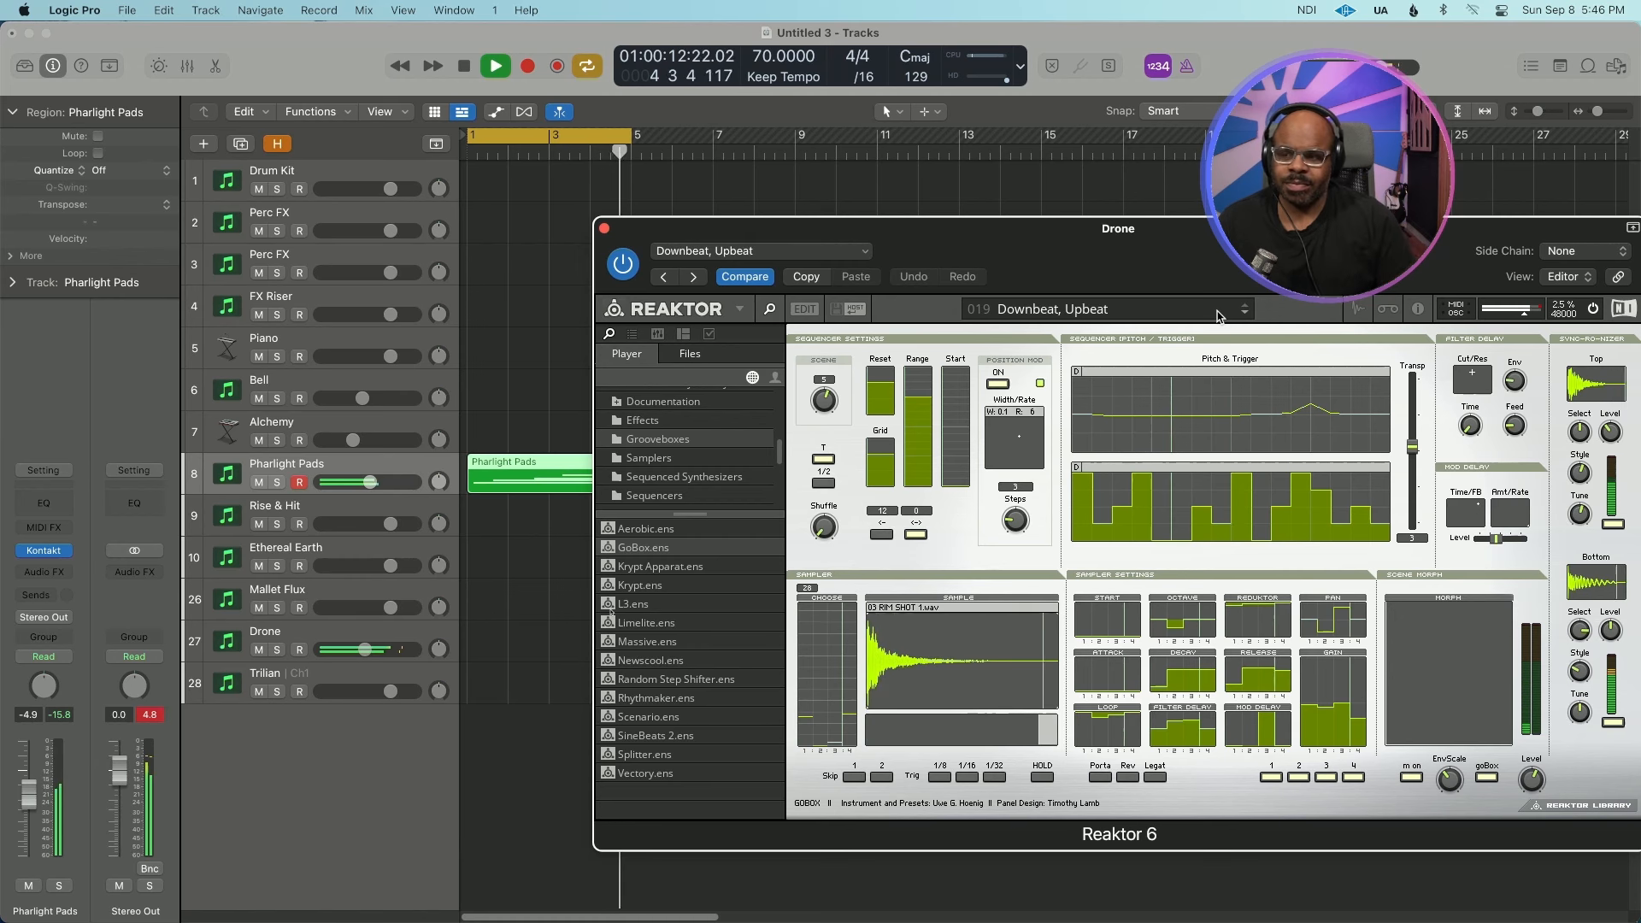
pyautogui.click(463, 65)
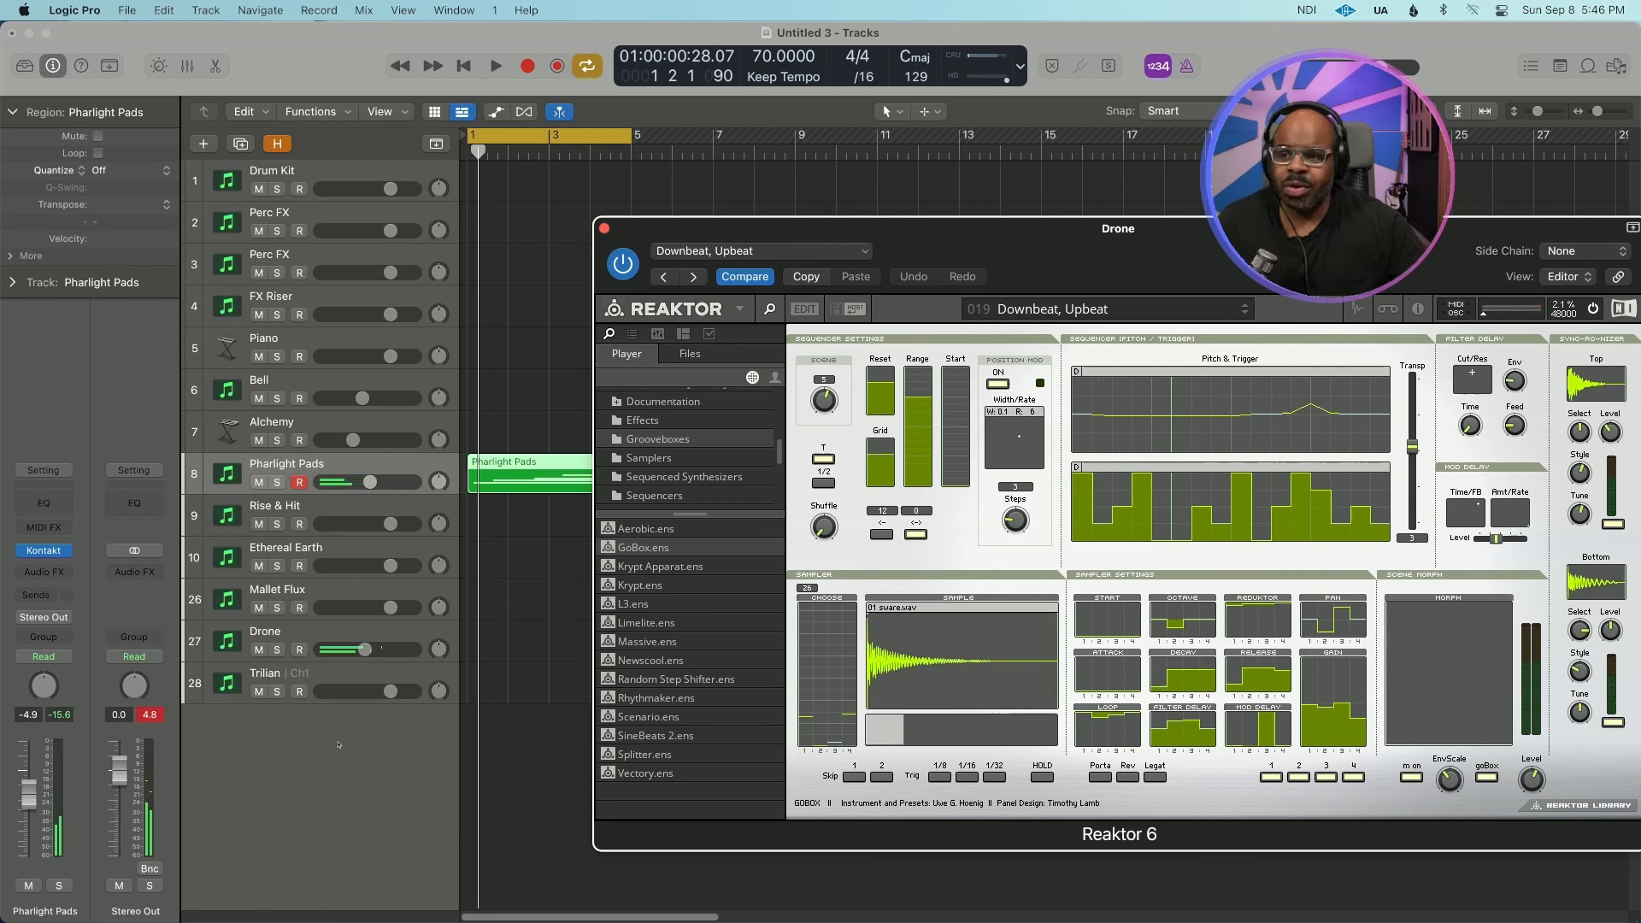
pyautogui.click(659, 566)
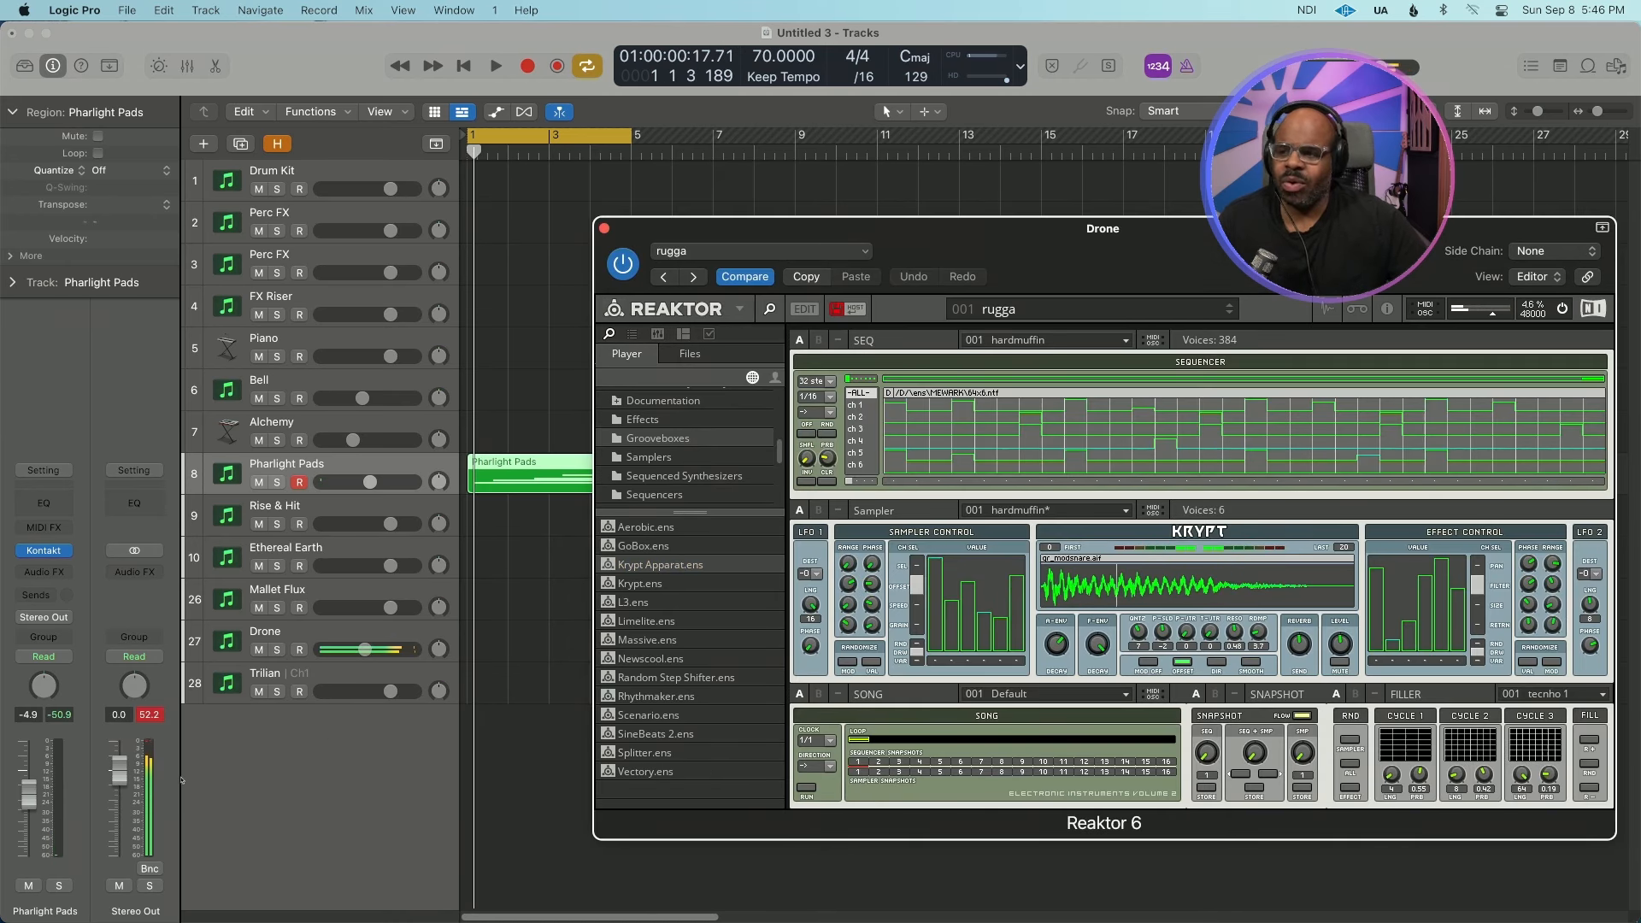
# Mute Pharlight Pads and open Reaktor's Sound Generators folder, listing Space Drone and Skrewell
pyautogui.click(494, 65)
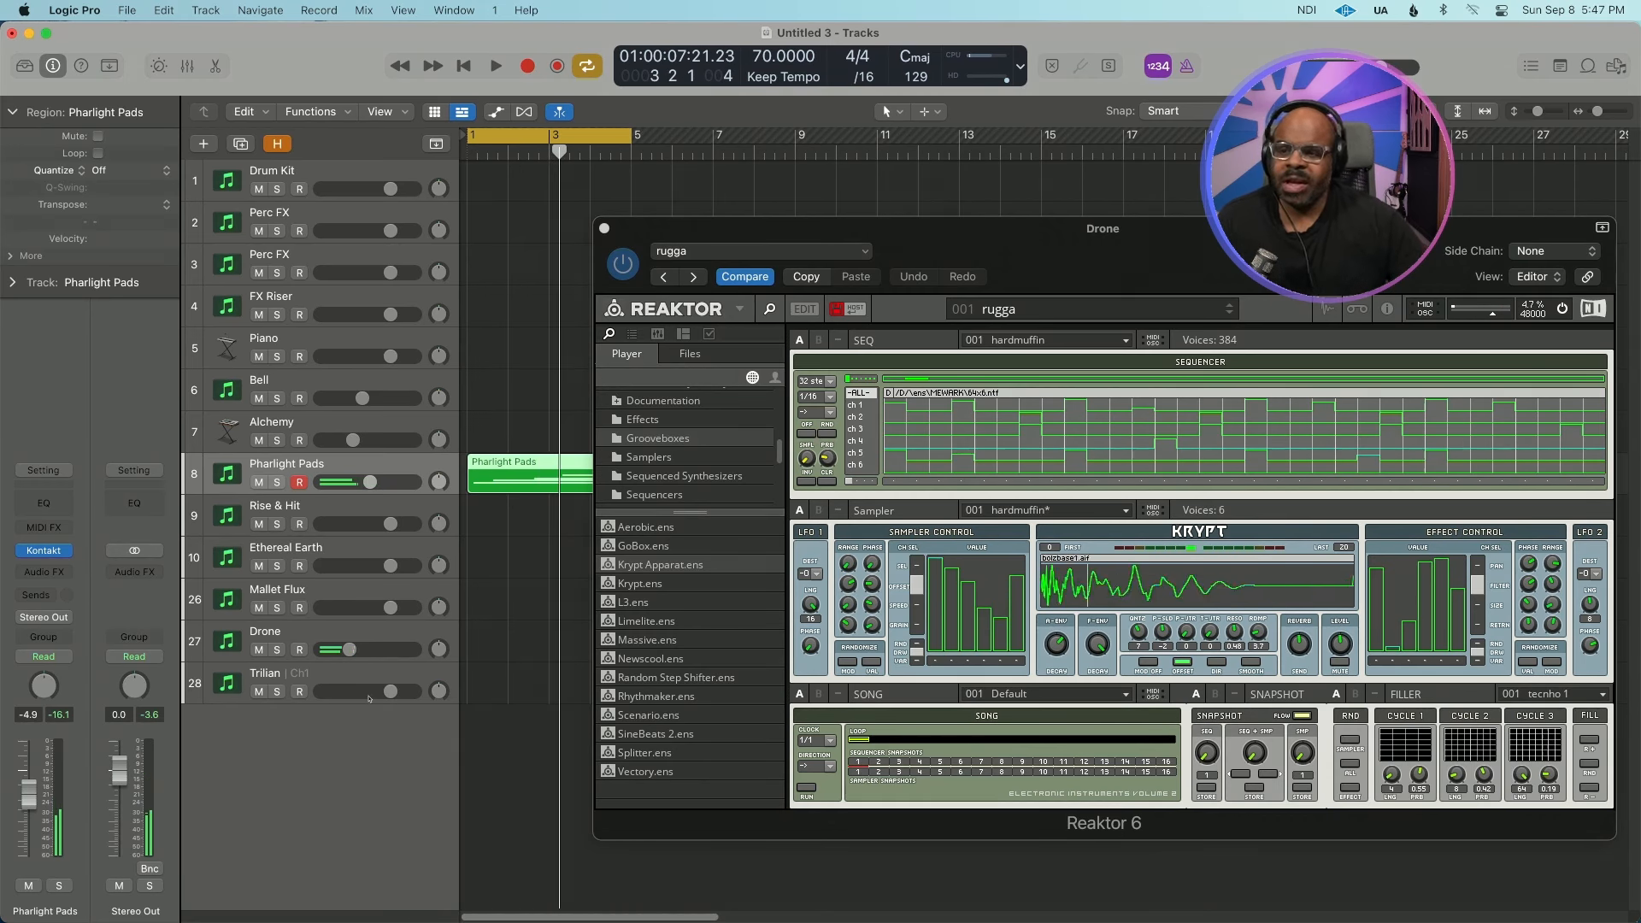
pyautogui.scroll(-3)
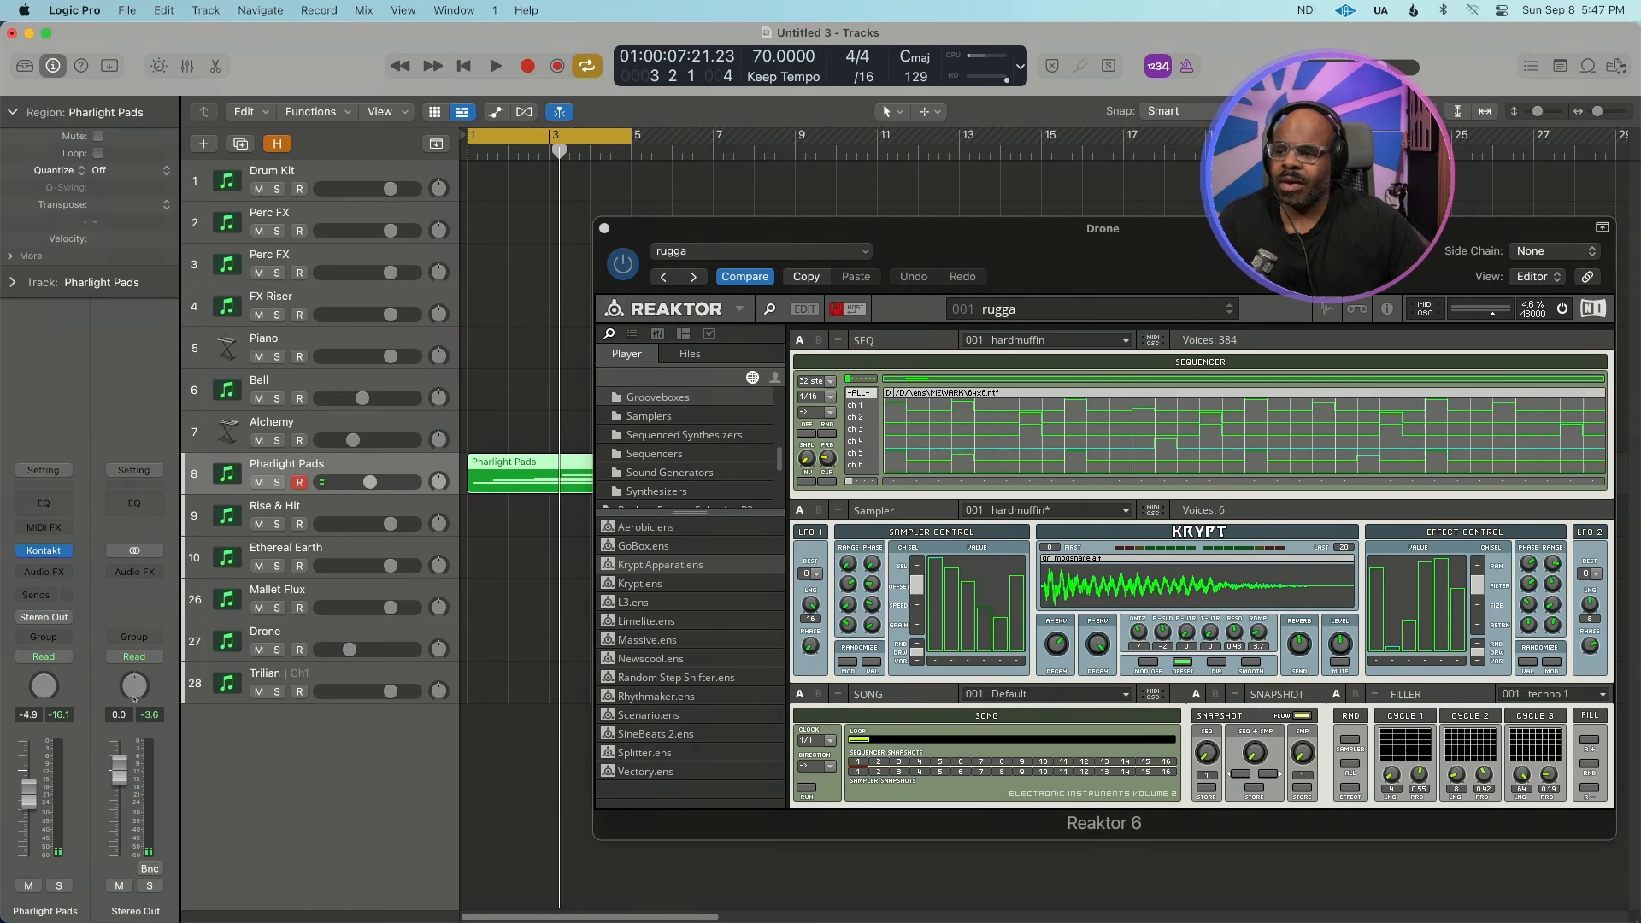
pyautogui.click(670, 472)
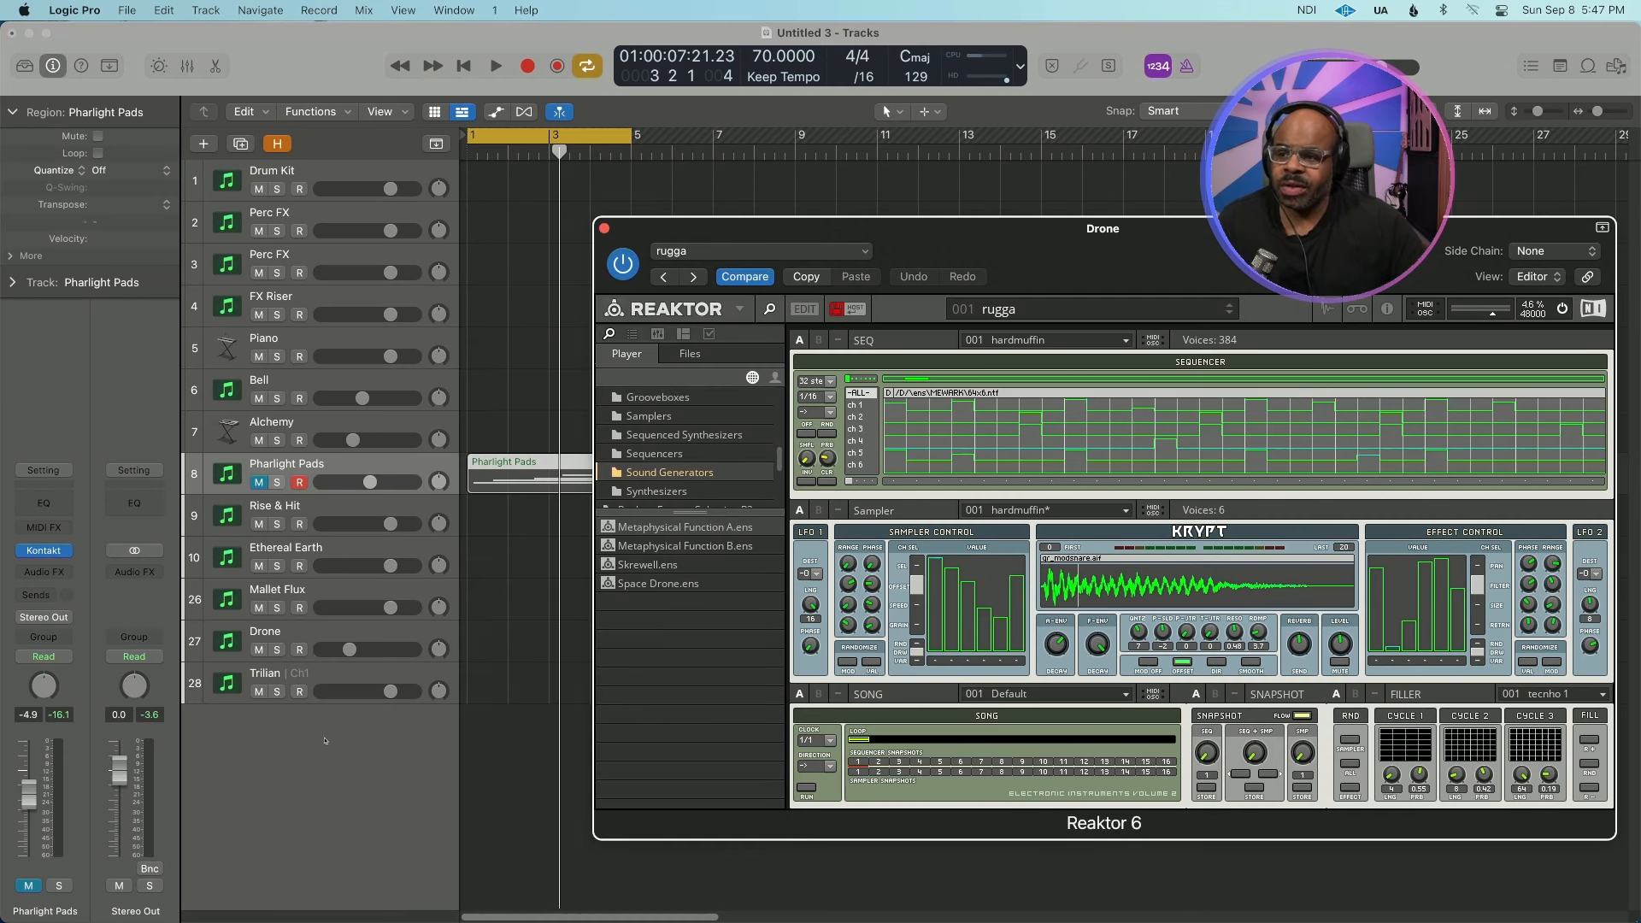
# Load Skrewell.ens into the Drone track's Reaktor, discarding changes to the Krypt patch
pyautogui.click(649, 564)
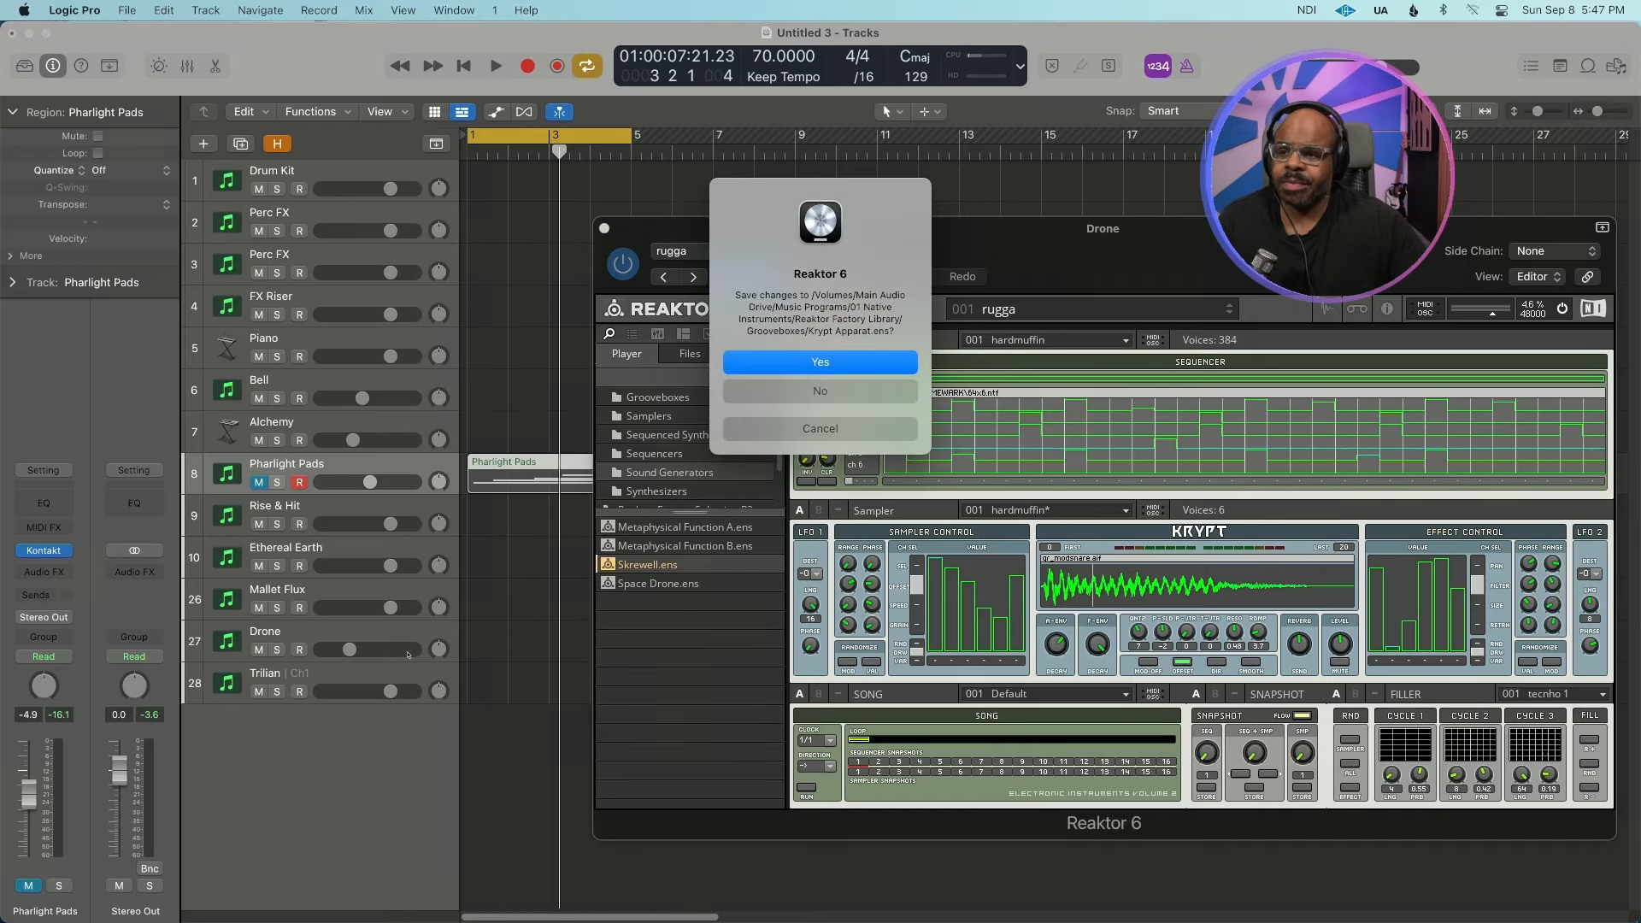
pyautogui.click(820, 361)
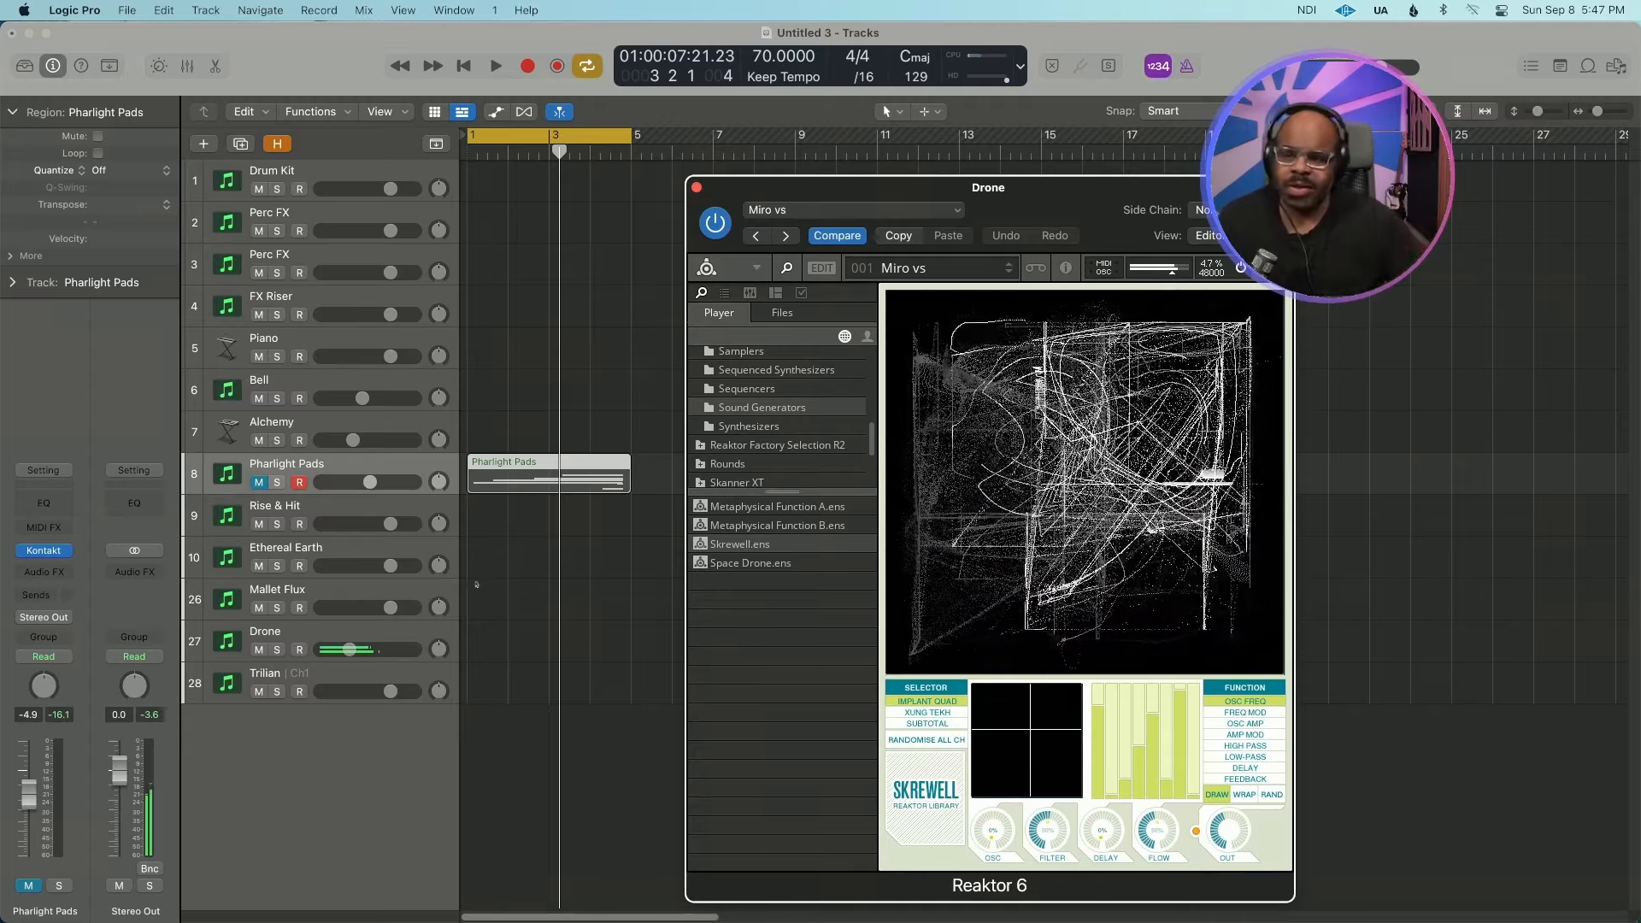
pyautogui.click(265, 631)
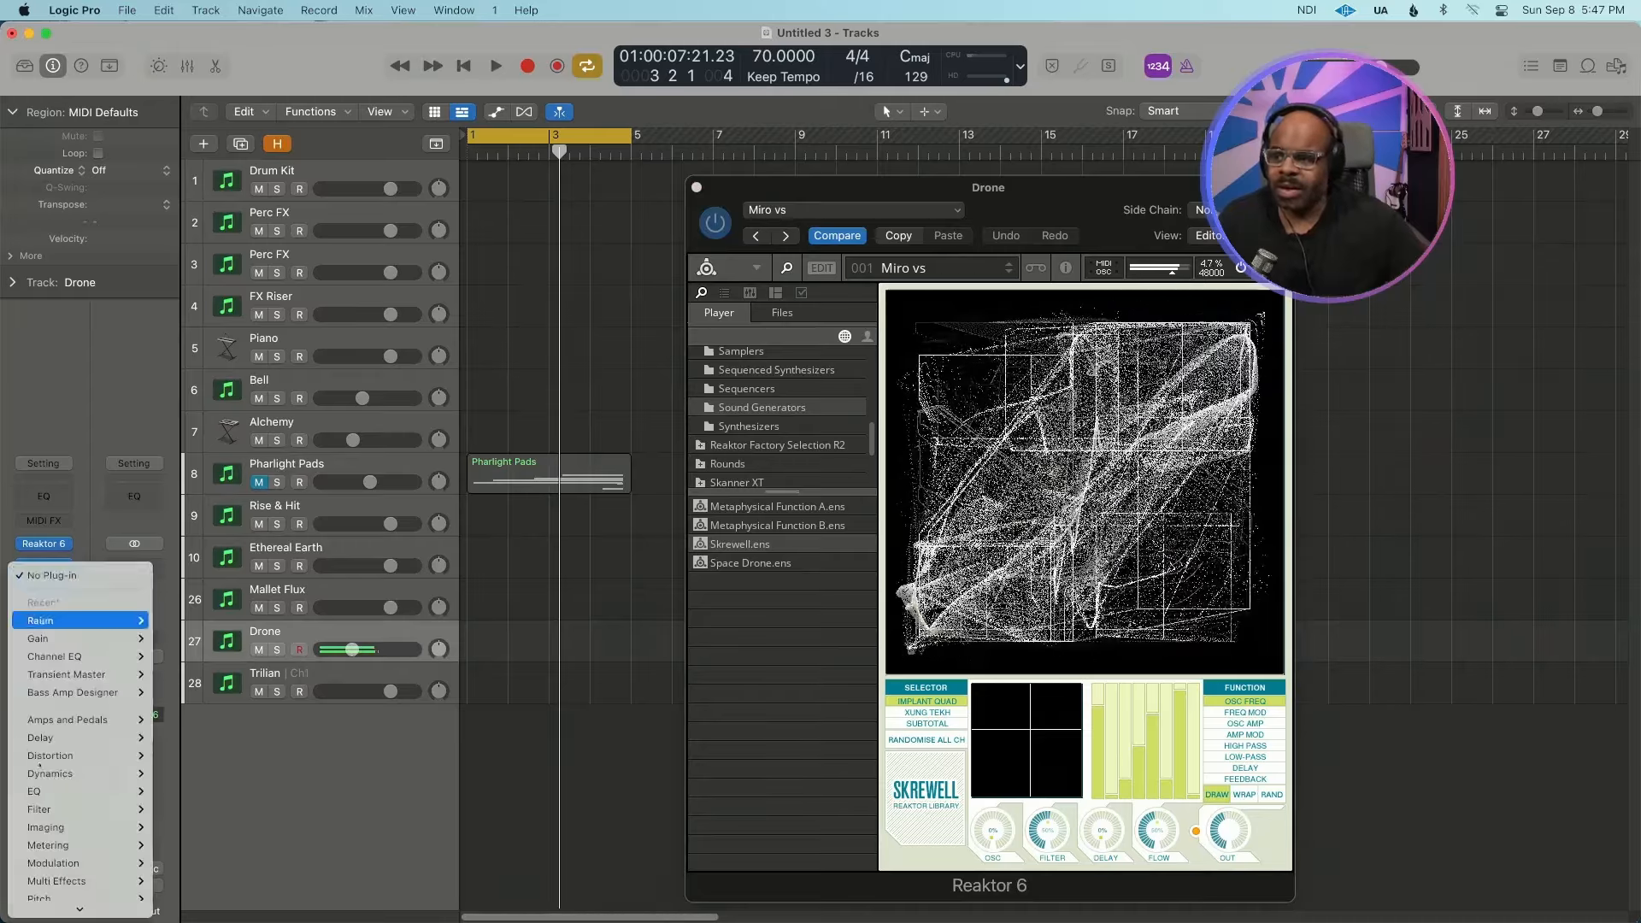
pyautogui.moveTo(38, 809)
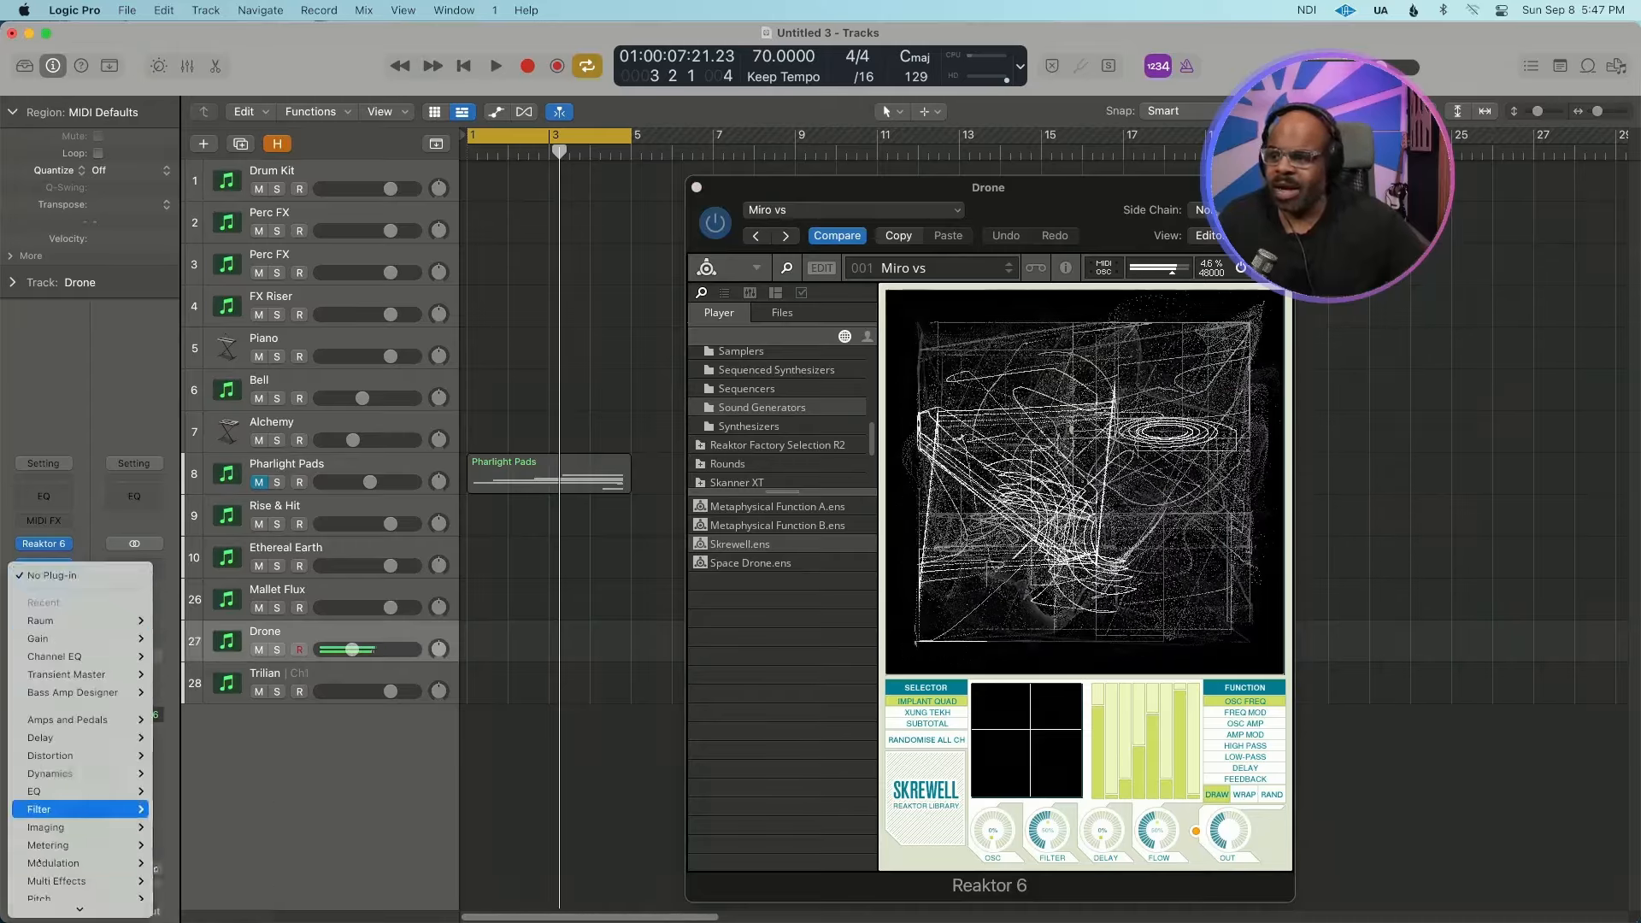
# Insert Raum reverb after Reaktor in the Drone track's Audio FX
pyautogui.click(38, 810)
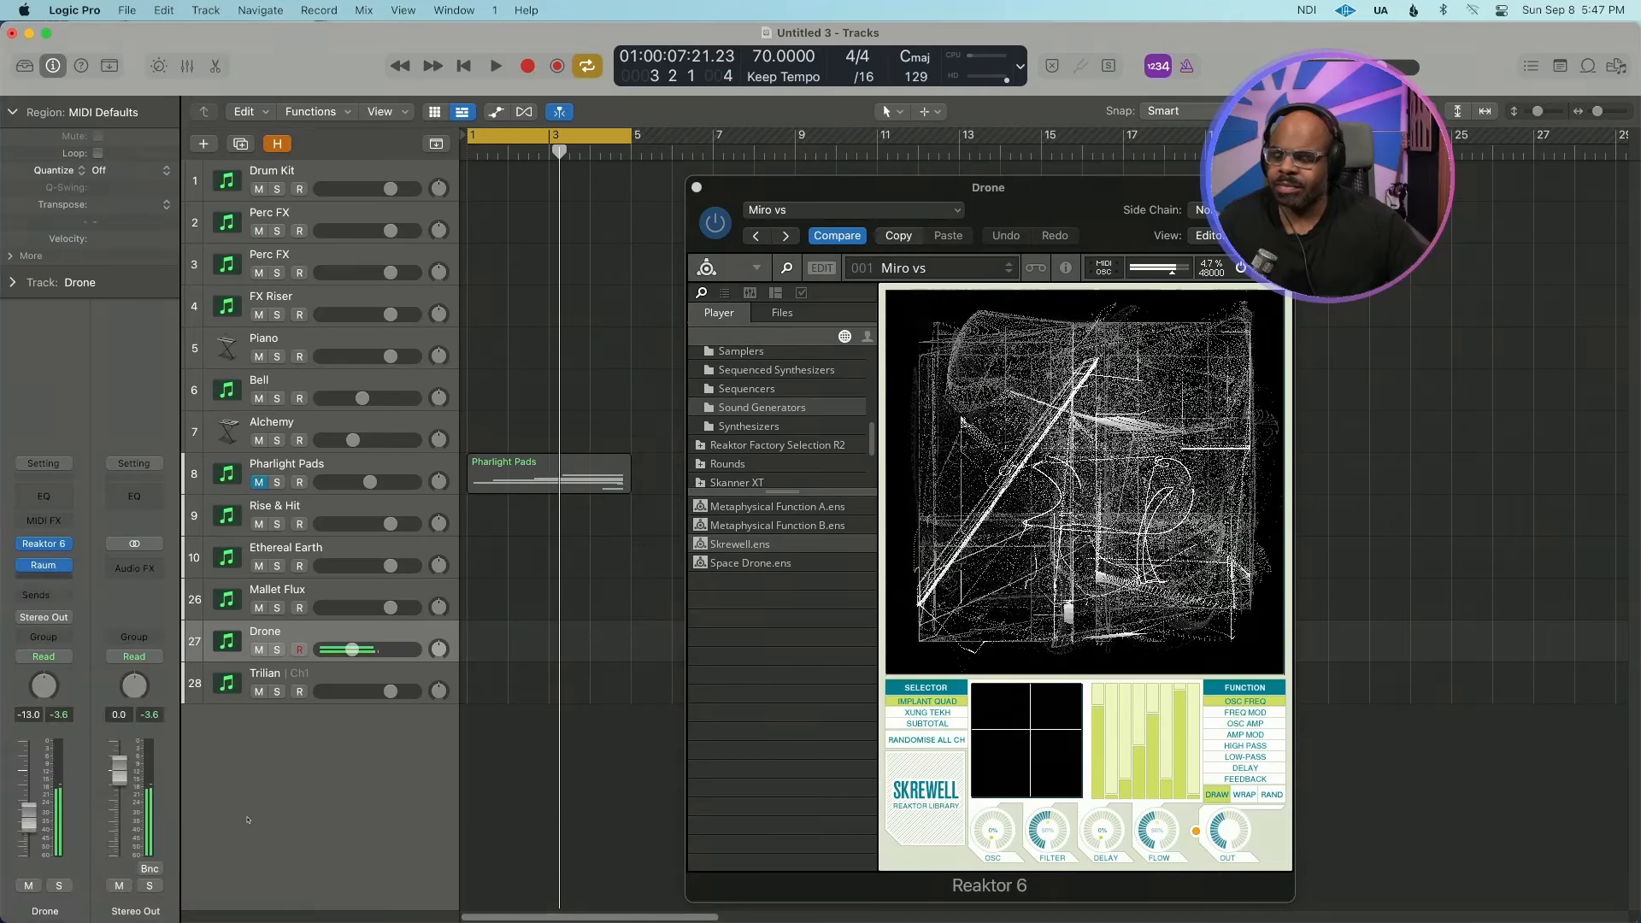
pyautogui.click(43, 565)
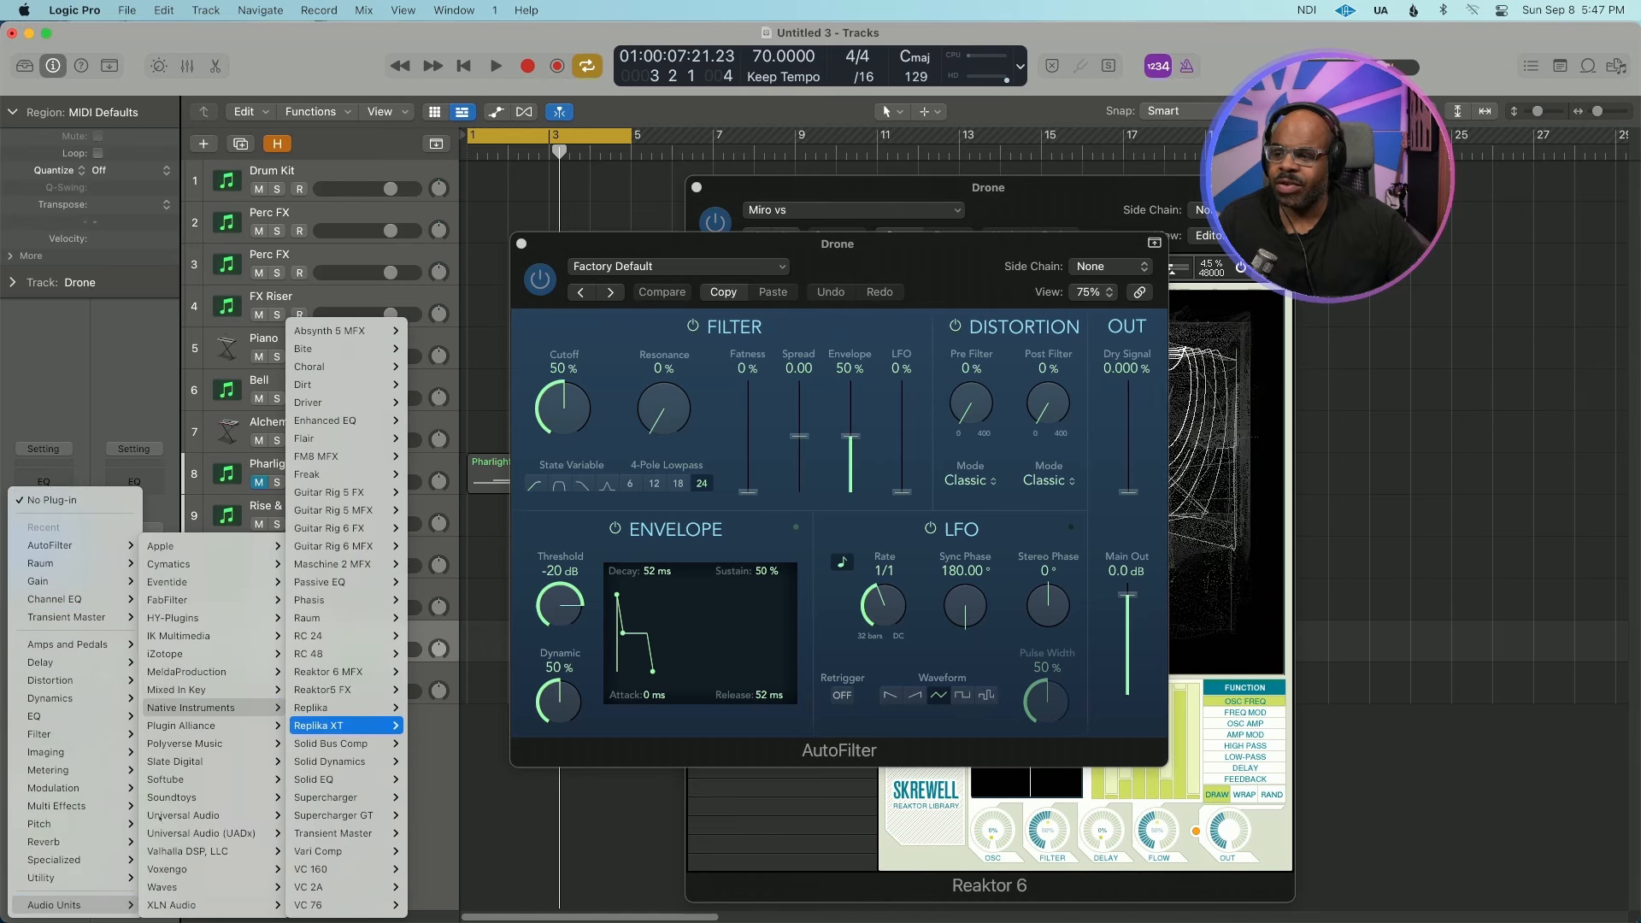
pyautogui.moveTo(335, 617)
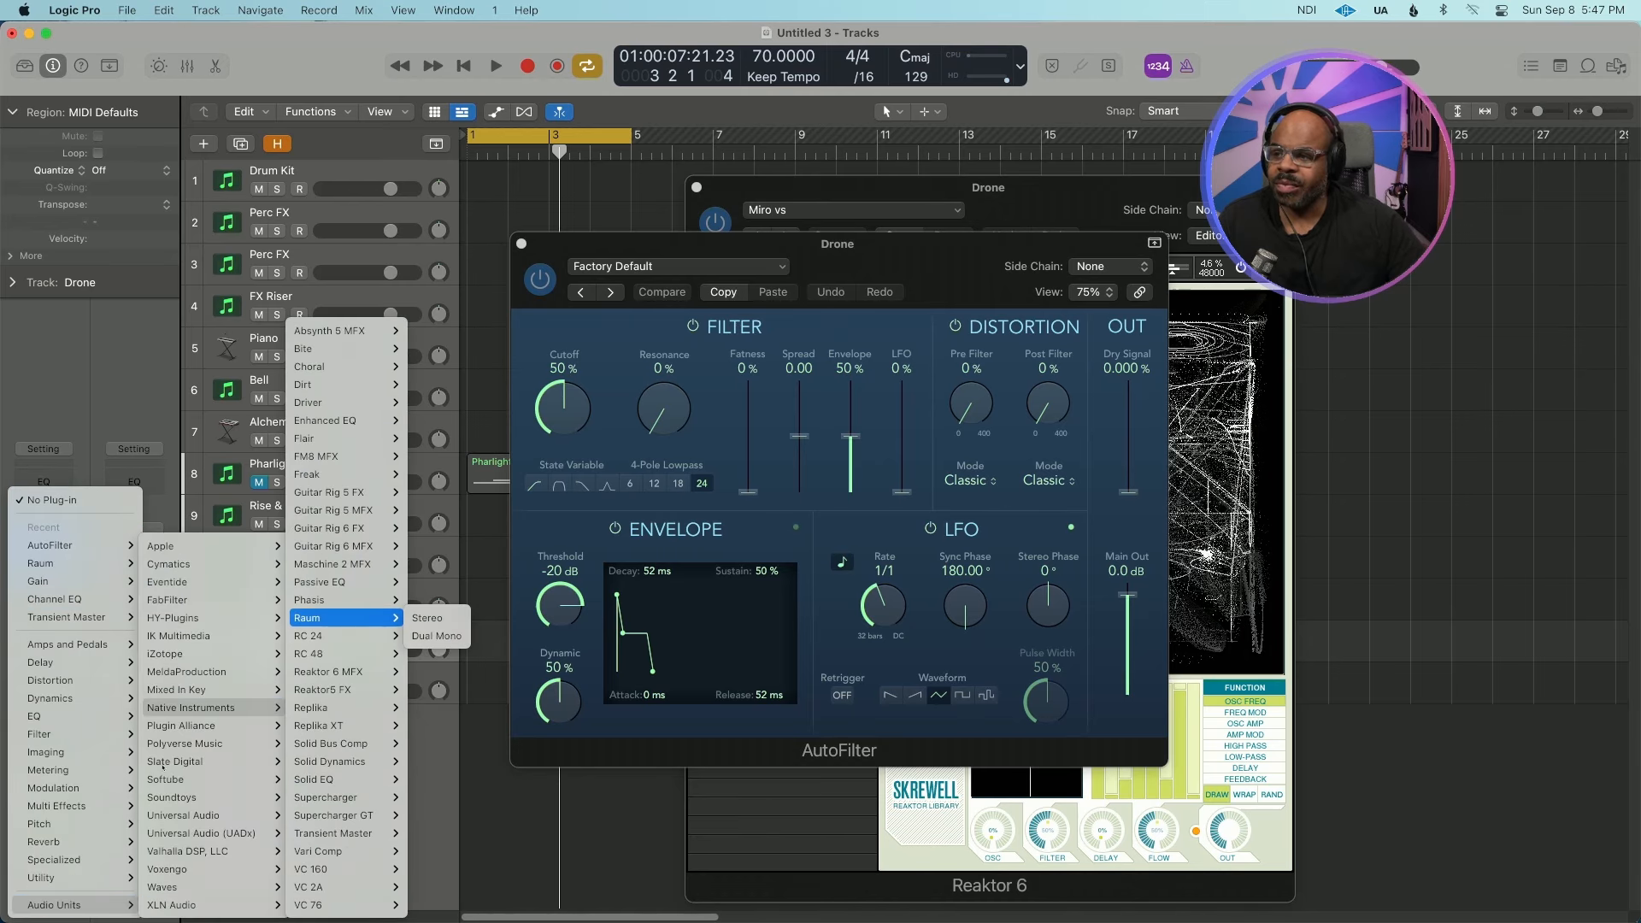
pyautogui.moveTo(330, 527)
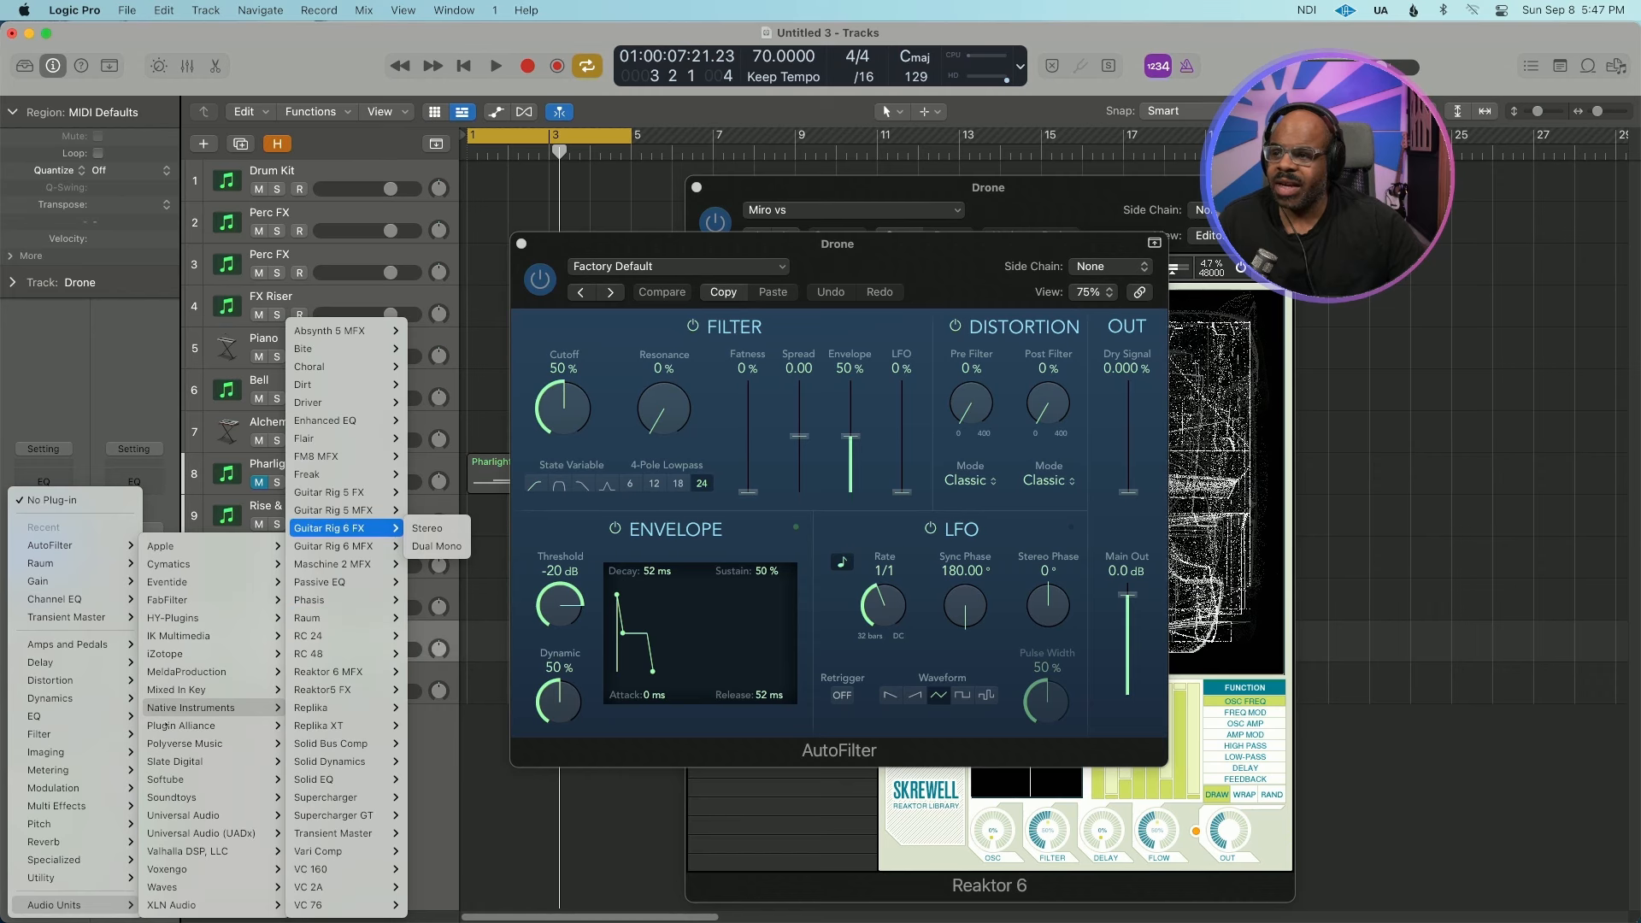
pyautogui.moveTo(328, 493)
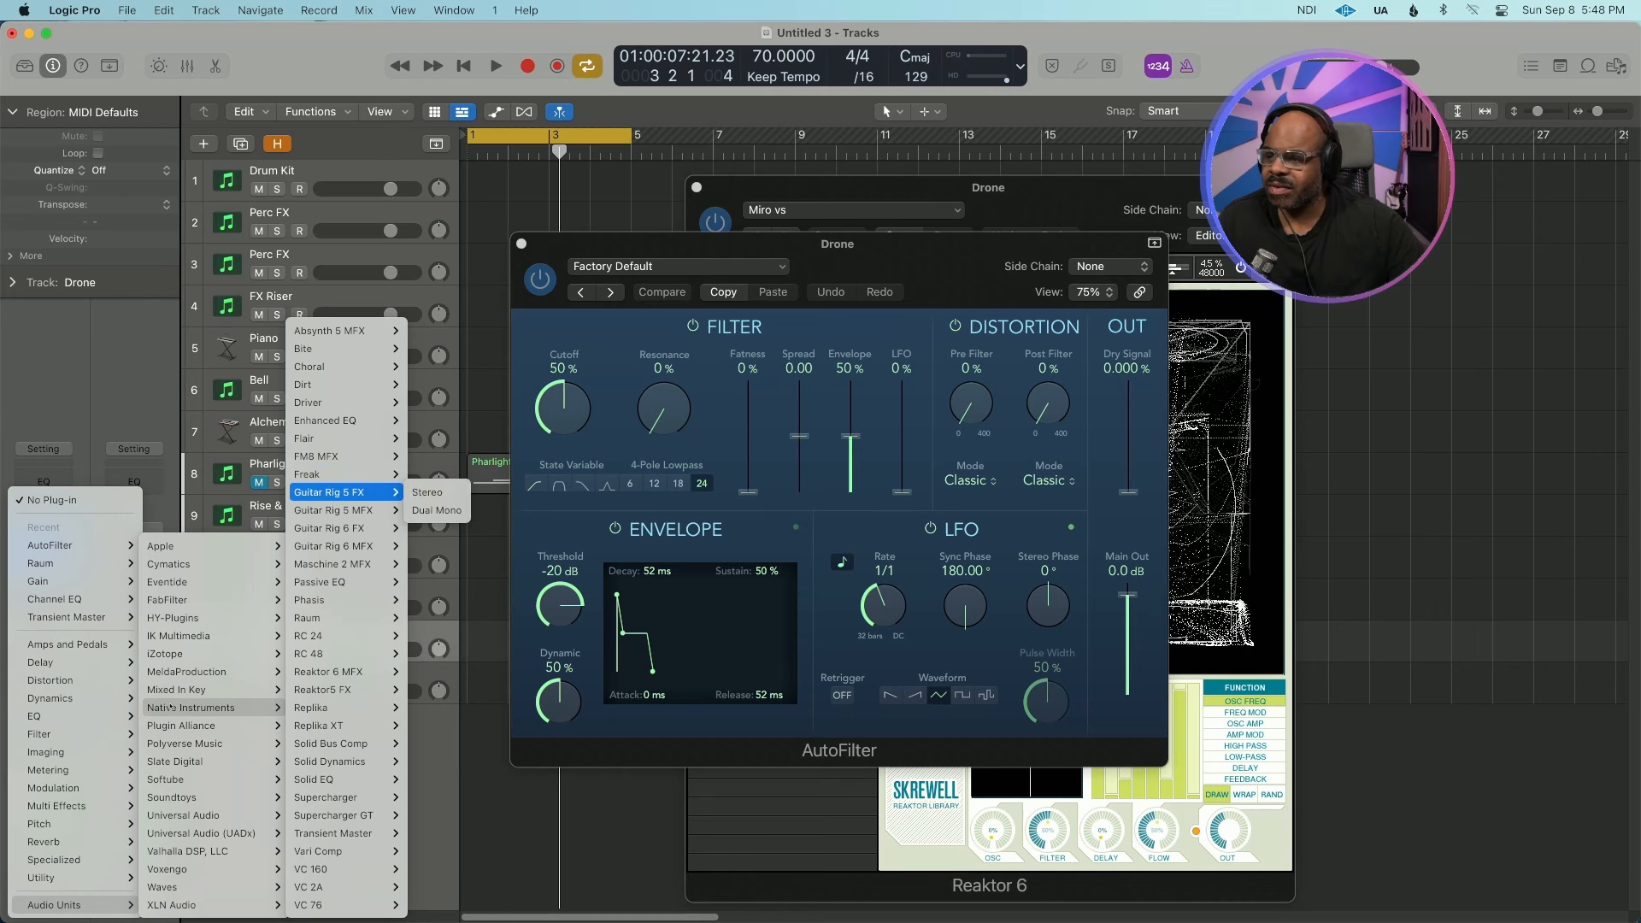
pyautogui.moveTo(307, 617)
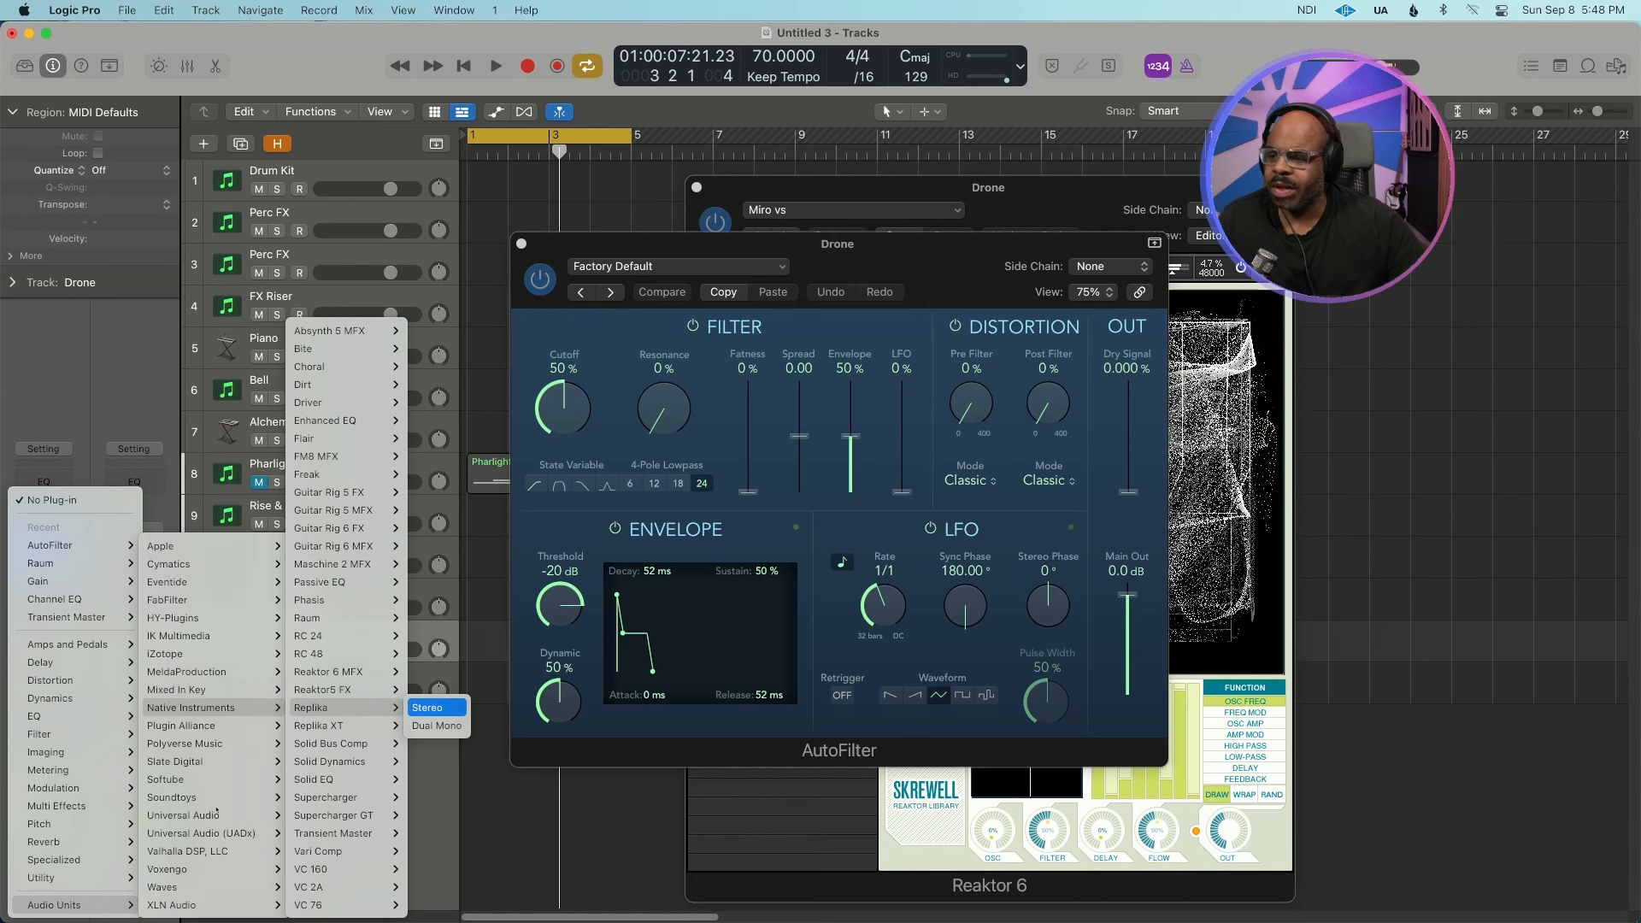
# Insert stereo Replika delay on the Drone track, set it to Sigma Draconis, and close it
pyautogui.click(425, 708)
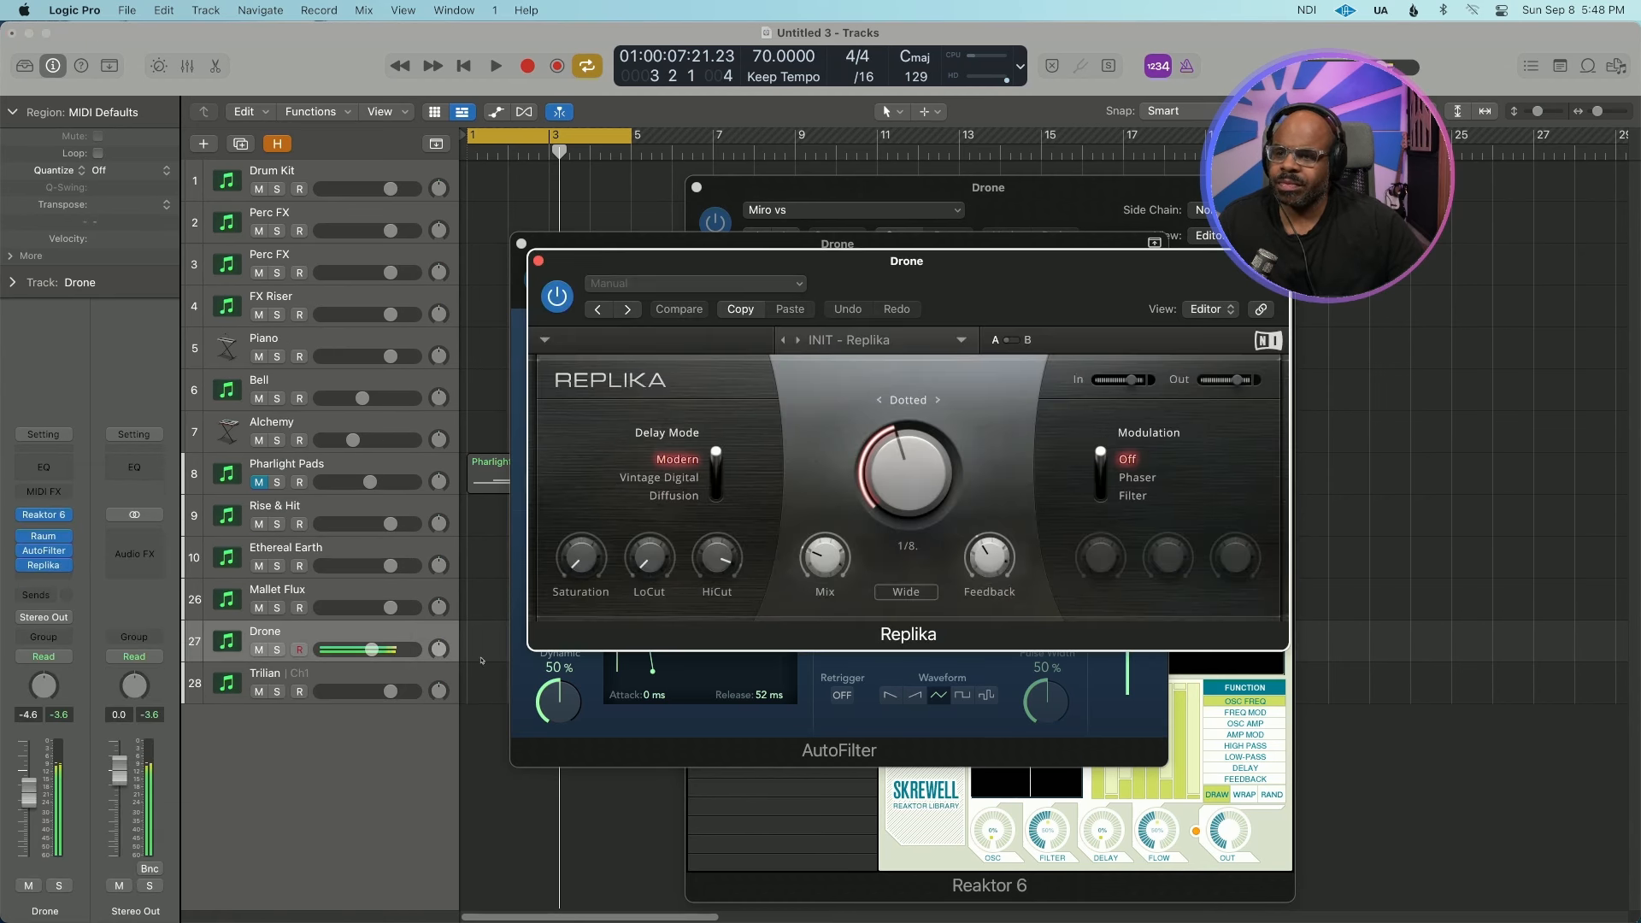
pyautogui.click(936, 400)
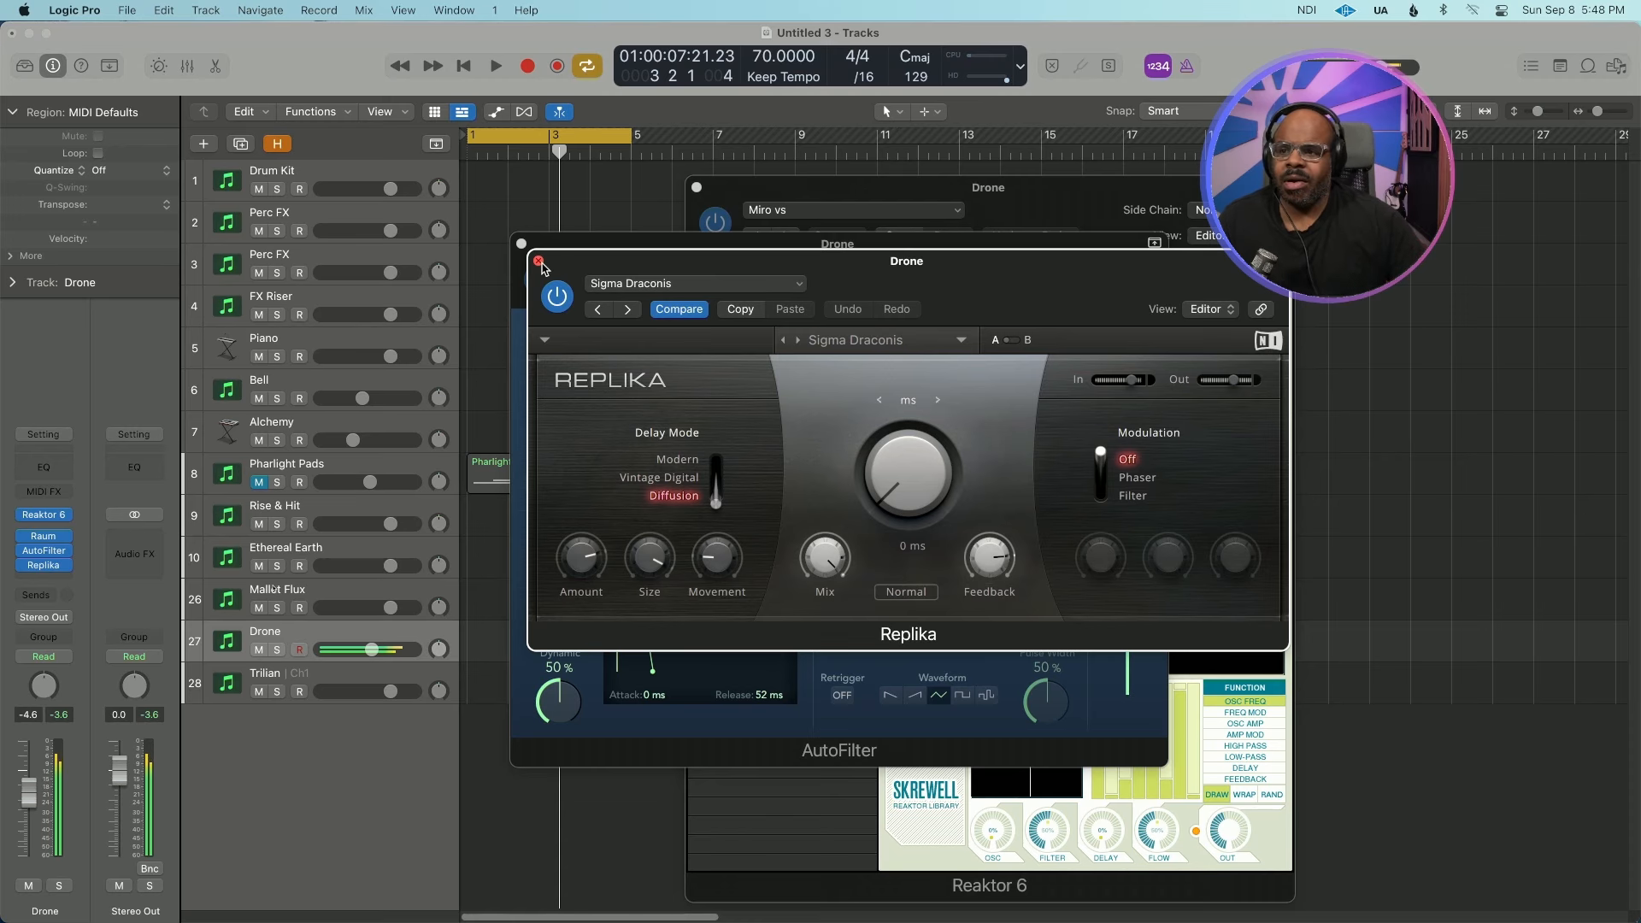
pyautogui.click(539, 261)
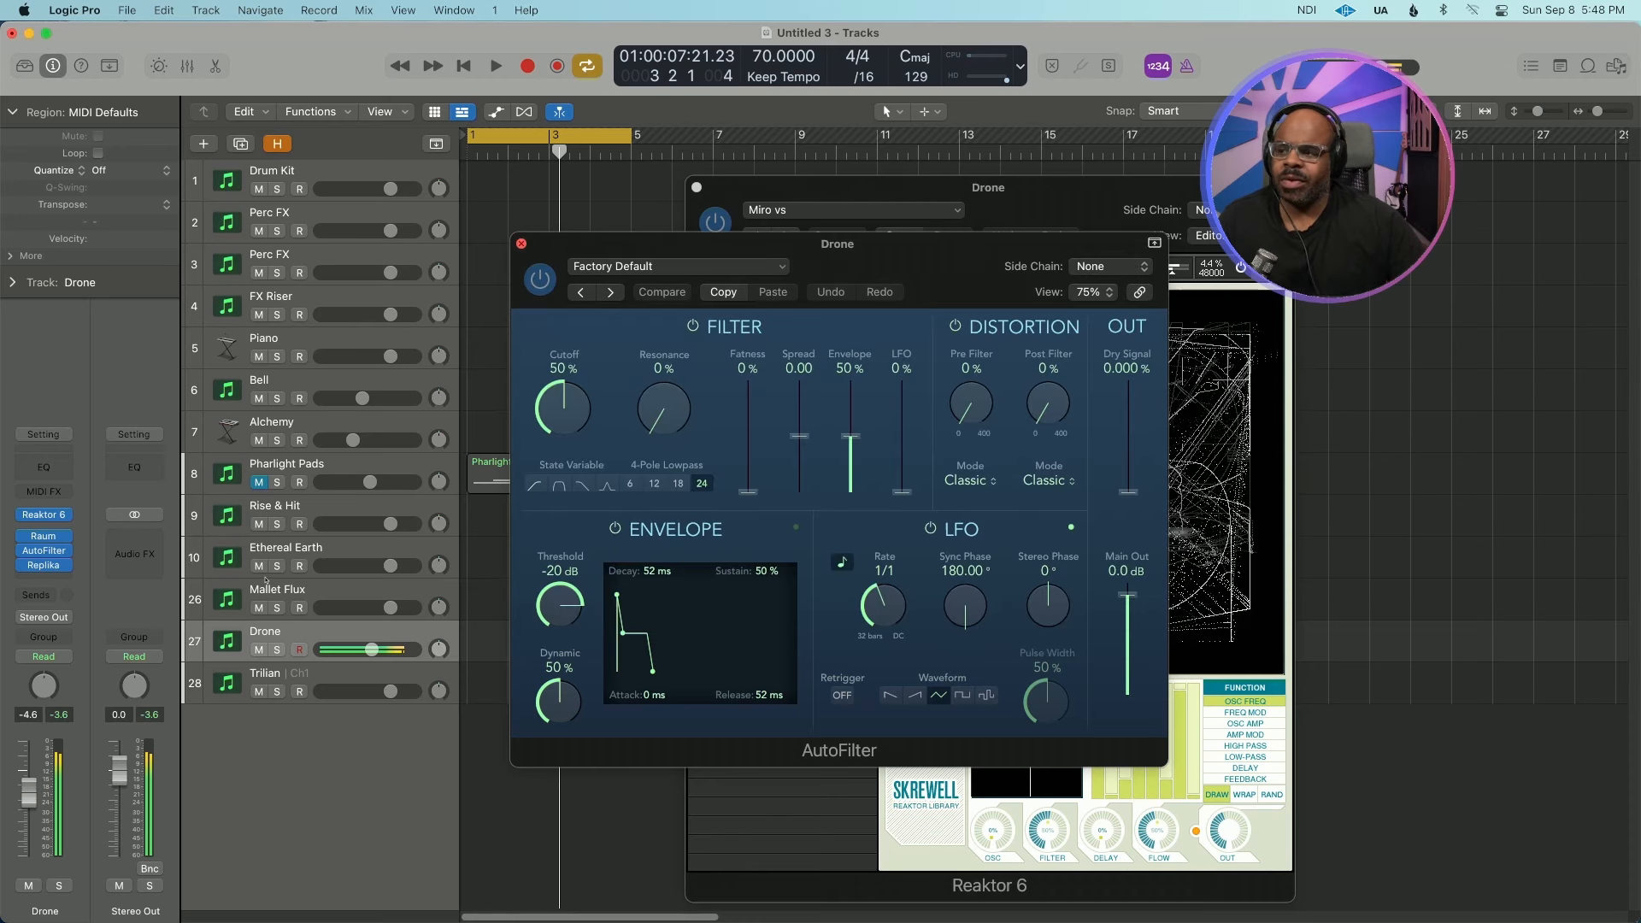
# Close AutoFilter and load Space Drone.ens into the Drone track's Reaktor
pyautogui.click(522, 243)
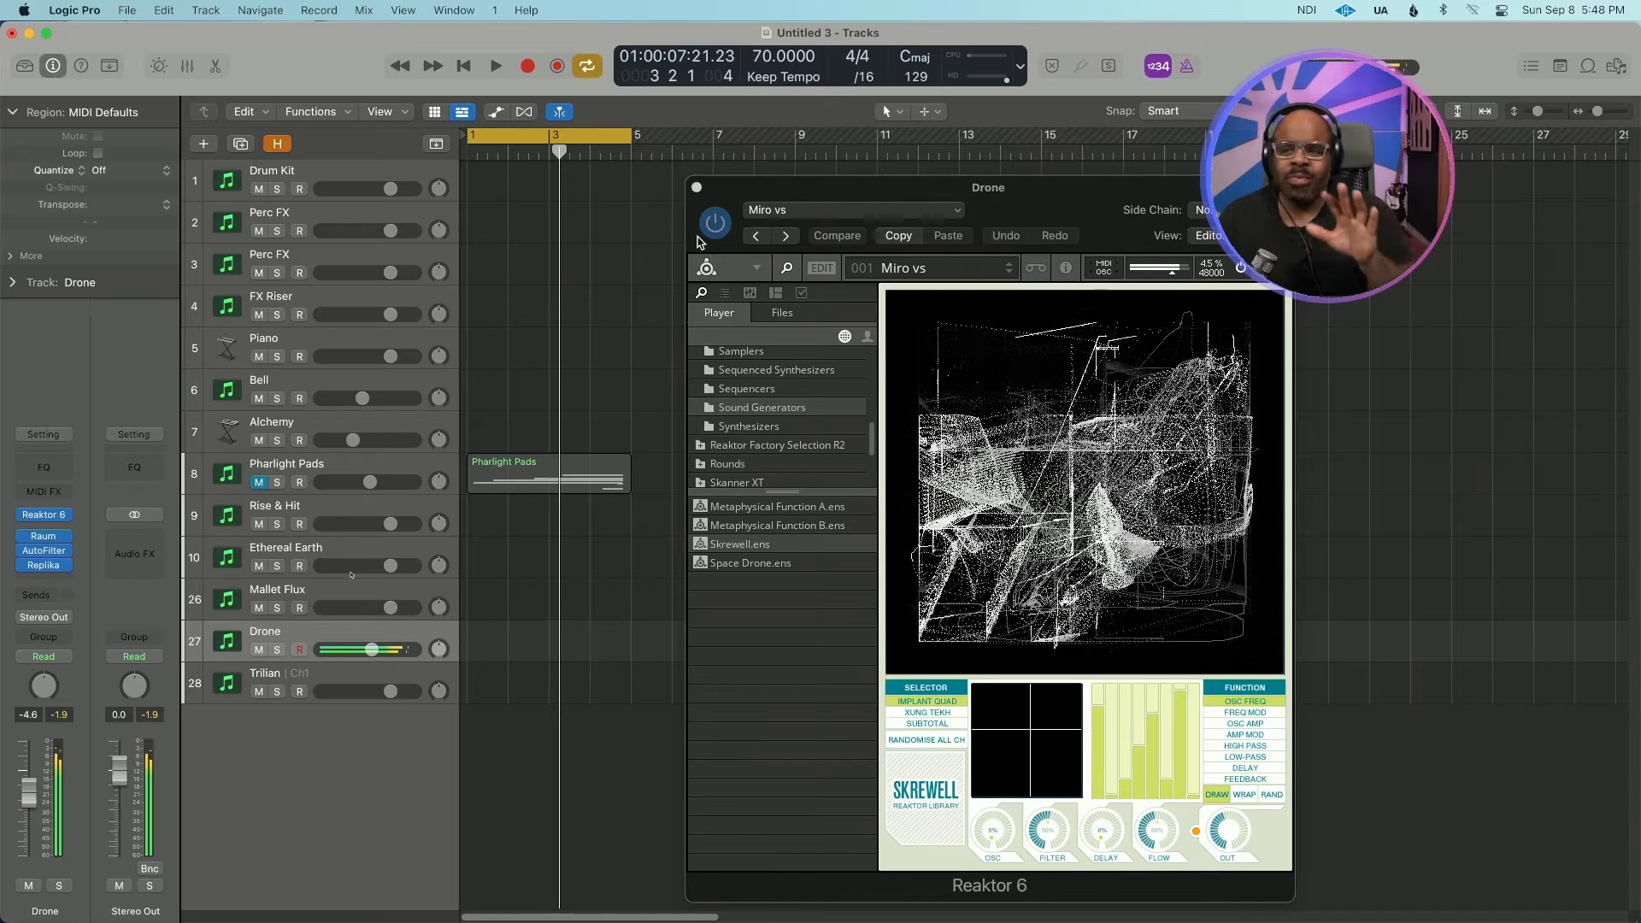
pyautogui.click(494, 65)
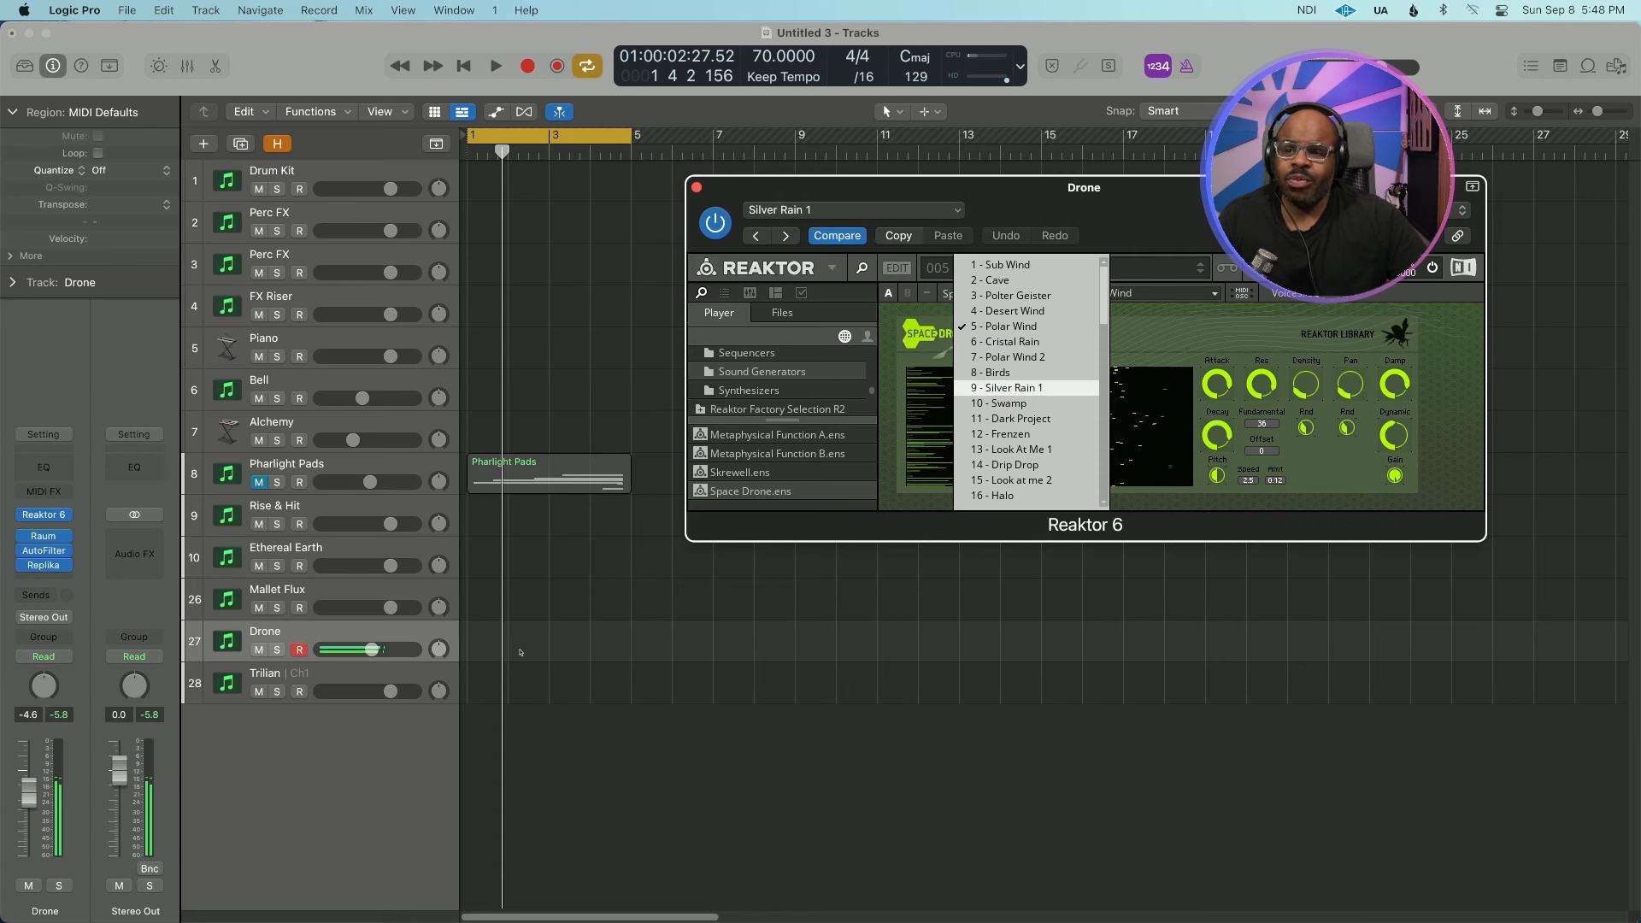
# Select Space Drone's Silver Rain 1 snapshot, audition it, and close the Reaktor window
pyautogui.click(1006, 387)
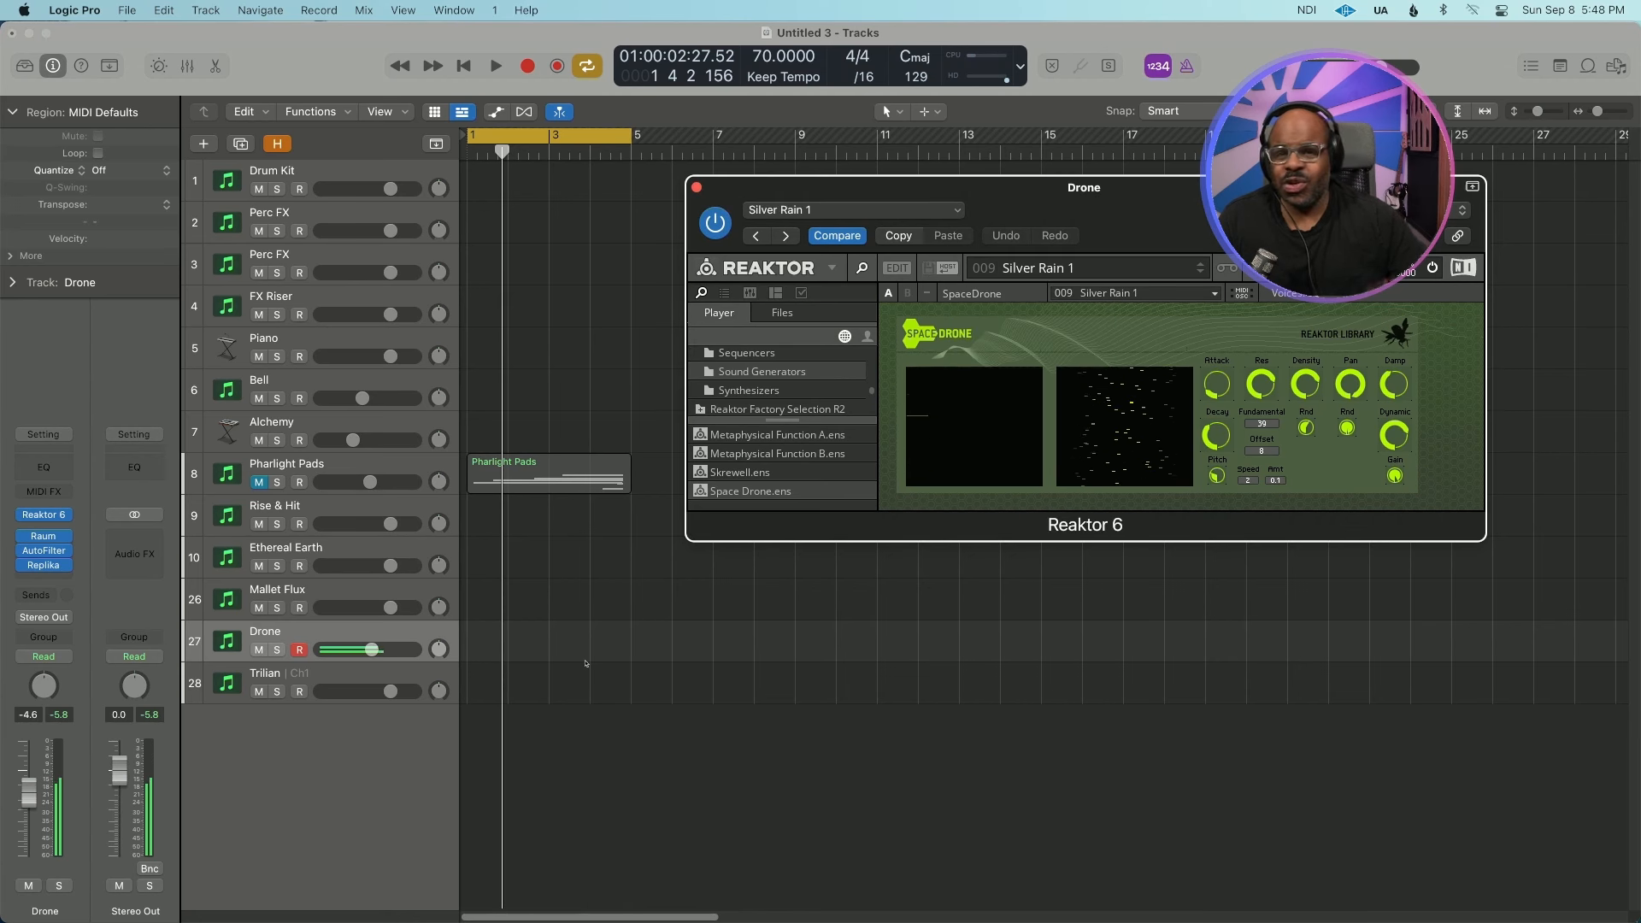
pyautogui.click(494, 65)
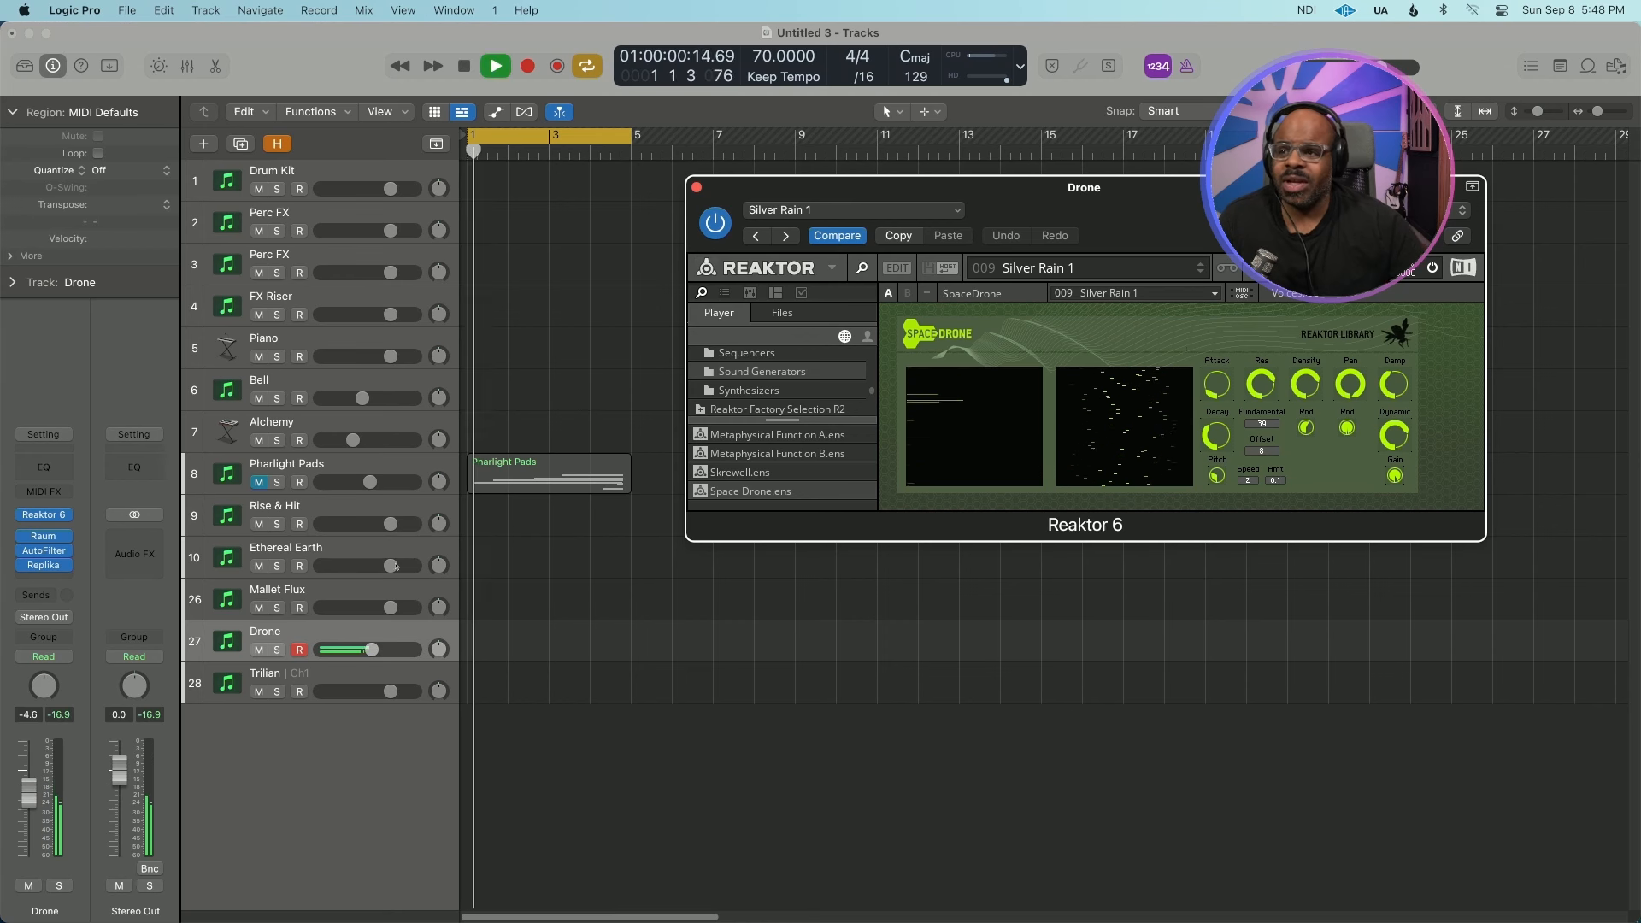
pyautogui.click(696, 187)
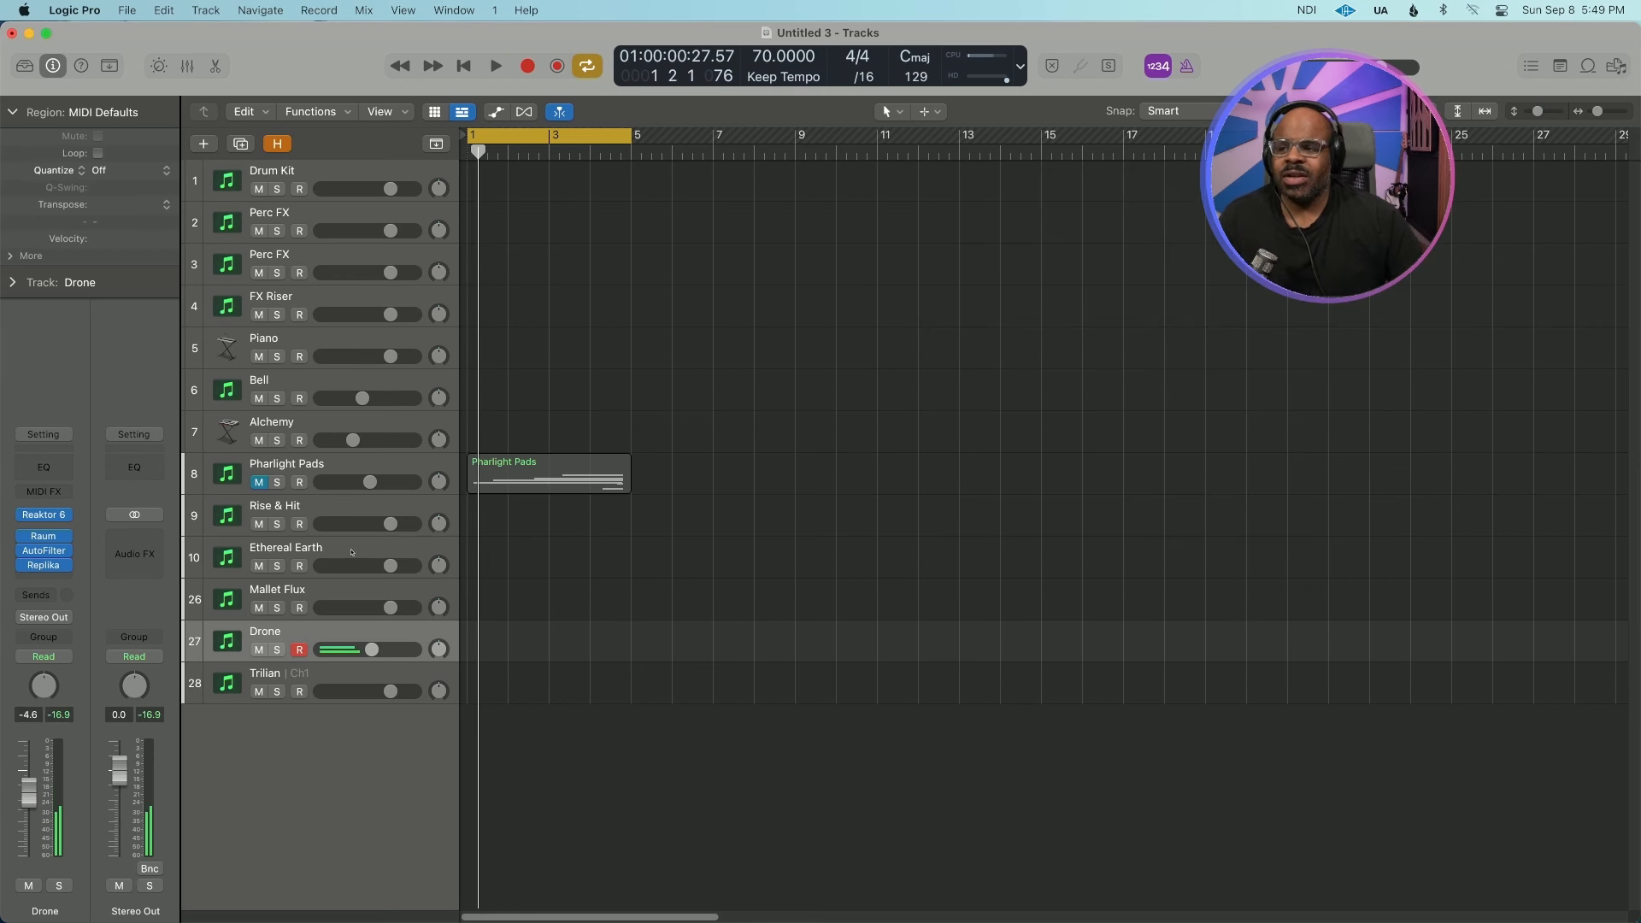
pyautogui.moveTo(220, 732)
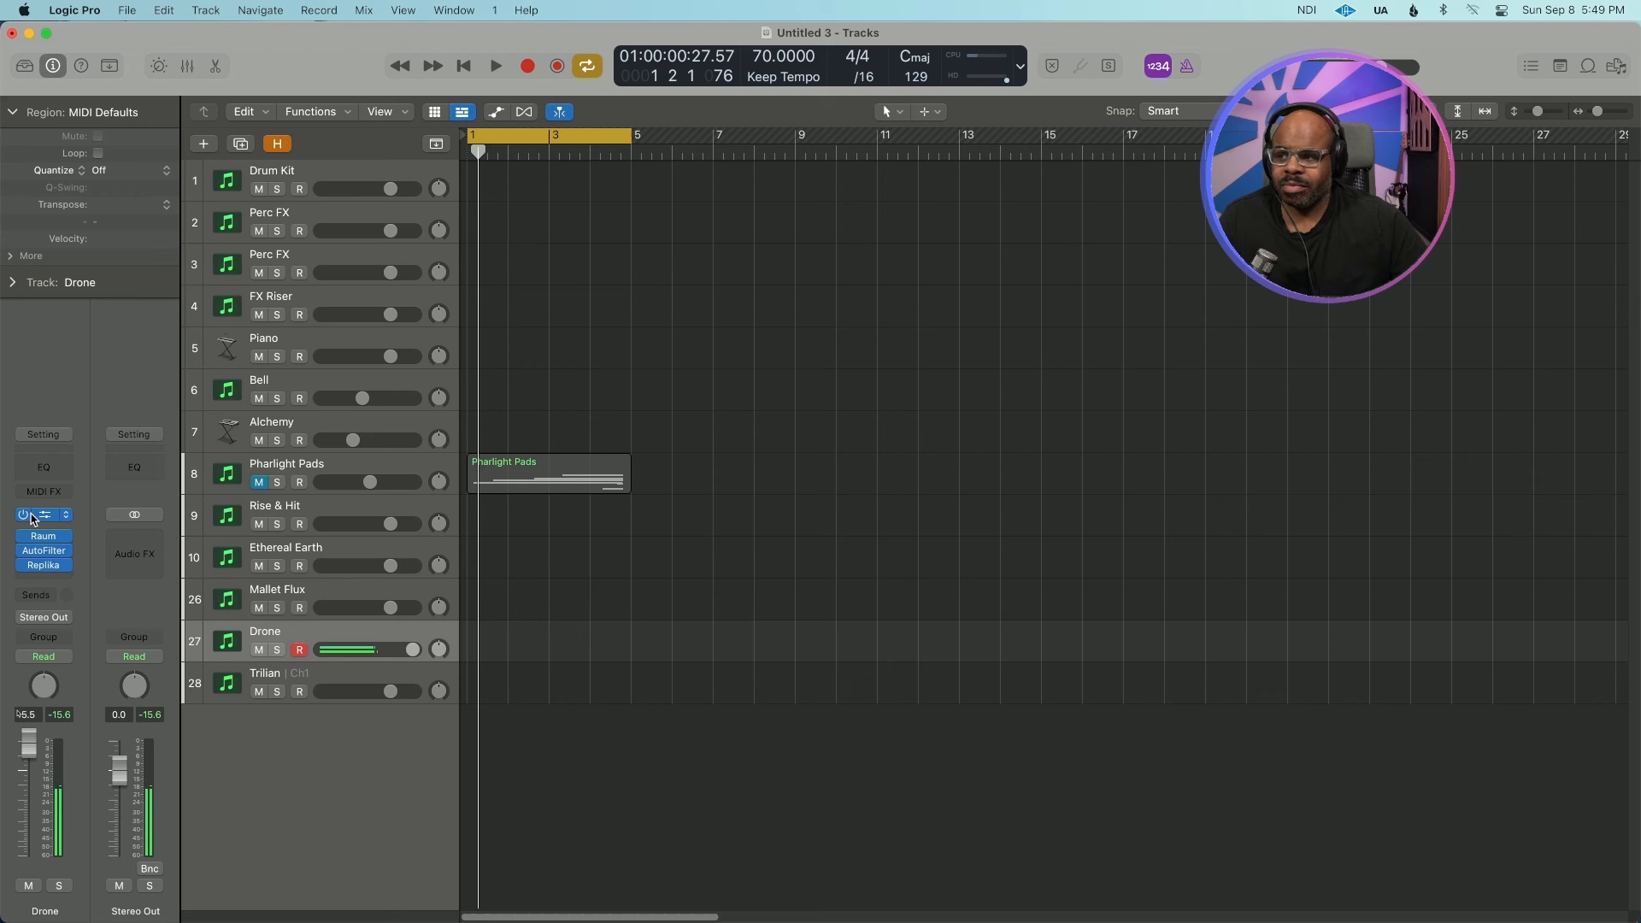
pyautogui.click(43, 513)
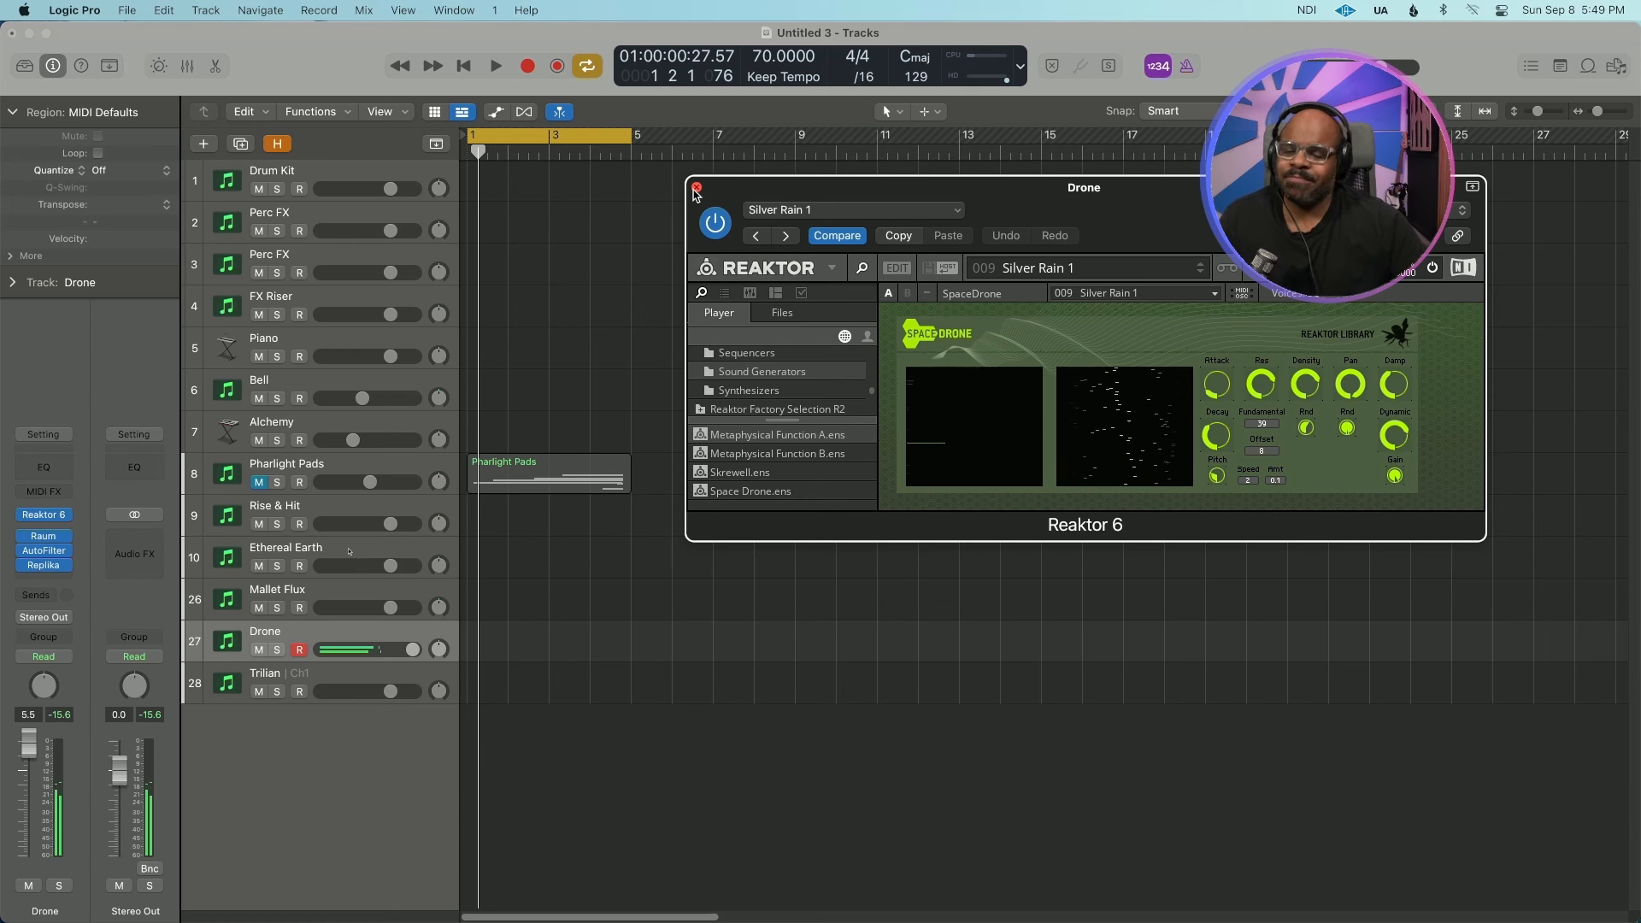
pyautogui.click(695, 188)
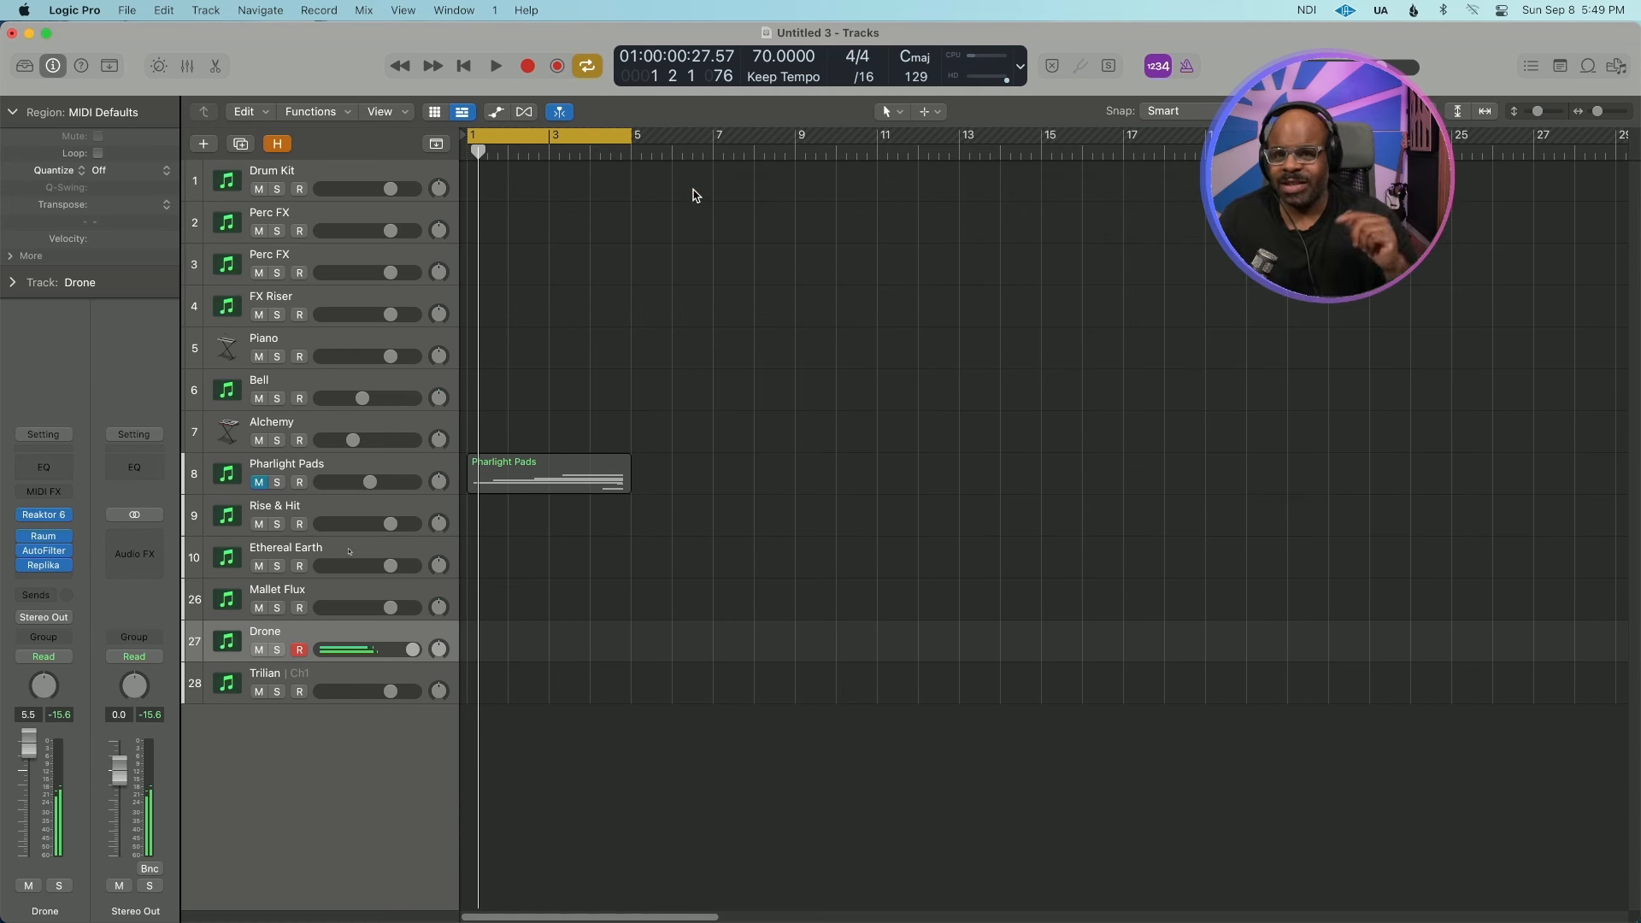